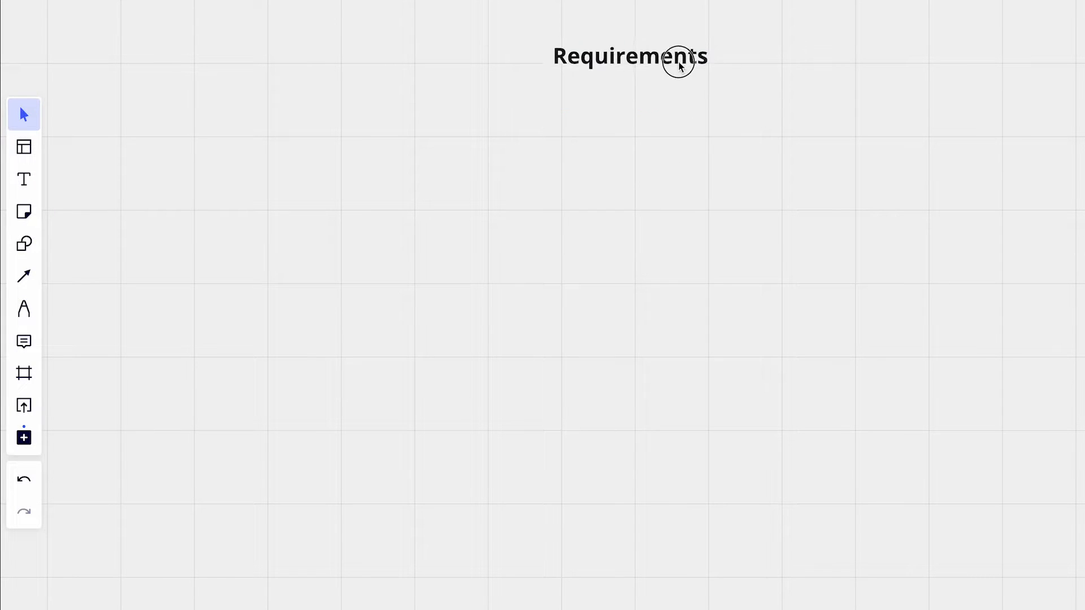
Add purple sticky notes: Ingredient Inventory, ChatGPT recipes, push notifications, iOS launch, entry form.
click(24, 212)
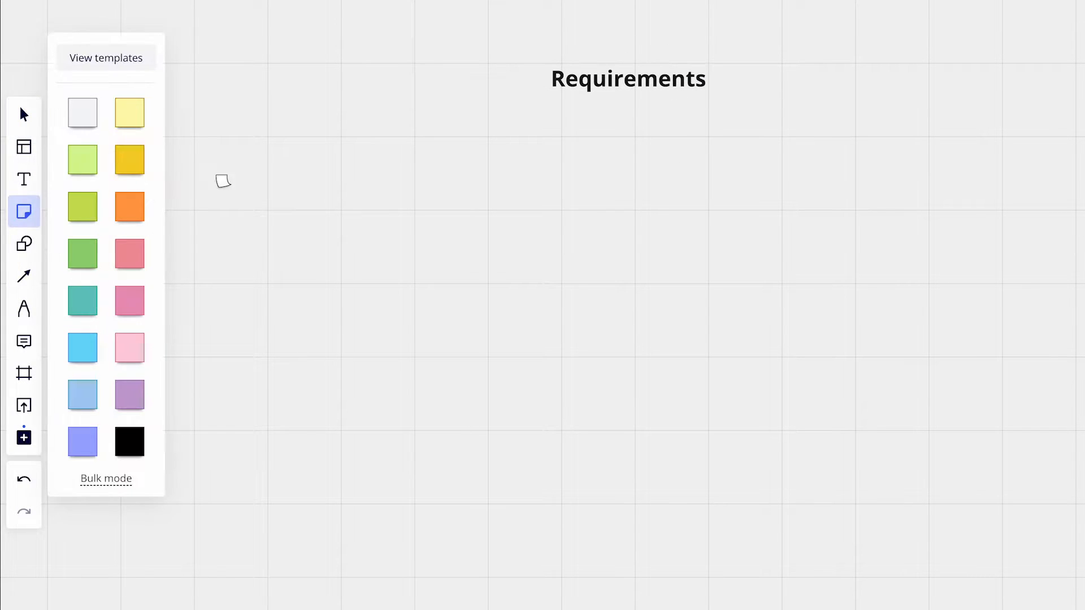
click(83, 442)
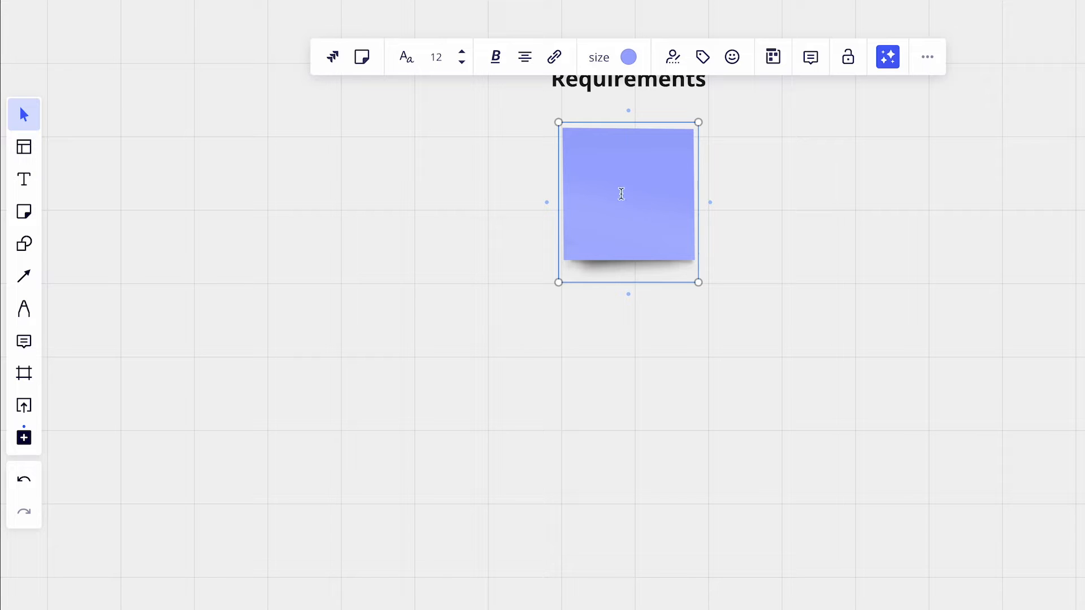
text(Ingredient Inventory)
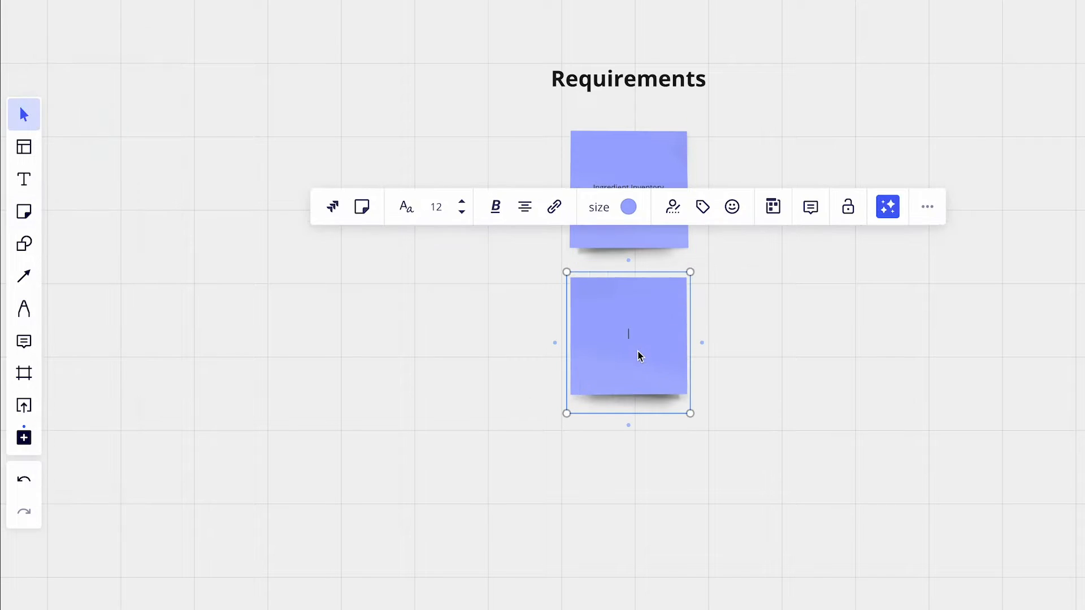
text(Recipe Recommendations from ChatGPT)
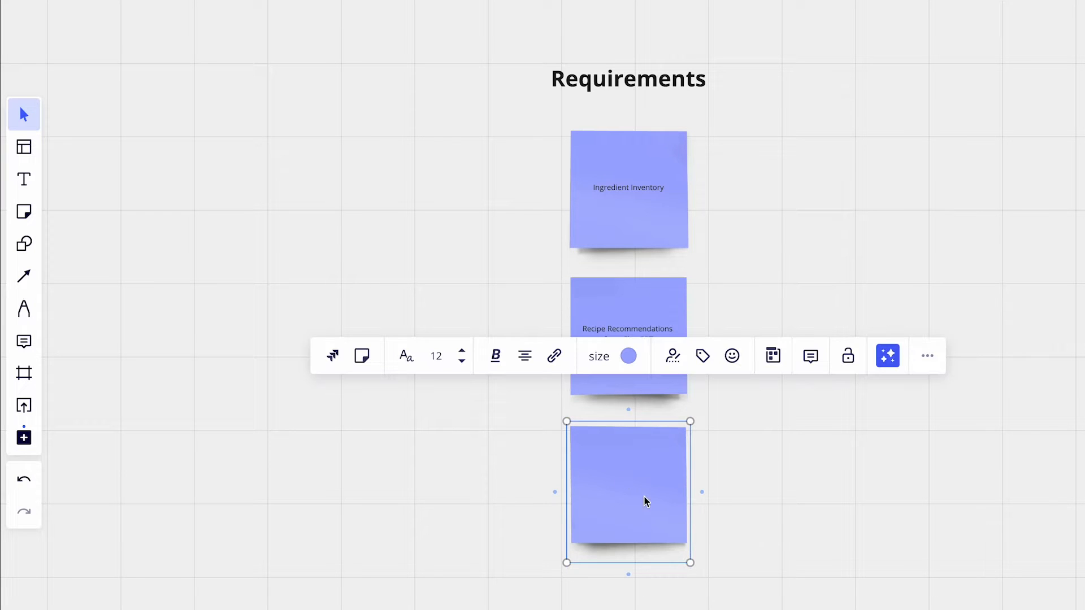
text(Push Notifications for Recommendations)
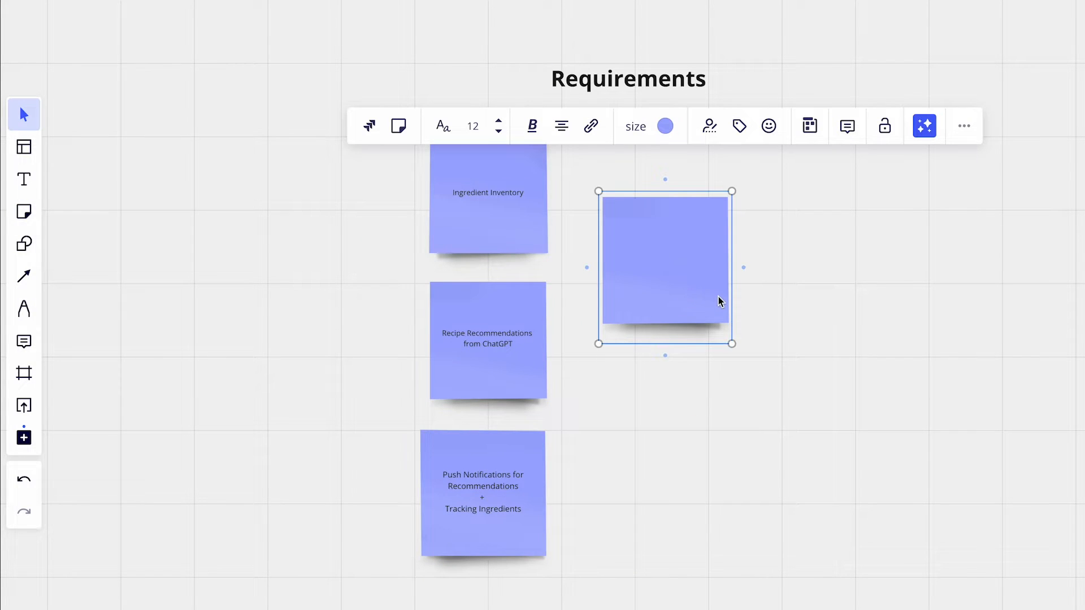
text(Launch to iOS/Android)
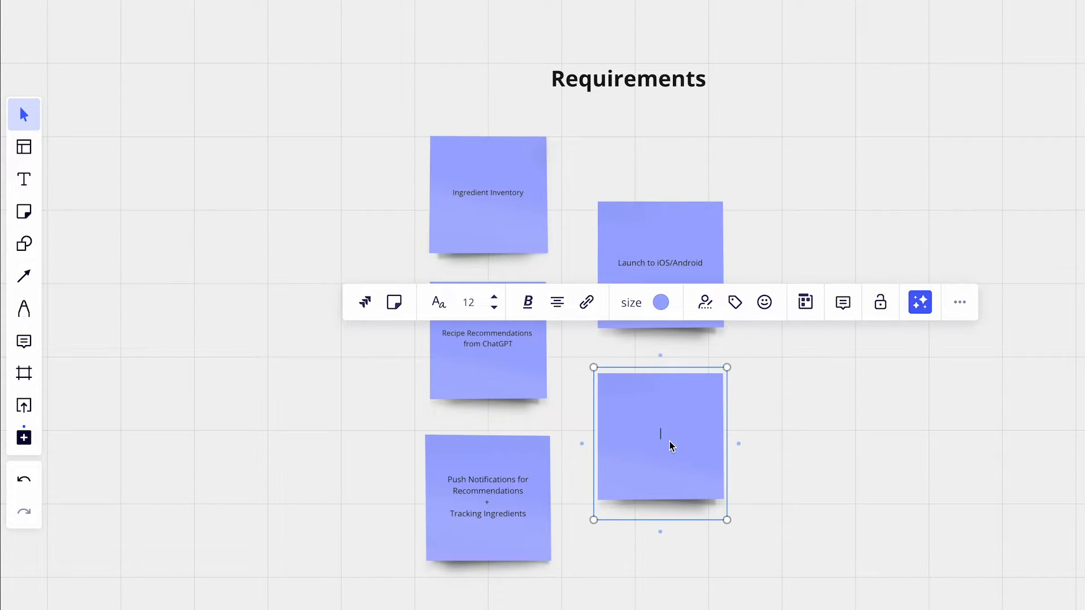
text(Entry Fields Form)
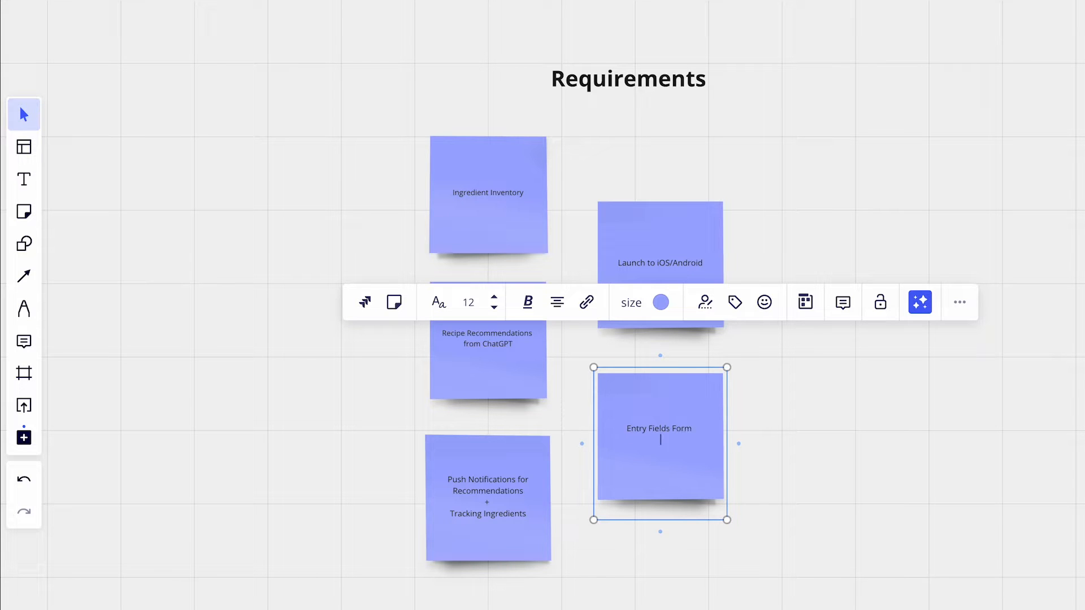
text(for Recommendations + Ingredients)
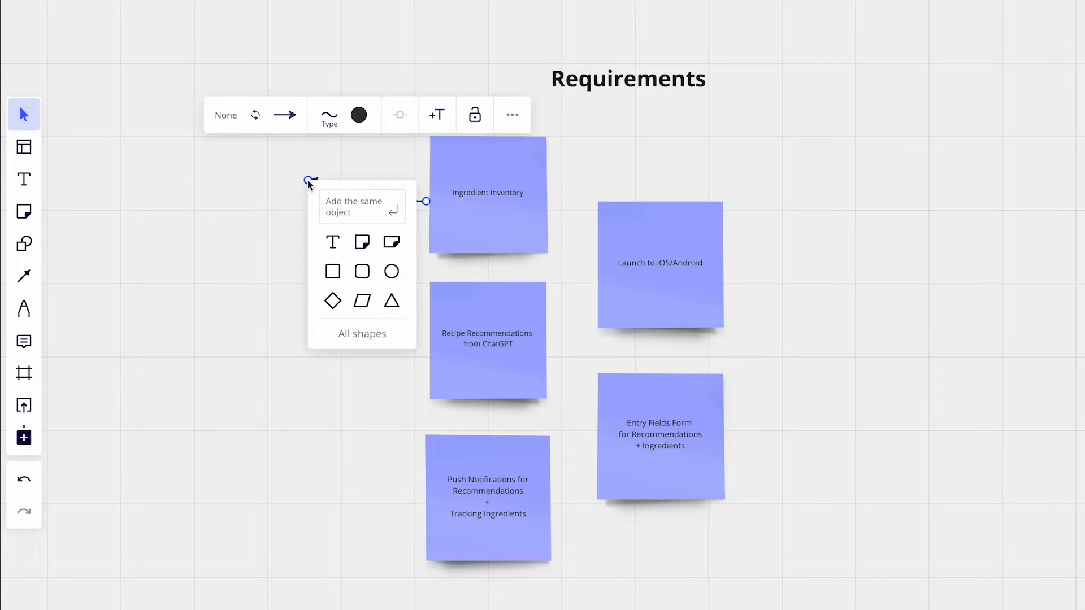
Label arrow ends with notes like 'ability to launch', 'Validations + Form' and 'Visual Form'.
click(332, 241)
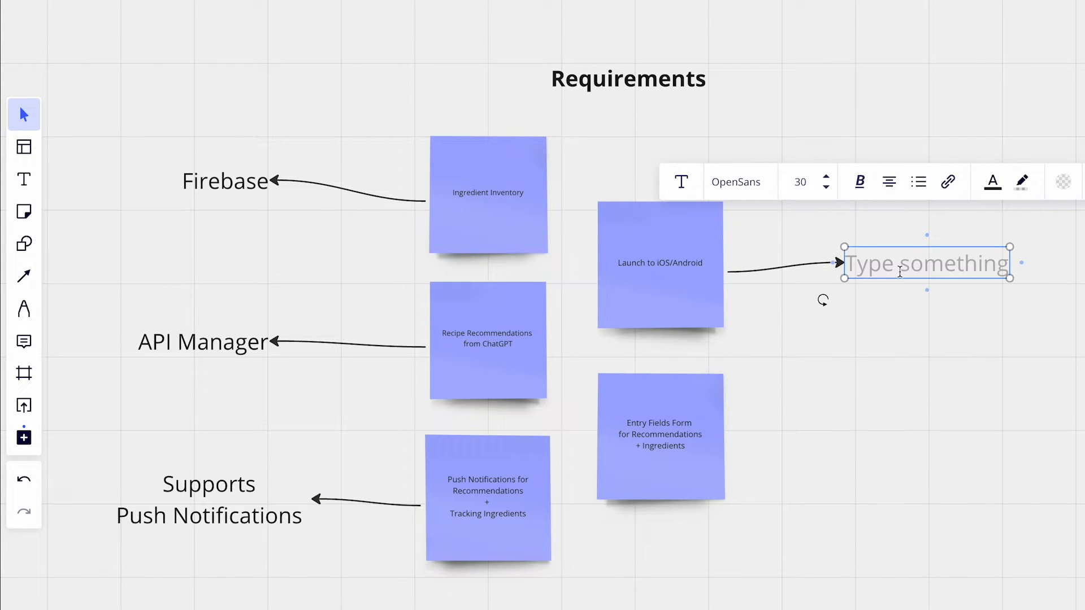
text(ability to launch)
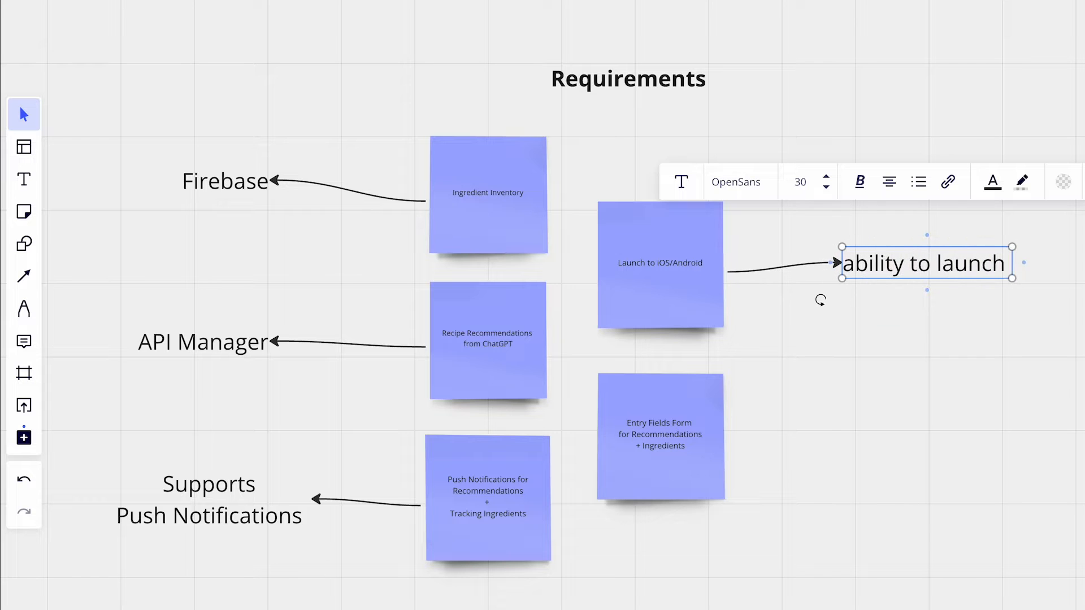
click(659, 437)
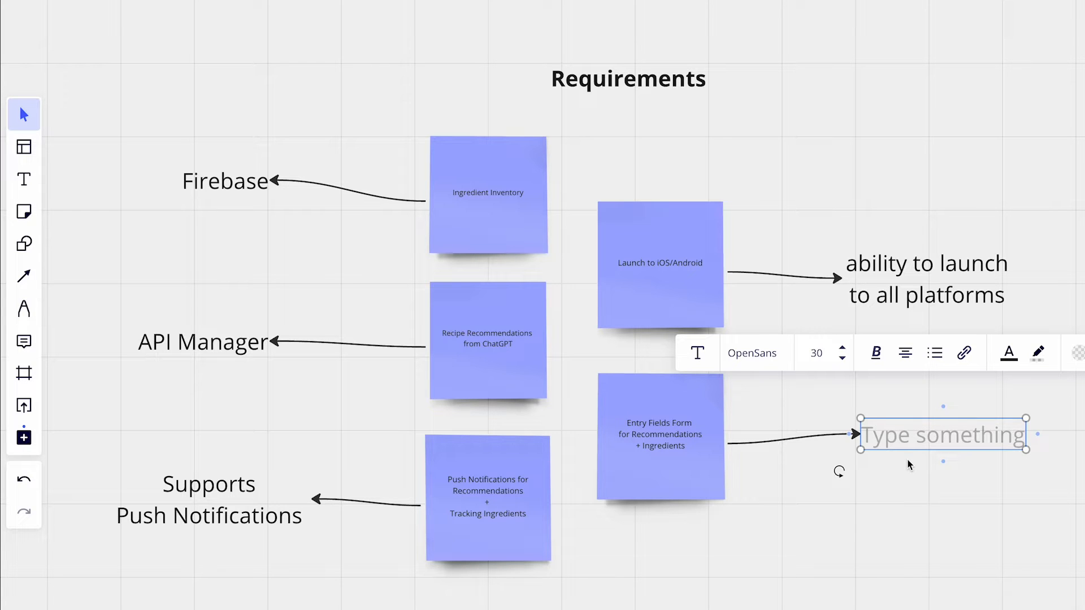
text(Validations + Form)
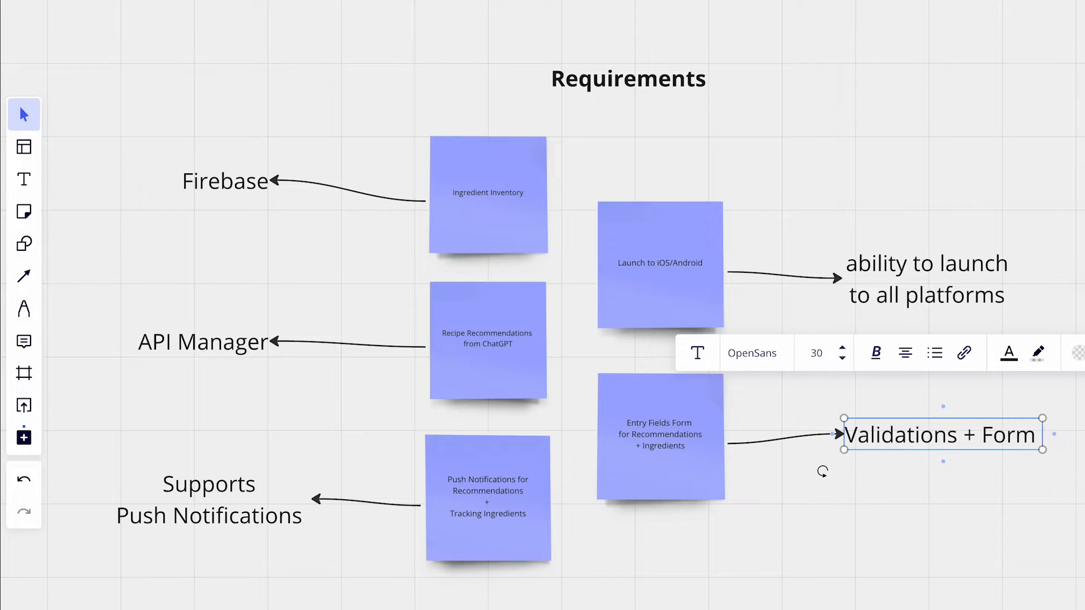
text(M)
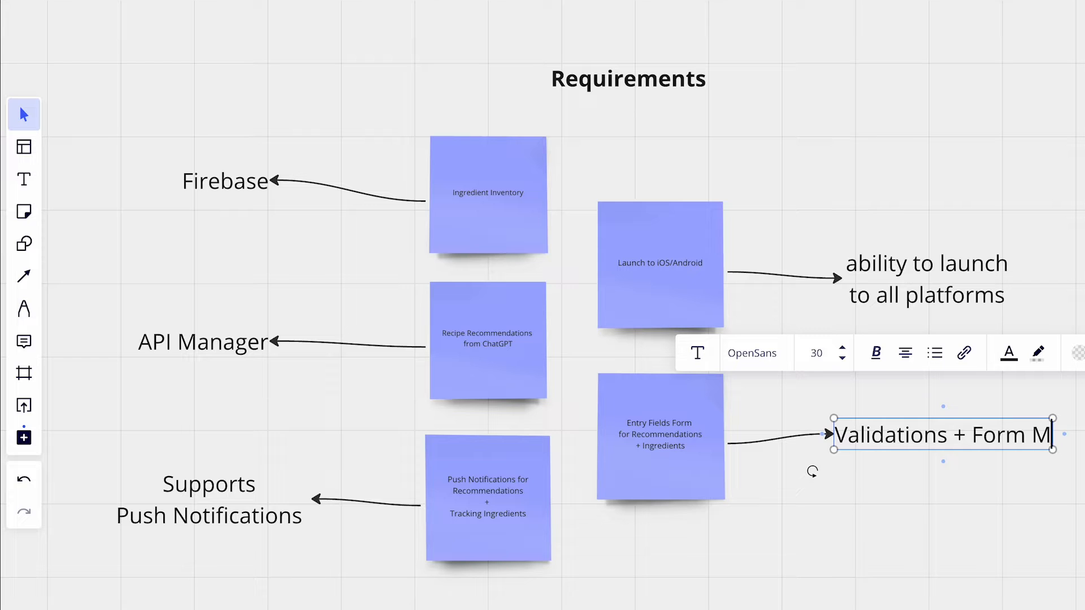
text(Visual Form)
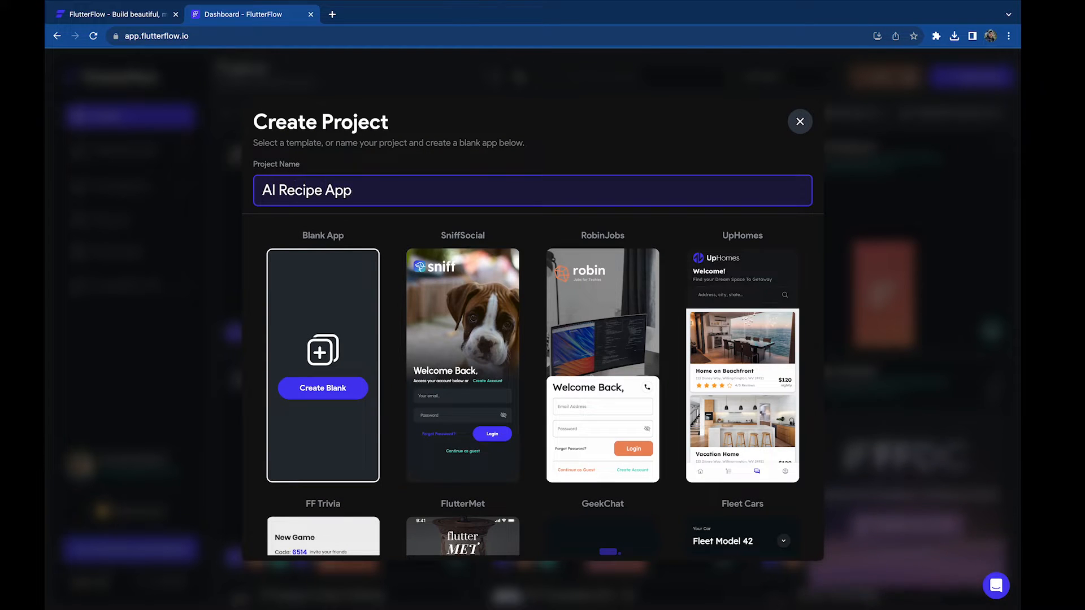
Create the AI Recipe App project, then test choosing Beginner difficulty and entering a sign-up password.
click(322, 387)
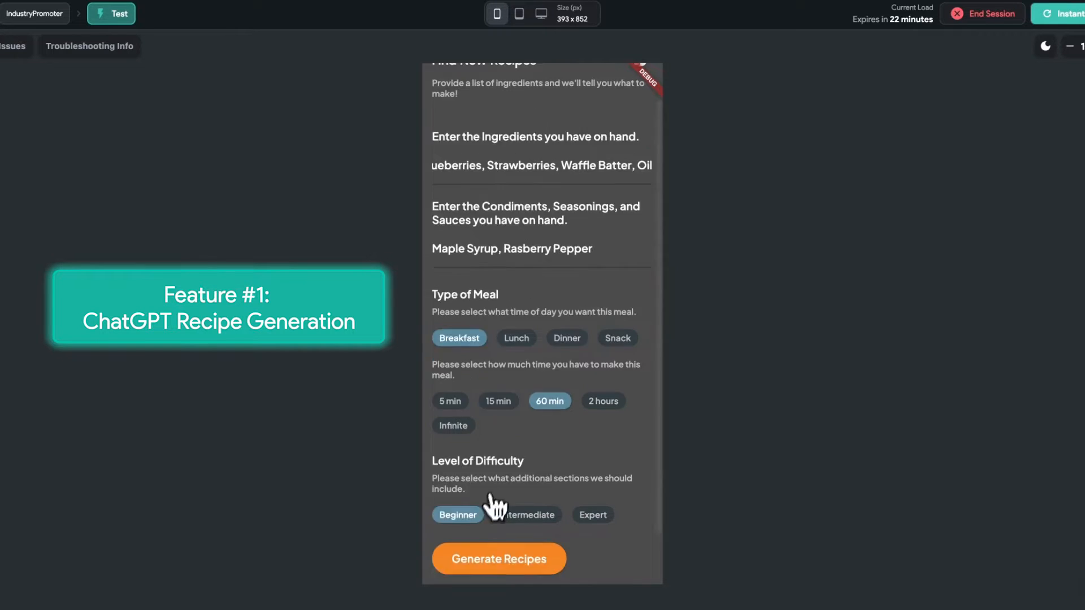
click(499, 559)
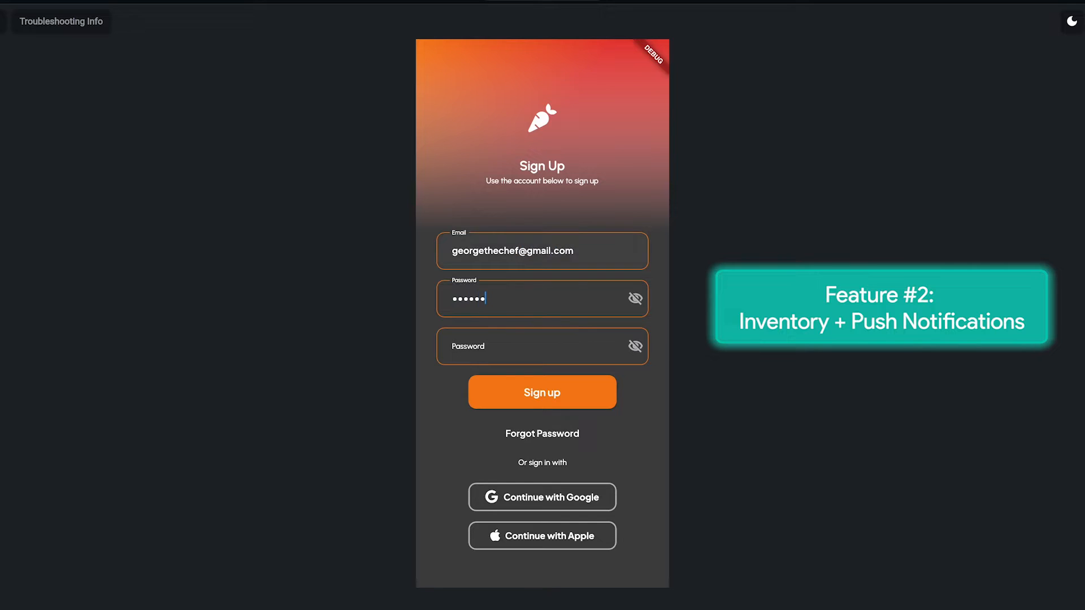
click(542, 391)
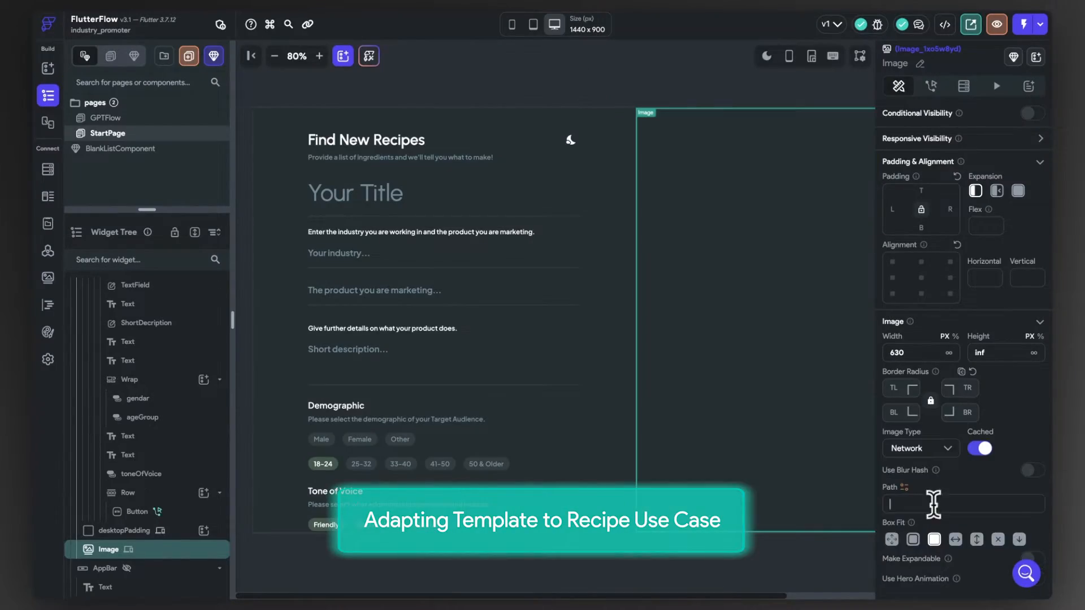
Set the page image to a chef's kitchen photo and retitle headings Type of Meal and Level of Difficulty.
click(355, 193)
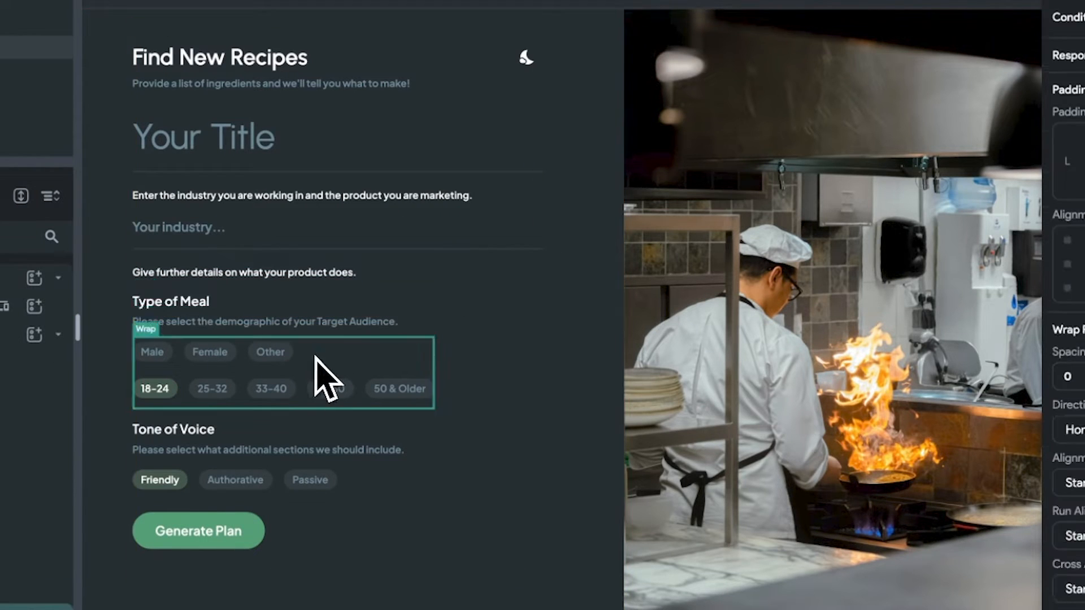
click(184, 429)
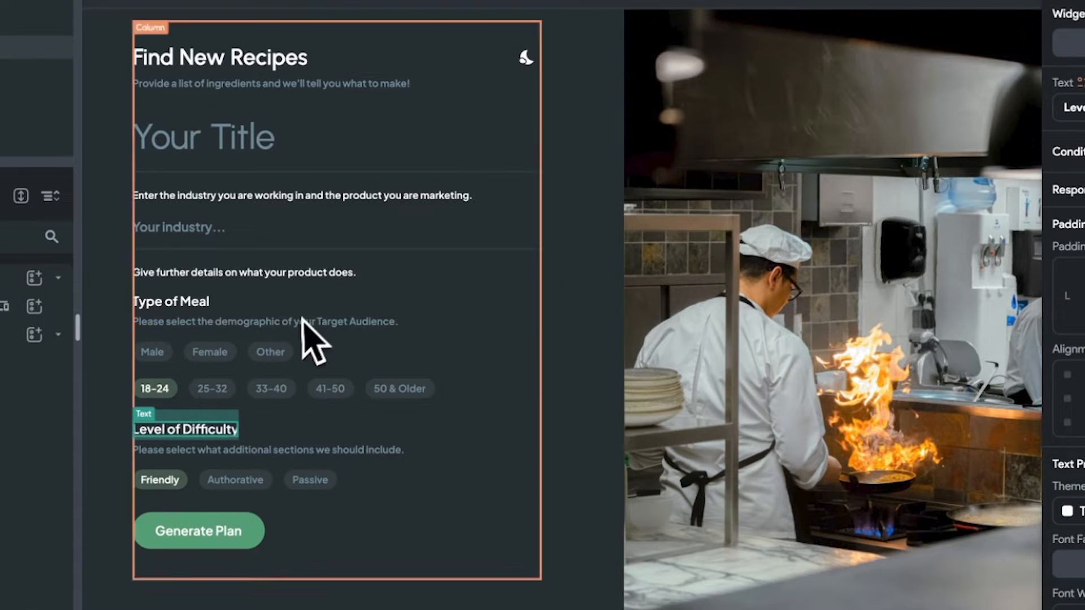
click(332, 339)
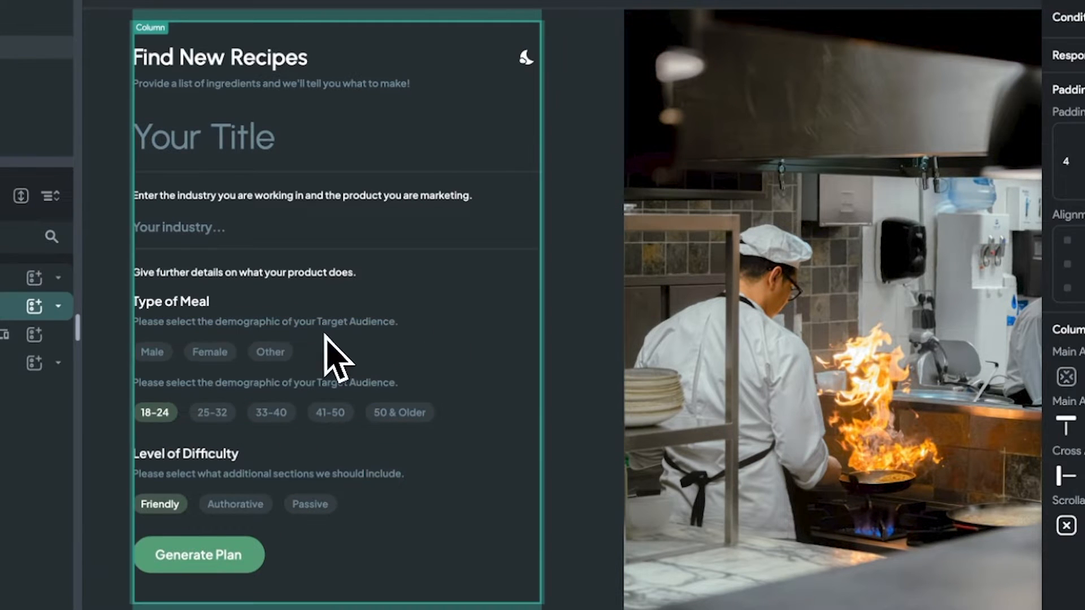
click(197, 554)
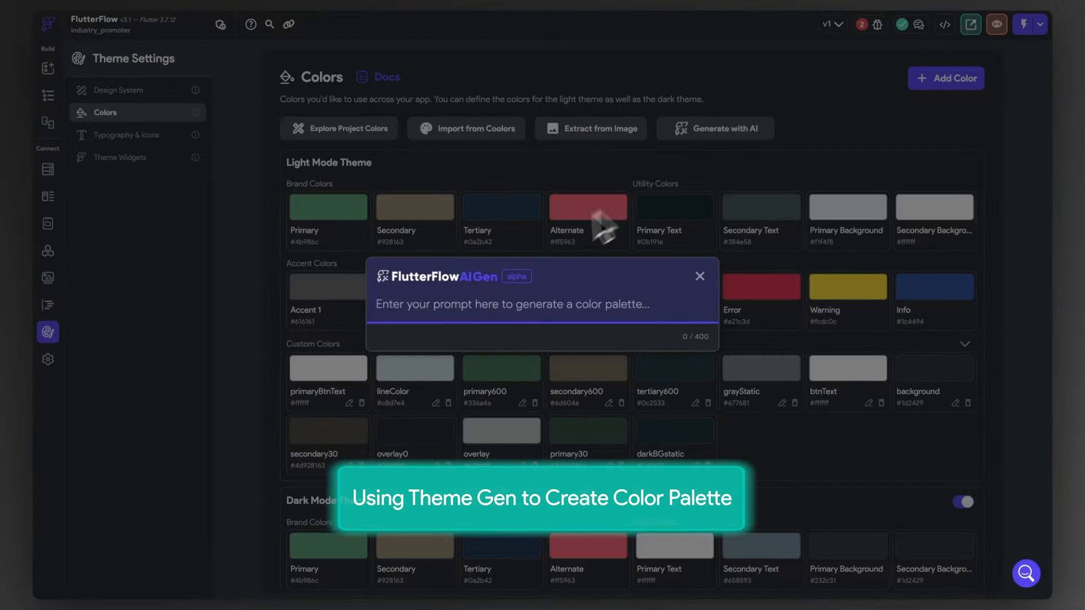
Generate a theme from the prompt 'a chef's kitchen', preview light and dark modes, and save it.
text(a chef's kitchen)
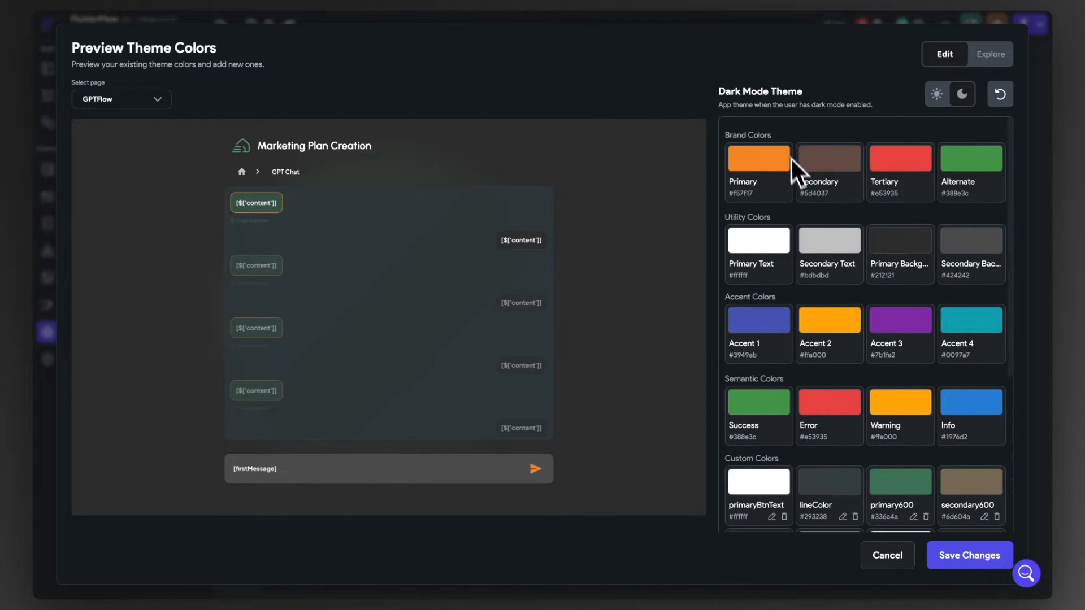
click(938, 93)
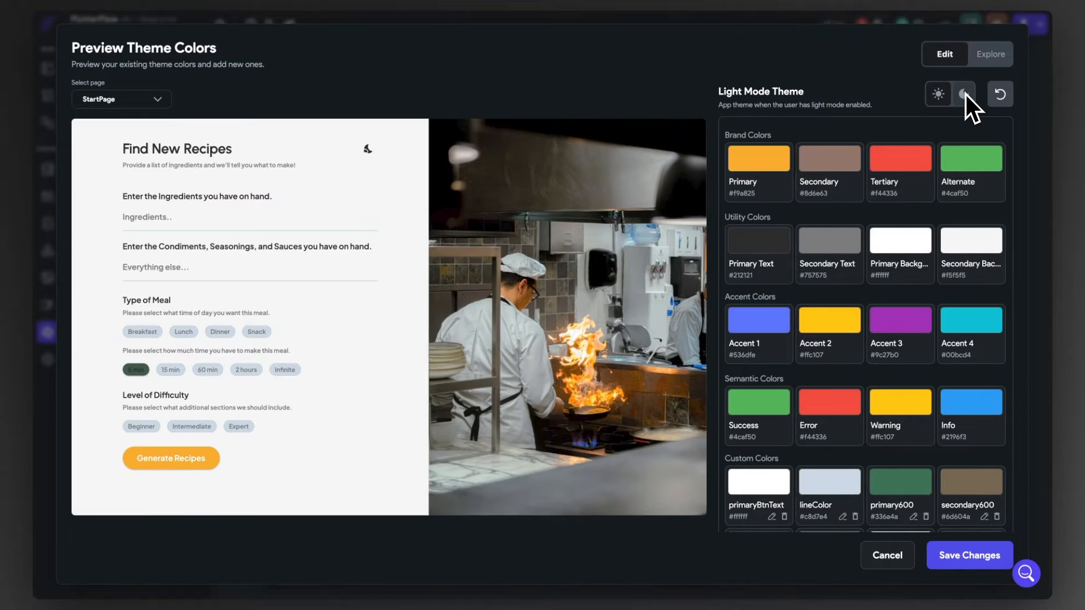
click(962, 93)
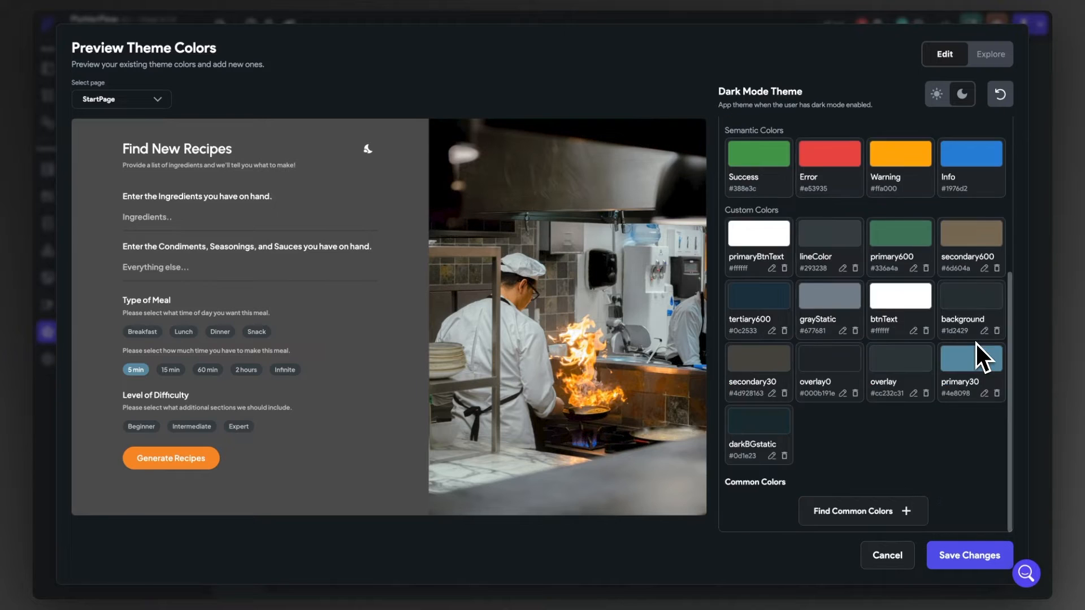
click(887, 555)
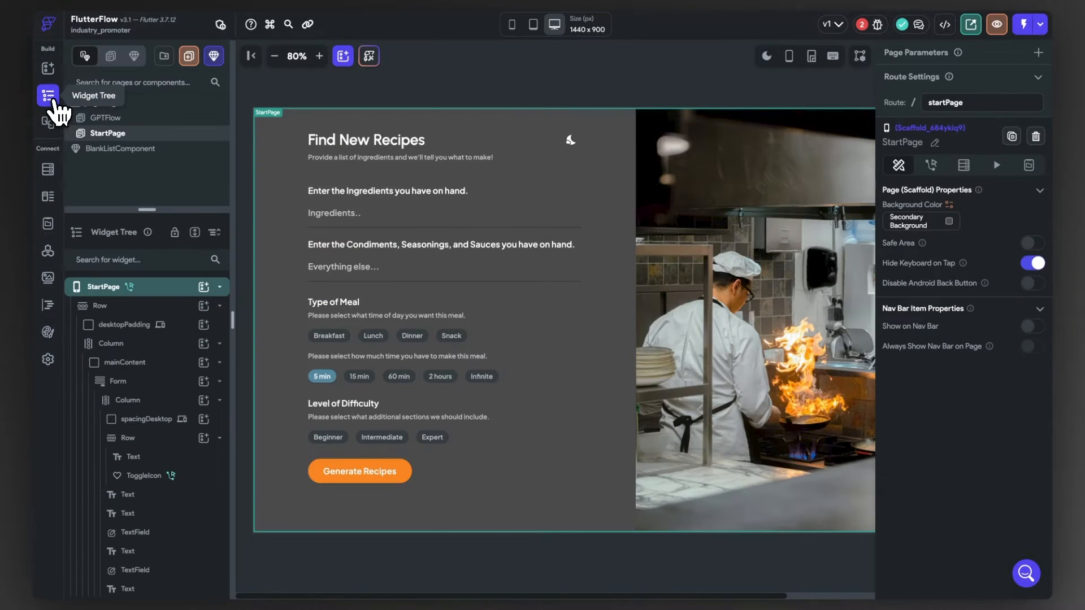
Prompt AI Page Gen for a one-recipe meal showcase page, generate it, and preview its colour mode.
click(511, 15)
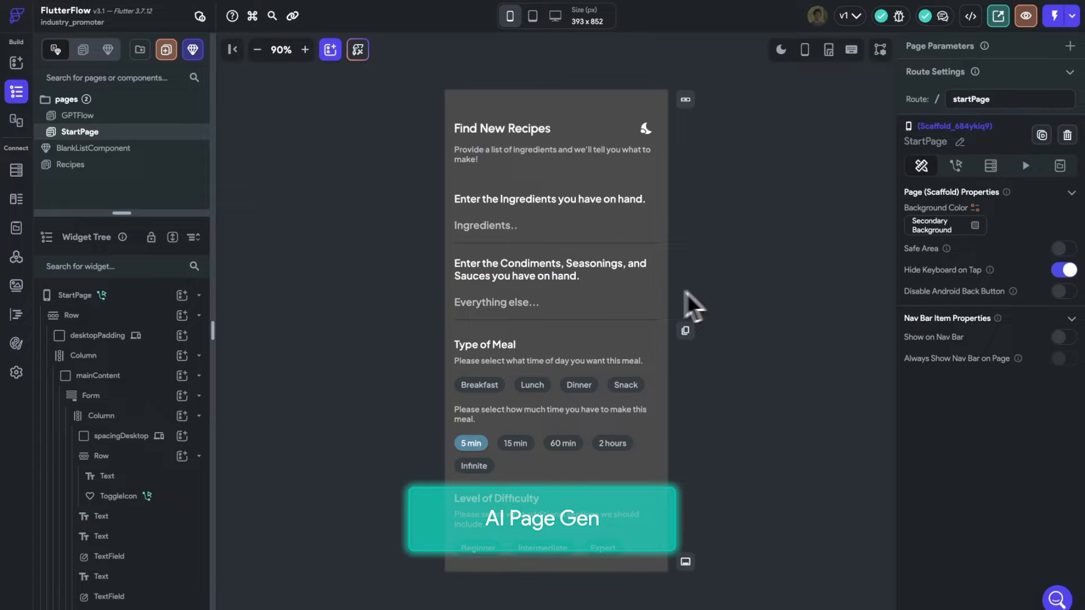
click(542, 518)
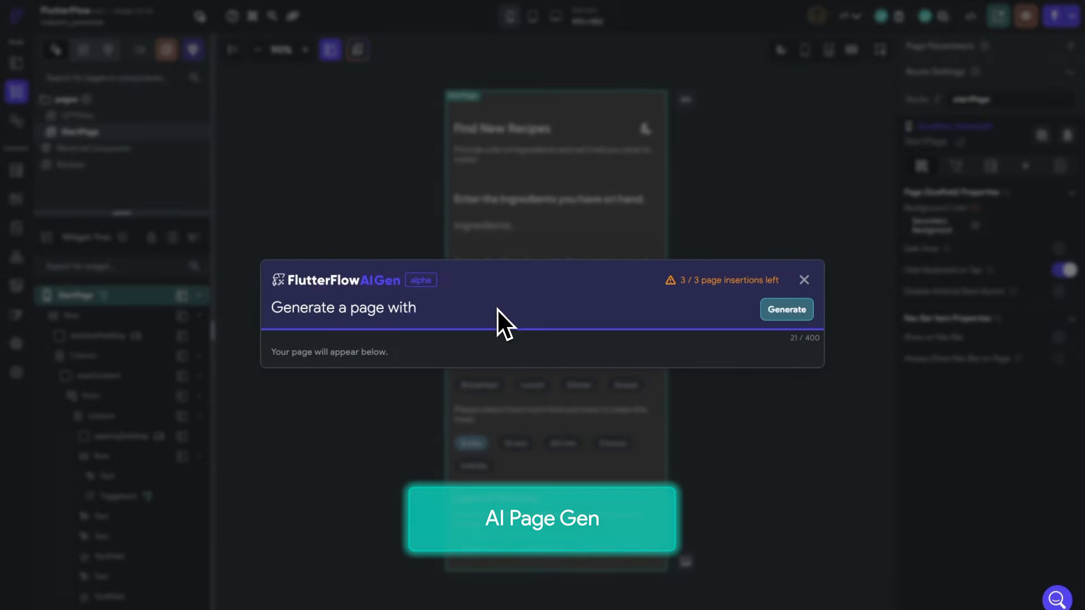
text(to showcase a meal,)
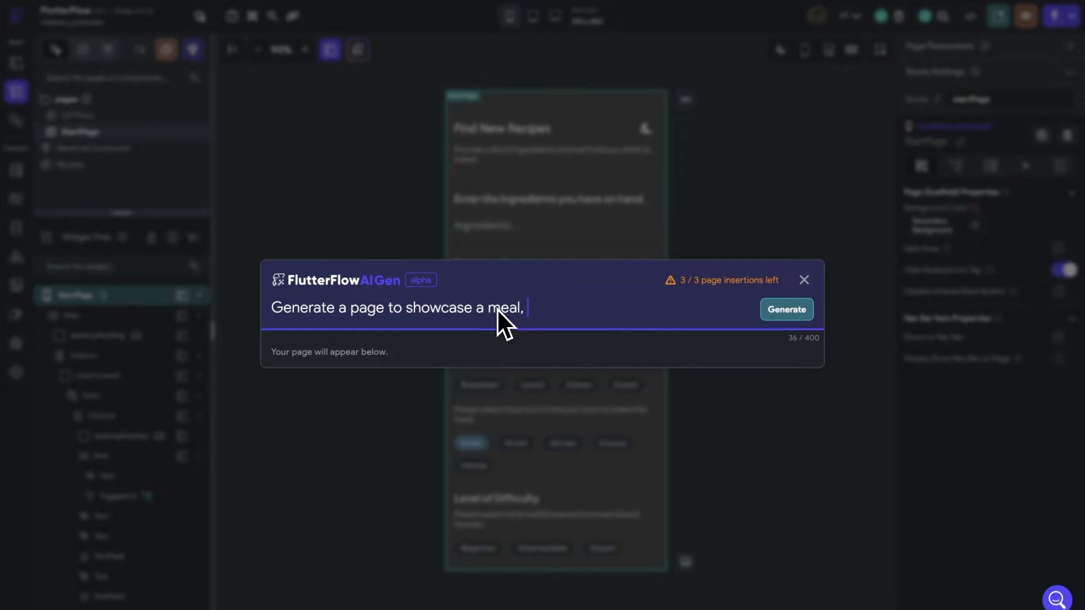
text(1 recipe, include an image,)
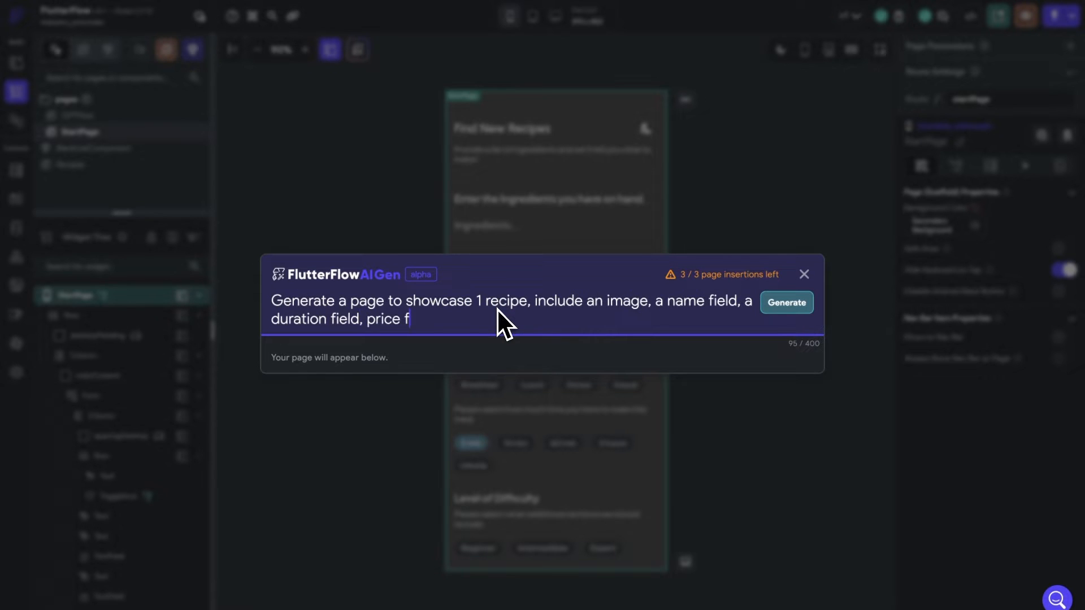
text(ield, and place to view the)
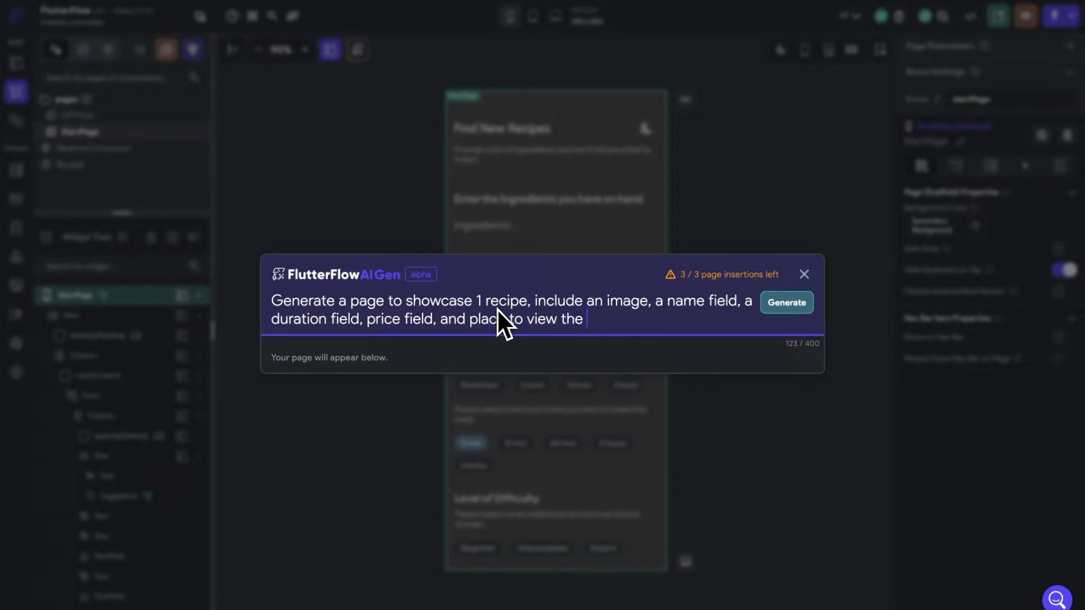
click(786, 303)
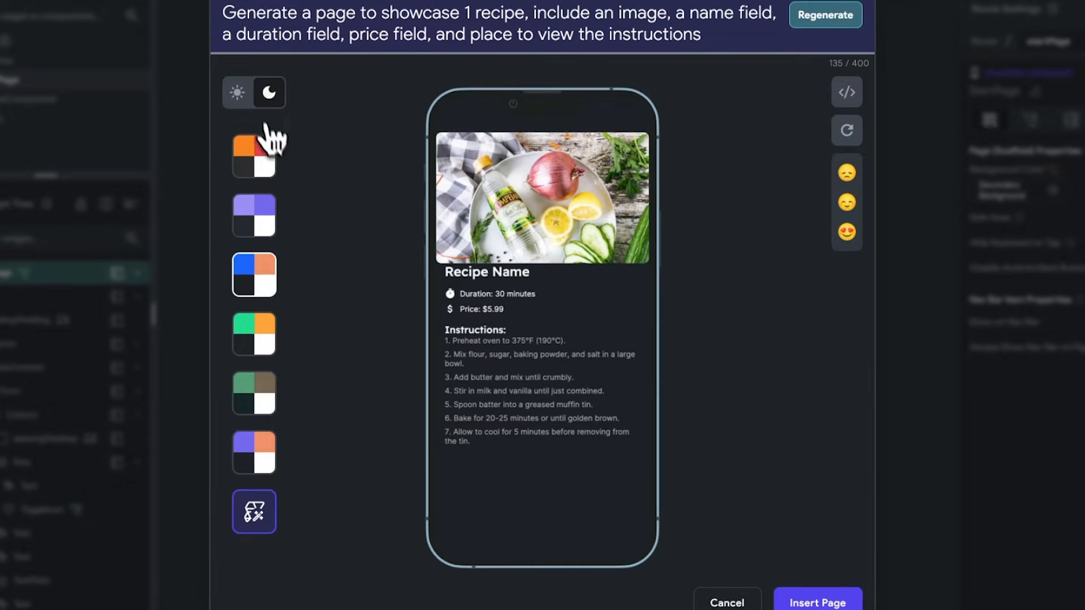
click(817, 602)
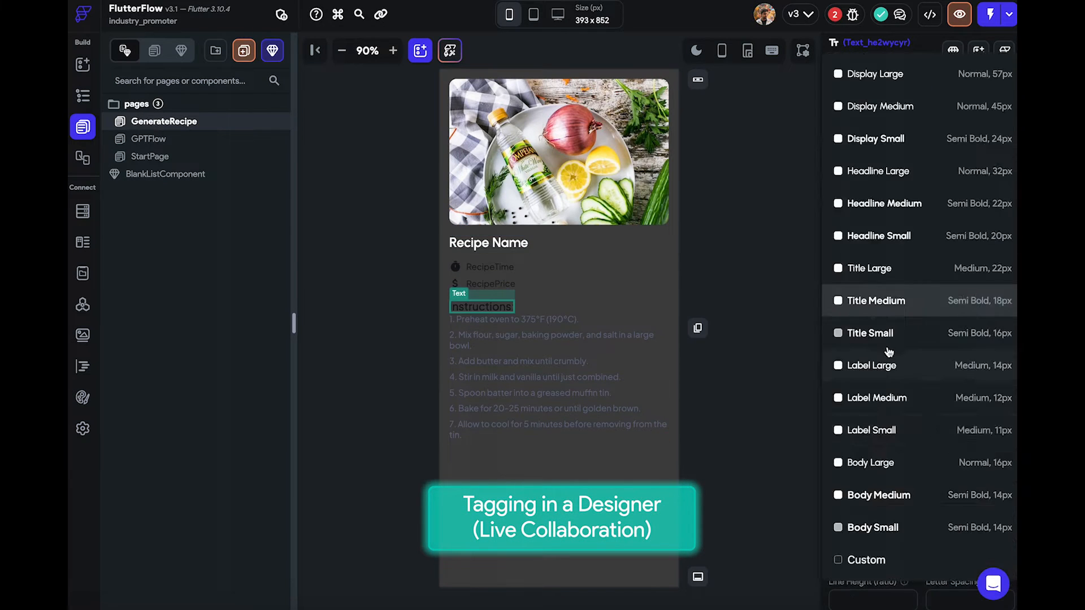
Select the Ingredients column and paste the copied fade and slide animations onto it.
click(152, 156)
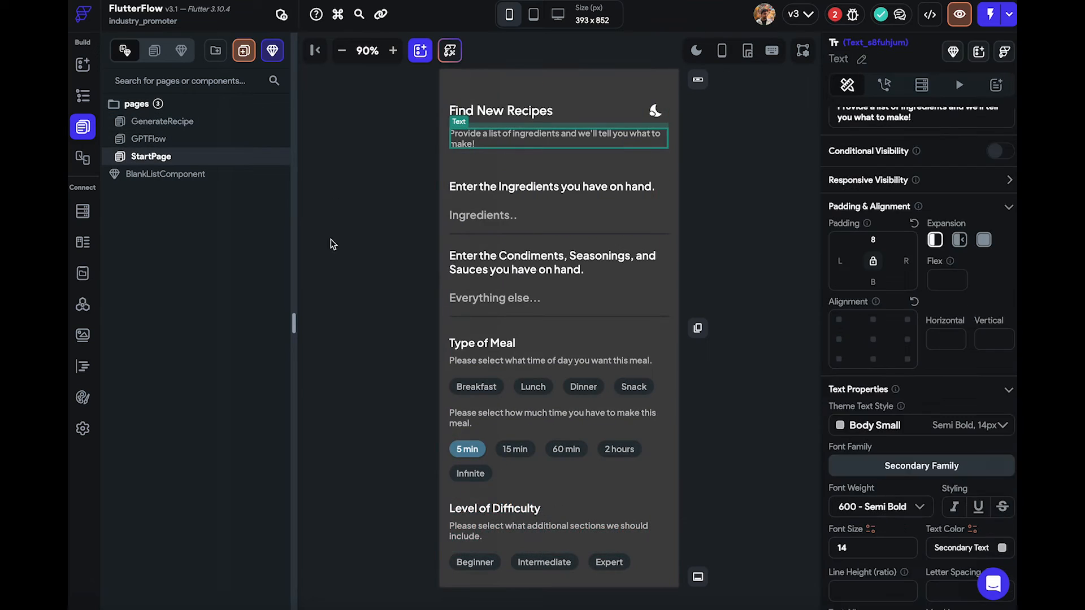
click(163, 121)
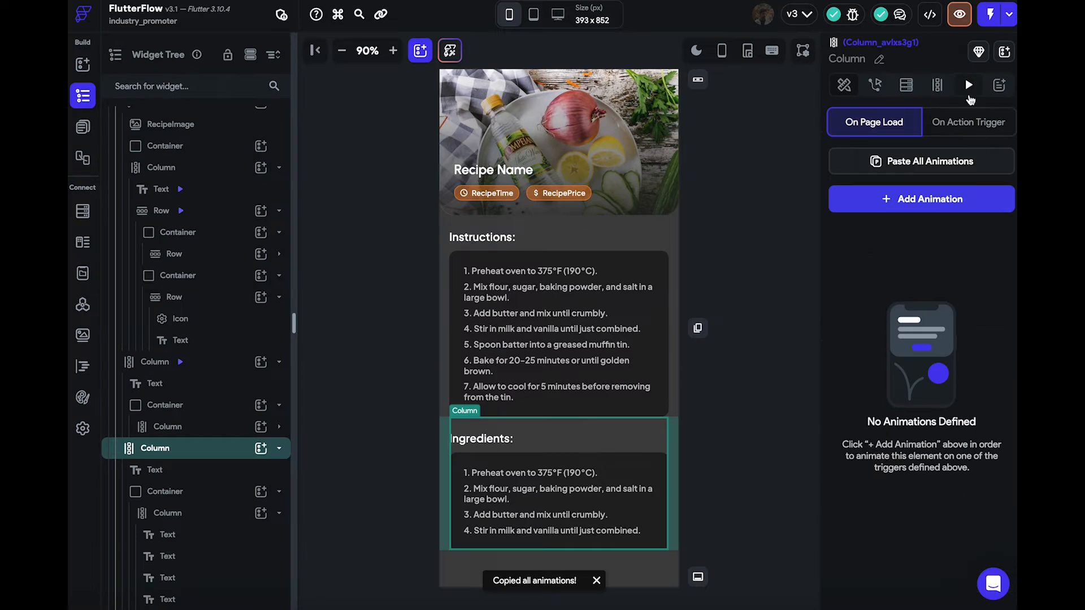
click(921, 160)
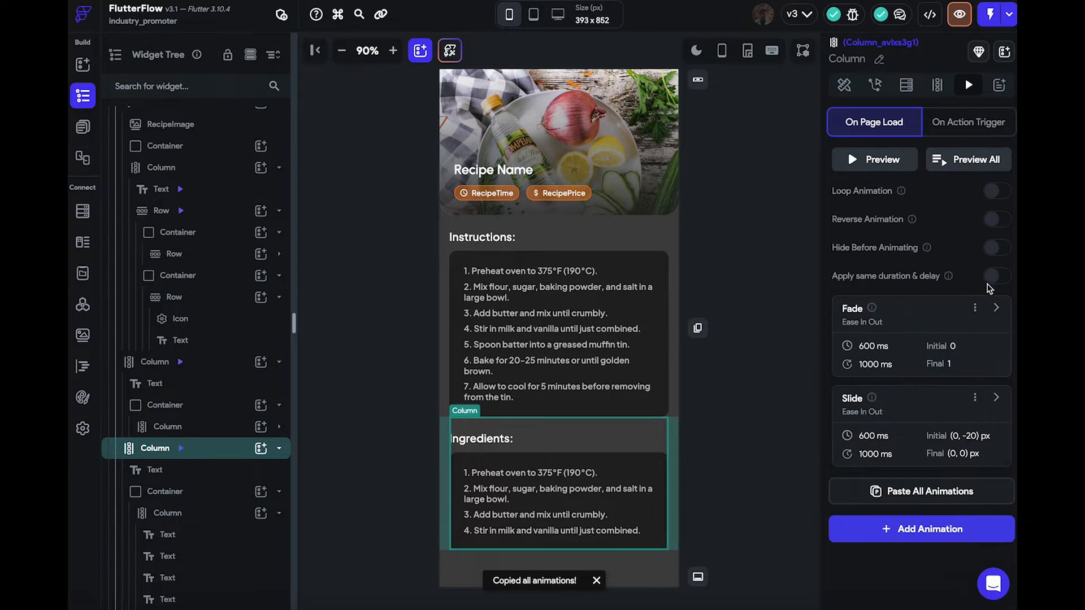
click(996, 276)
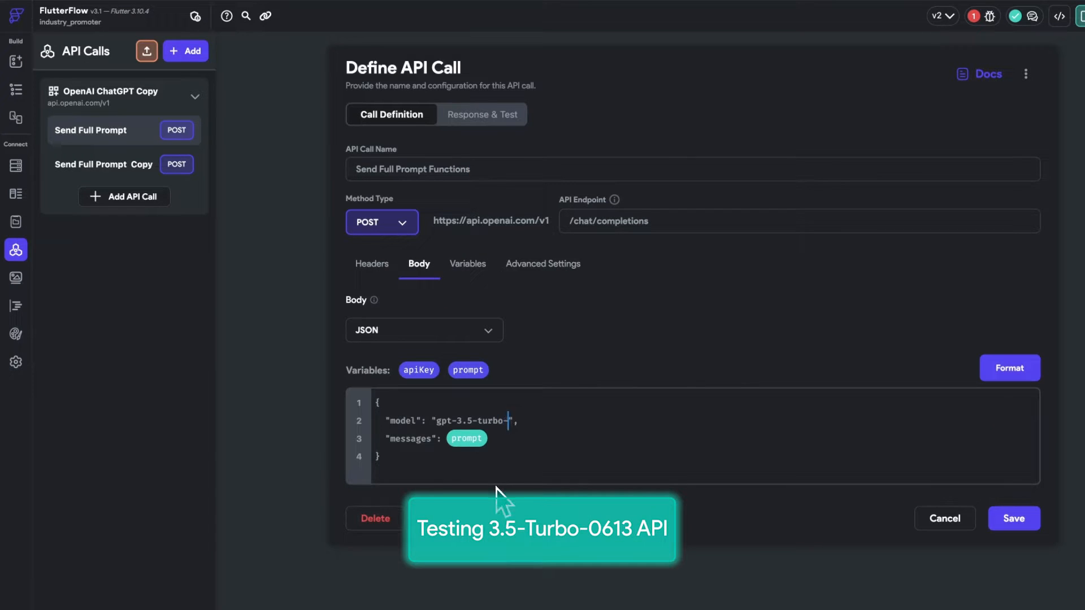
Change the model to gpt-3.5-turbo-0613 and add a JSON-typed functions variable.
text(0613)
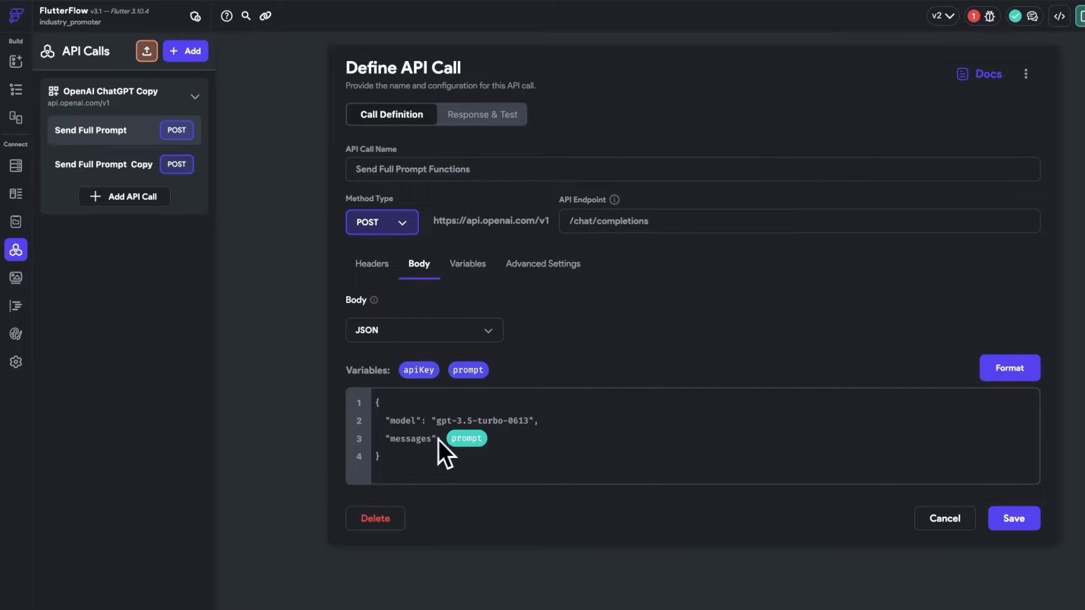
click(467, 264)
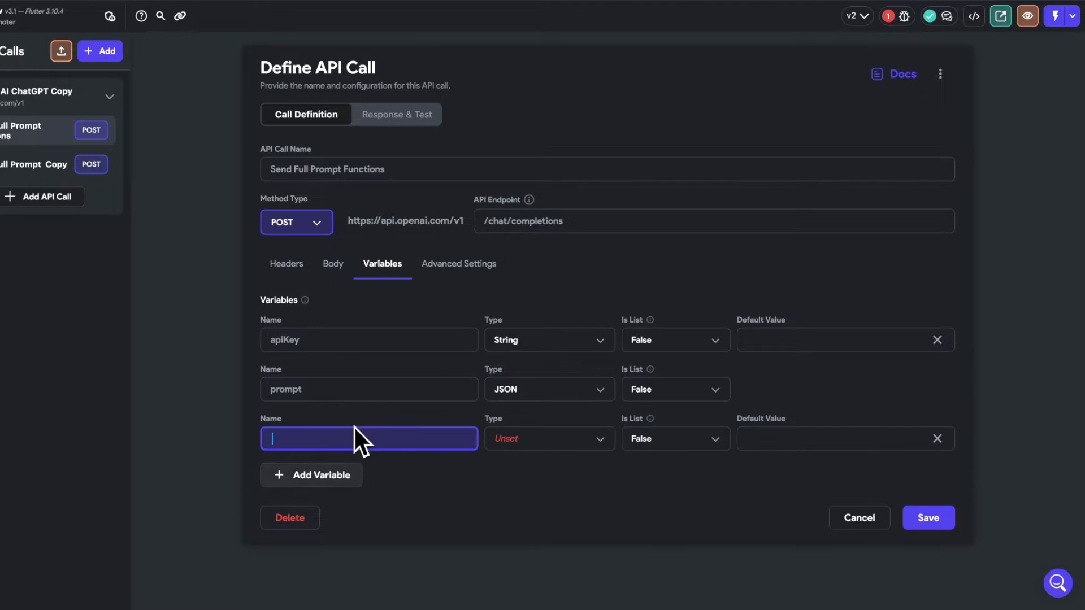
click(549, 438)
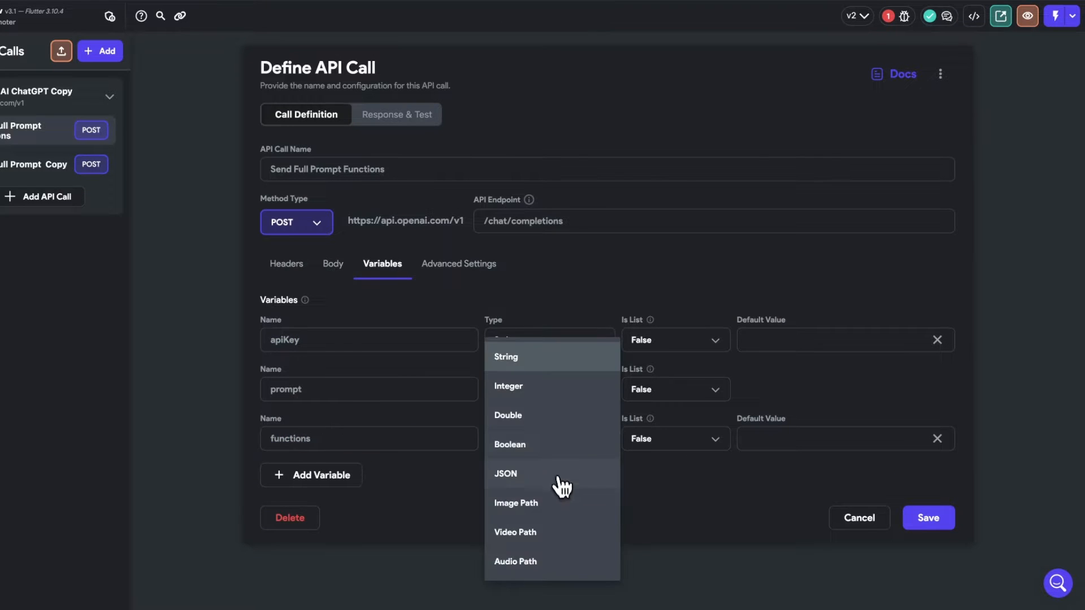
click(505, 475)
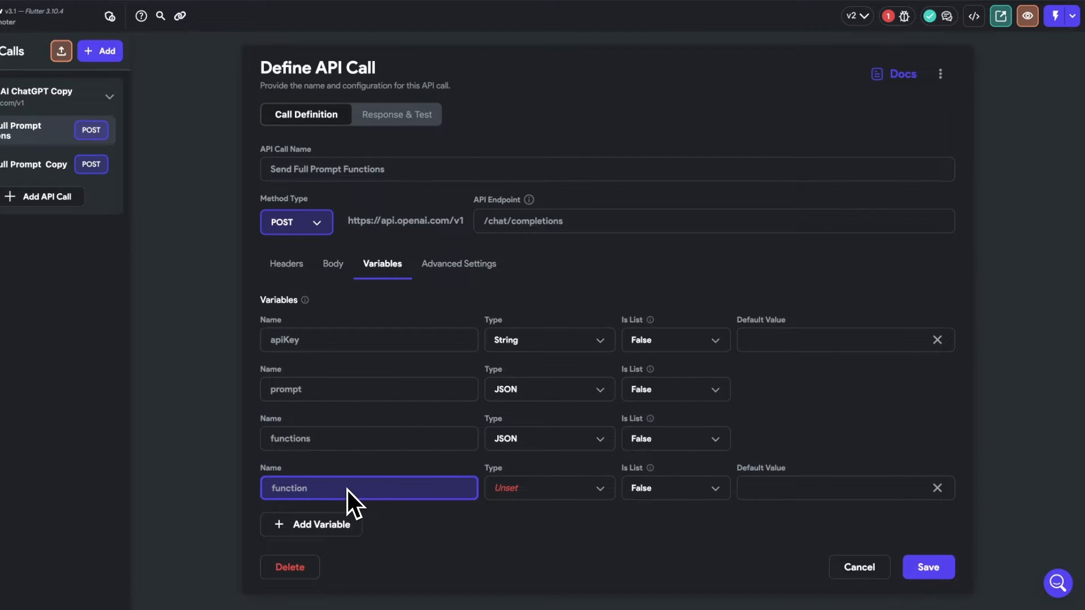
Test the API call and scroll through the returned set_recipe function call.
click(396, 114)
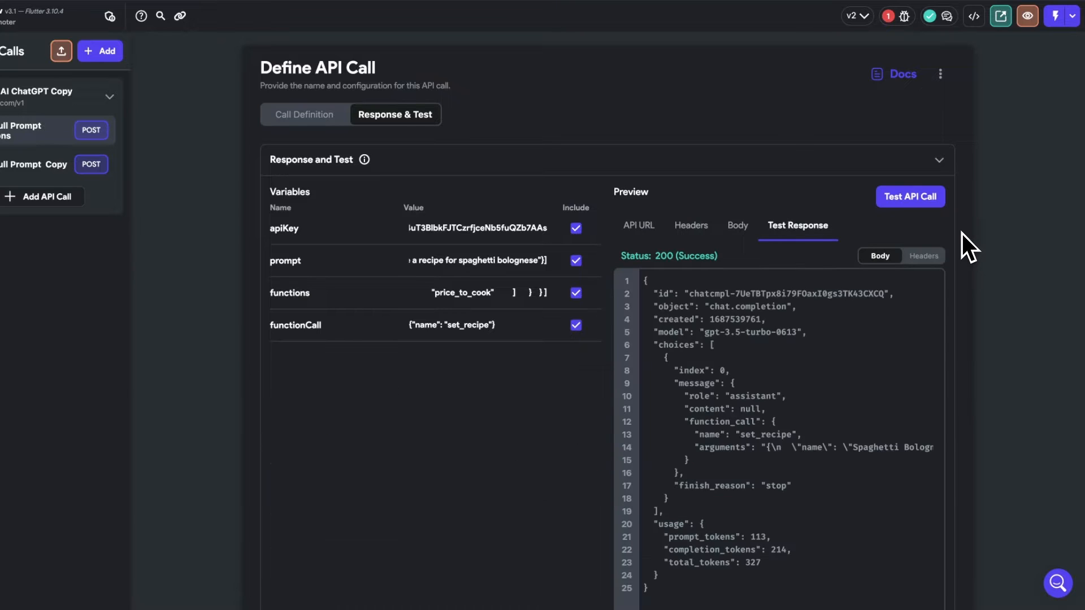
scroll(down, 3)
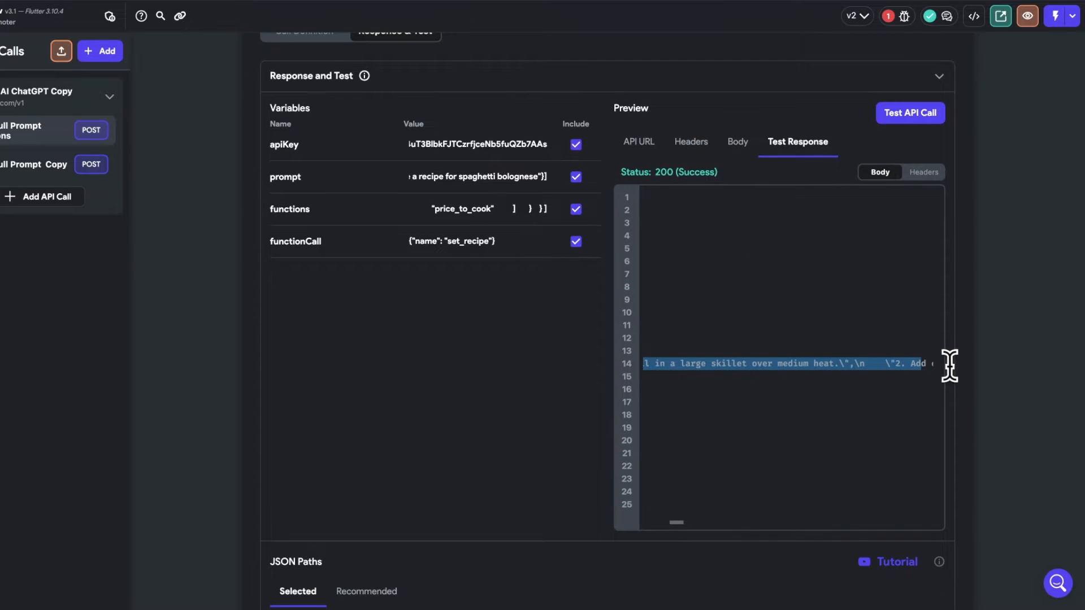
scroll(down, 3)
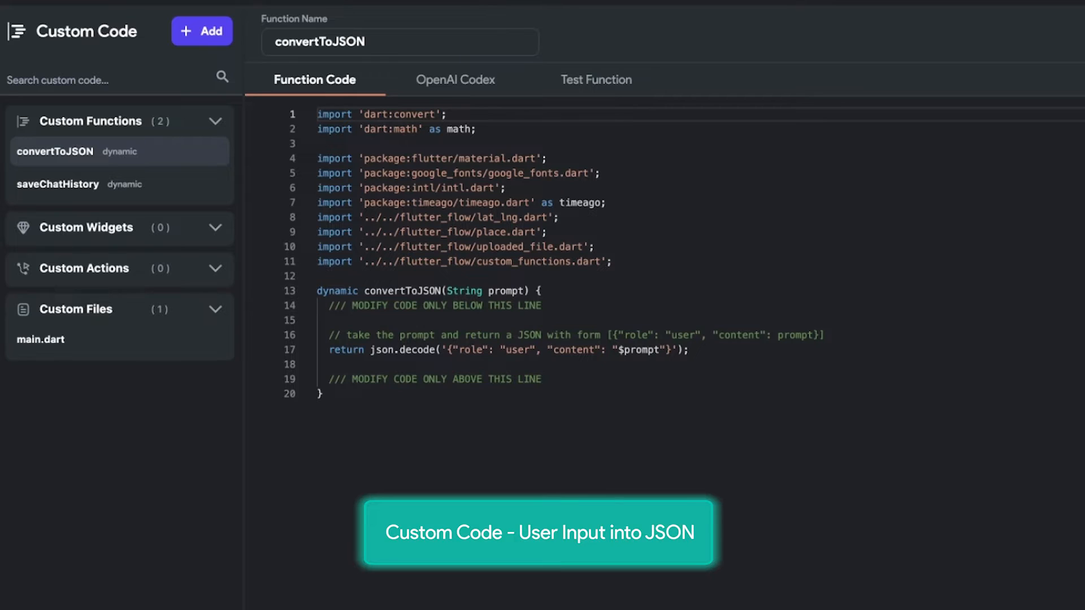
mouse_move(443, 270)
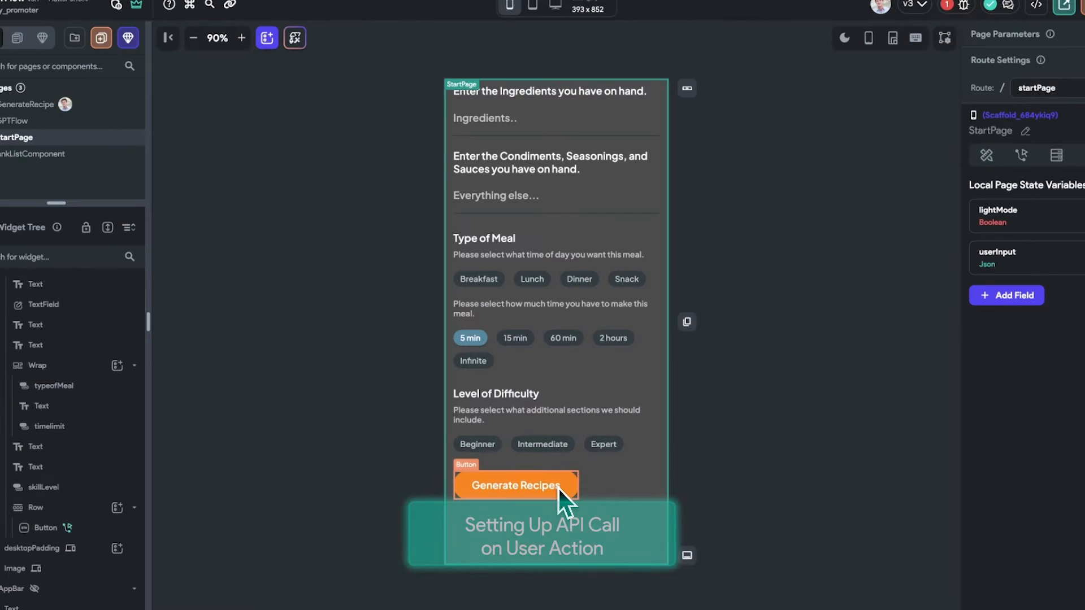
Wire Generate Recipes to the API call with a success snack bar, then test submitting ingredients.
click(516, 485)
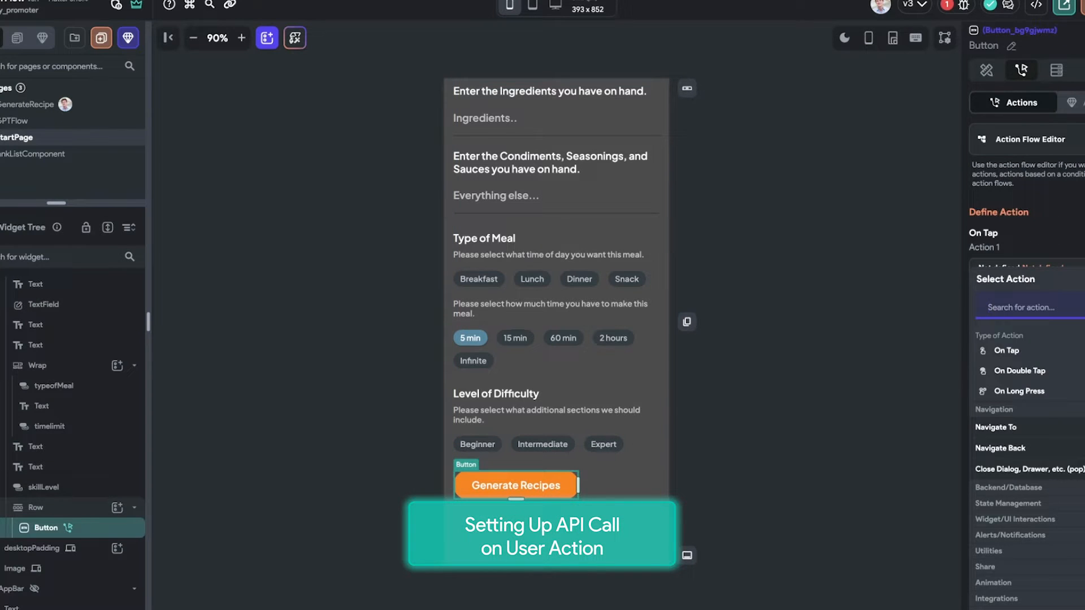
click(1030, 139)
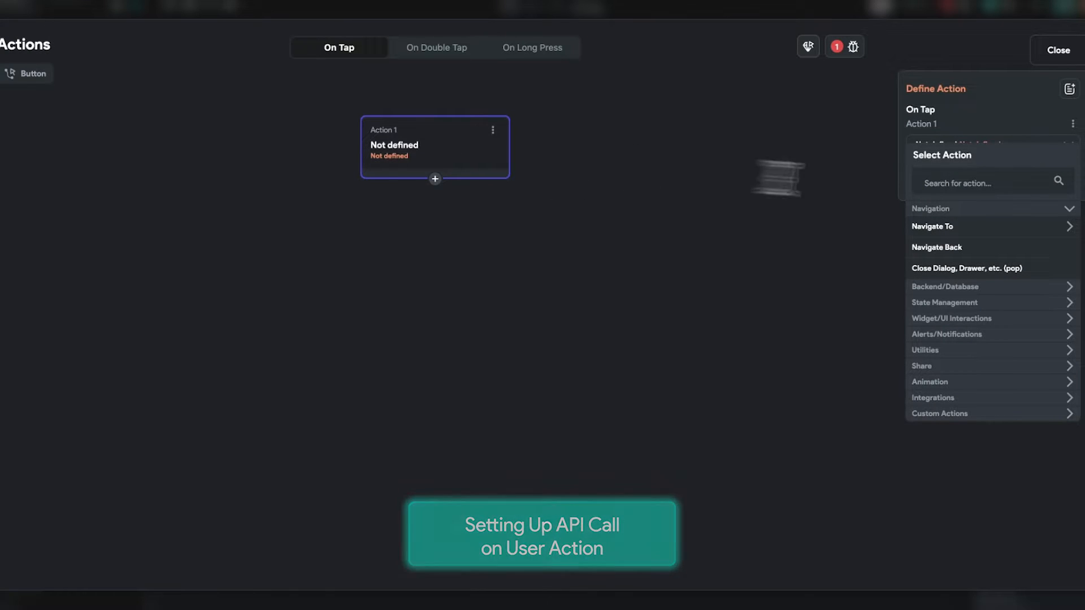
text(page)
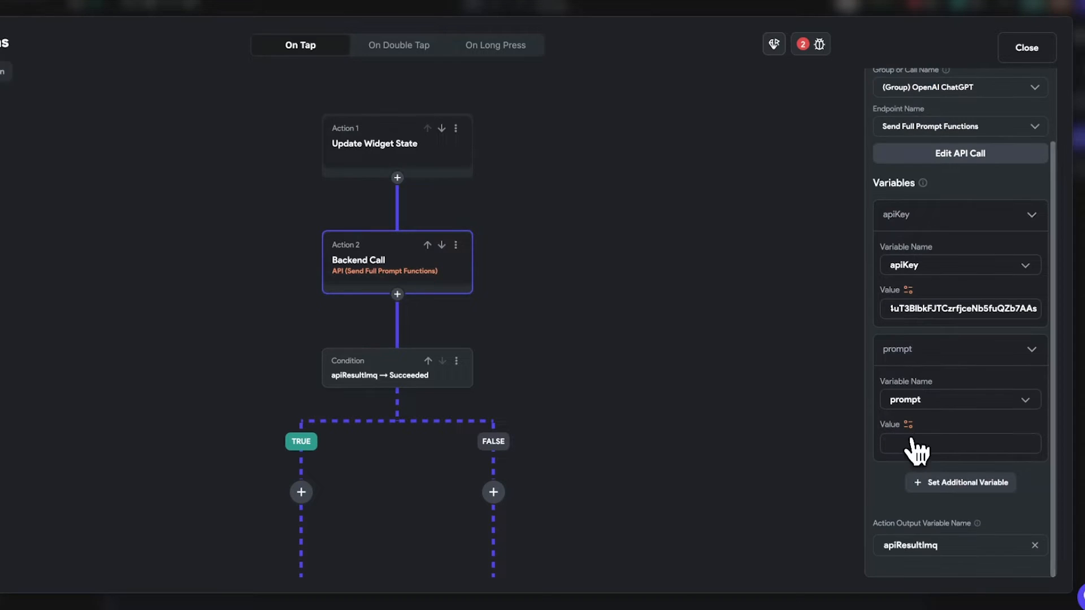
click(955, 444)
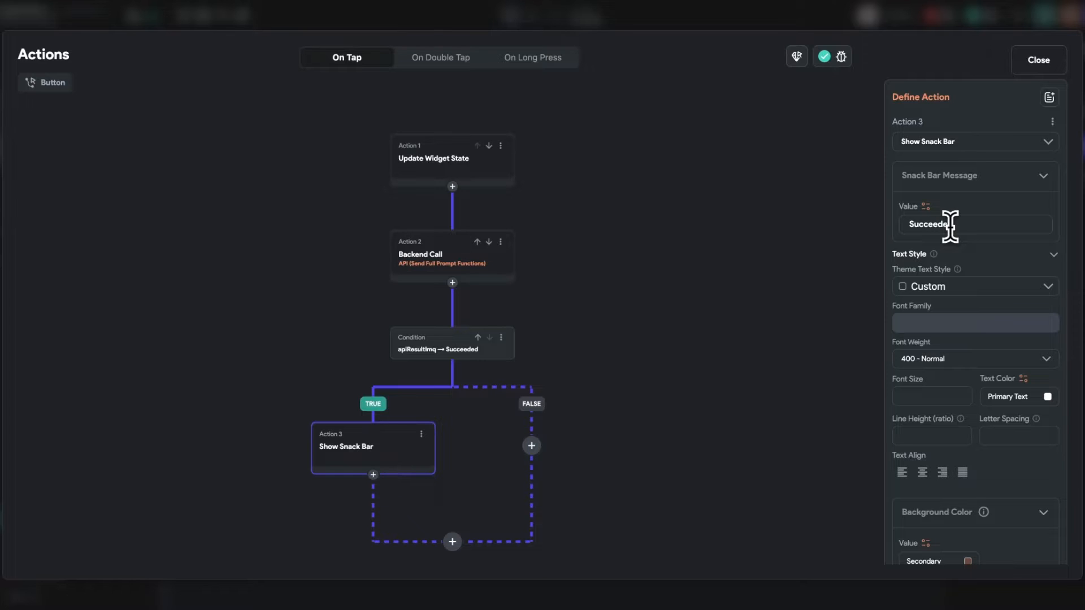
click(531, 446)
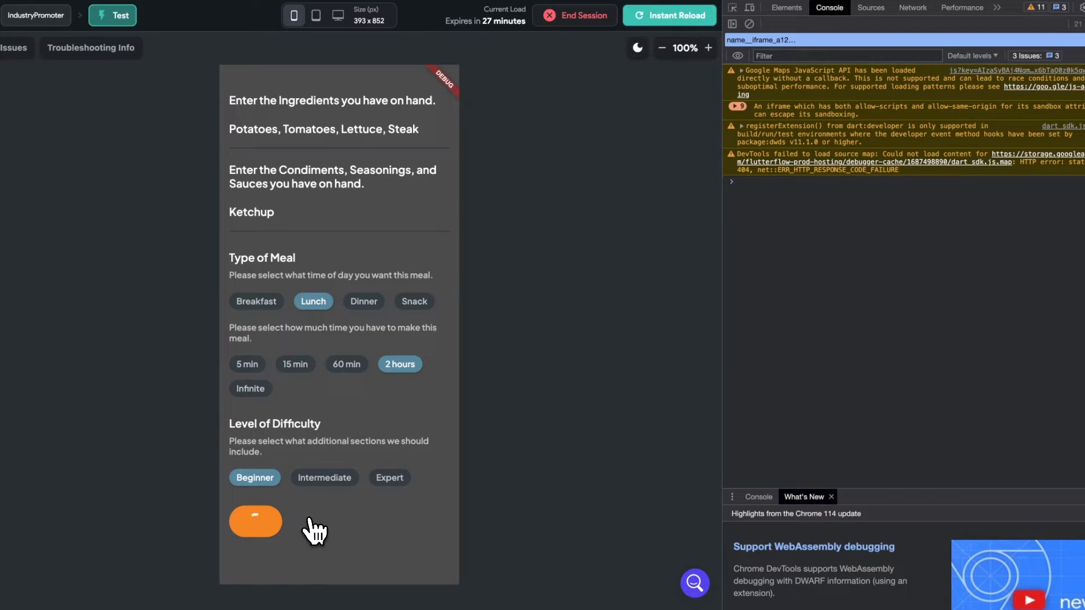
click(255, 522)
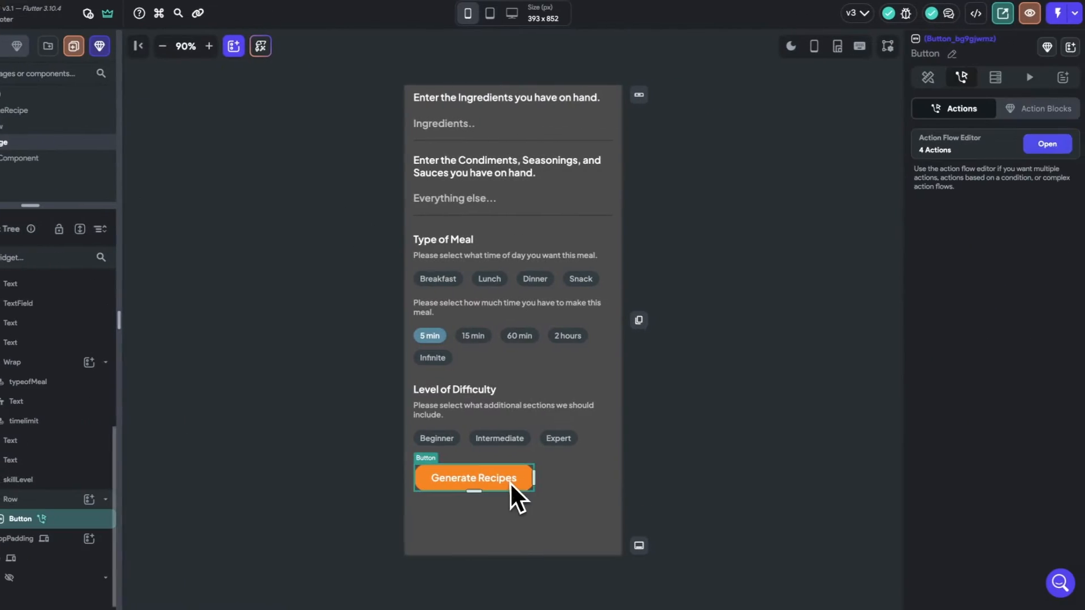
Switch the success action to navigate to GenerateRecipe with firstResponse, then test the API call.
click(1046, 144)
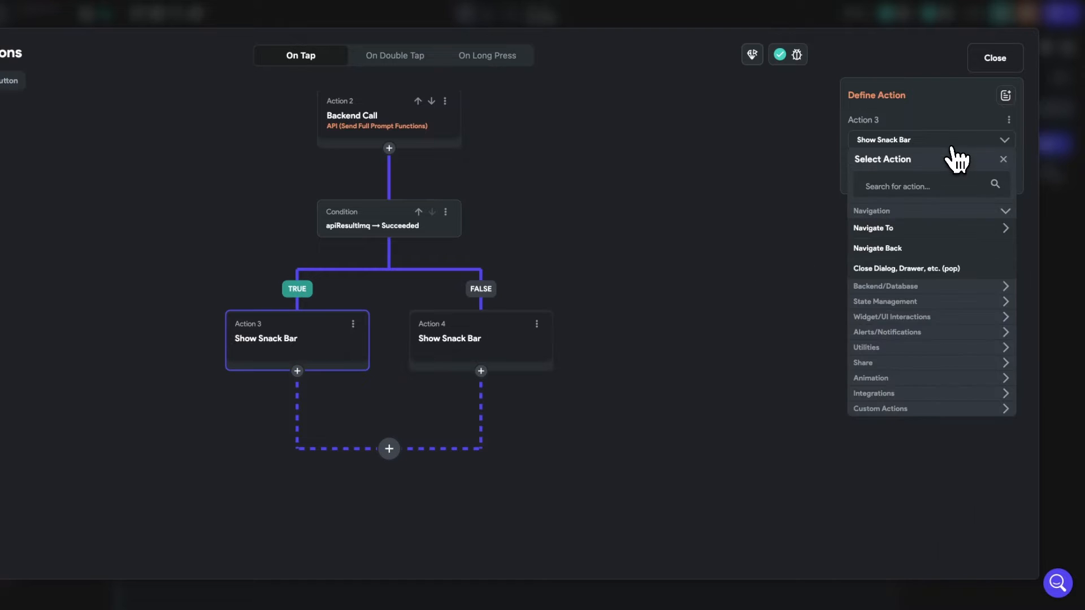
click(873, 228)
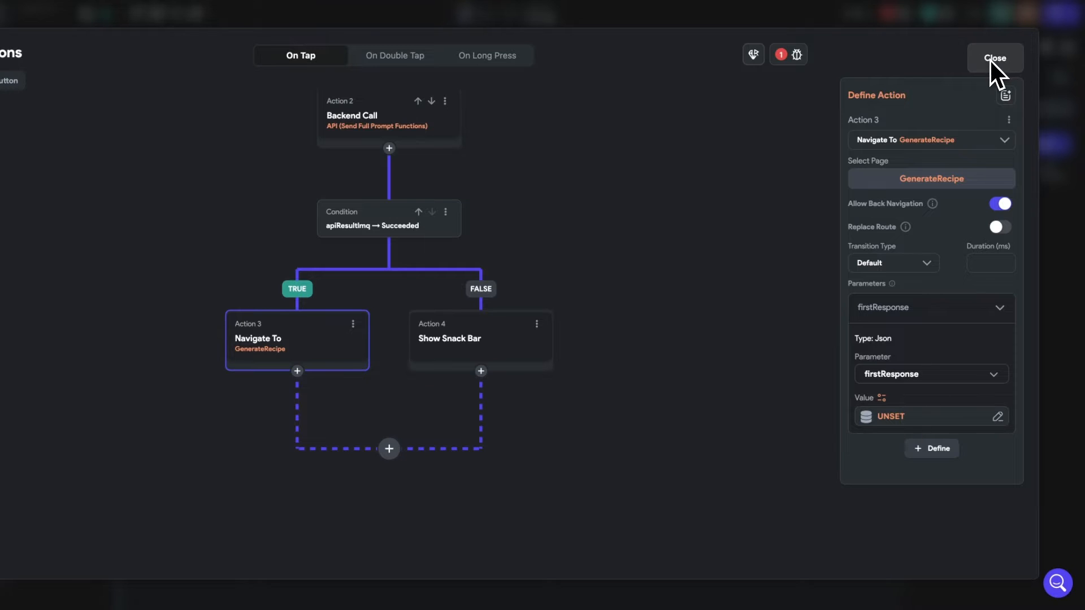
click(995, 58)
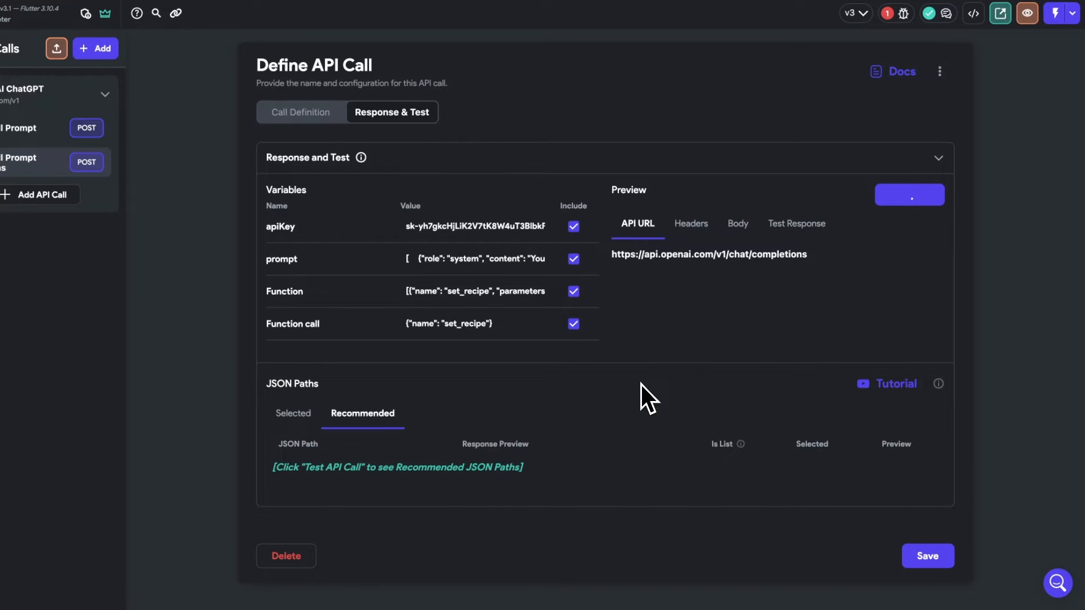
click(909, 195)
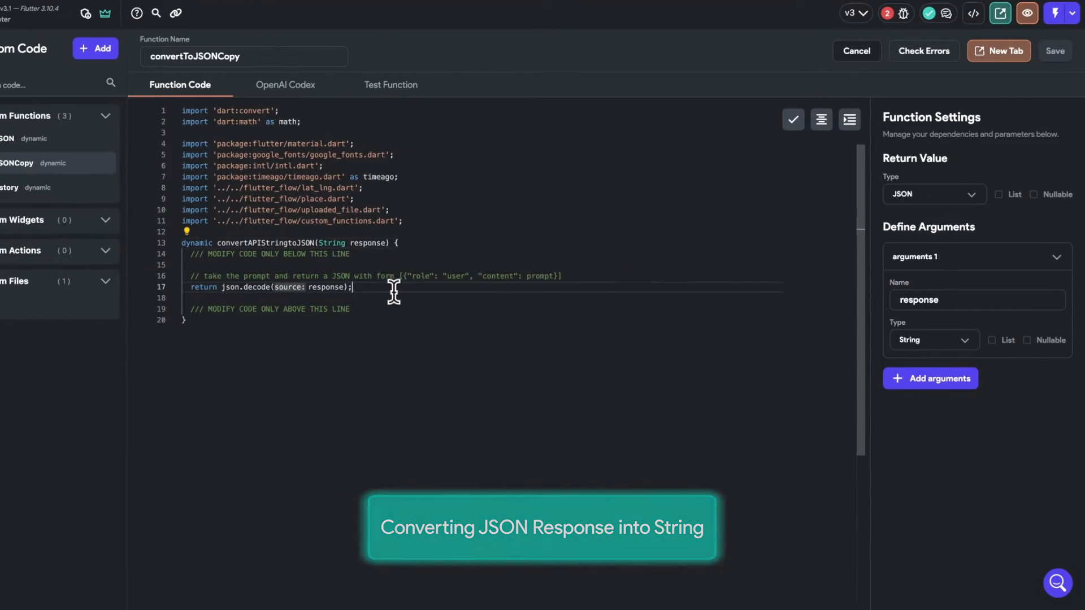
Set firstResponse to convertAPIStringtoJSON applied to the APIMessage JSON path, then confirm.
click(924, 50)
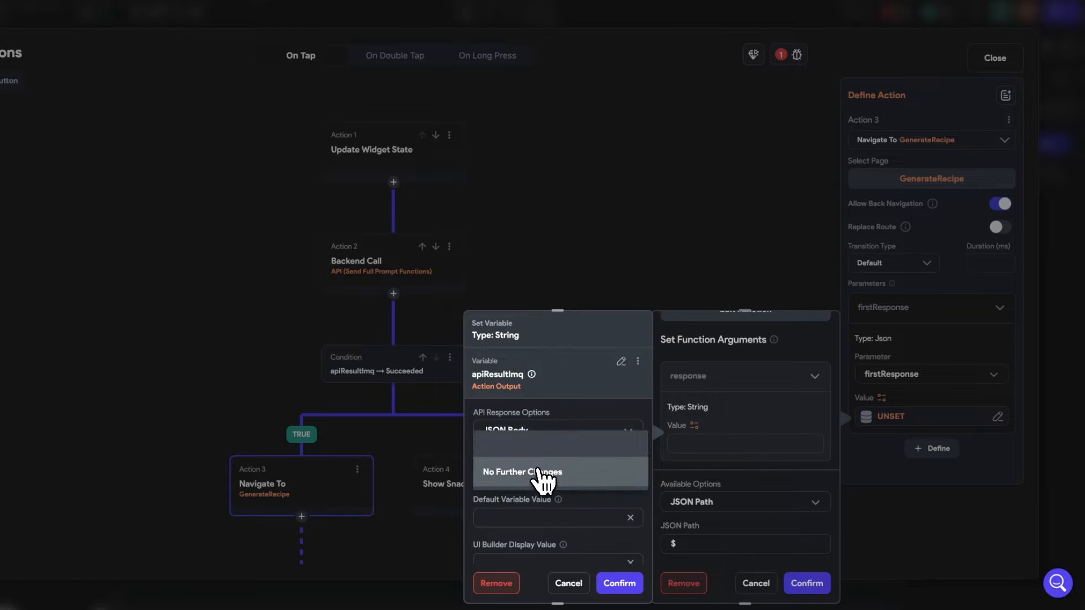
click(521, 472)
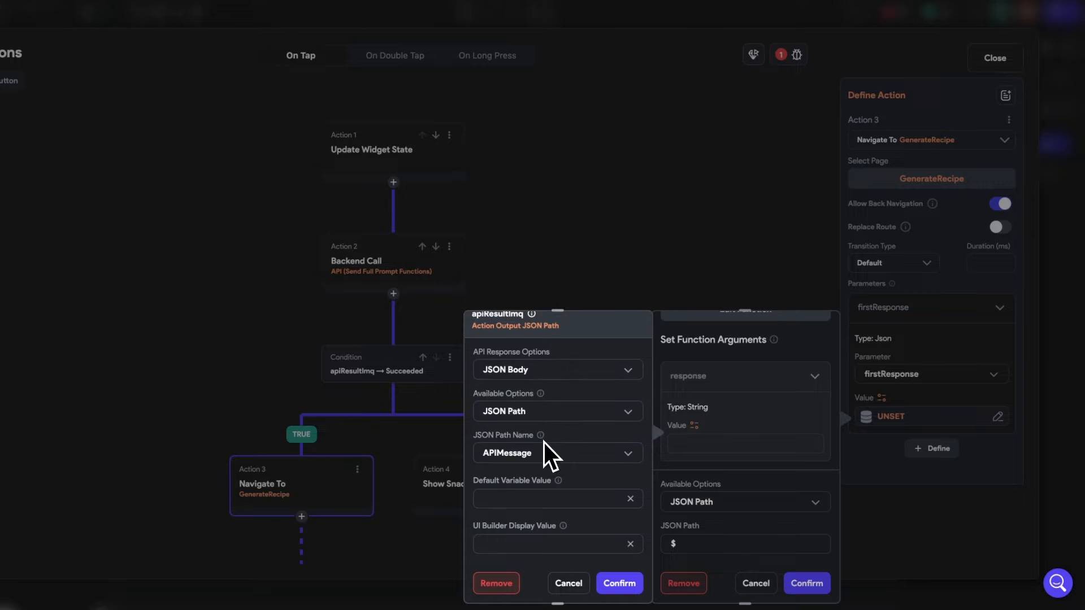
click(618, 584)
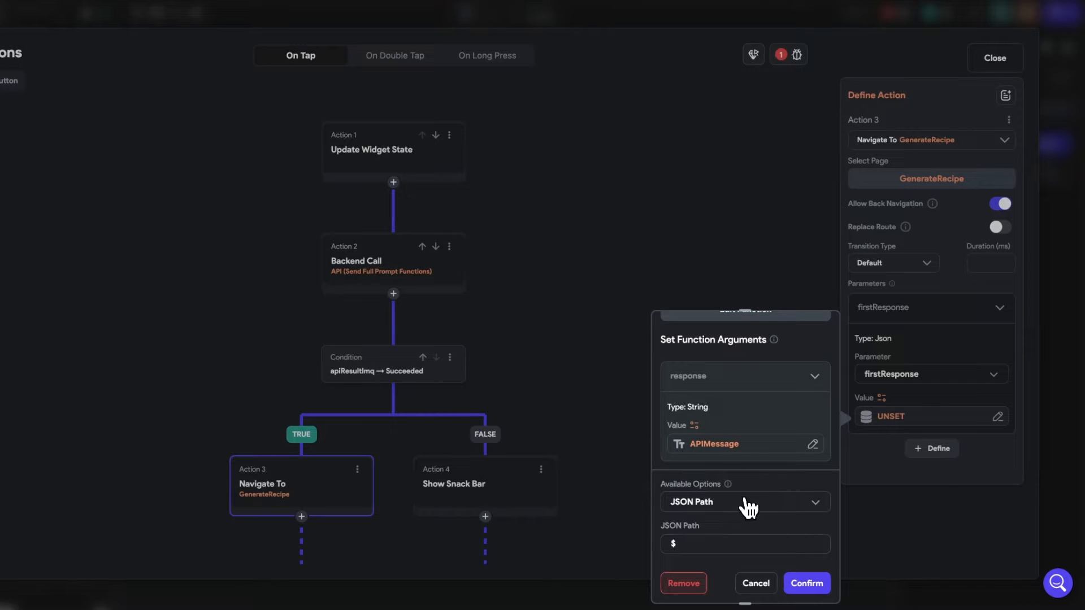
click(806, 583)
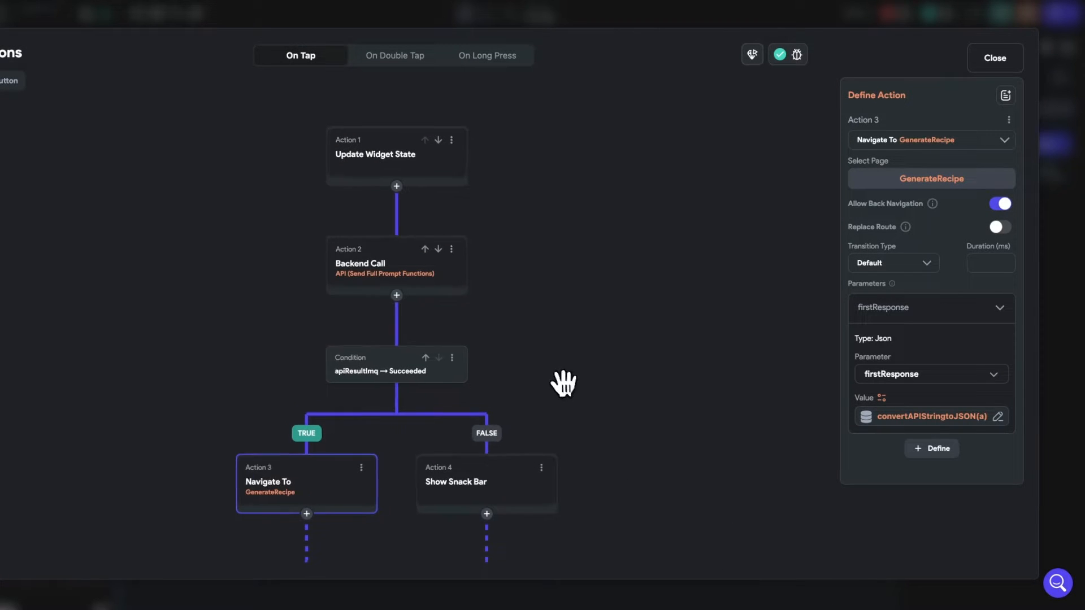
scroll(down, 3)
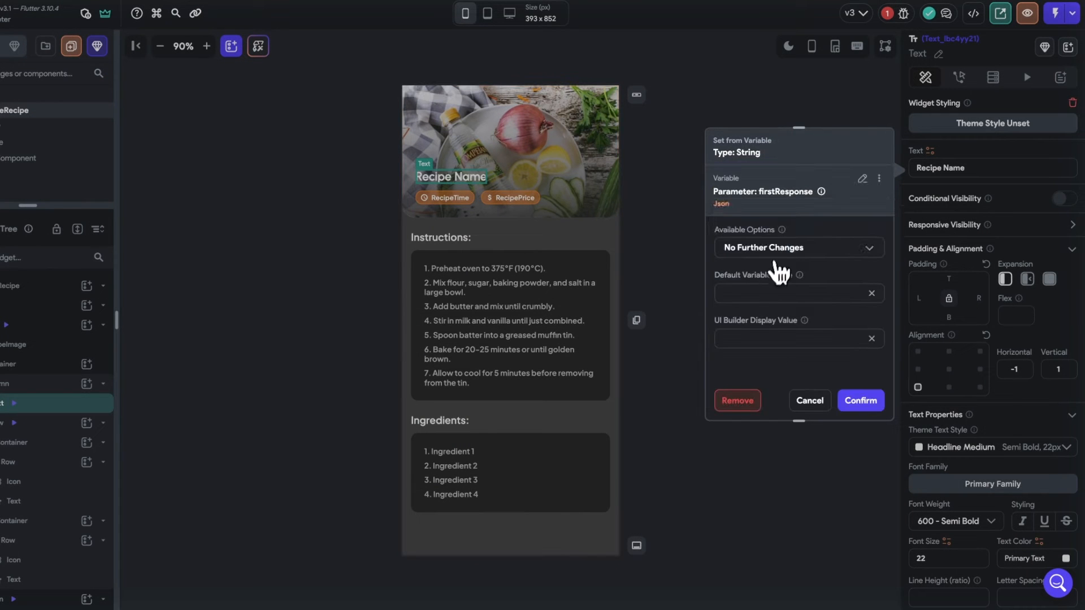
Bind the recipe name and cook-time texts to firstResponse paths $.name and $.time_to_cook.
click(798, 247)
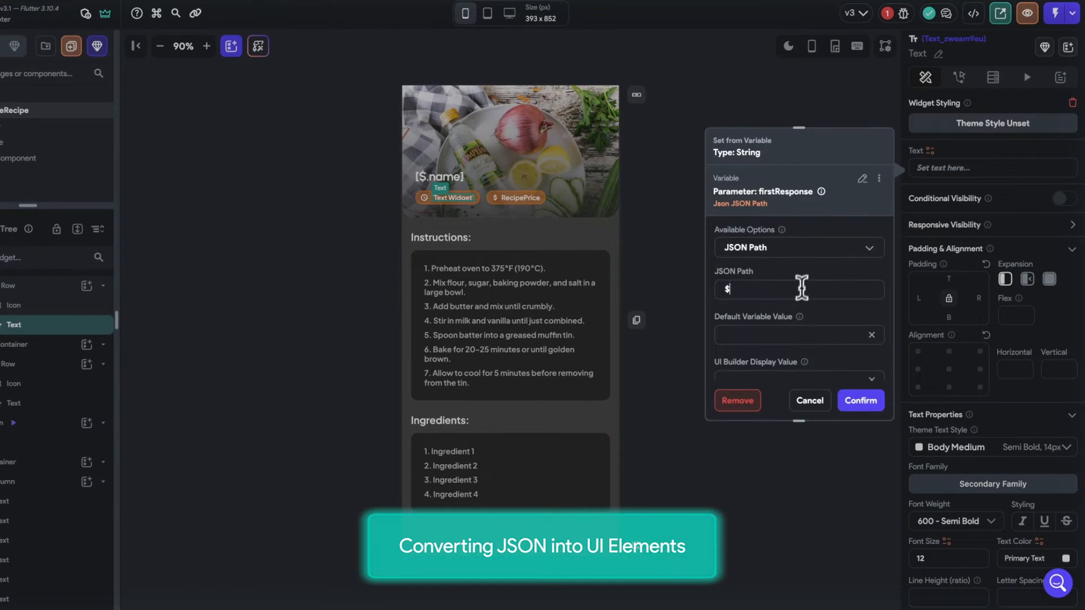
click(860, 401)
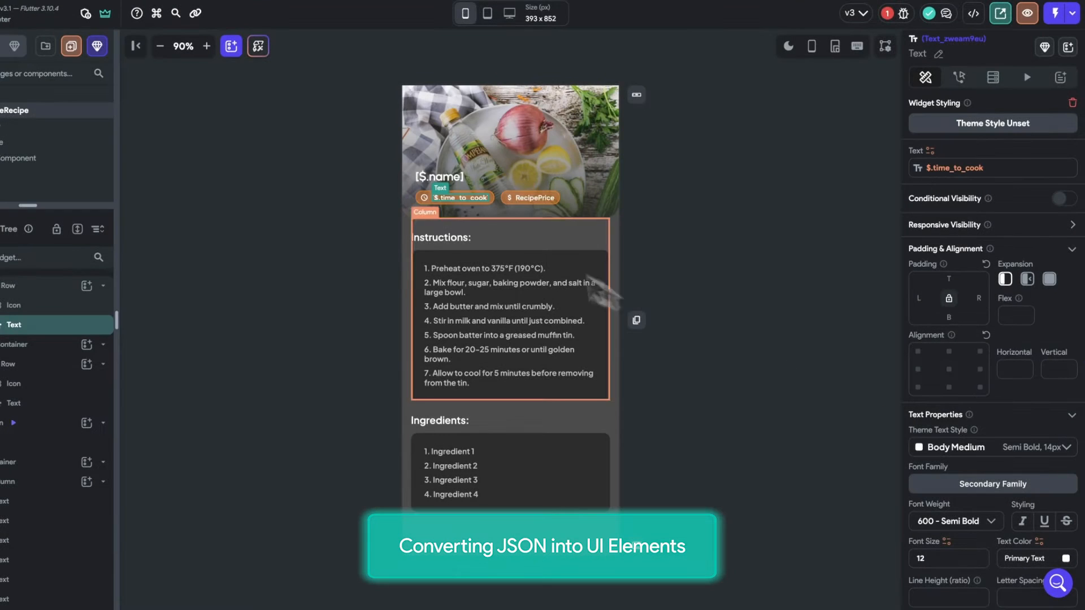
click(530, 197)
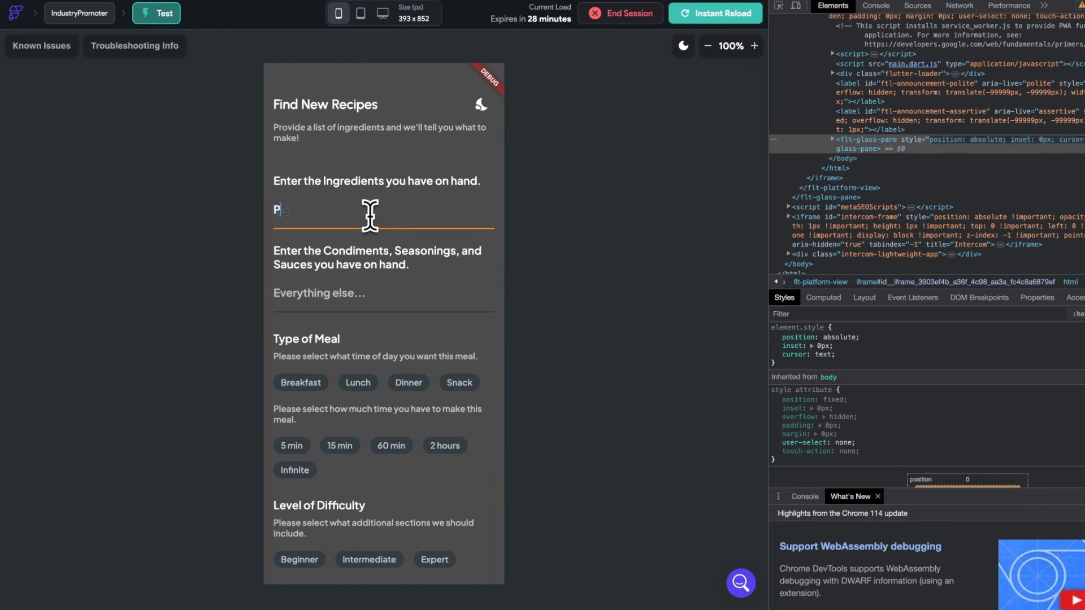
Enter potatoes, steak, tomatoes and ranch in the test run and generate a recipe.
text(otatoes, Steak, Tomatoes)
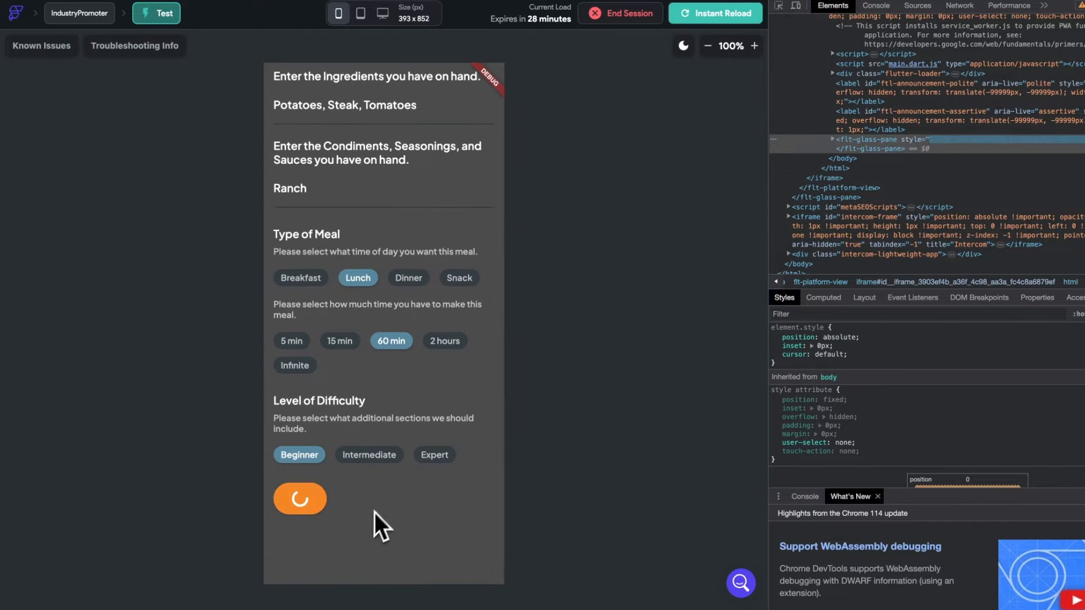
mouse_move(401, 495)
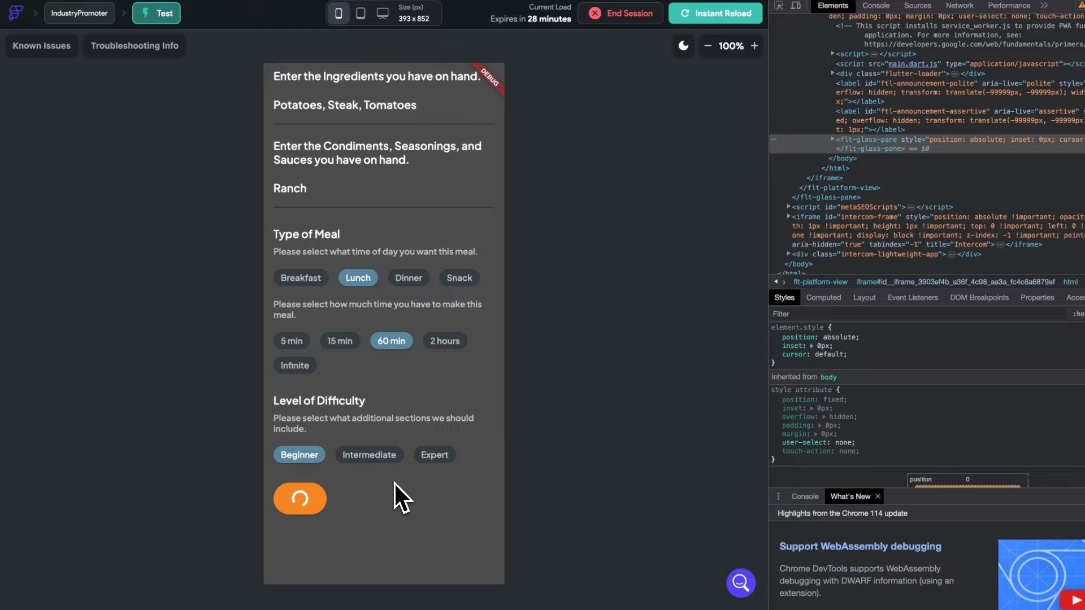
click(300, 499)
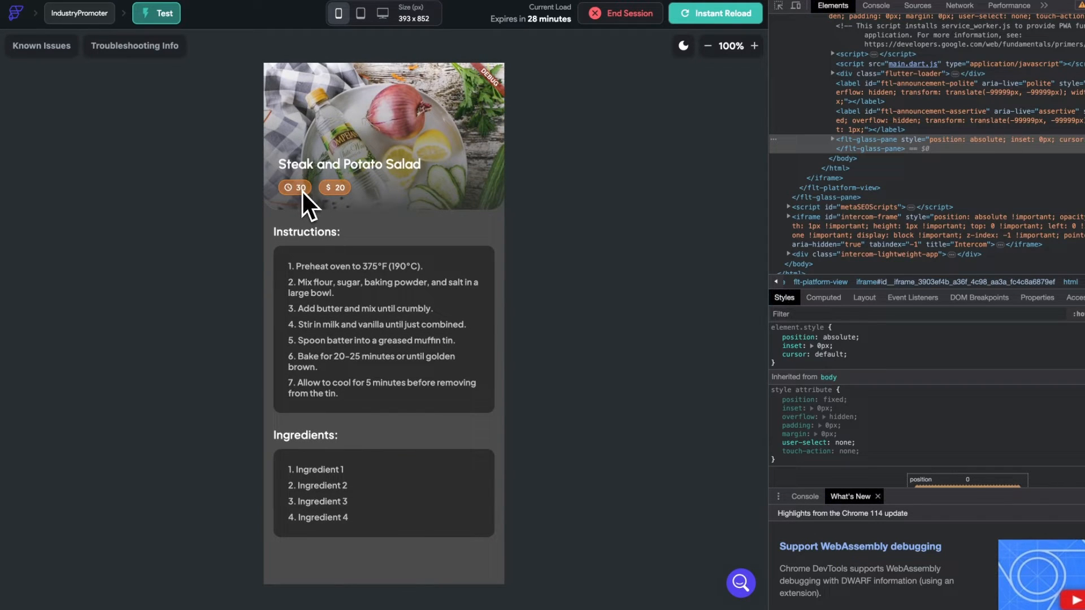
mouse_move(322, 284)
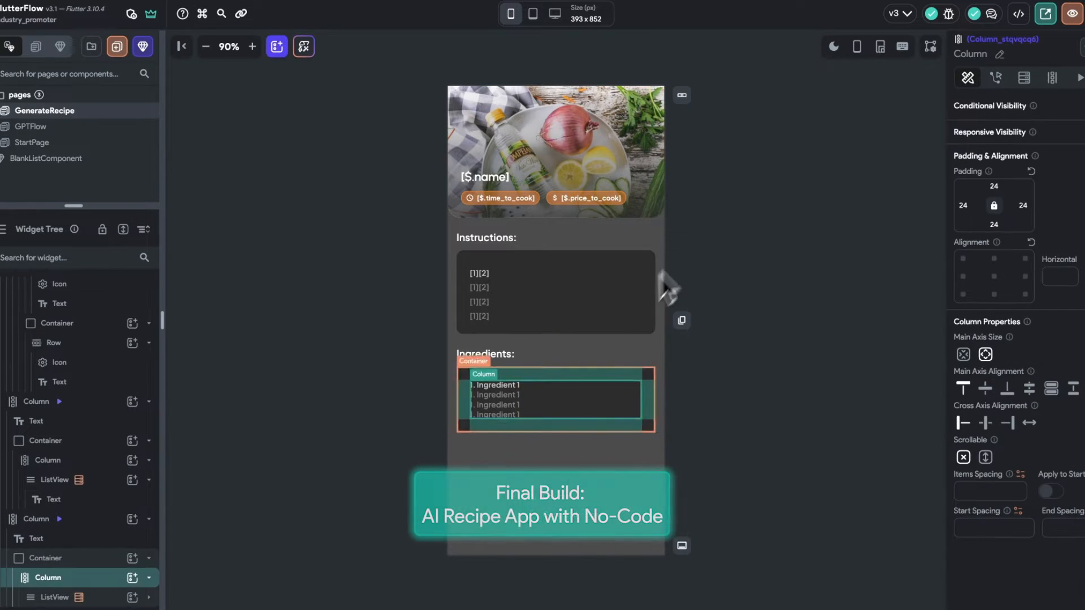
Select the GenerateRecipe page canvas to view its firstResponse JSON parameter.
click(496, 388)
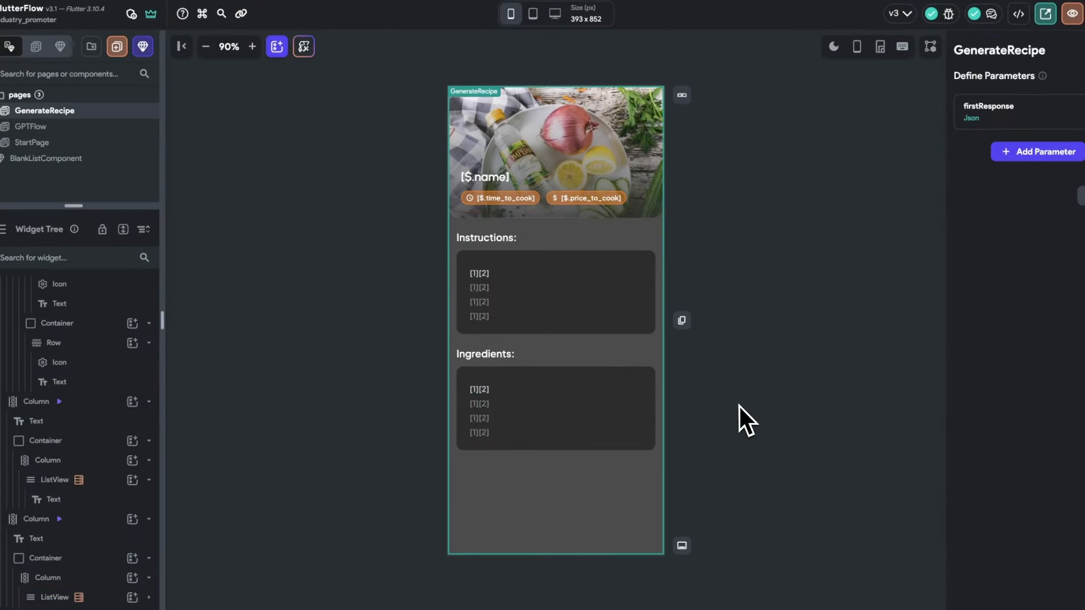
click(1045, 13)
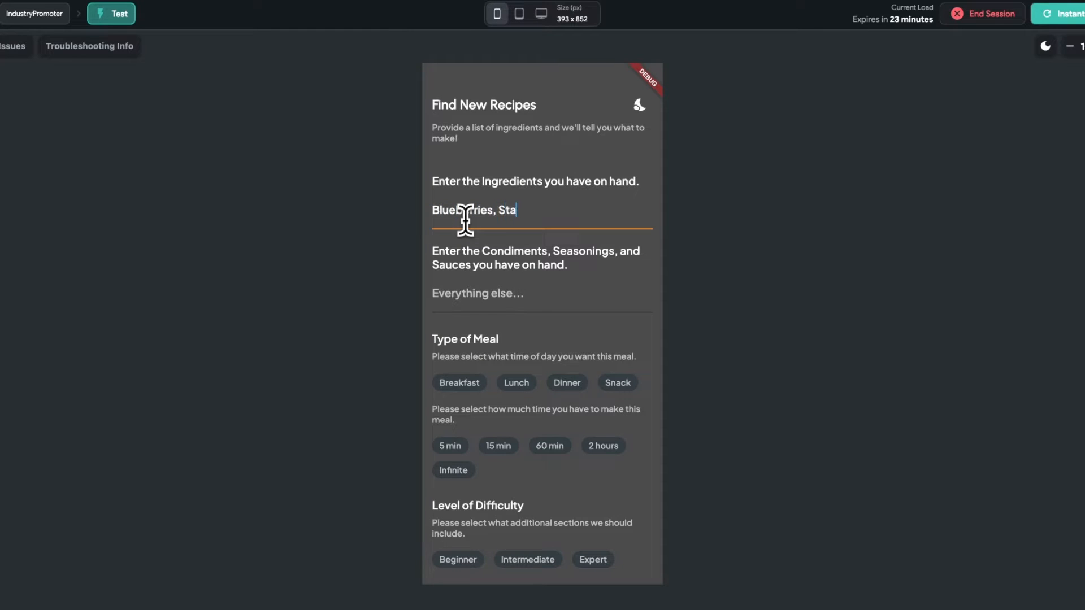
Enter the berry, waffle batter and syrup ingredients, choose Breakfast options, and generate the recipe.
text(rawberries, Waffle Batter, Oil)
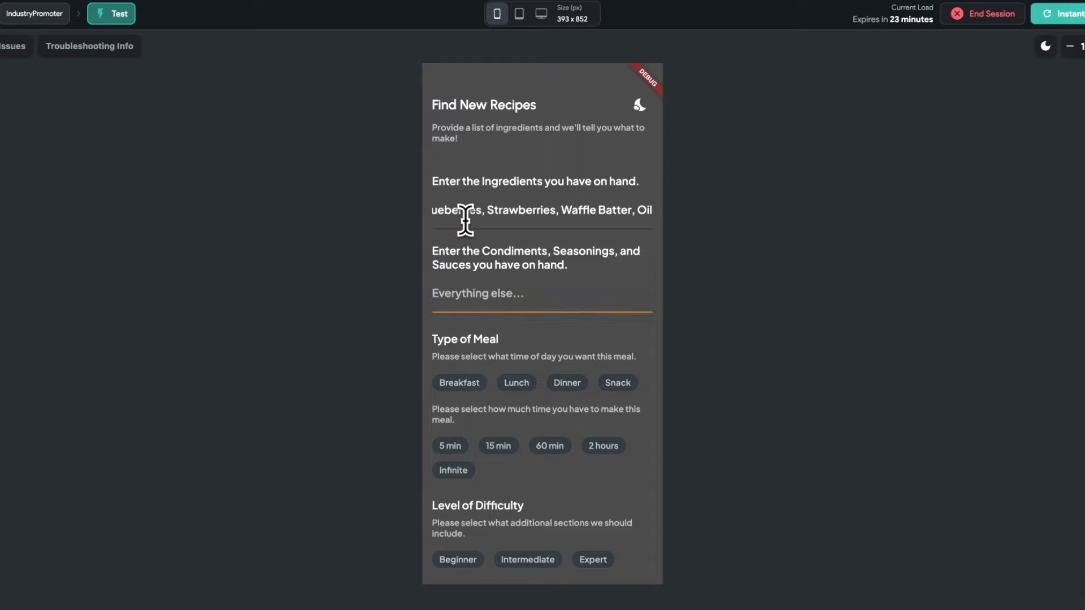
text(Maple Syrup,)
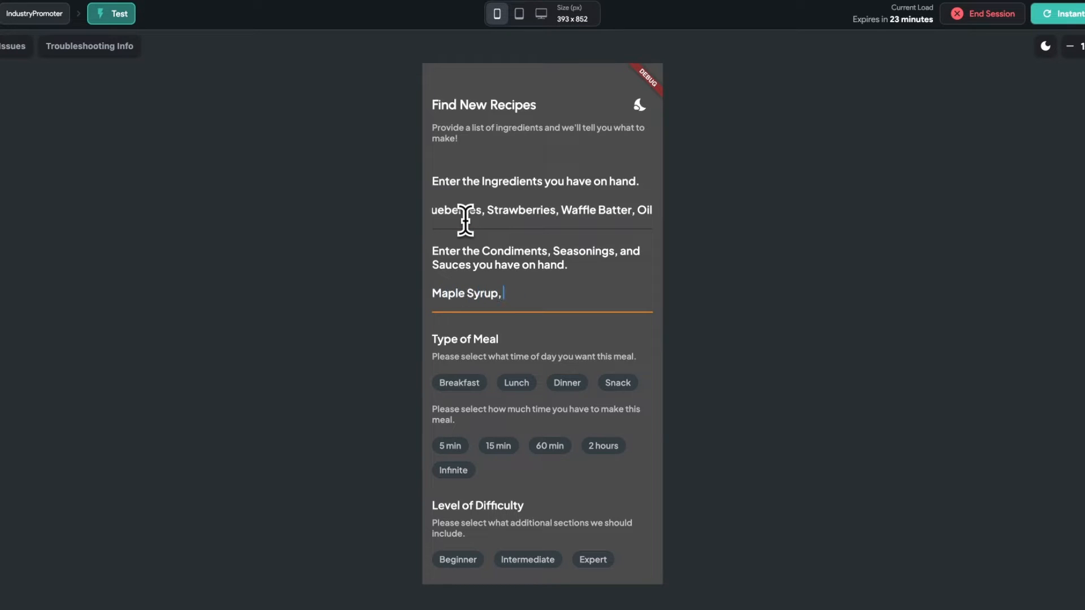
click(566, 383)
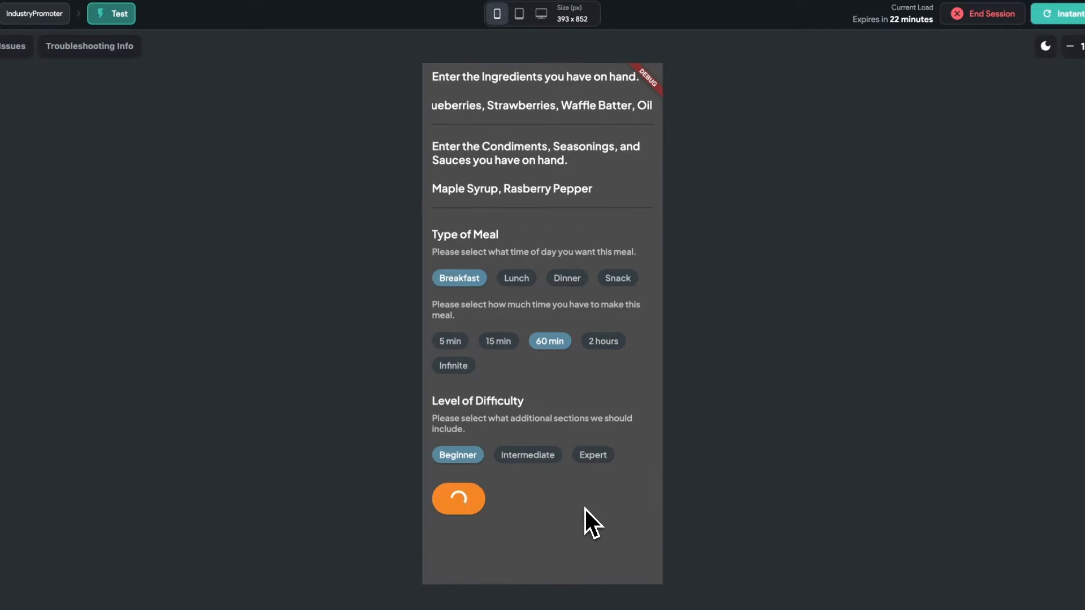
click(458, 499)
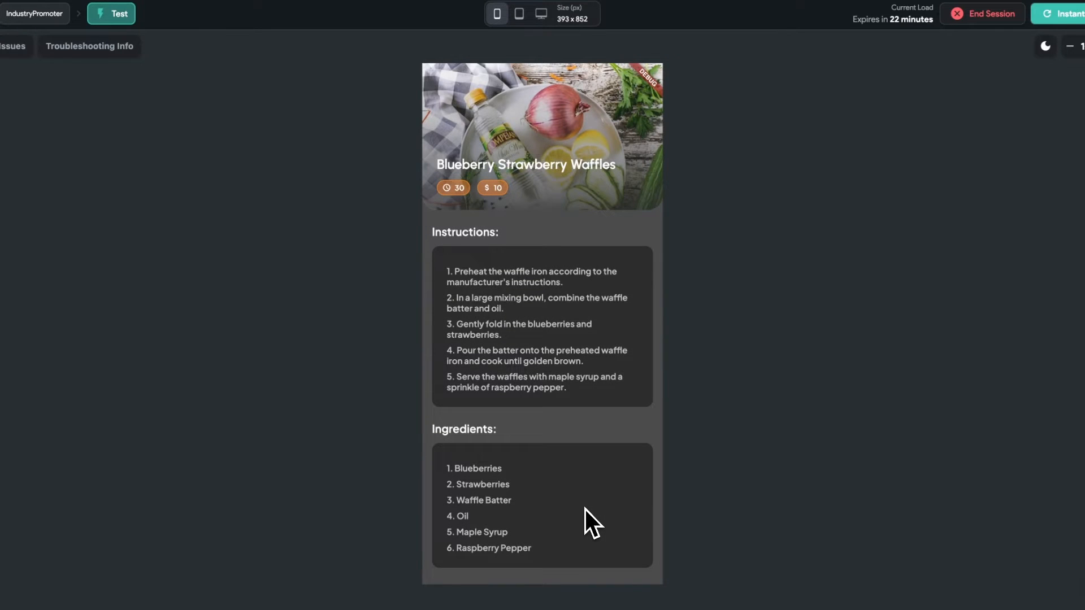
mouse_move(498, 252)
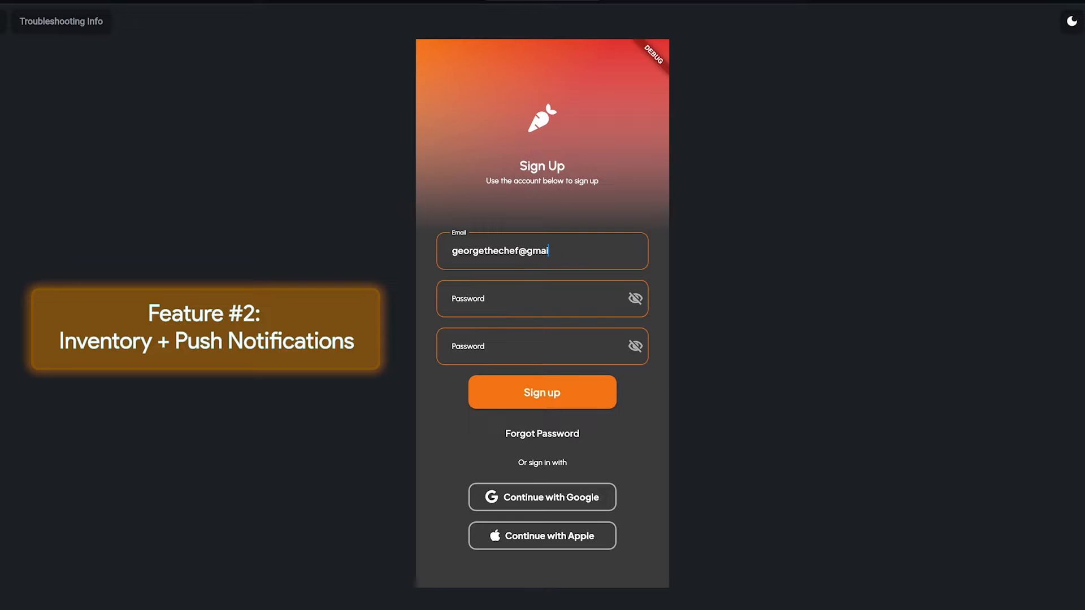
Send the BlueBerry Waffles notification to all users and expand it on the emulator.
click(542, 392)
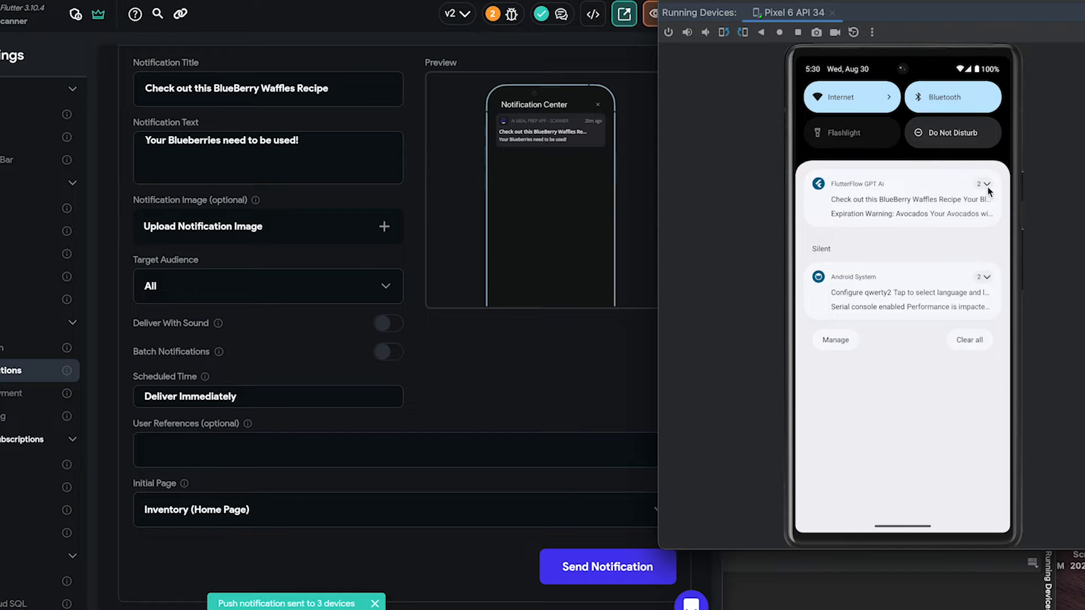
click(987, 184)
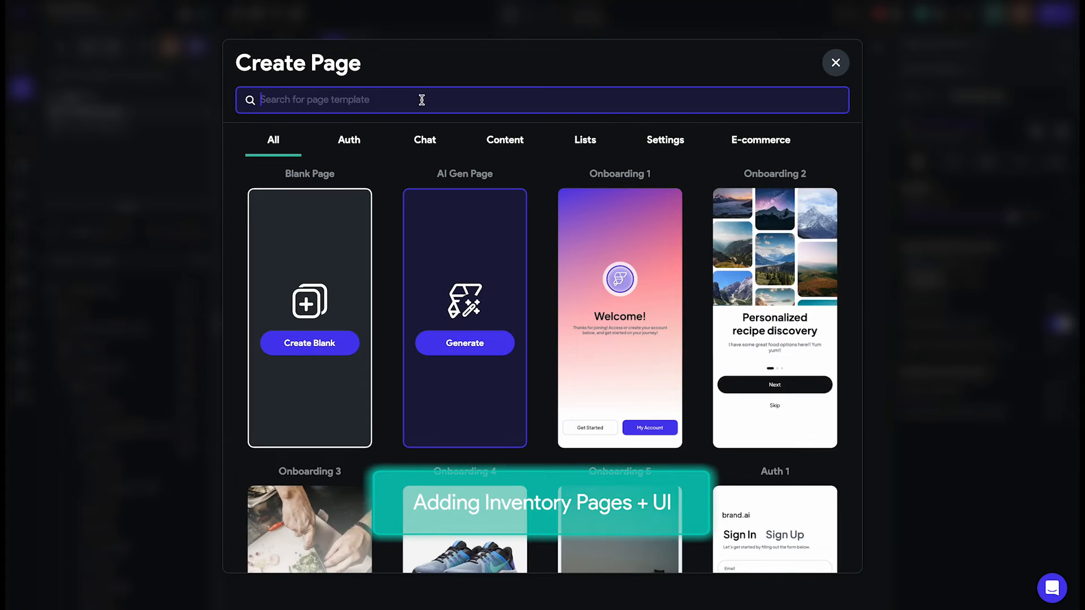
Create an Inventory page from the List 08 Product List template using the app theme.
click(505, 140)
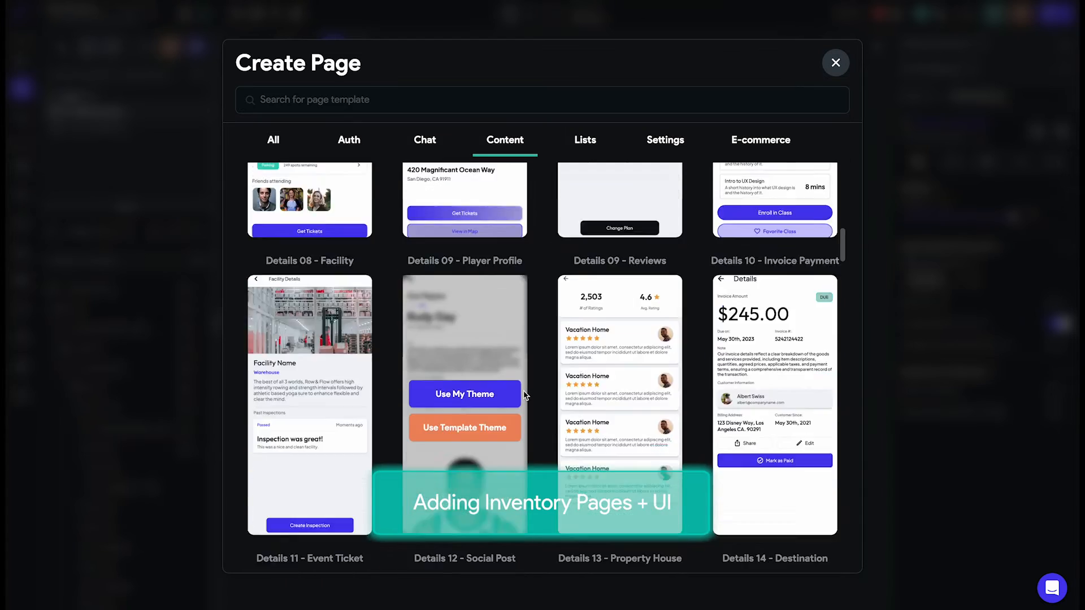
click(585, 140)
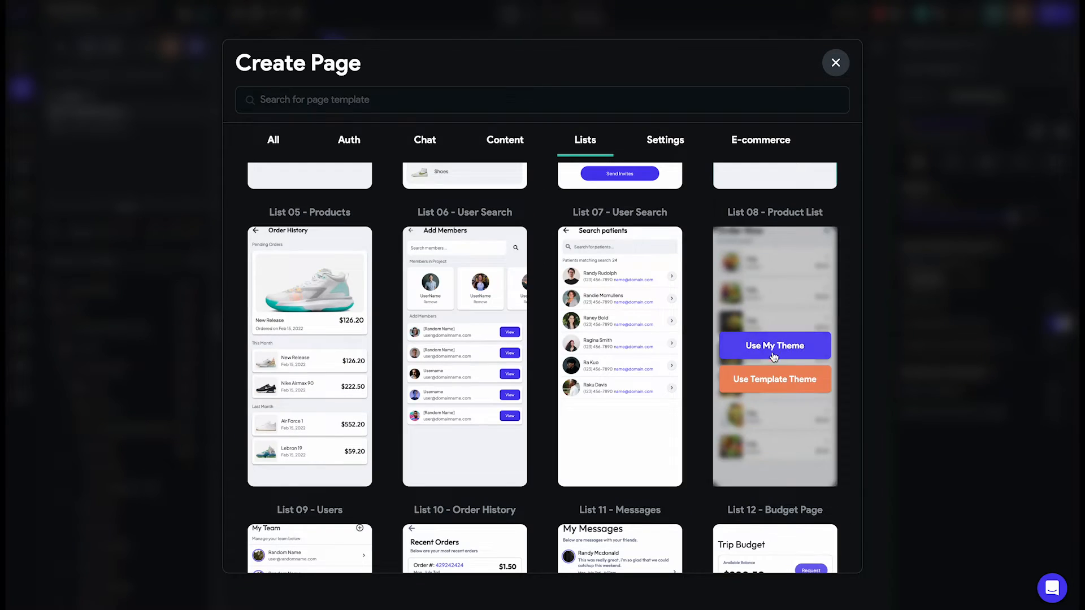
click(774, 345)
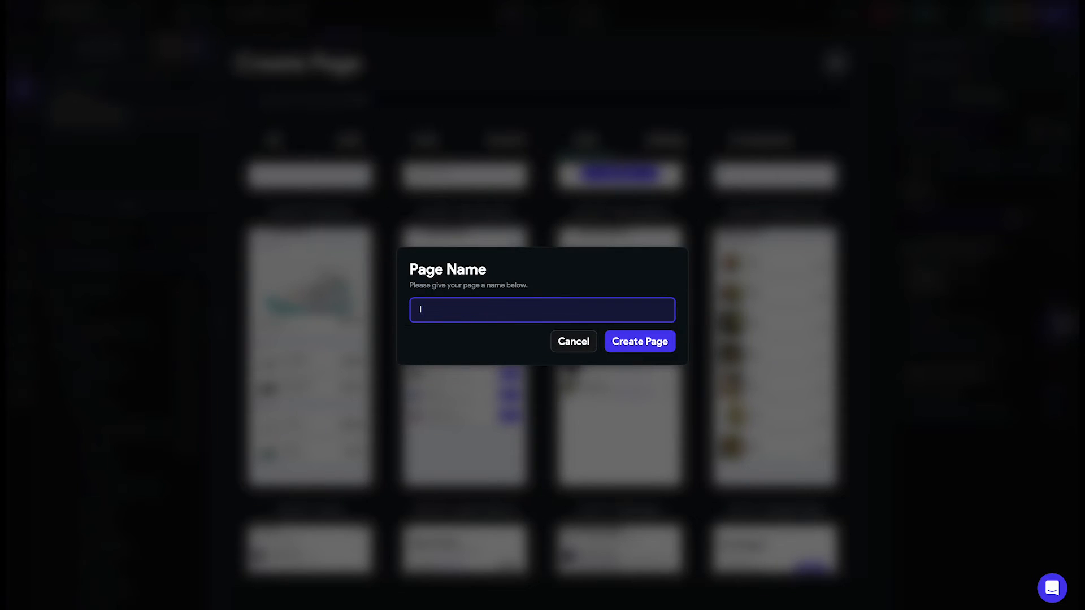
click(638, 341)
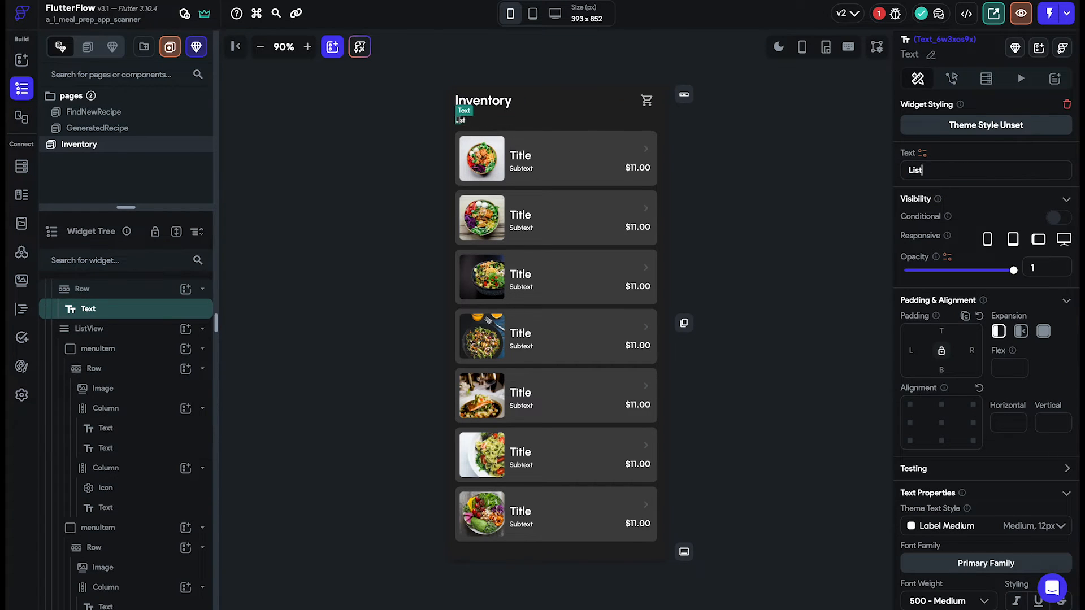
Edit the Inventory subtitle and rename an item's subtext to 'food'.
click(521, 160)
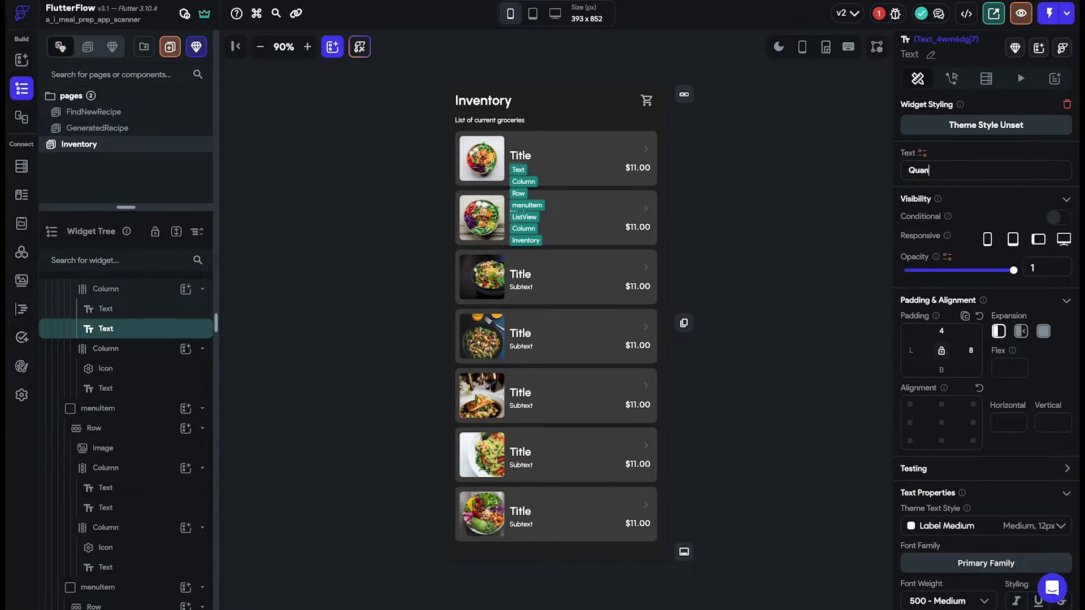
click(482, 158)
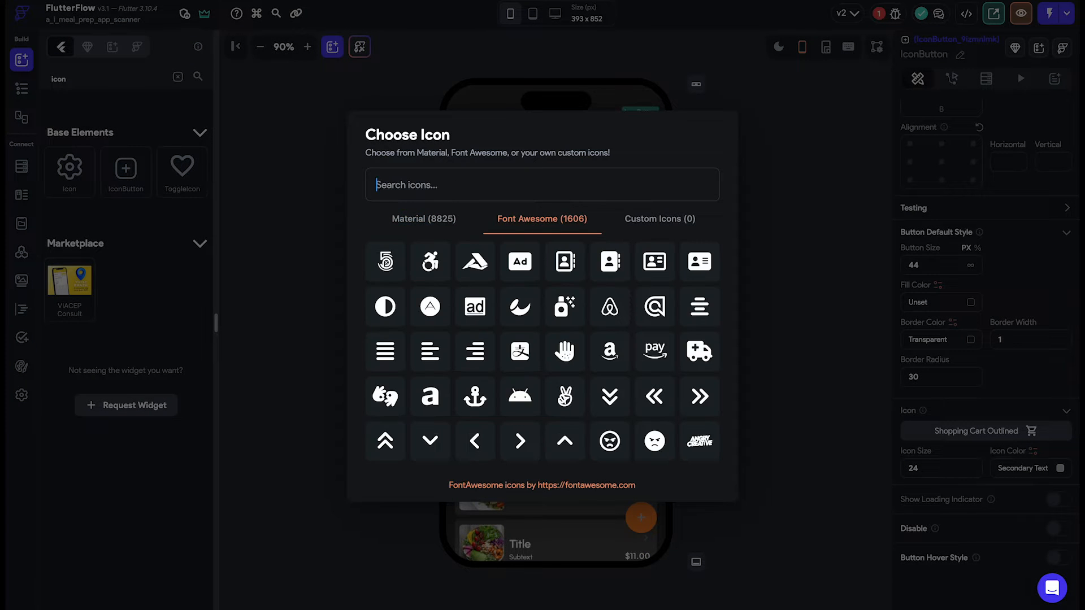
text(food)
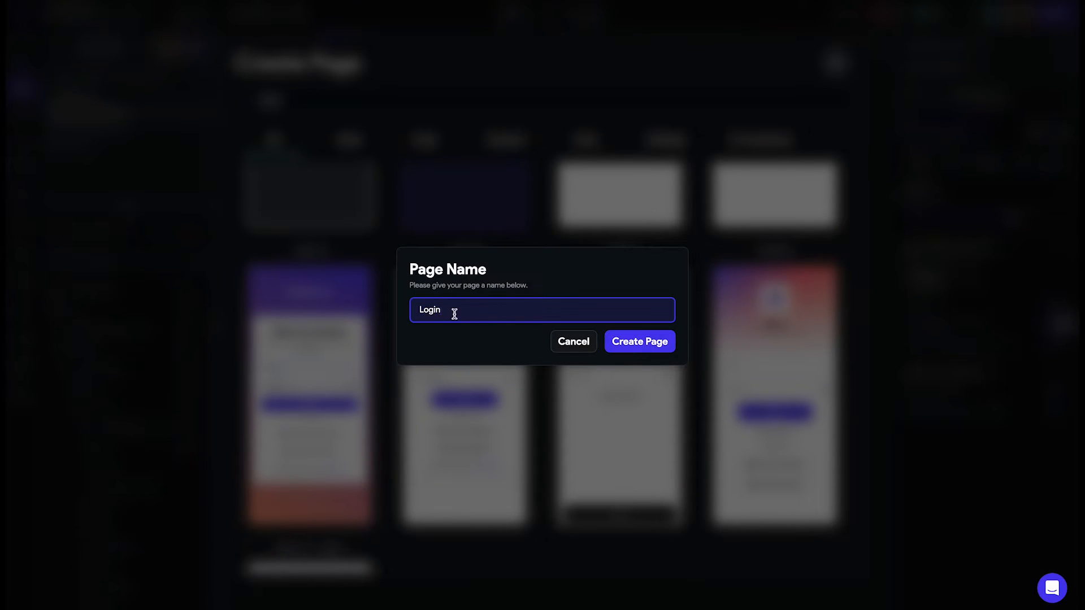
Create the Login and Signup auth pages and give Or Sign Up an On Tap navigation.
text(A)
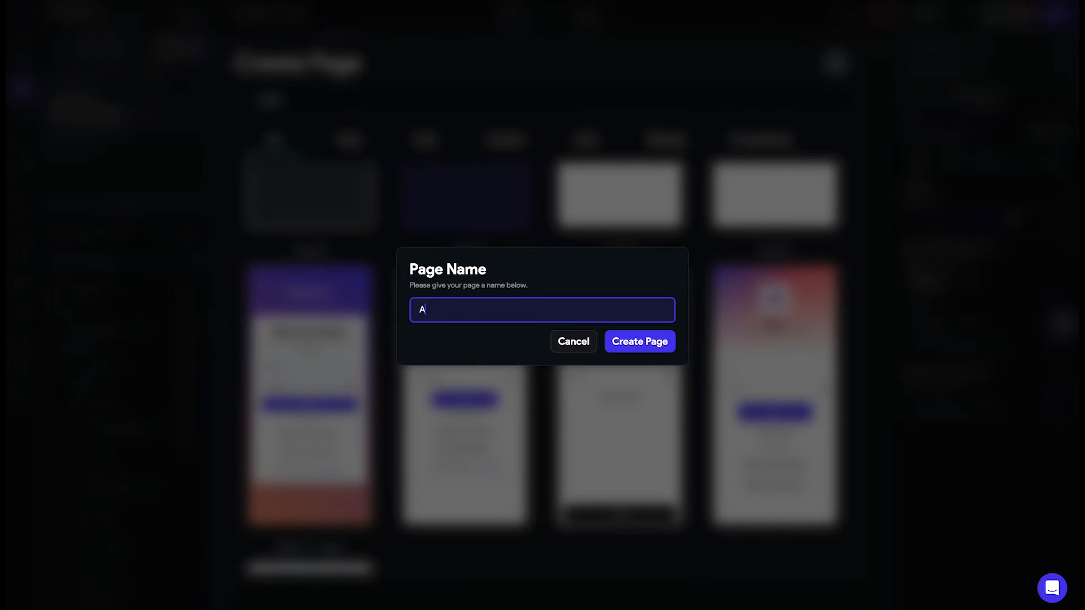
click(638, 341)
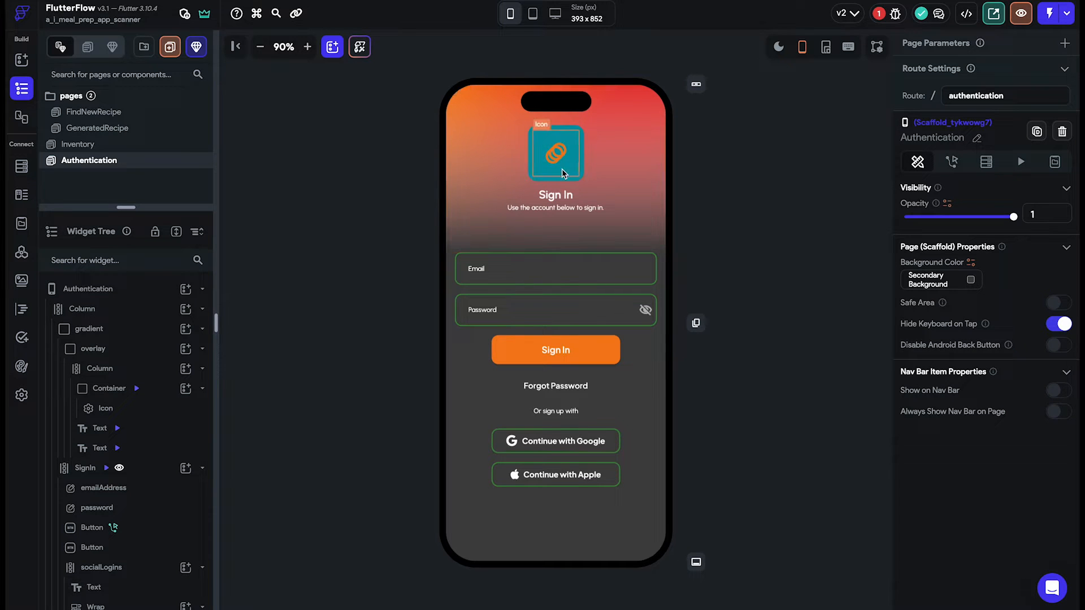
click(888, 13)
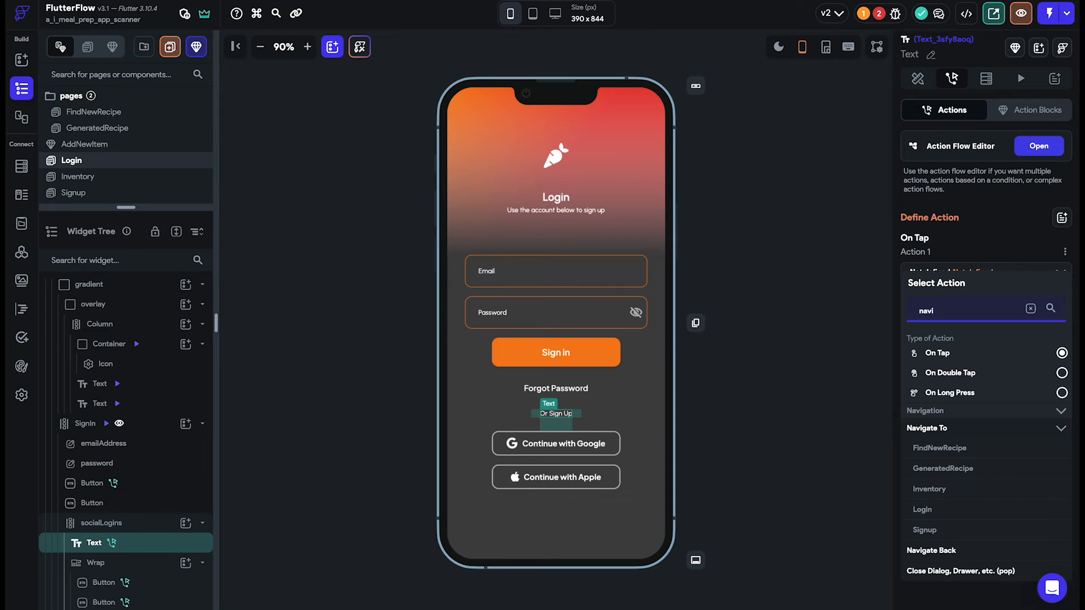
click(74, 192)
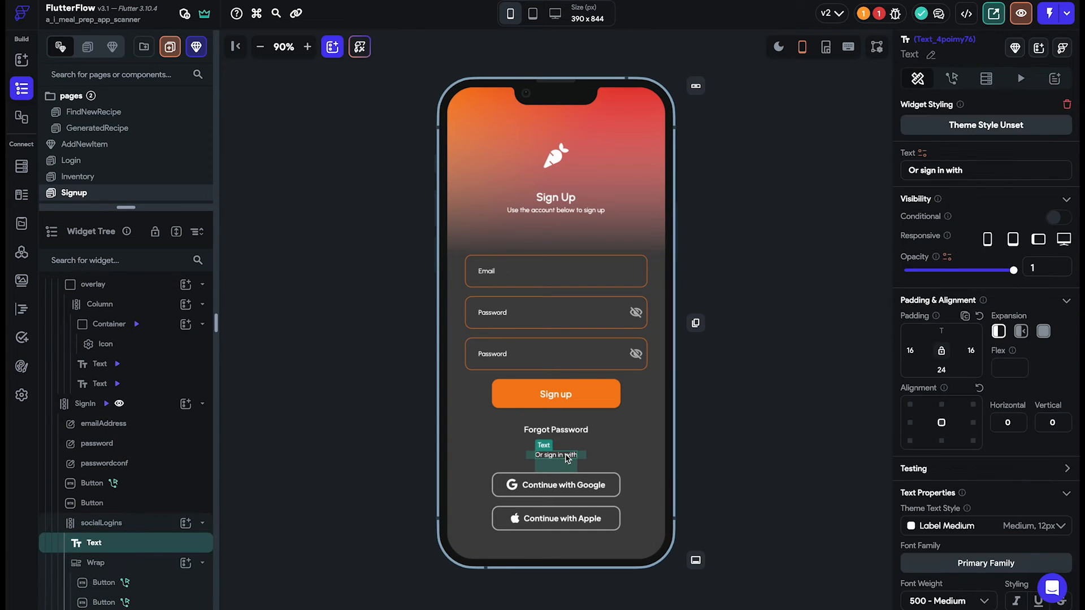
click(952, 78)
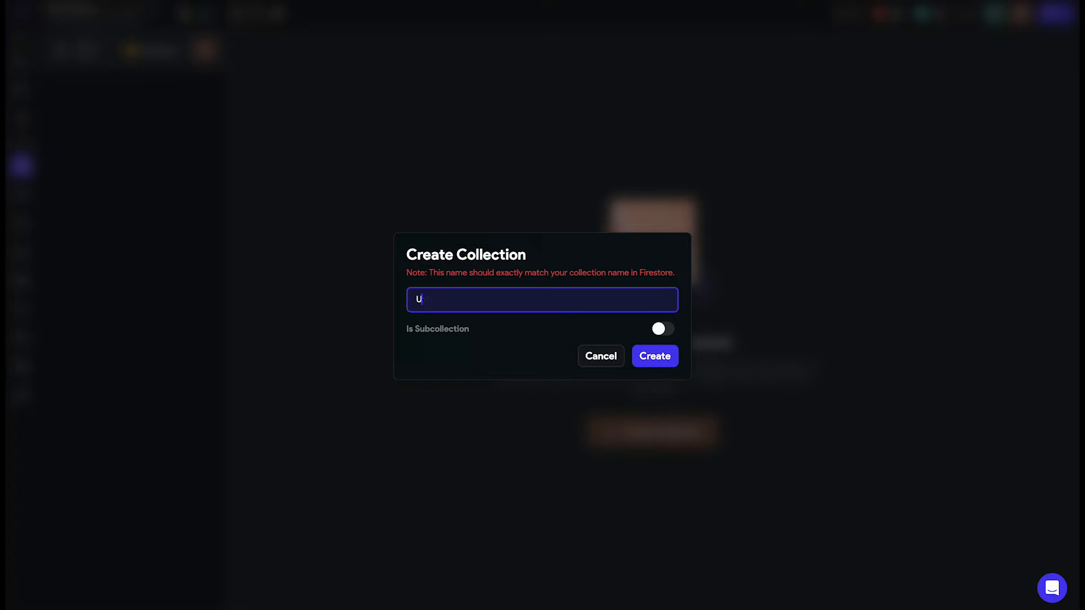
Name the Firestore collection User, create it, and prepopulate the default user fields.
text(ser)
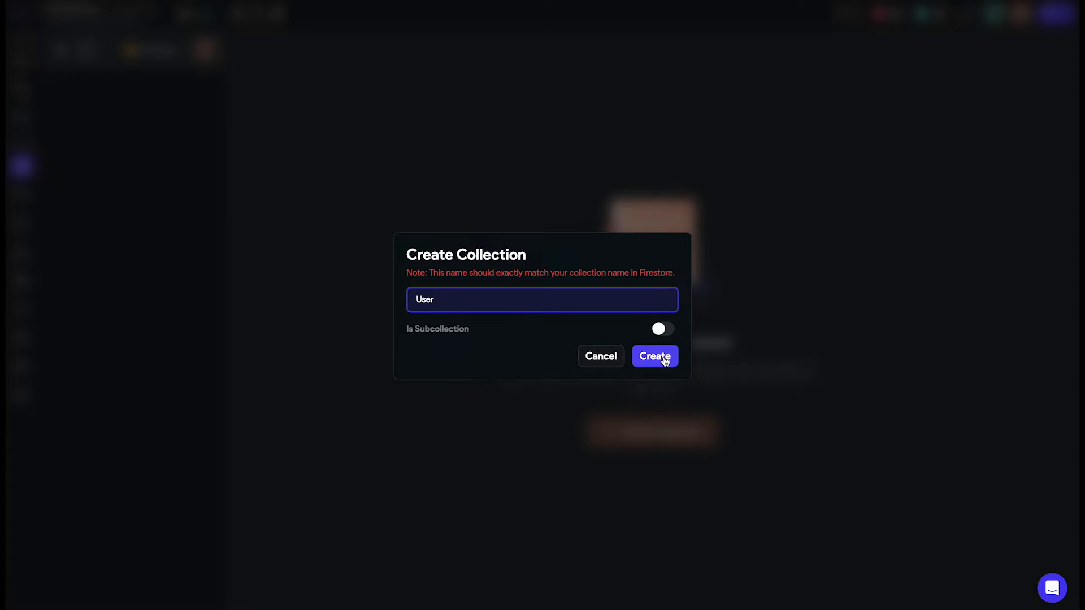
click(653, 356)
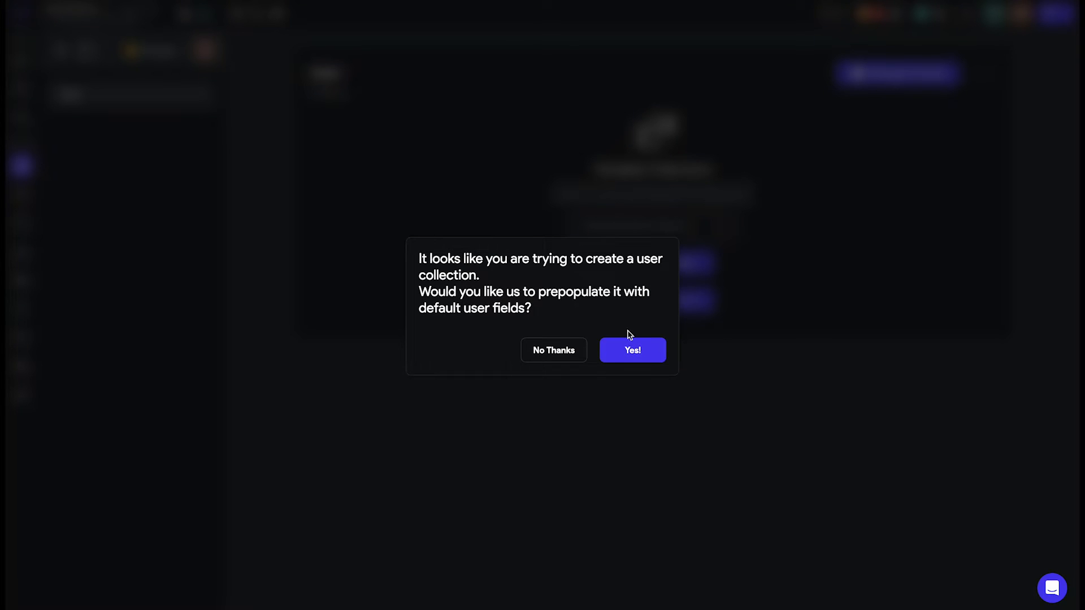
click(632, 350)
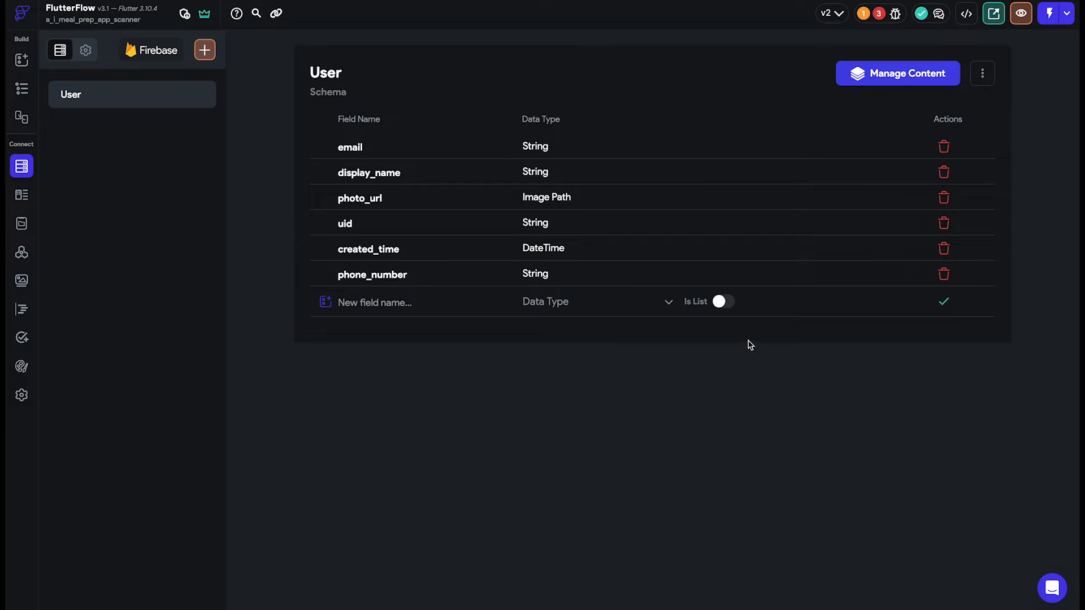
Prompt AI component generation for a bottom sheet form with name, quantity, price, photo and date fields.
click(204, 49)
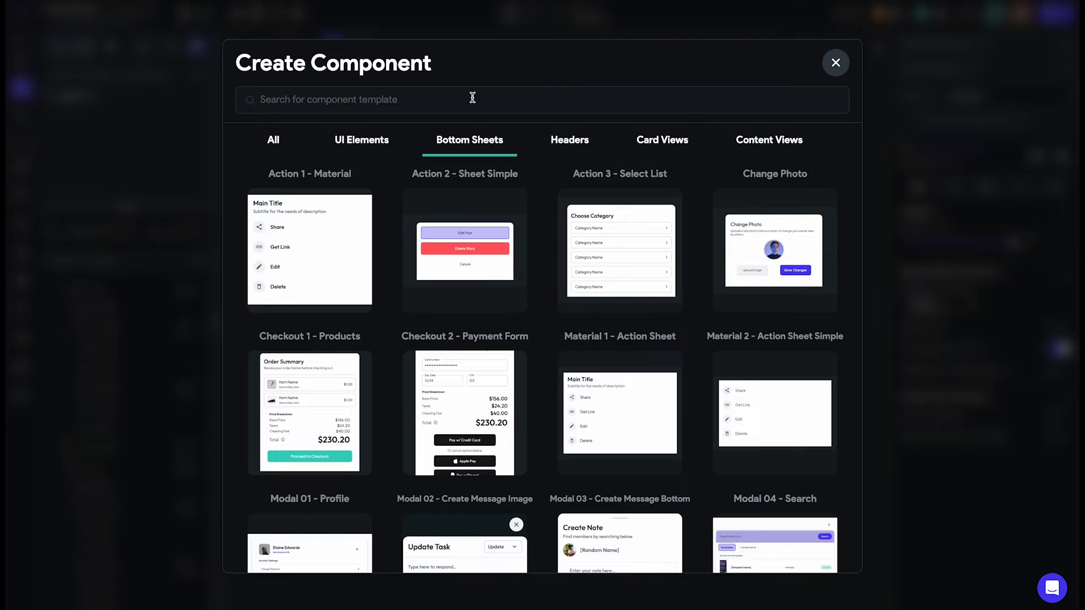
mouse_move(614, 171)
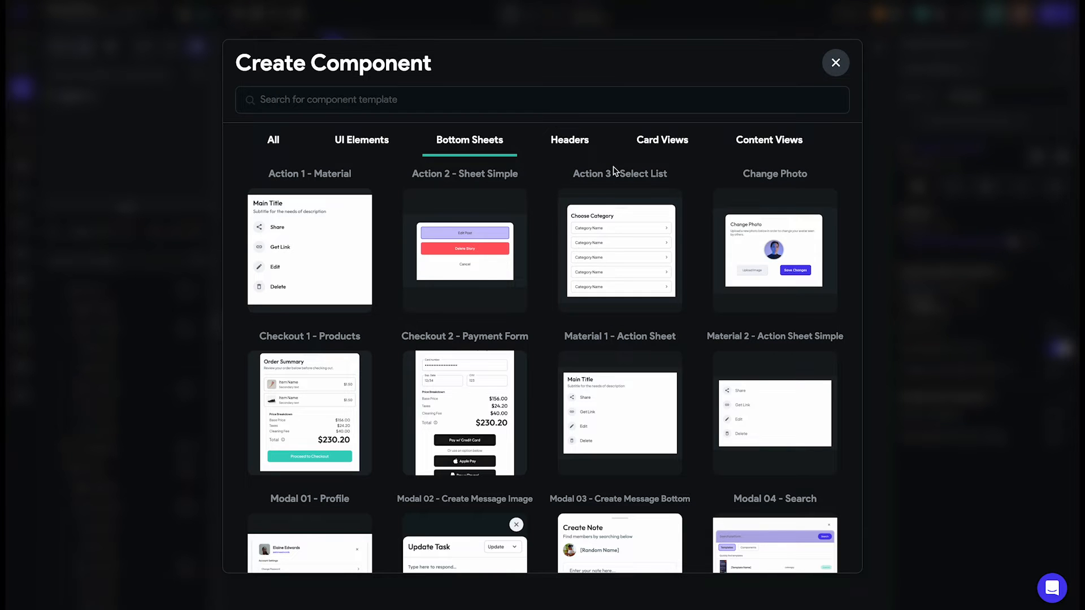
mouse_move(361, 140)
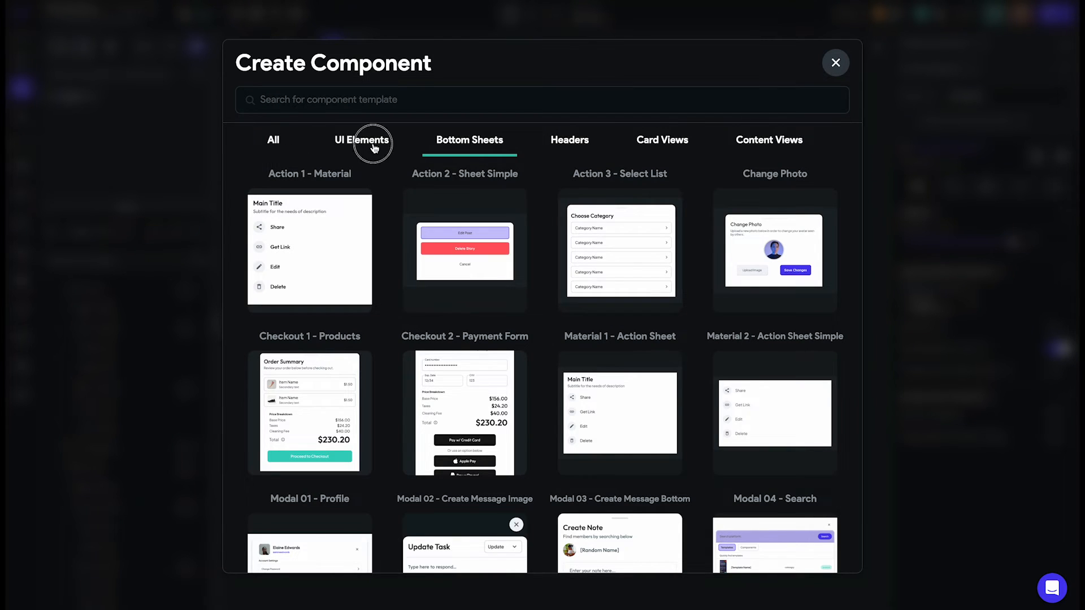
click(272, 140)
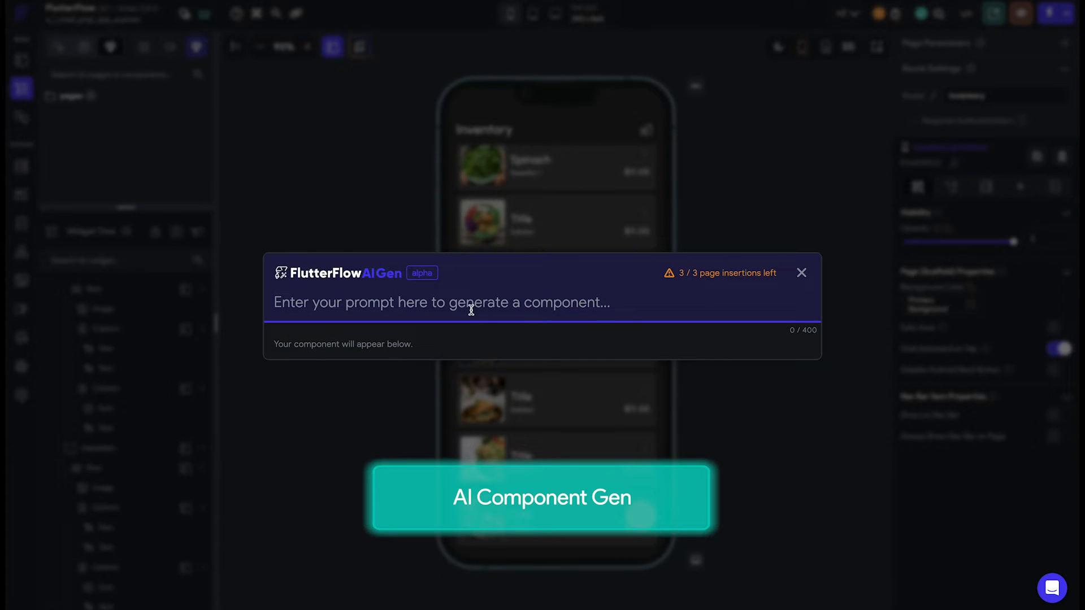
text(a bottom sheet)
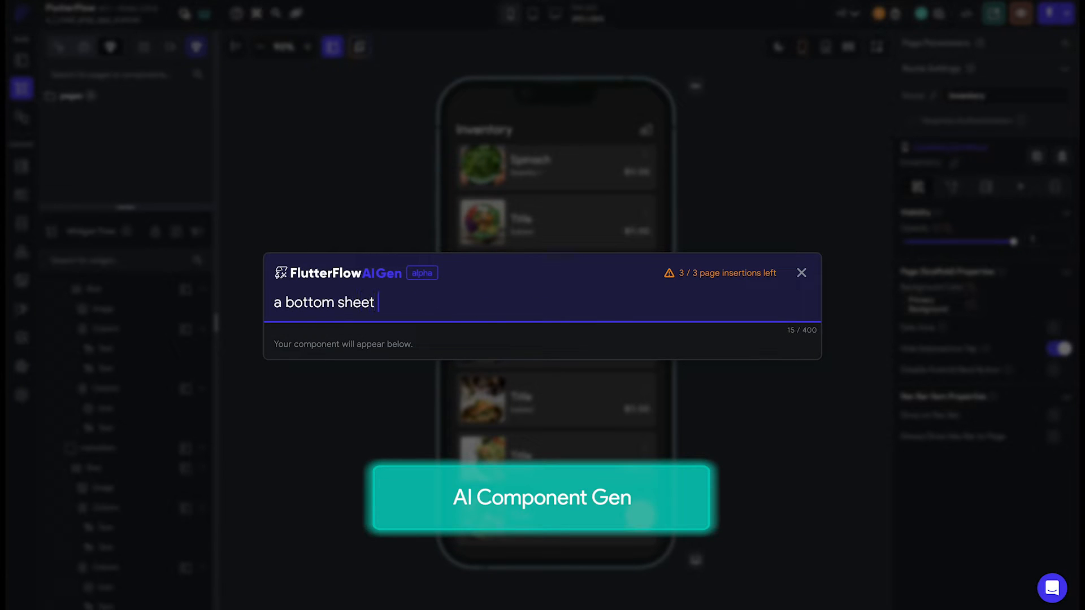
text(with a form)
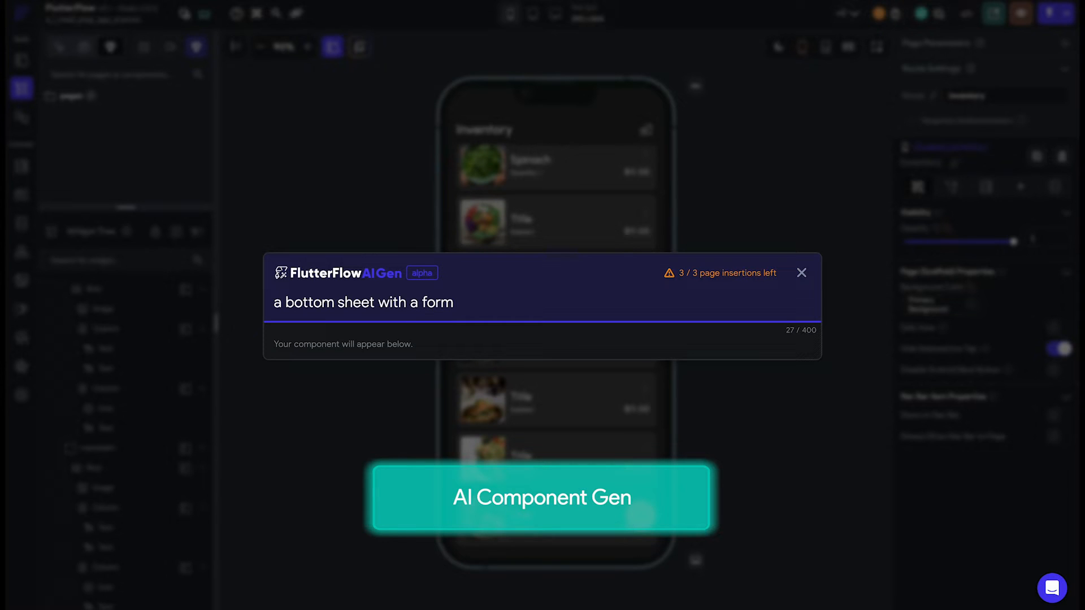
text(that includes fields to add)
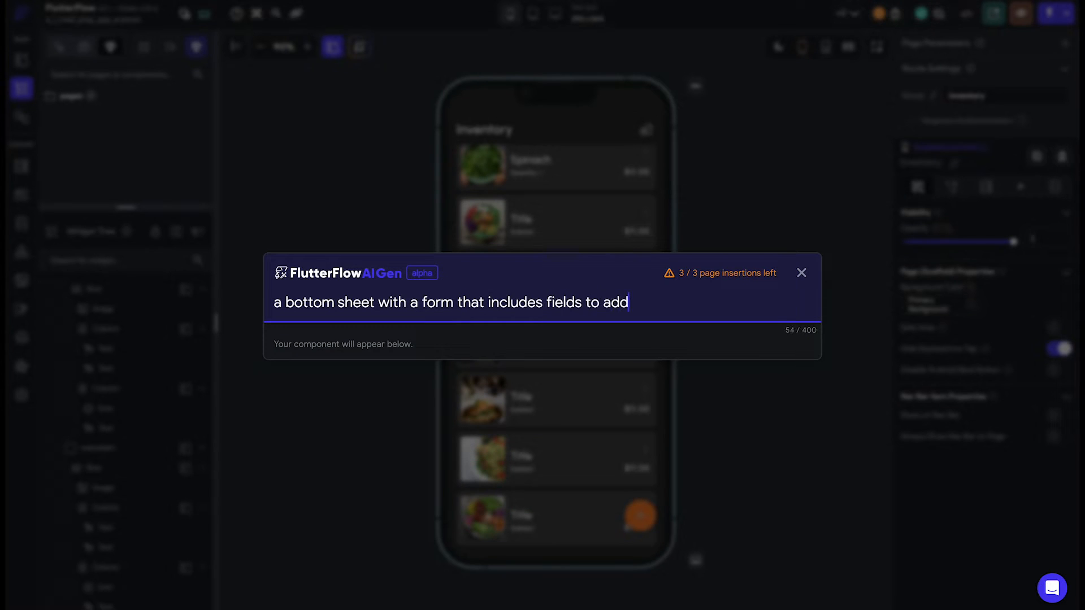
text(name, quantity, price, photo, and data purhcased)
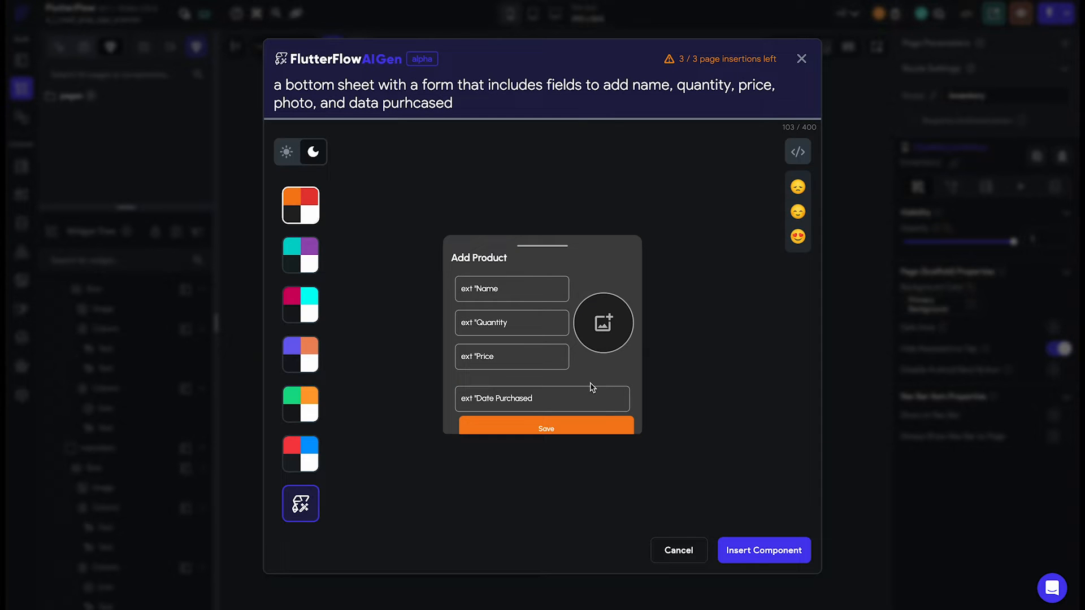
mouse_move(607, 366)
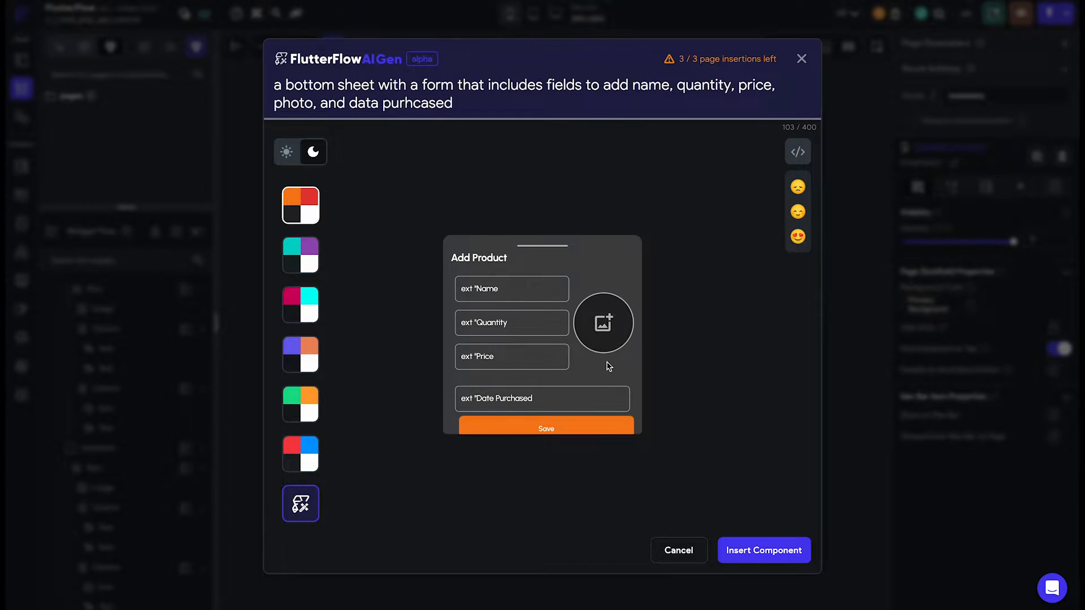
Insert AddNewItem and give the Inventory floating button an On Tap bottom sheet showing it.
click(764, 550)
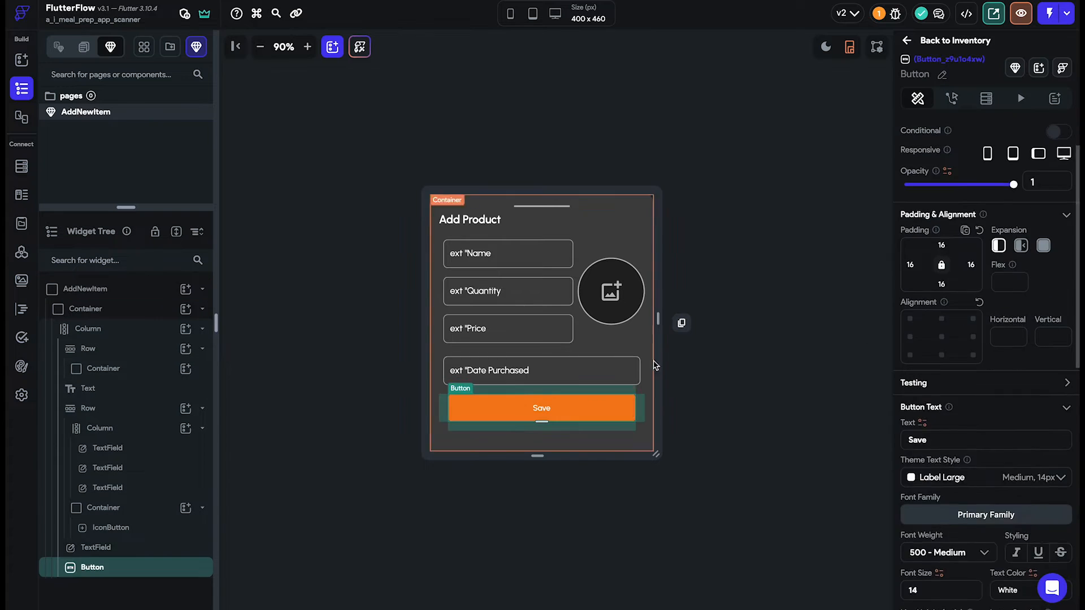
click(508, 254)
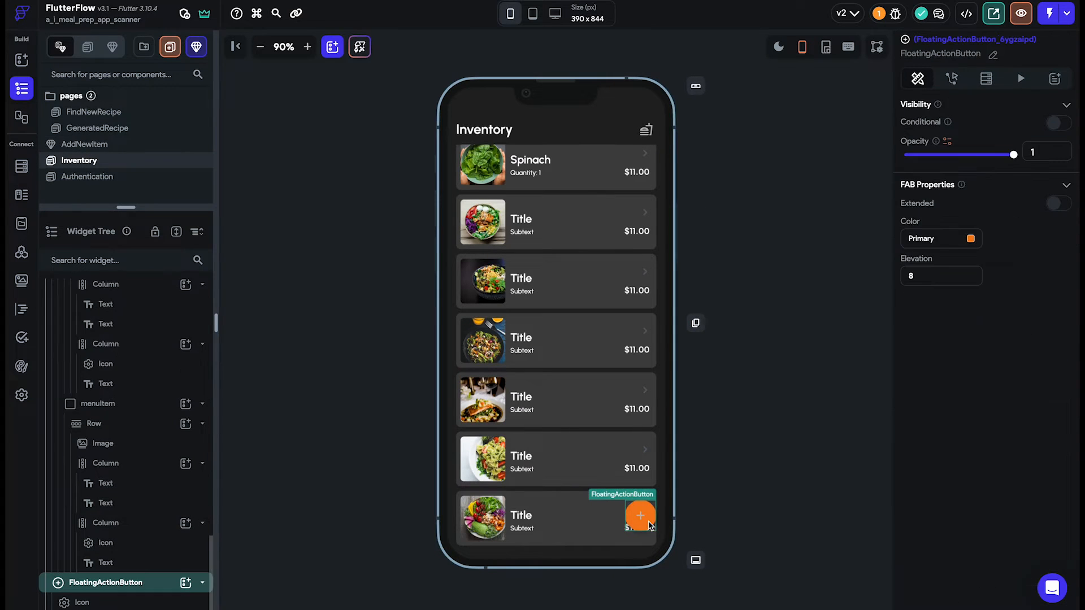
click(952, 78)
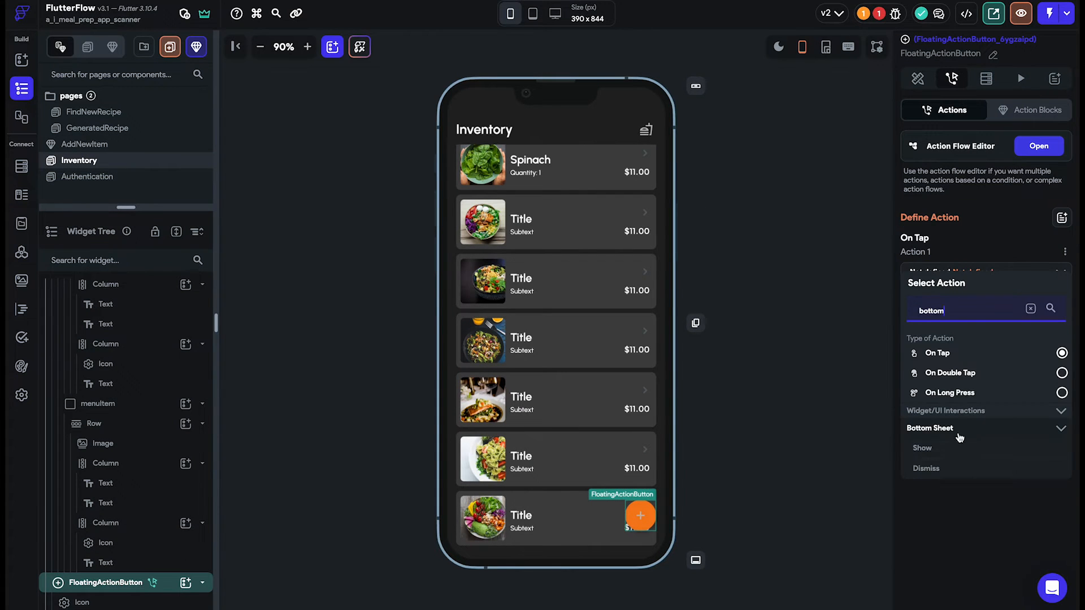
click(923, 448)
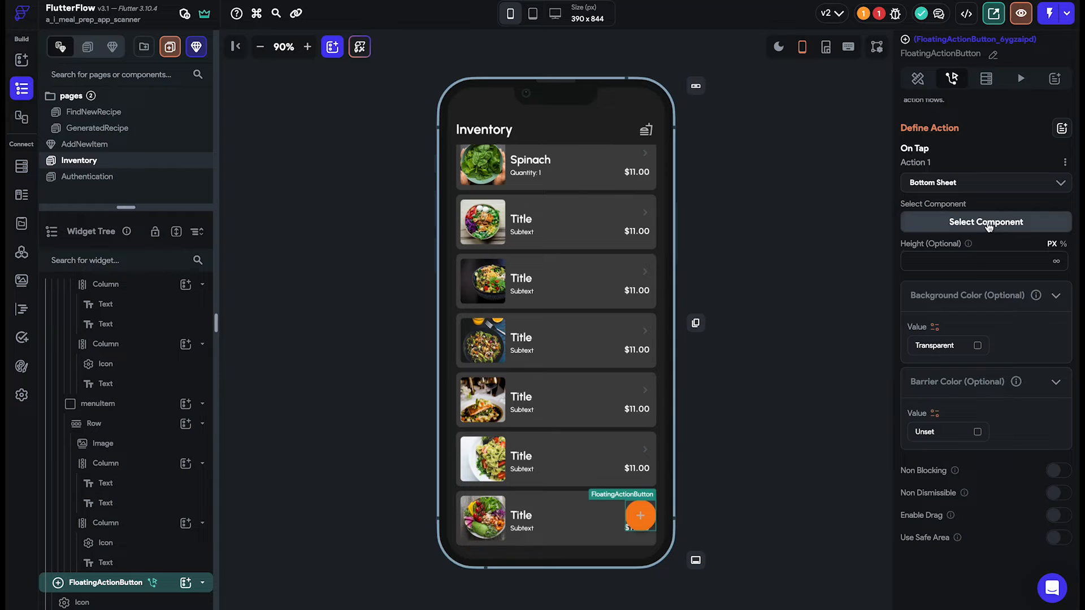
click(985, 222)
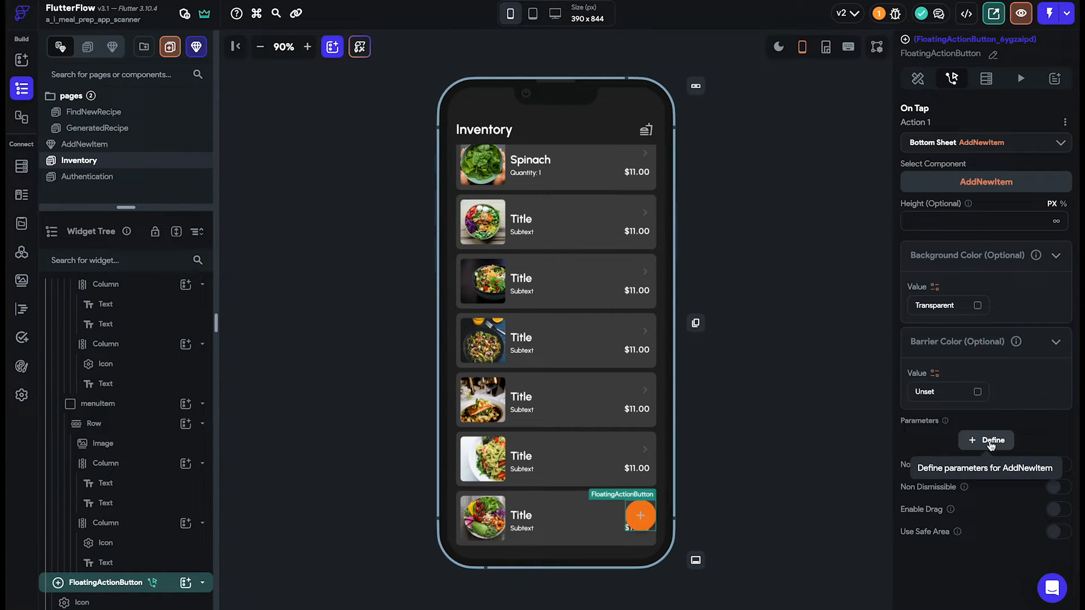
mouse_move(965, 487)
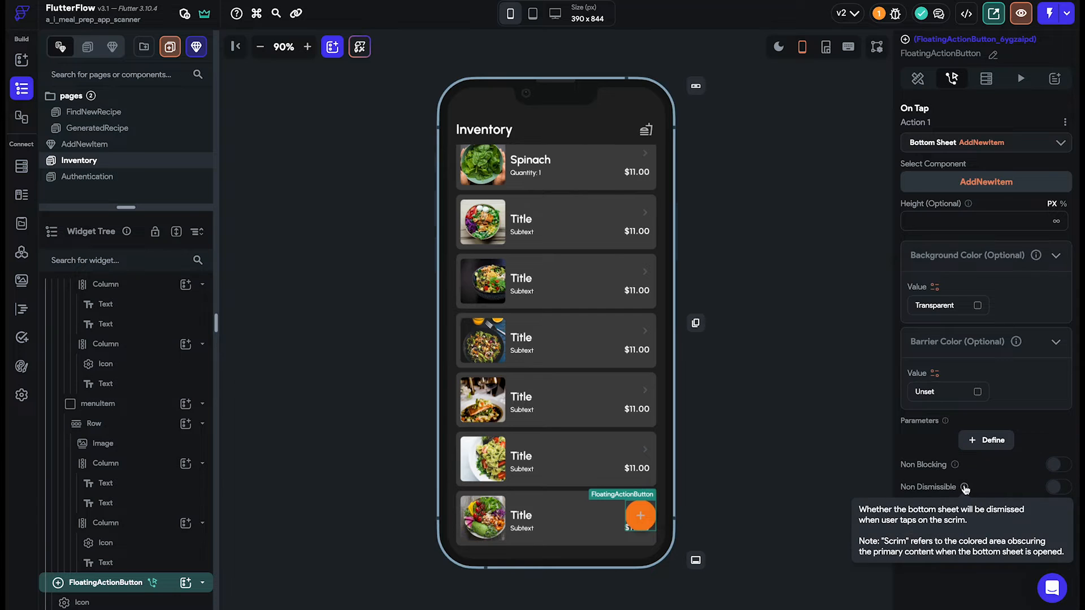
mouse_move(793, 472)
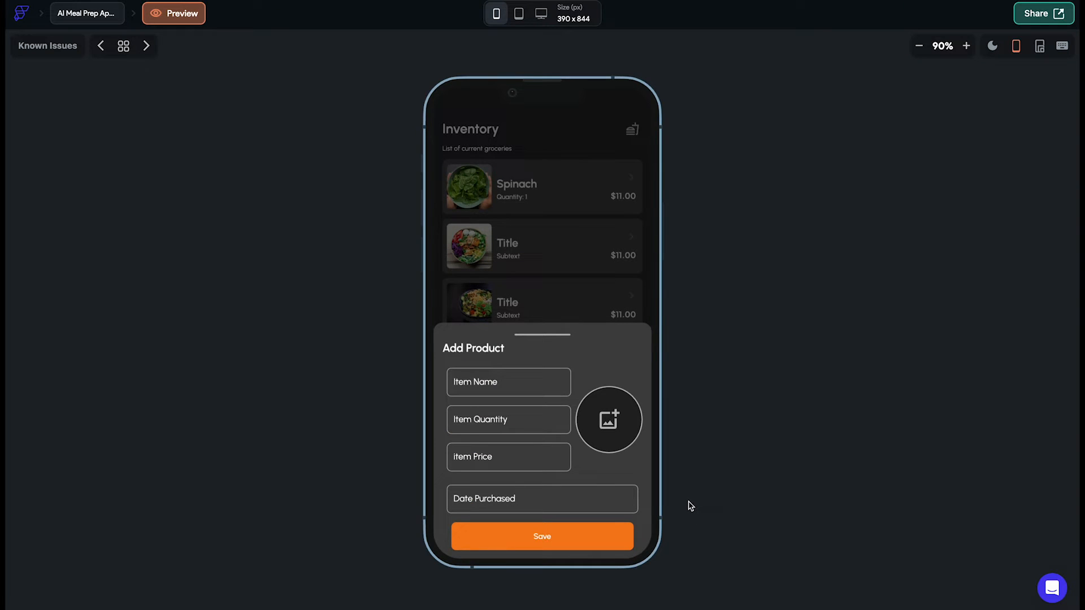
Label the new date button 'Select Date Purchased' and give it a teal fill.
click(173, 13)
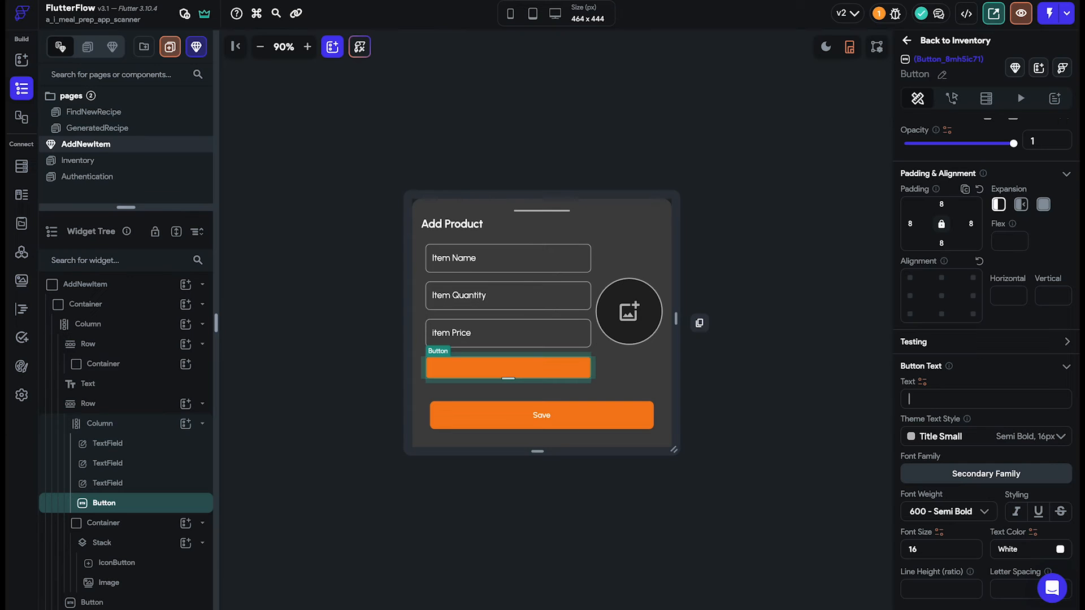
text(Select Date)
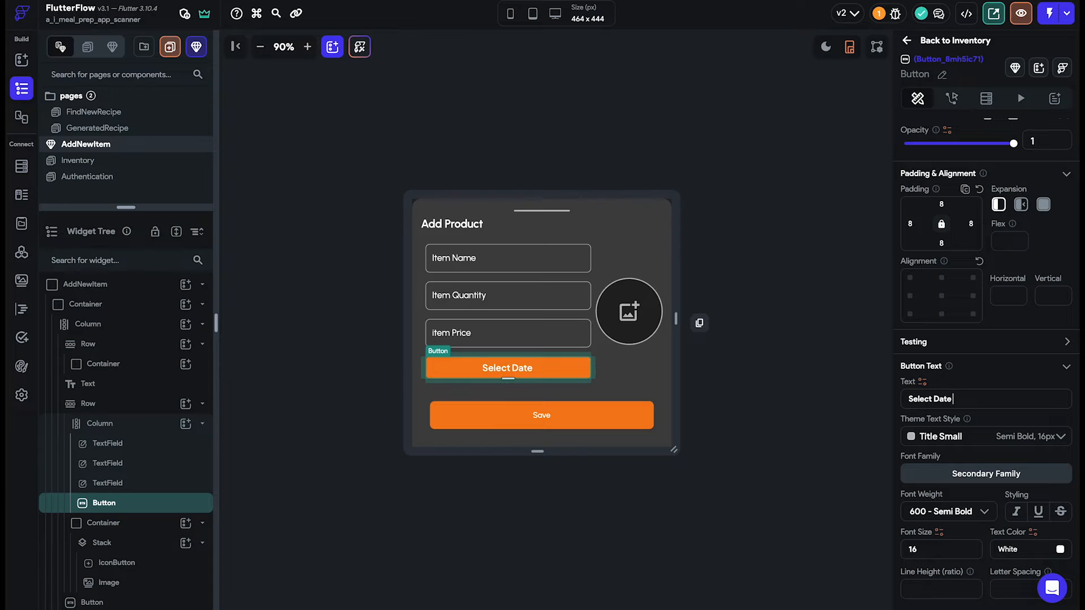
text(Purchased)
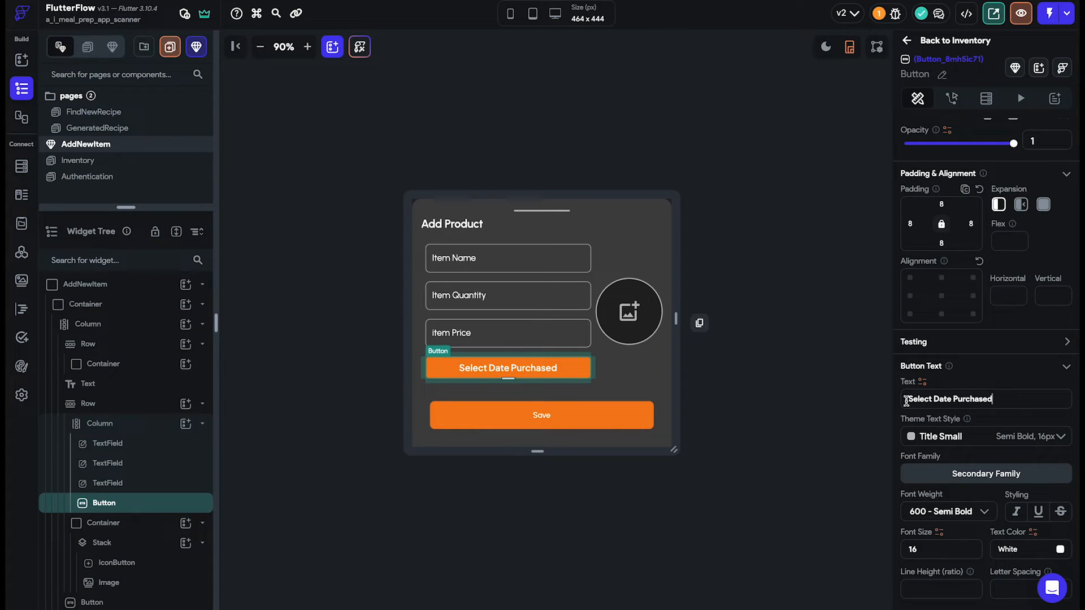
click(1066, 549)
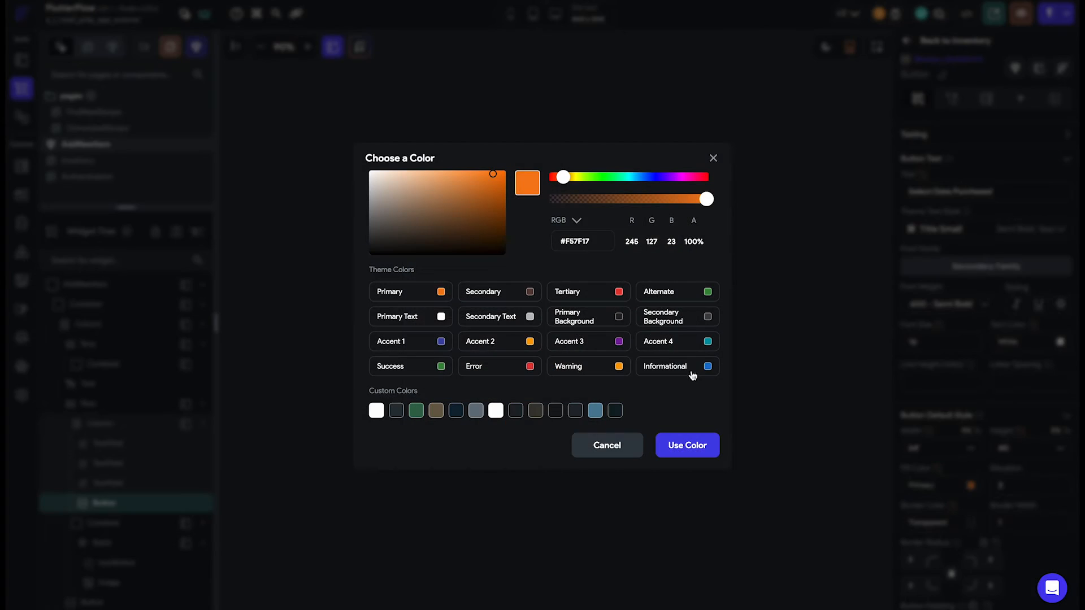
click(606, 445)
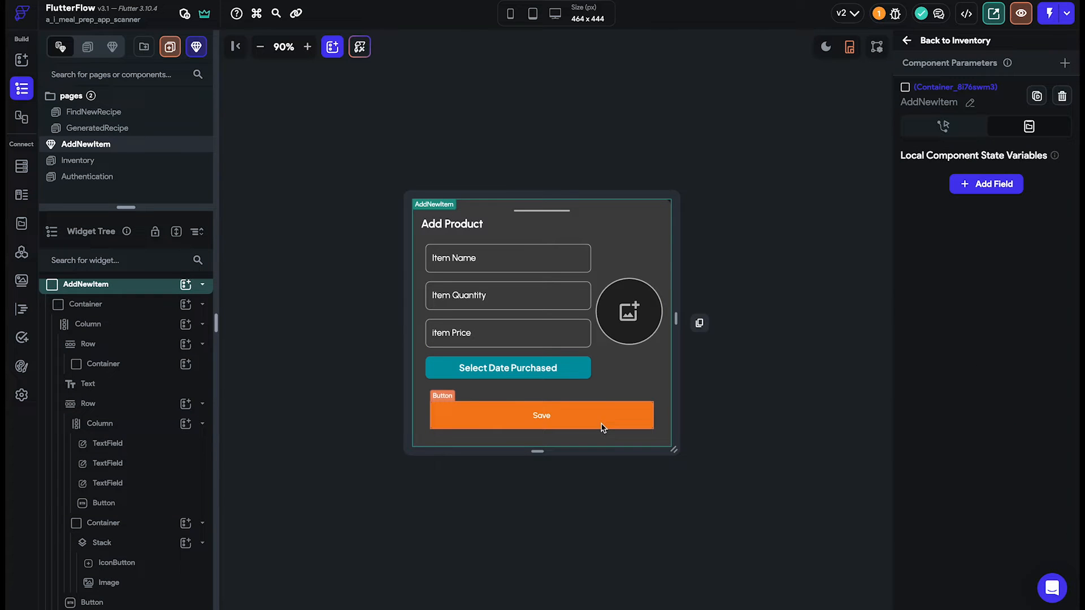
click(542, 415)
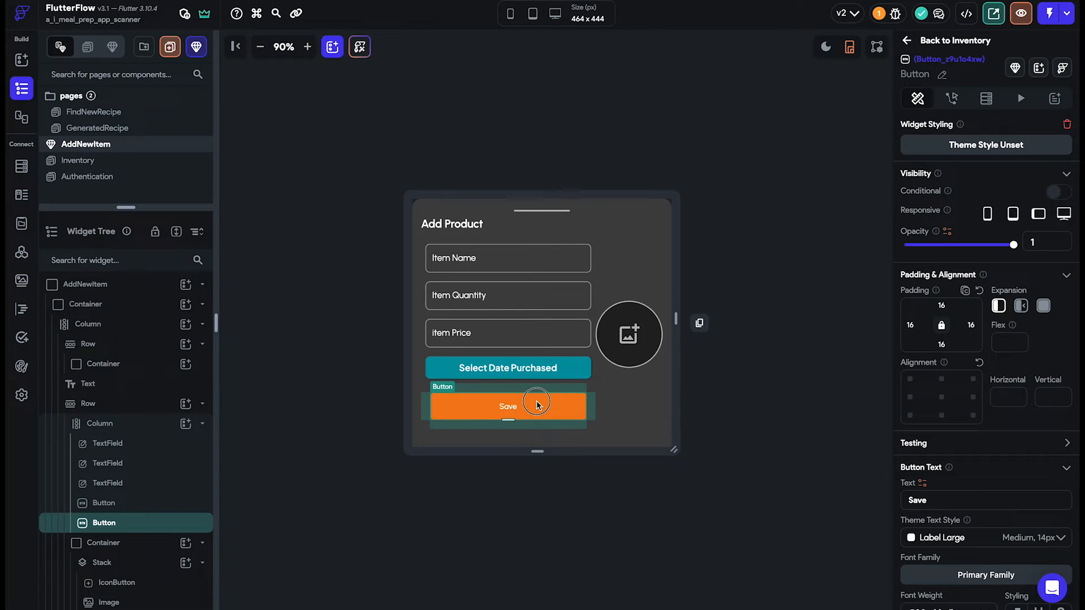
click(628, 311)
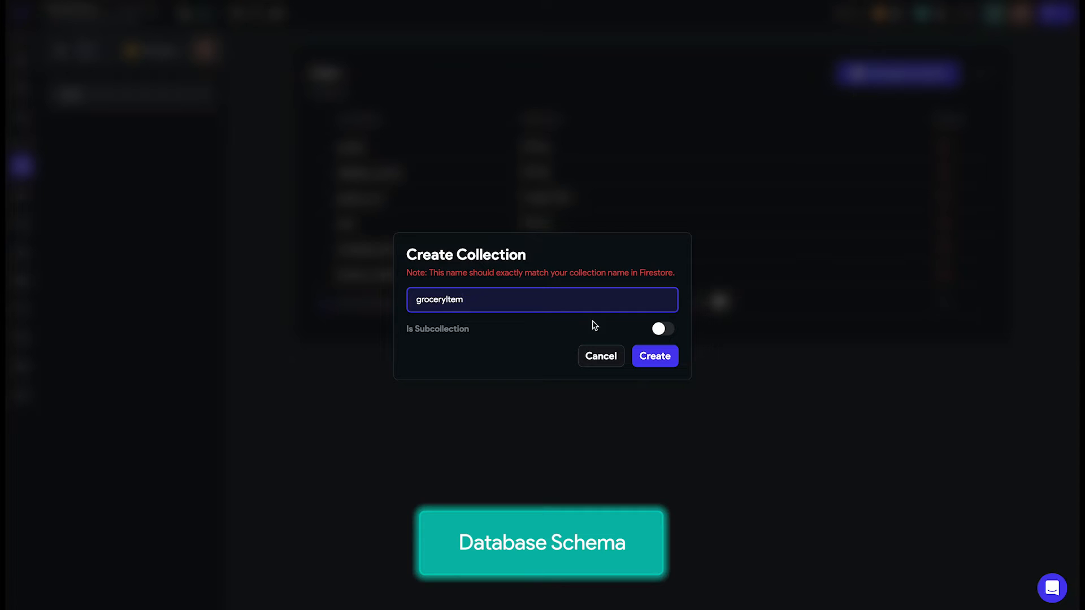
Create groceryItem with its fields and add a groceryList Document Reference field to User.
click(653, 356)
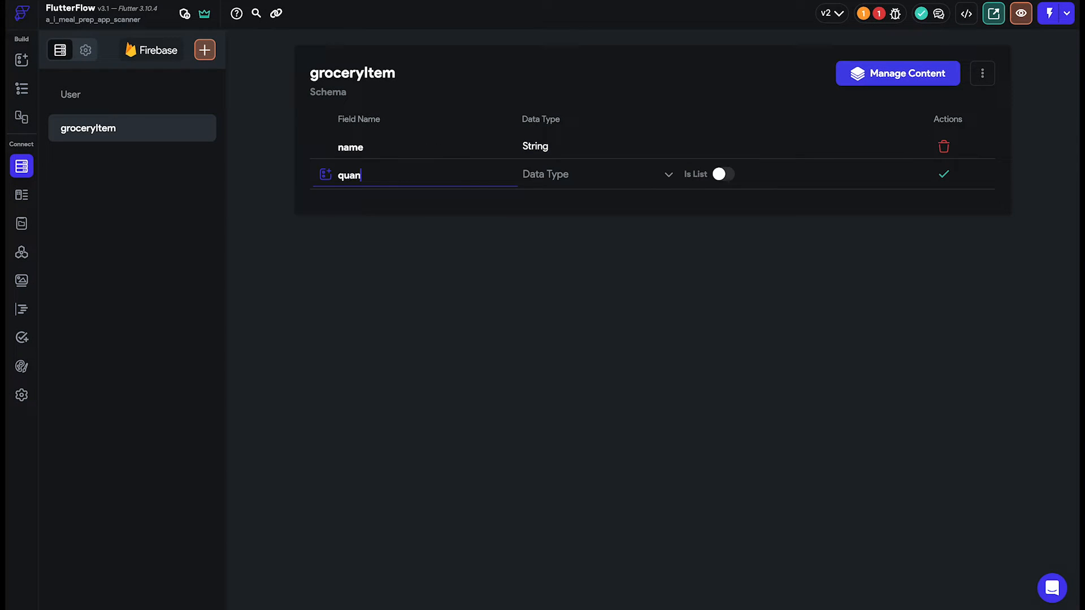
click(944, 174)
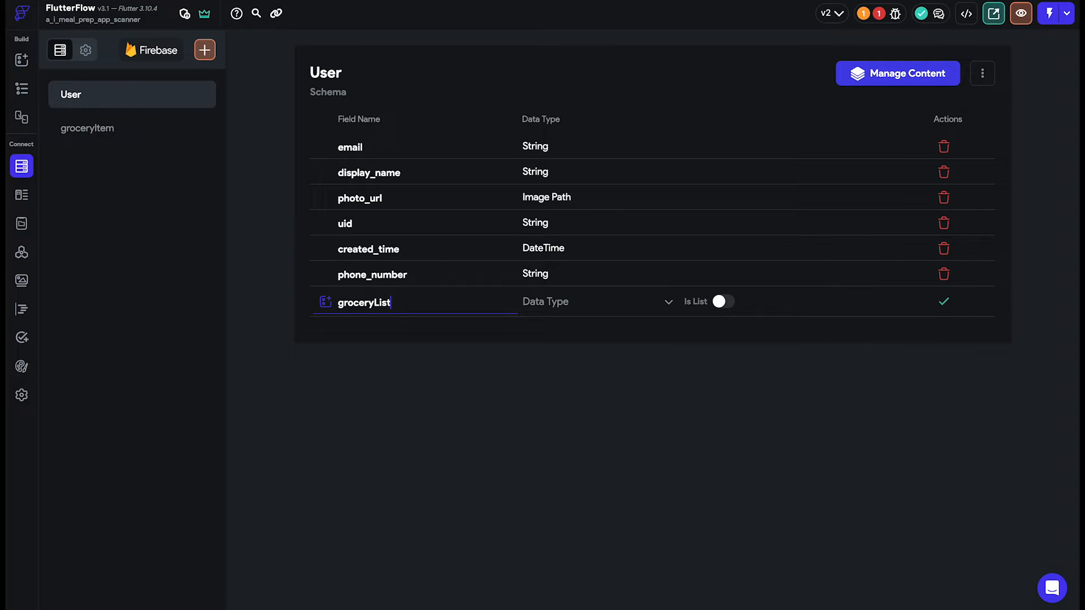
click(595, 301)
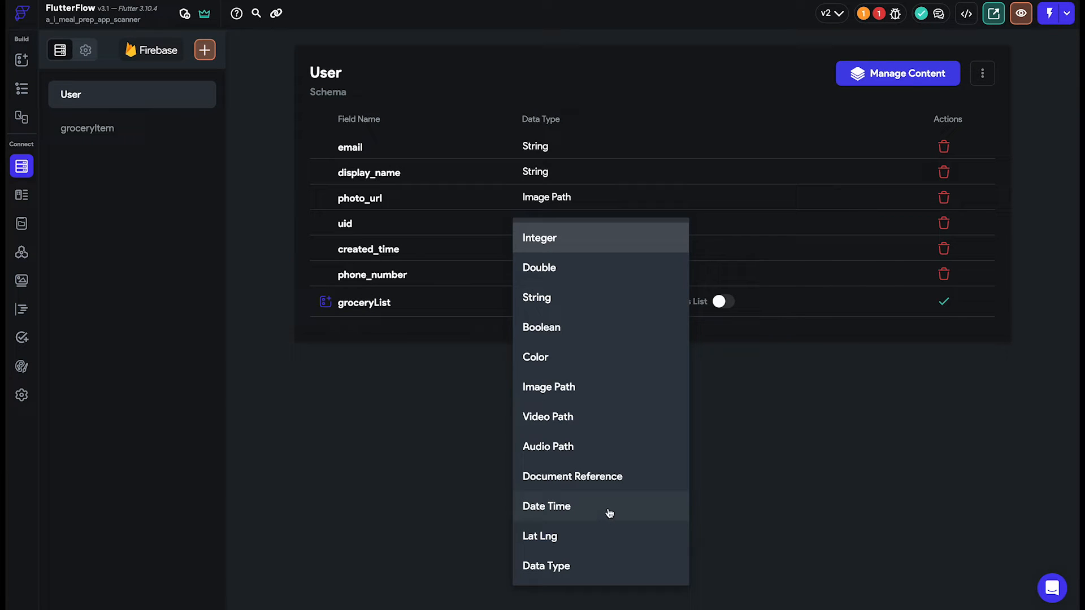
click(572, 475)
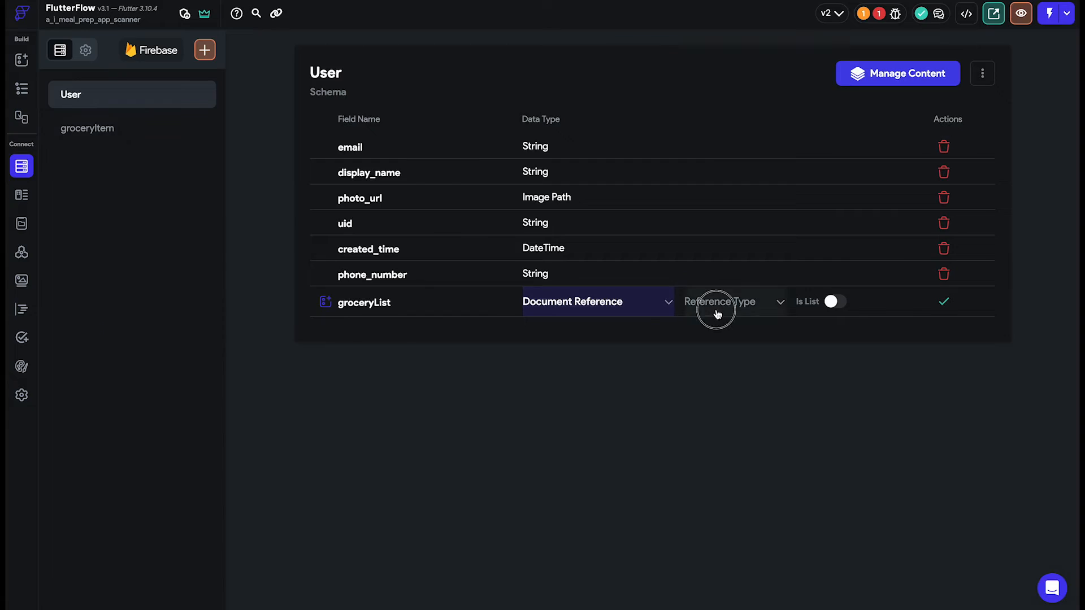
click(943, 302)
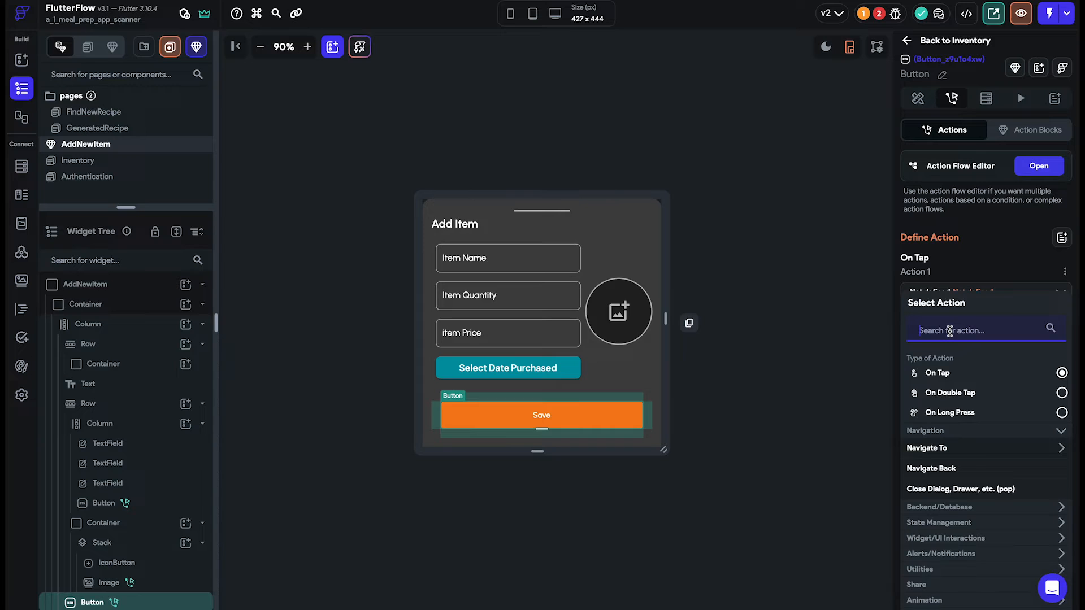
mouse_move(827, 352)
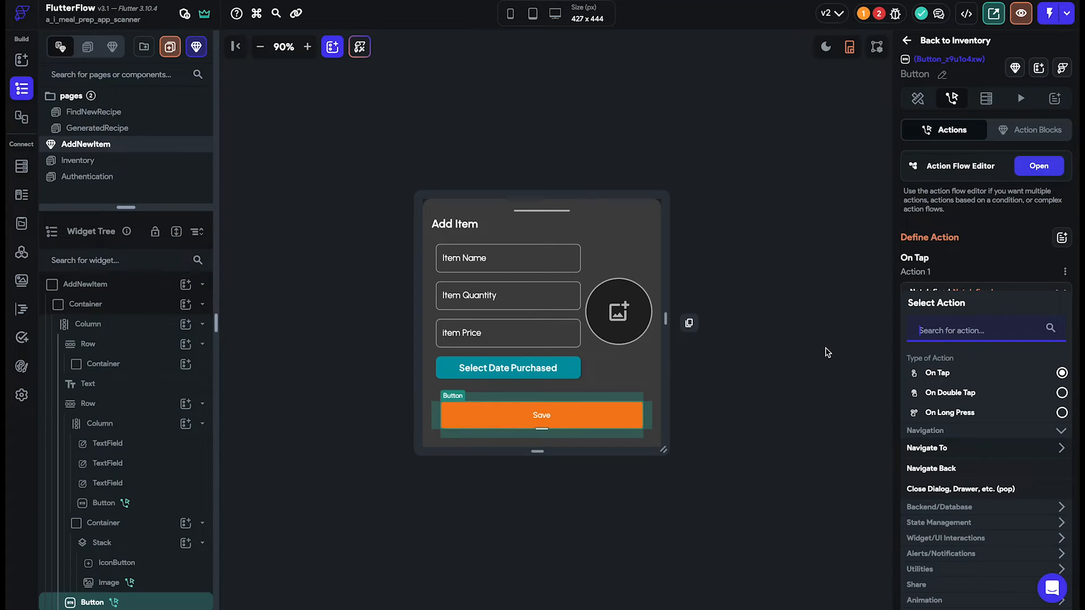
mouse_move(888, 314)
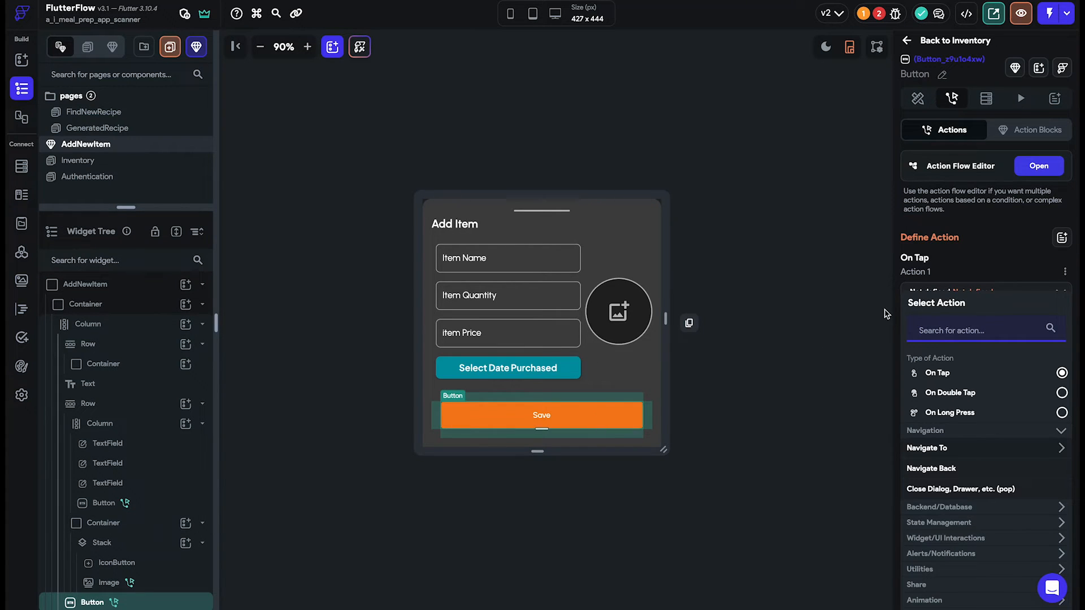
Make Save create a groceryItem document, mapping quantity and the photo from a variable.
text(create)
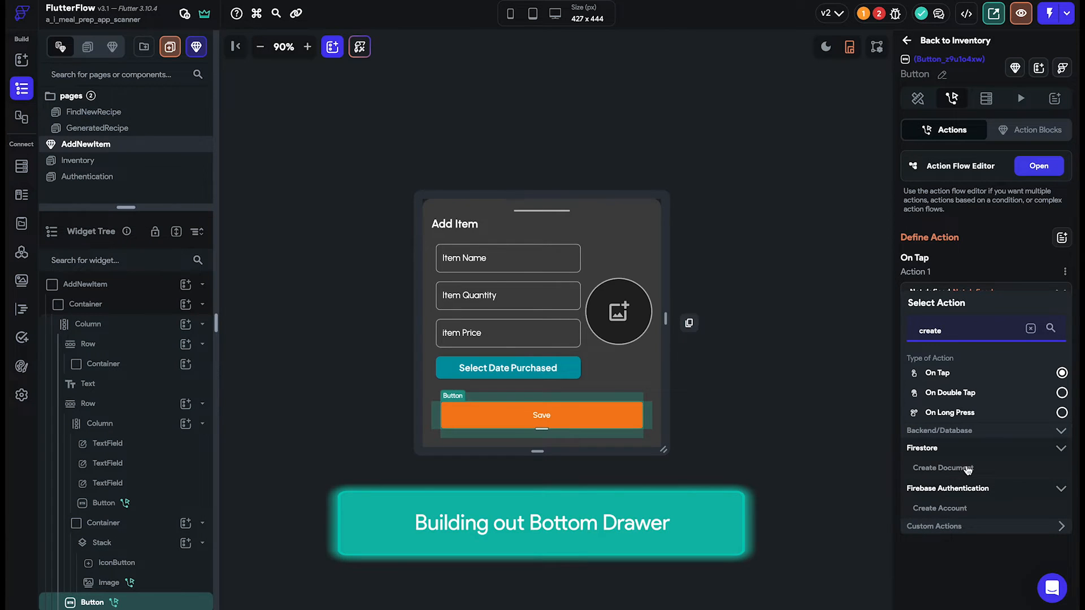
click(942, 469)
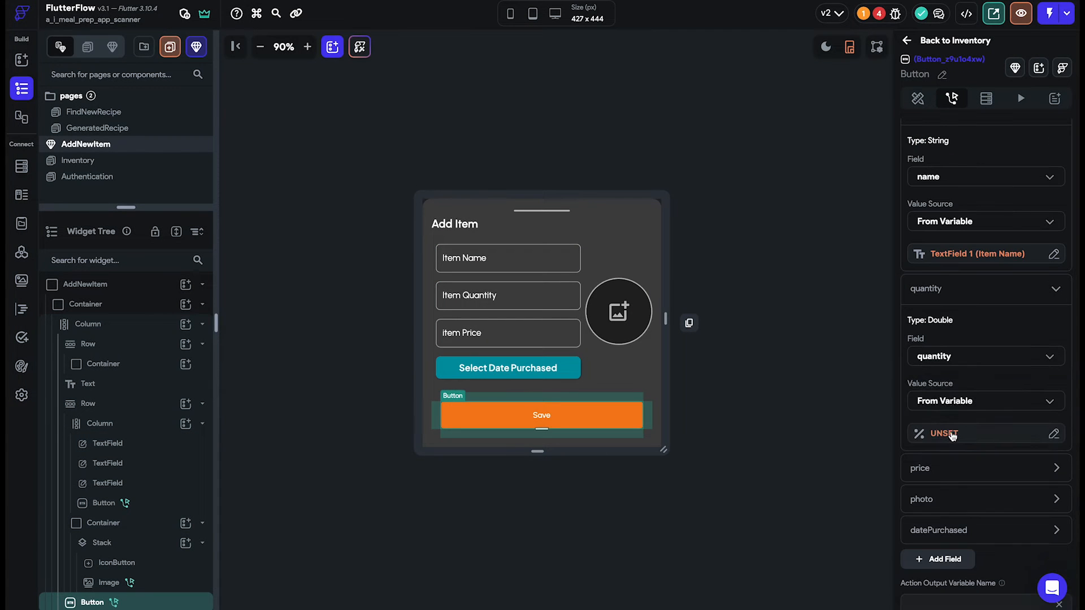
click(944, 434)
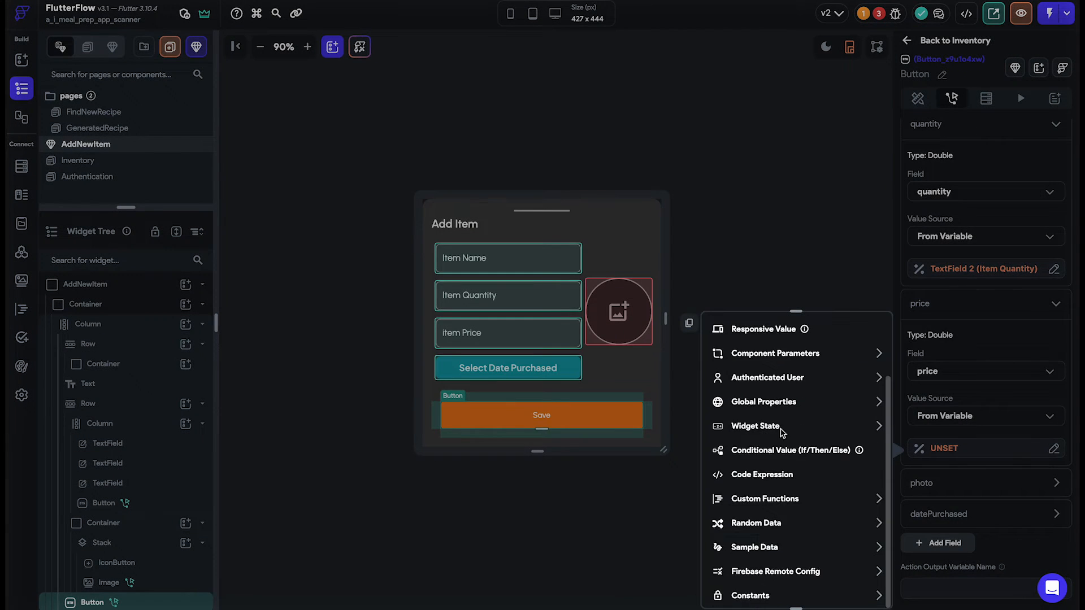
click(984, 416)
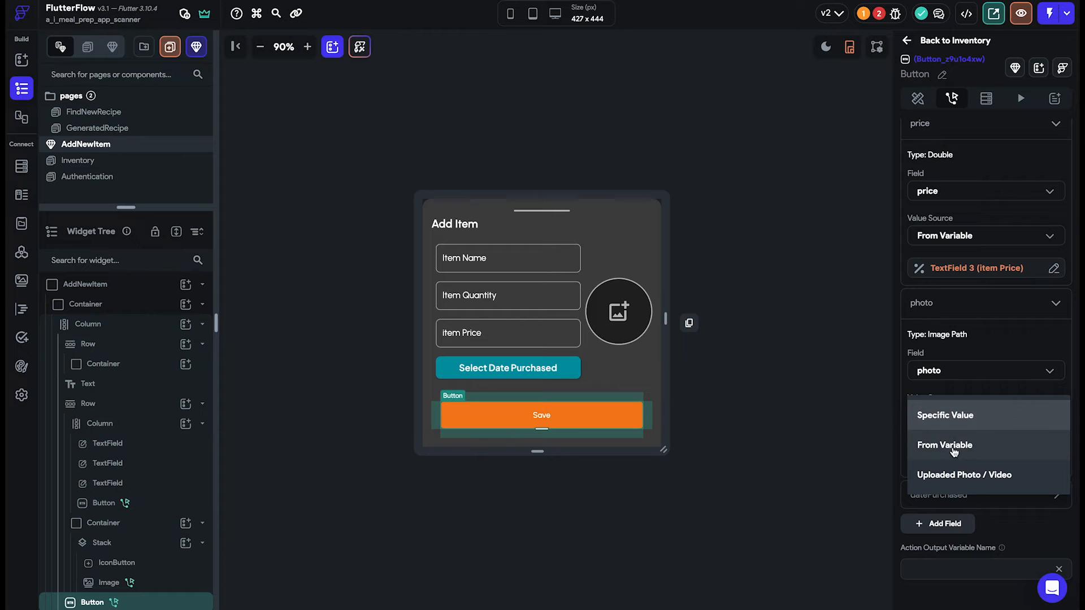
click(964, 474)
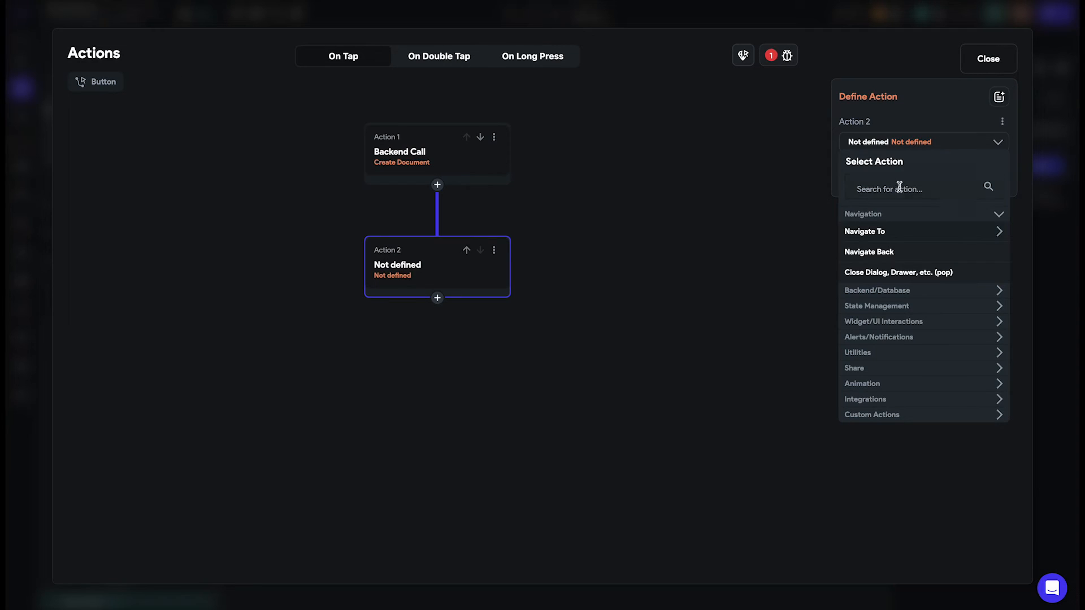
Update the User record's groceryList with Add to Set, then add a third action.
text(update)
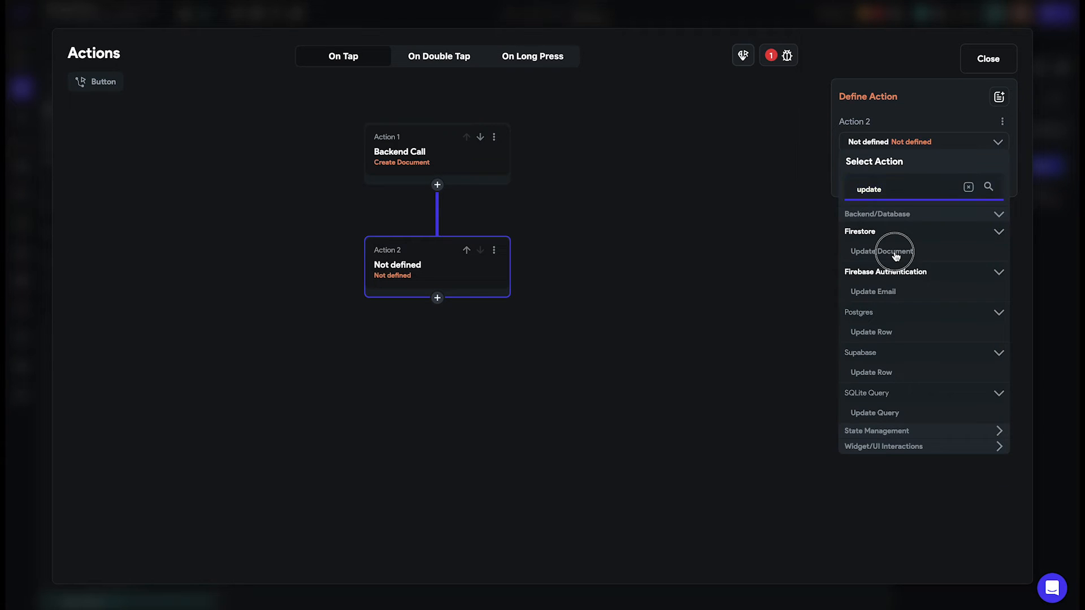
click(881, 250)
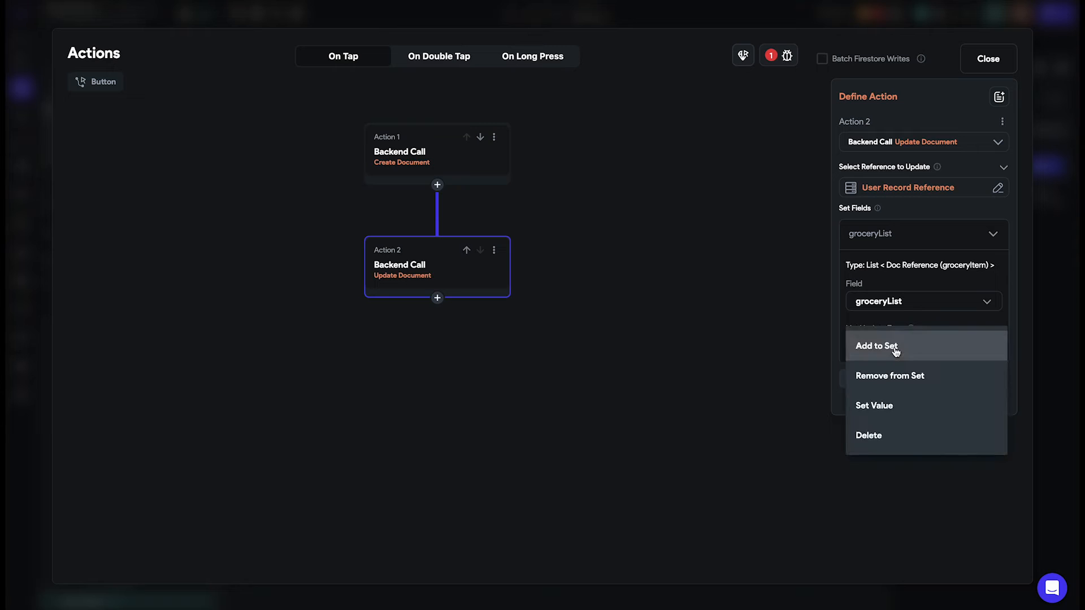
click(876, 345)
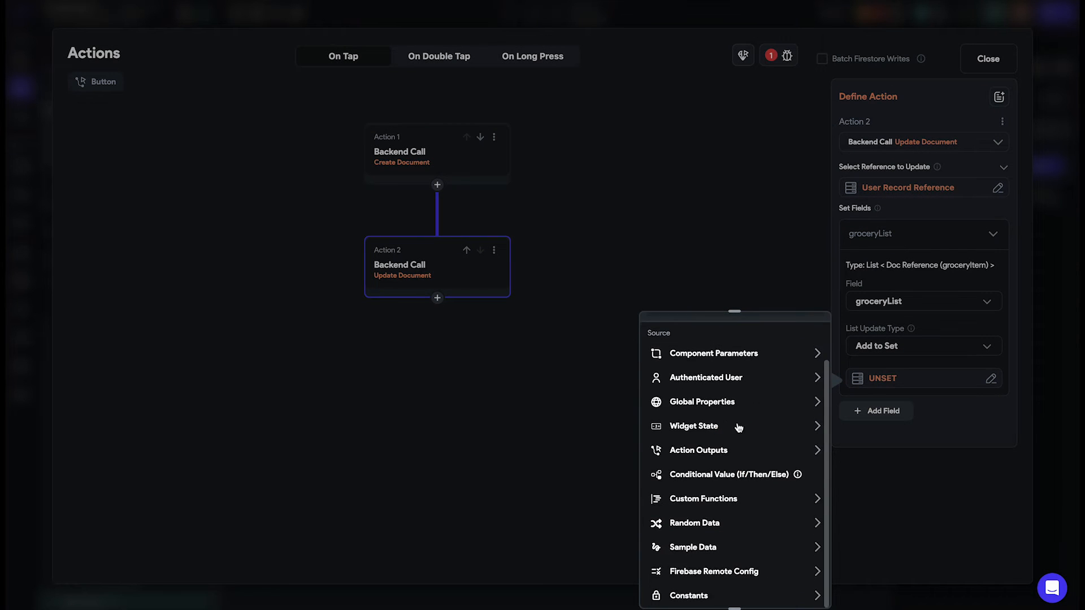
click(437, 298)
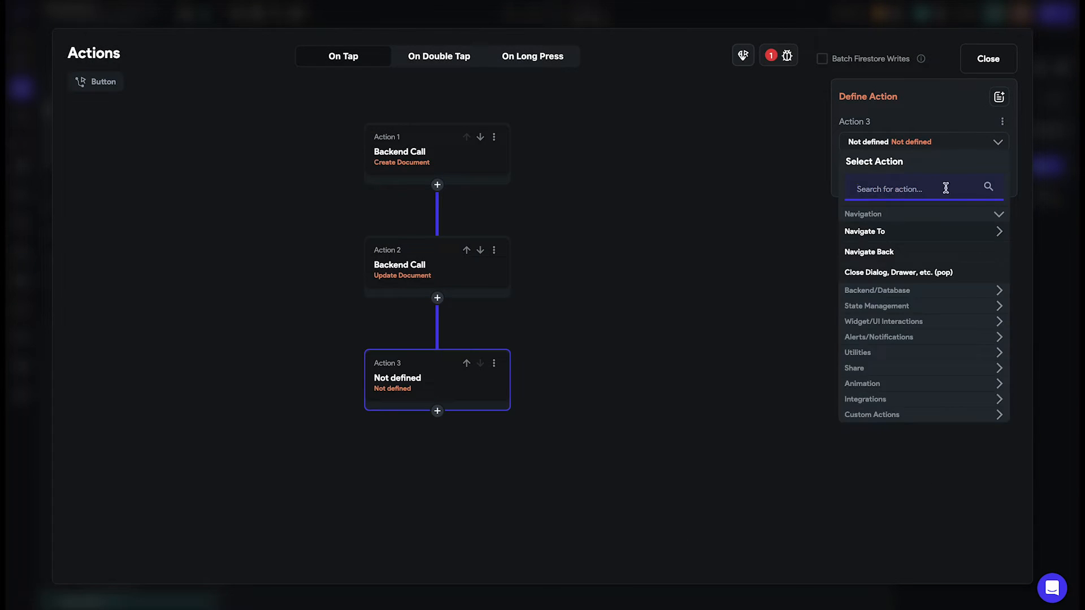
Set the Add Item image path to Action Outputs > Uploaded File URL.
click(988, 58)
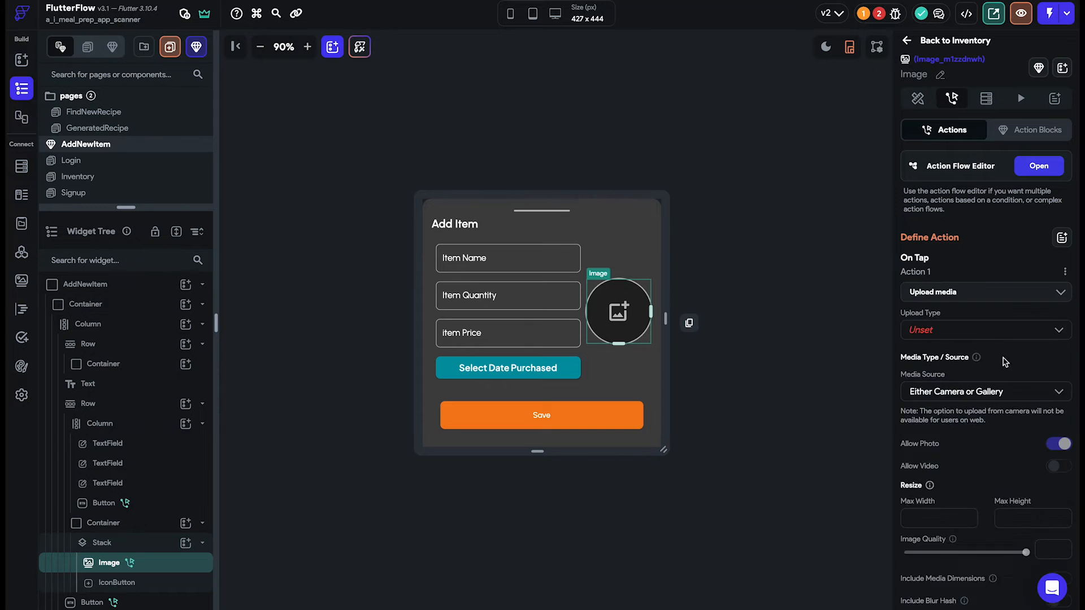
scroll(down, 3)
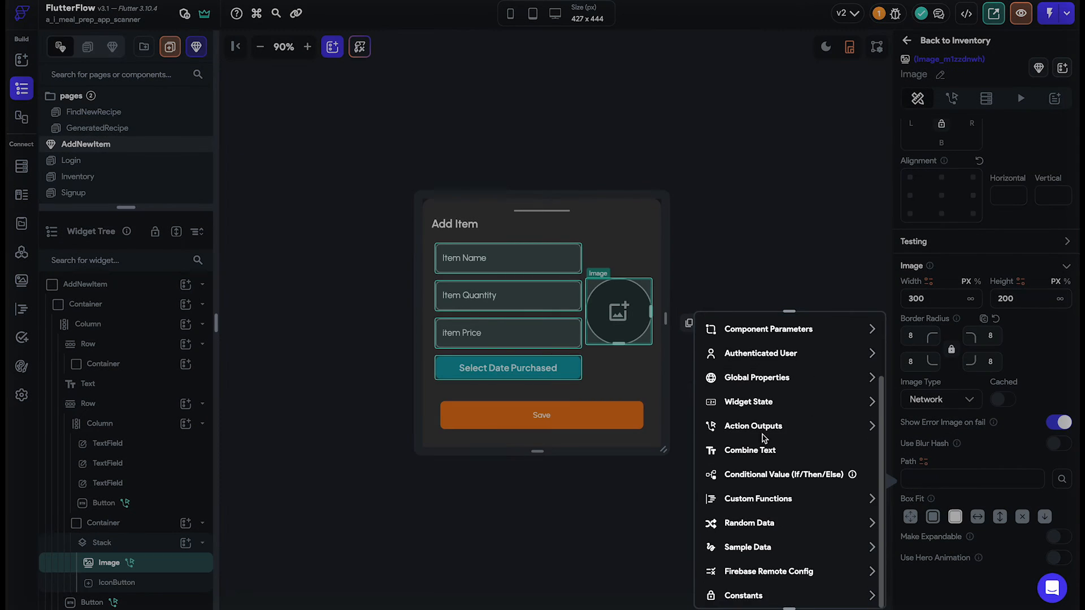
click(785, 474)
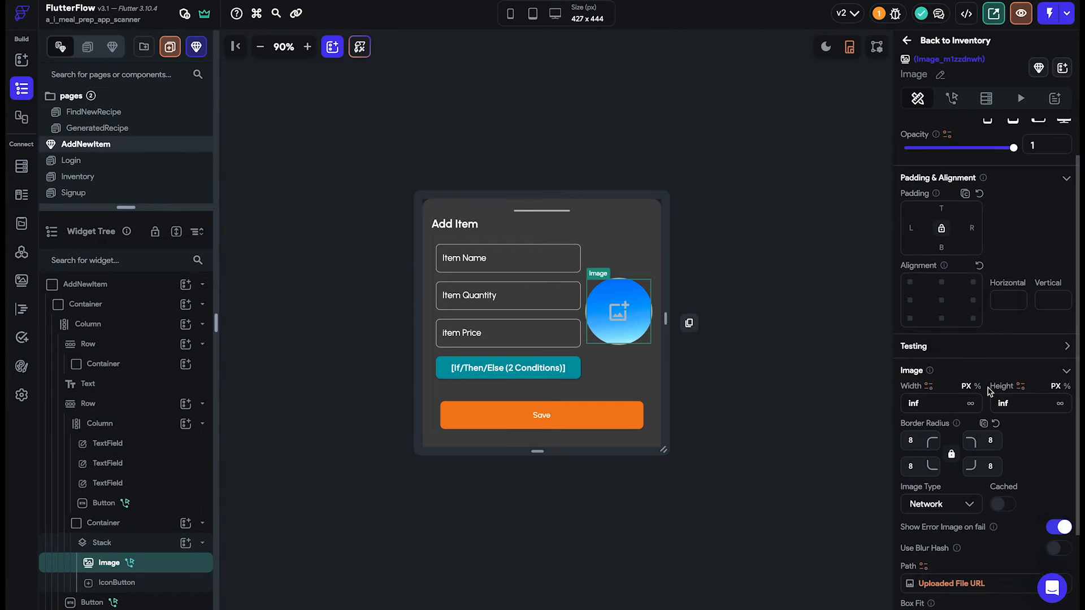
scroll(down, 3)
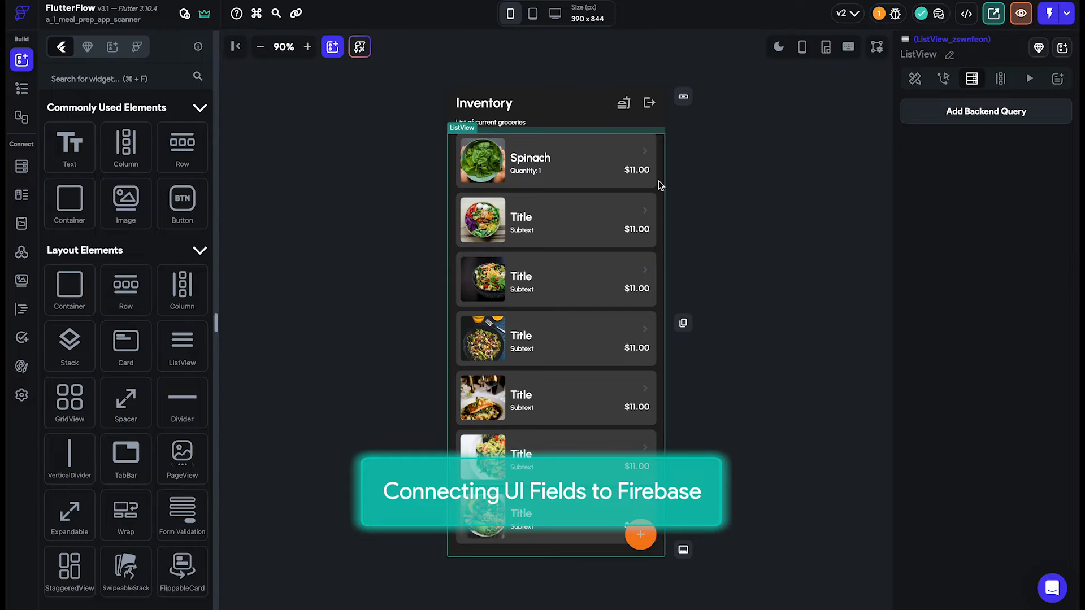
Give the ListView a groceryItem List of Documents query with a userLink Equal To filter.
click(985, 111)
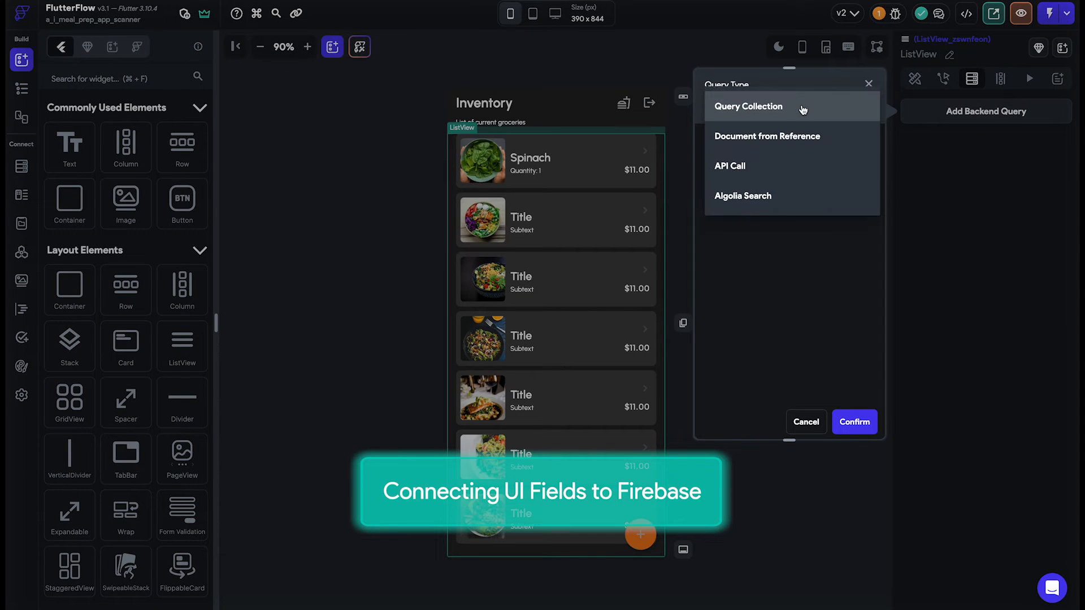
click(748, 105)
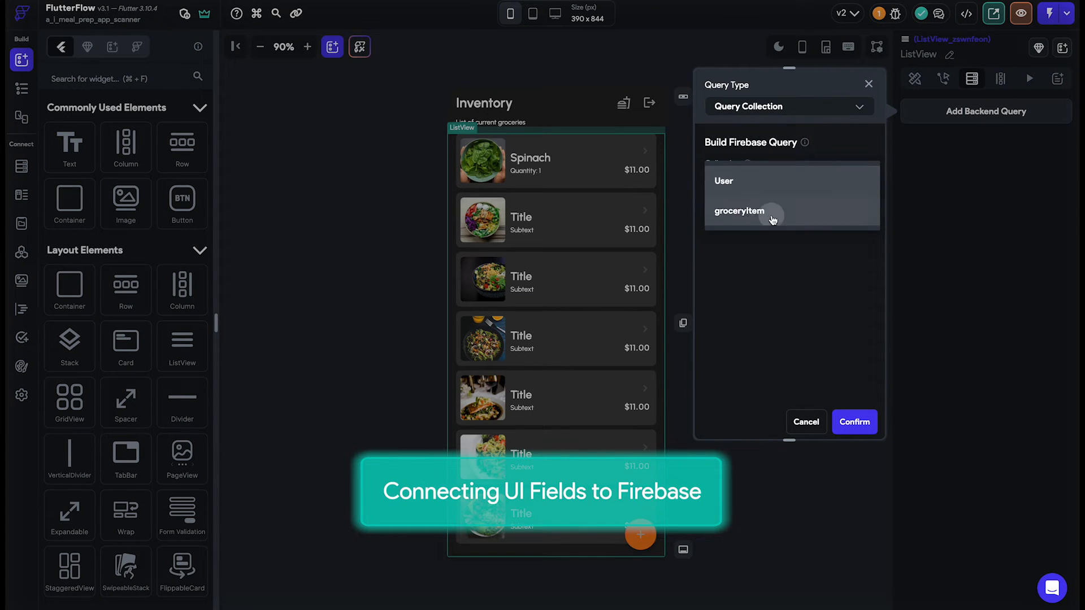
click(740, 210)
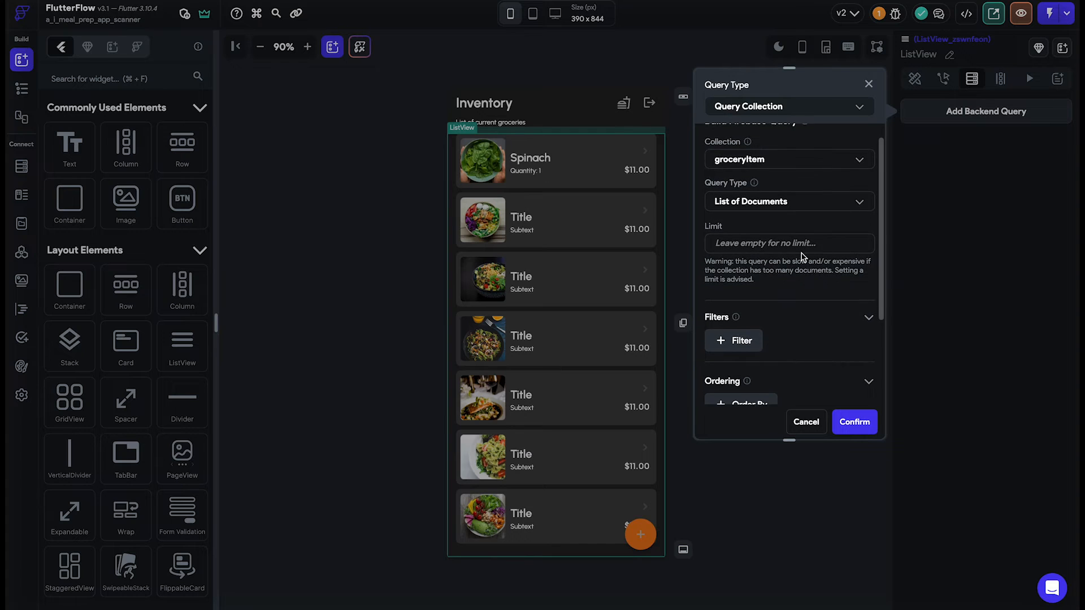
click(733, 340)
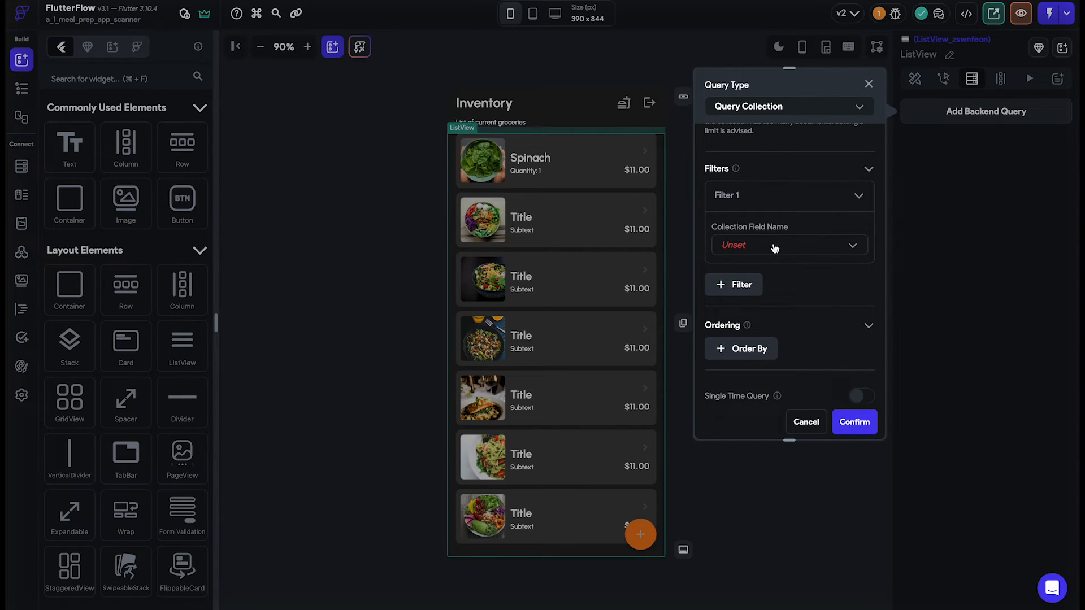
click(788, 244)
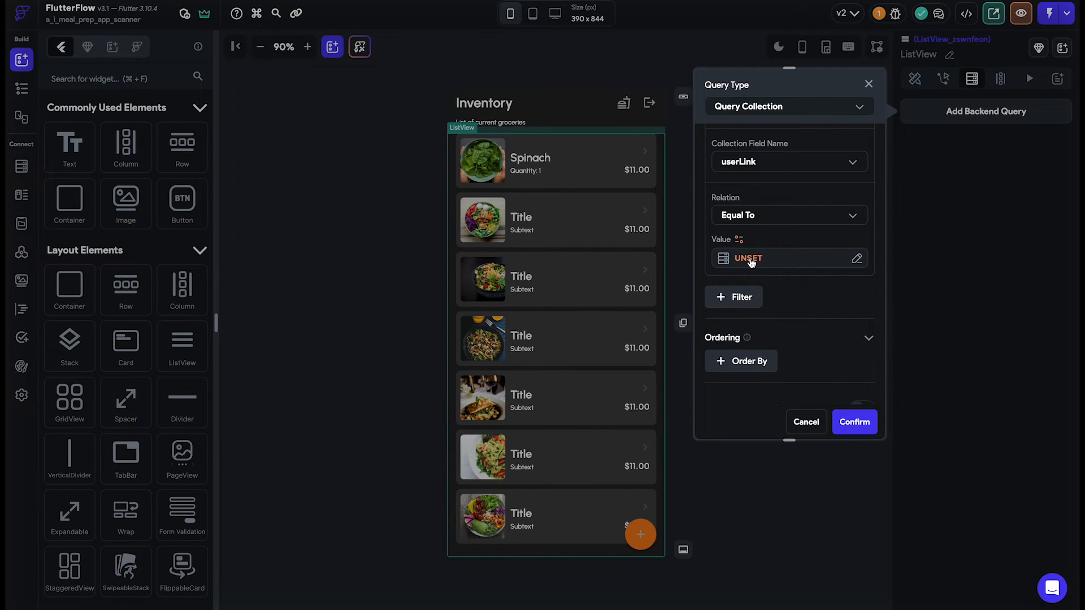
click(747, 259)
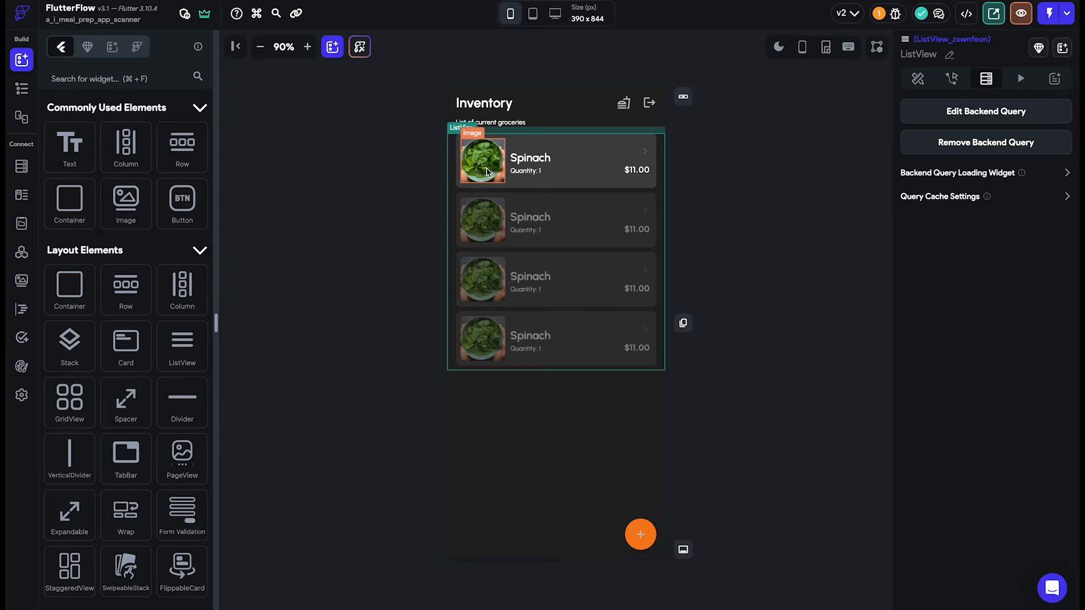
Bind rows to name, quantity and price, set the delete icon to Delete Document, and start Test mode.
click(531, 157)
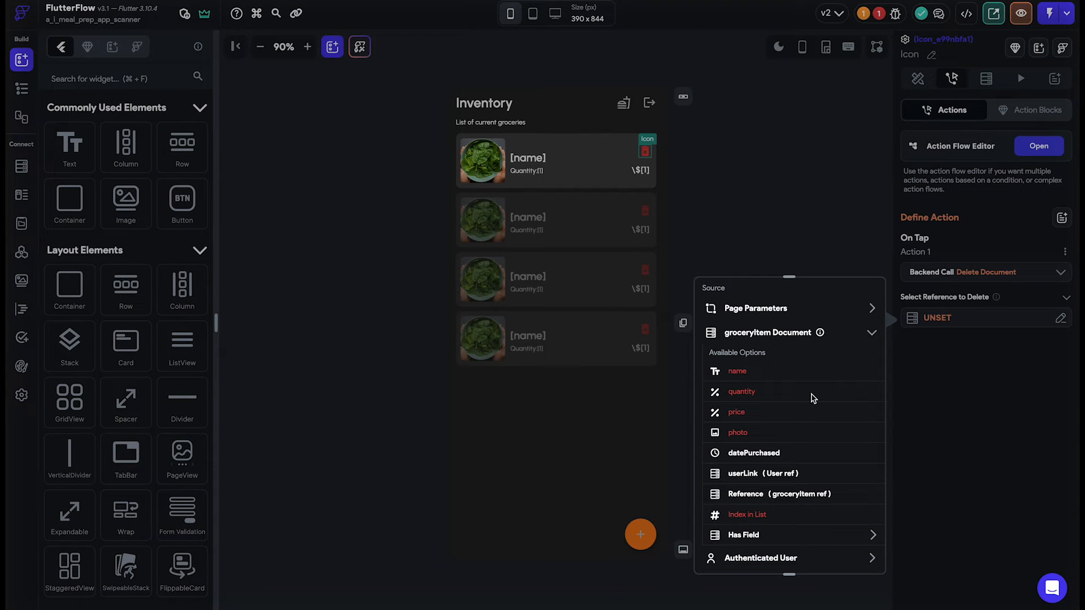
click(650, 102)
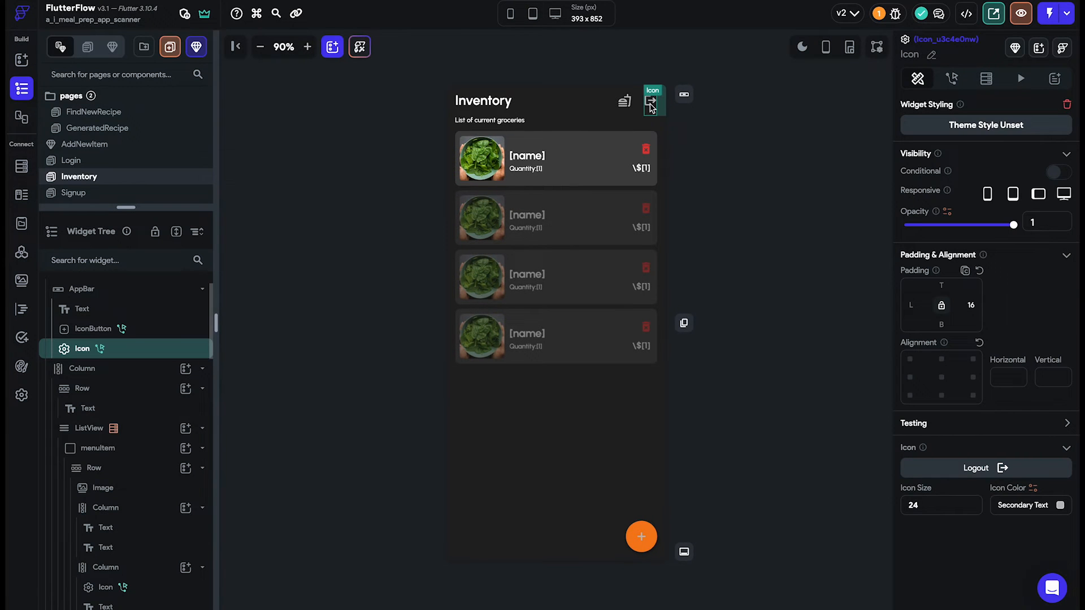
click(952, 78)
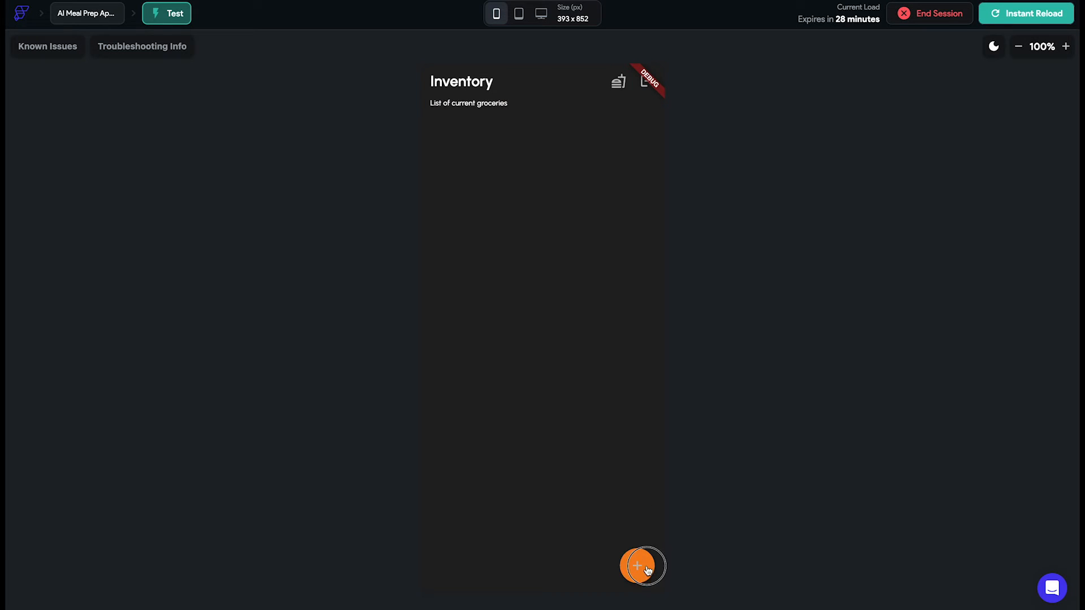
In the test app, save Avocados: quantity 4, price 2.59, photo, purchased August 17.
click(642, 567)
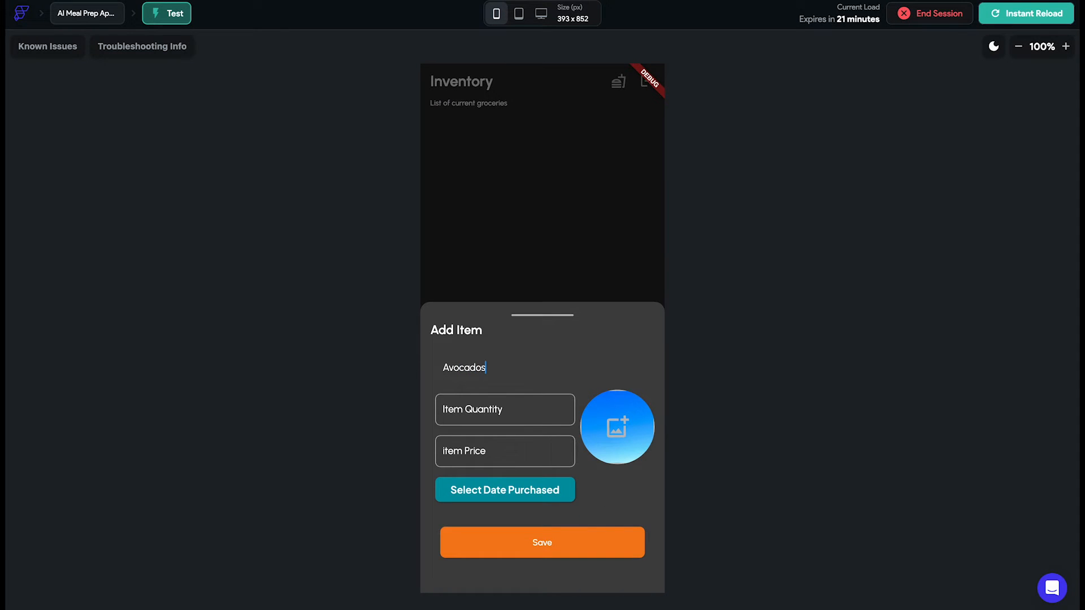
click(504, 409)
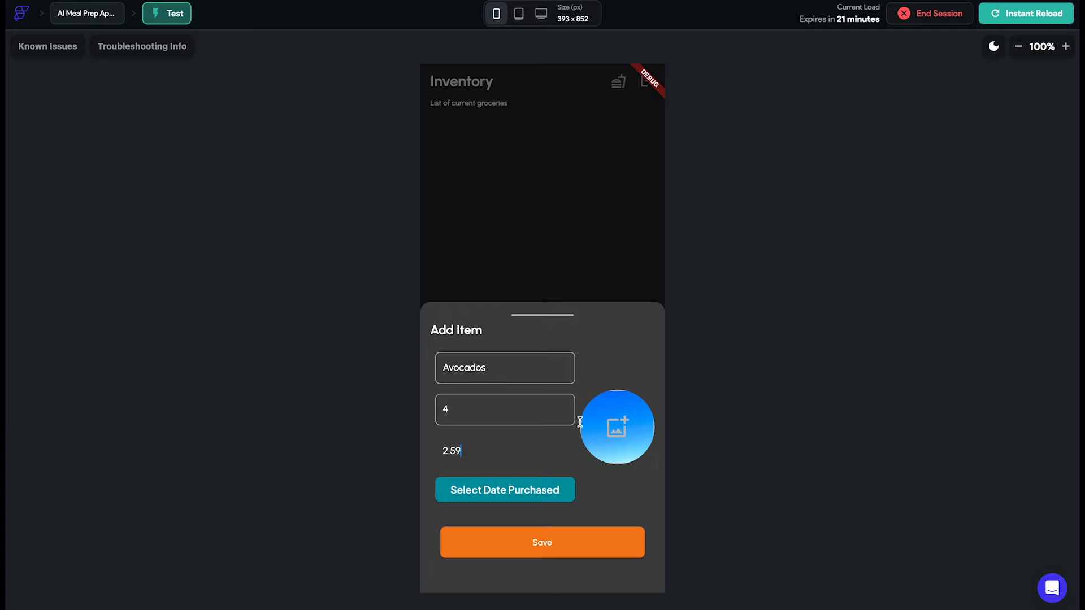
click(617, 428)
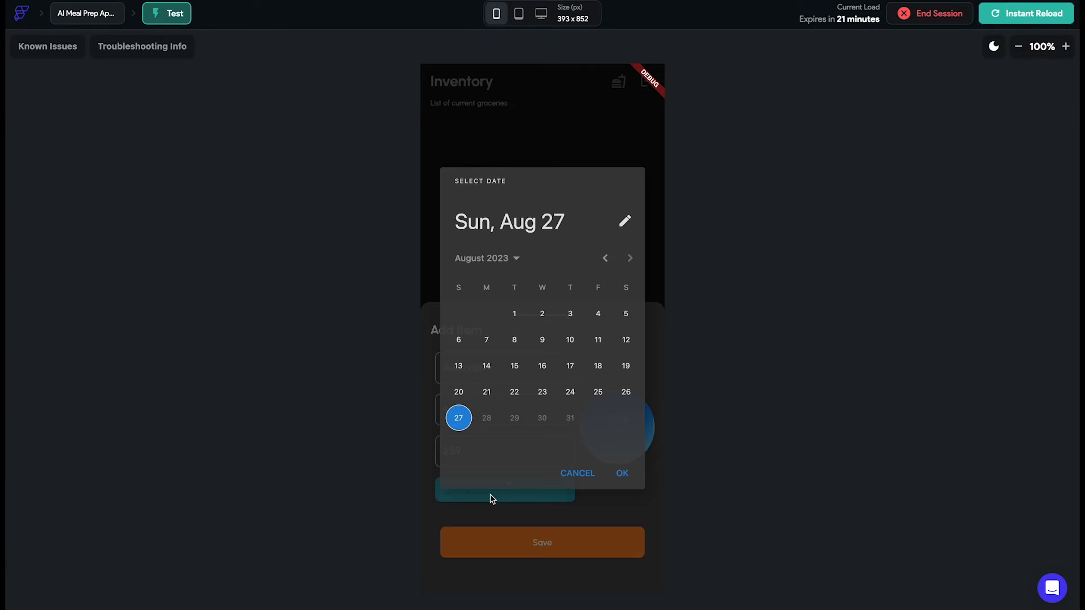
click(569, 366)
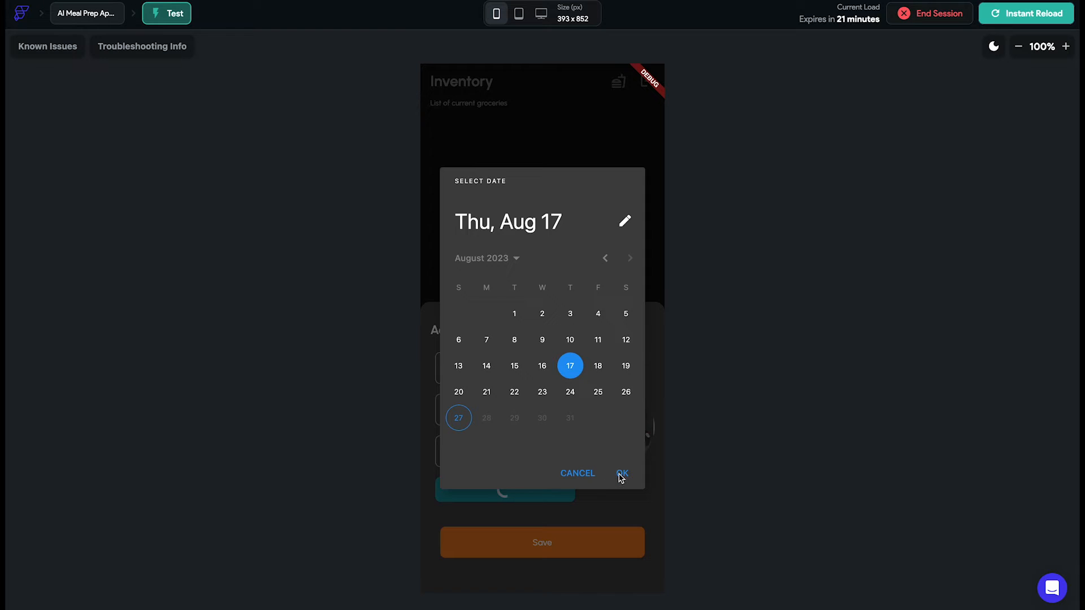
click(622, 474)
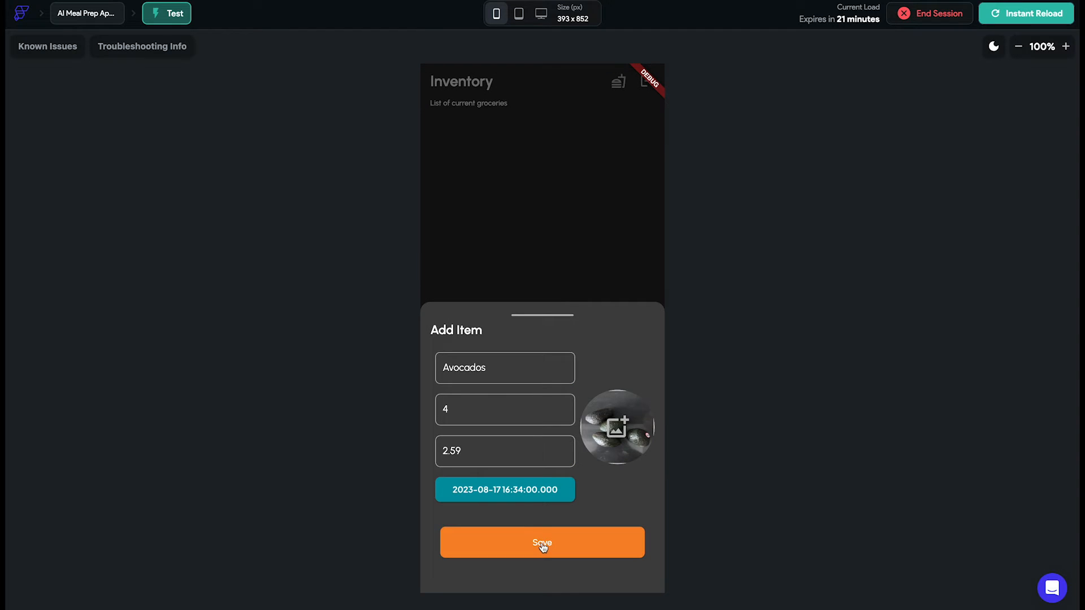
click(542, 543)
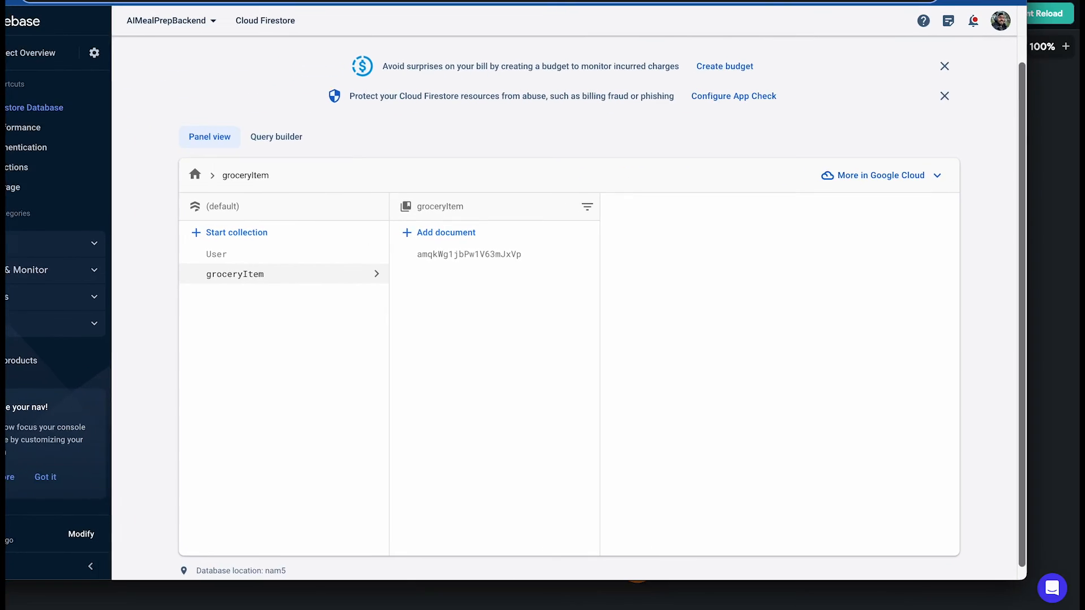
Open the new Avocados document in the groceryItem collection.
click(469, 254)
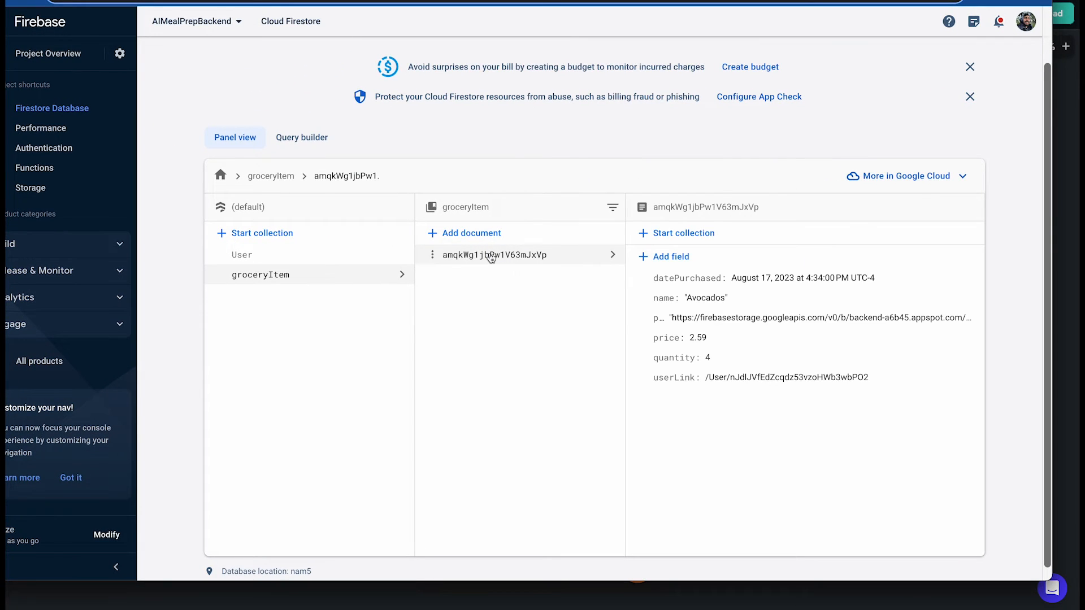
mouse_move(755, 377)
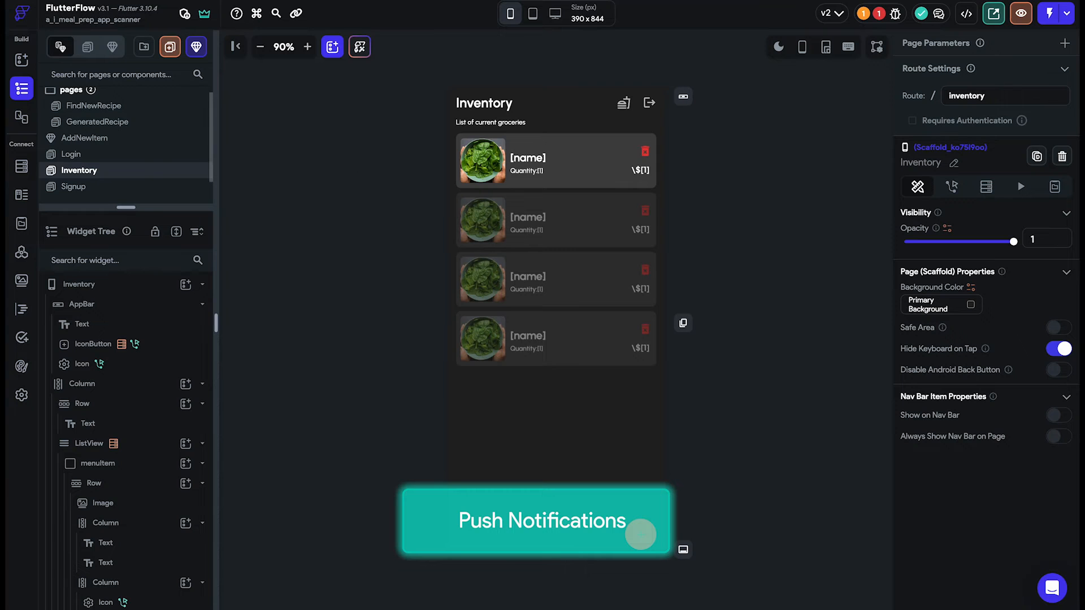
mouse_move(634, 268)
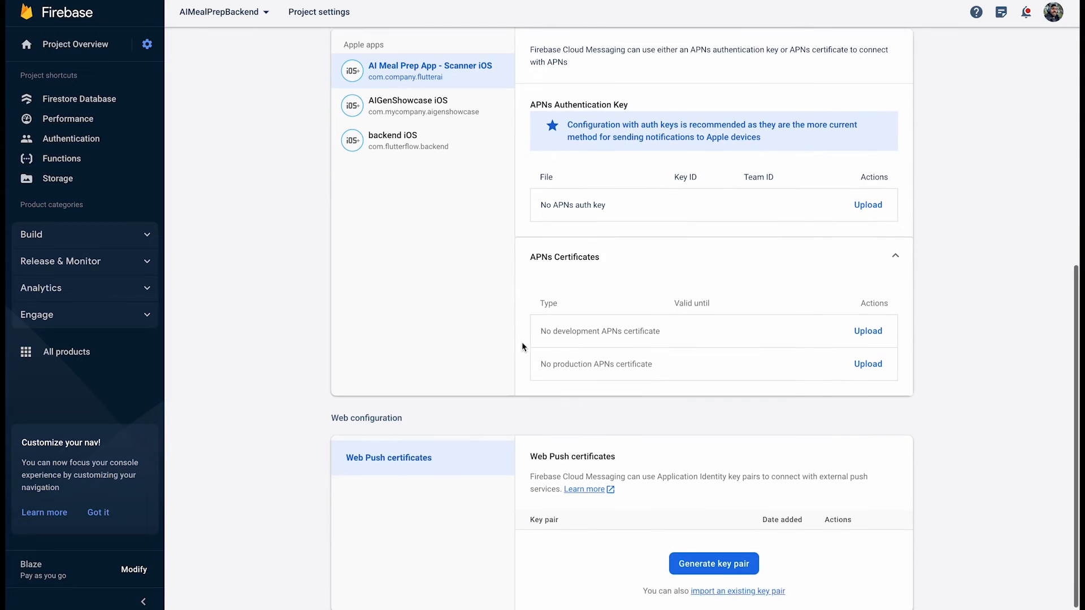
From the Cloud Messaging APNs key settings, go to the Apple Developer account page.
click(869, 204)
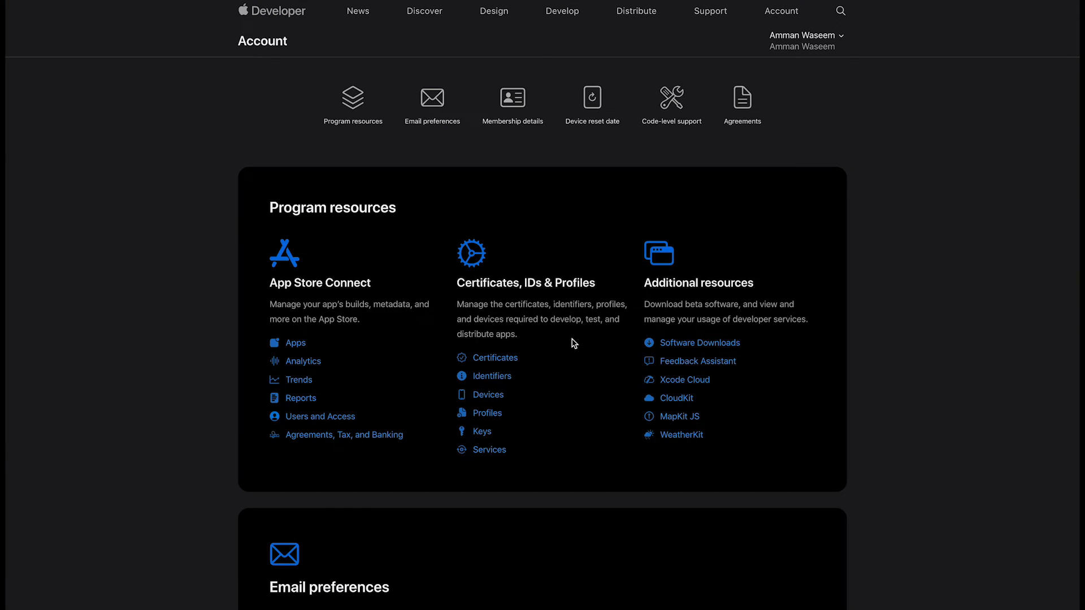
Open Identifiers and start registering a new App ID with App IDs selected.
click(493, 375)
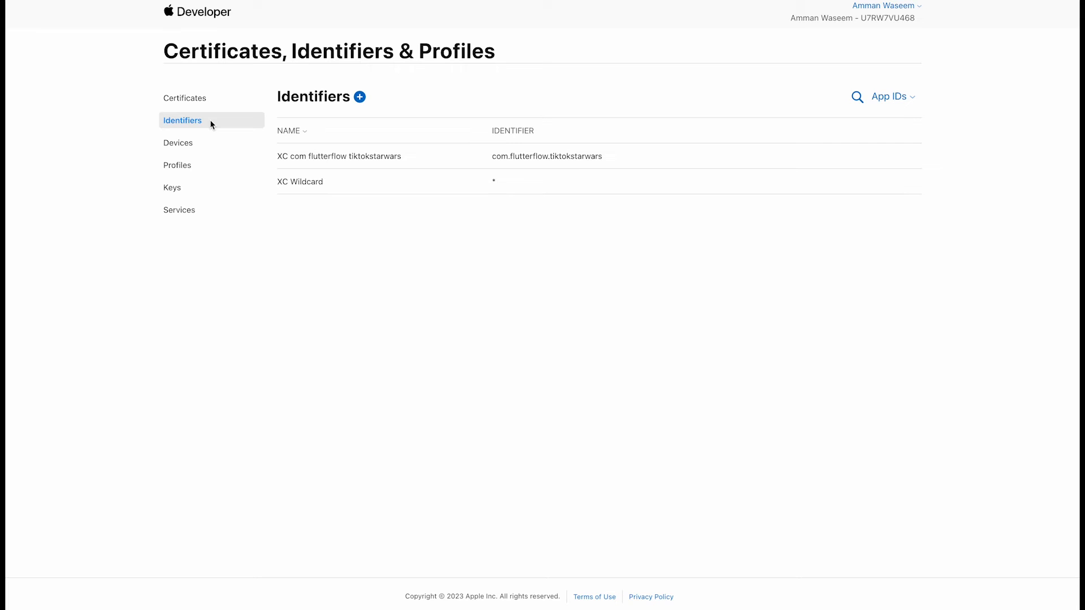
click(360, 96)
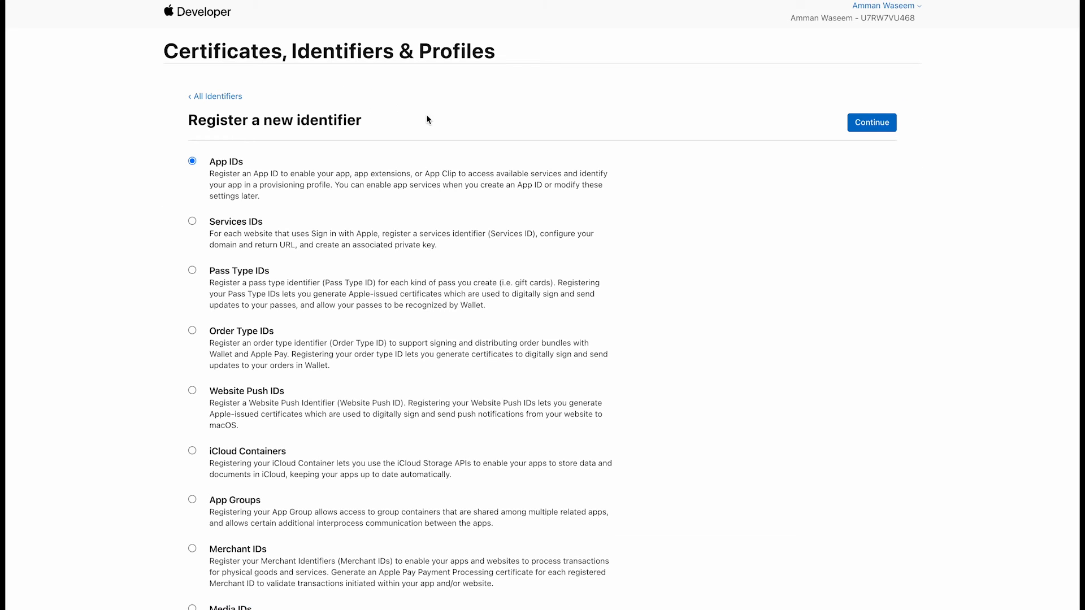
scroll(down, 3)
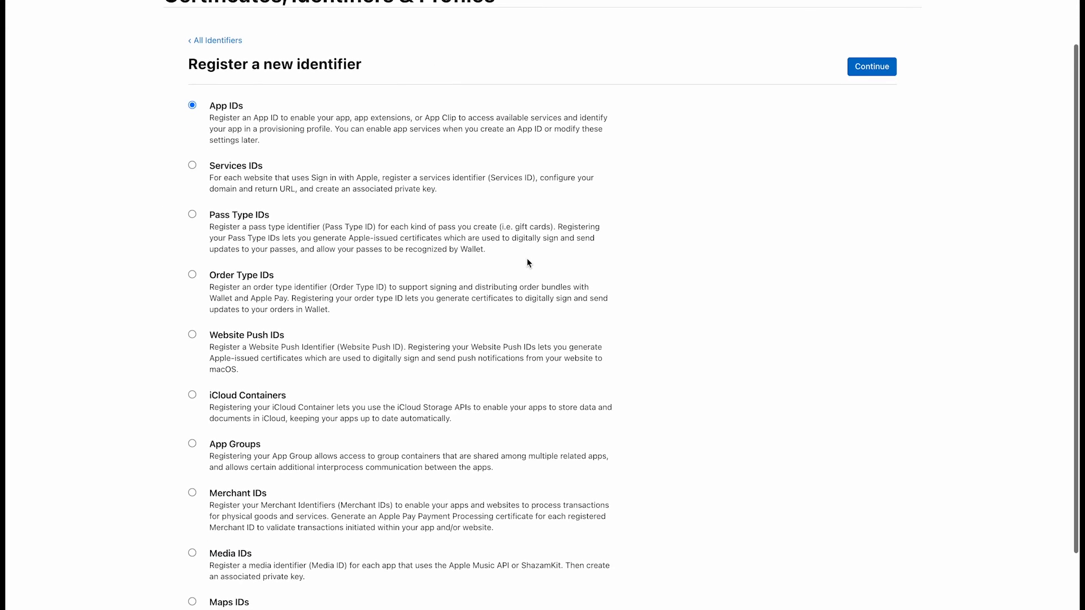
scroll(up, 3)
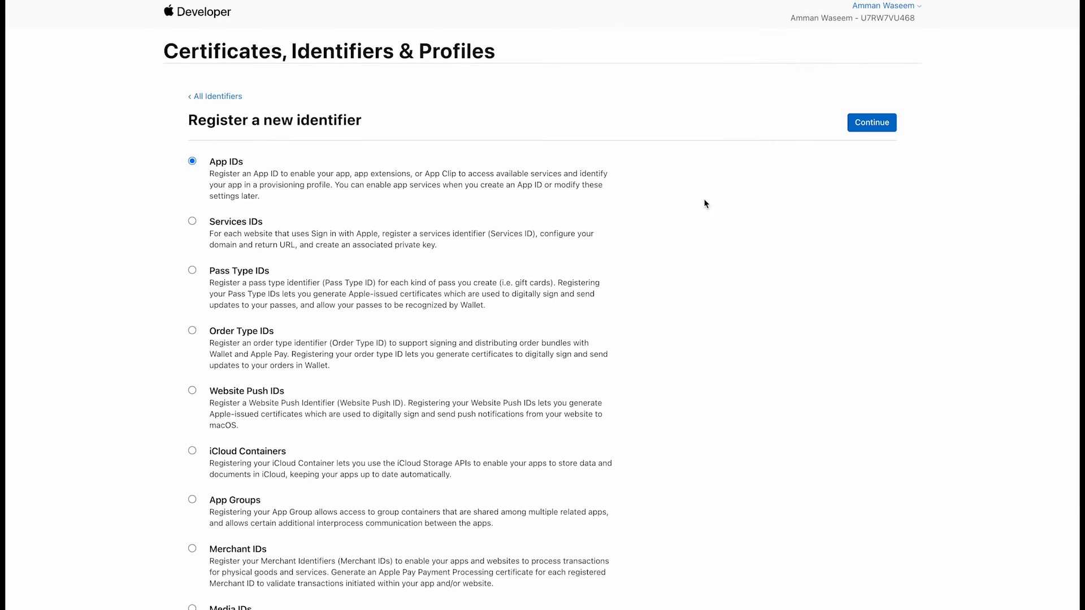
click(872, 123)
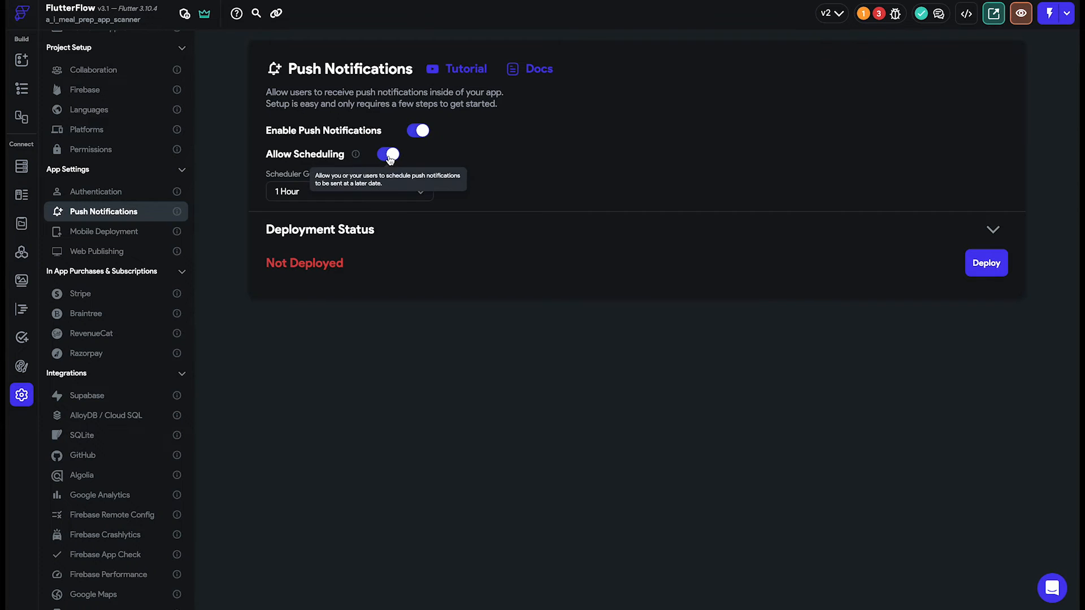
Deploy push notification support, then return to the Inventory page in the UI Builder.
click(986, 262)
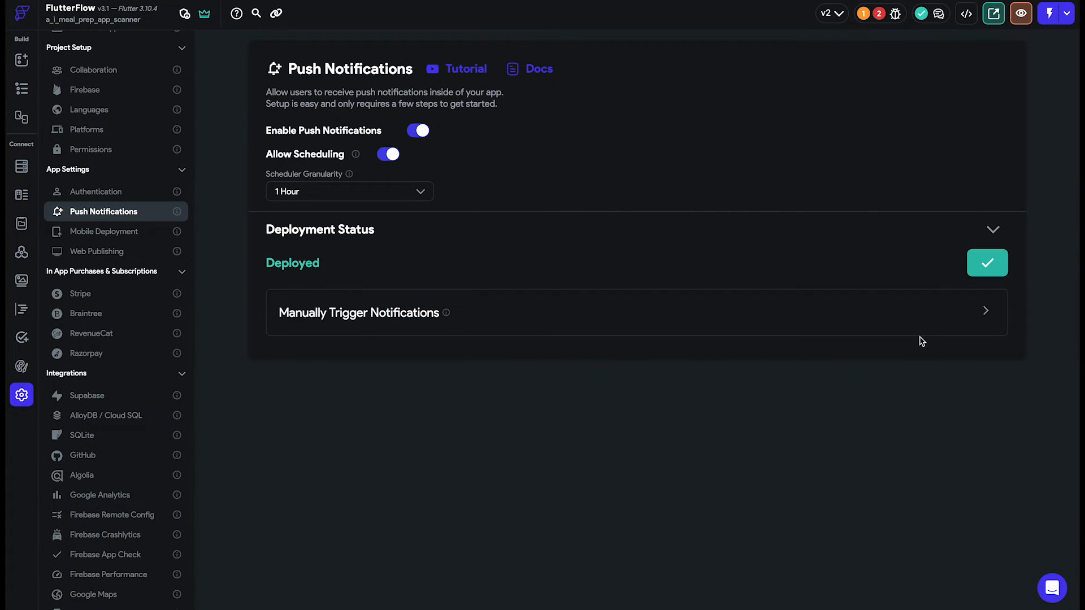
mouse_move(861, 323)
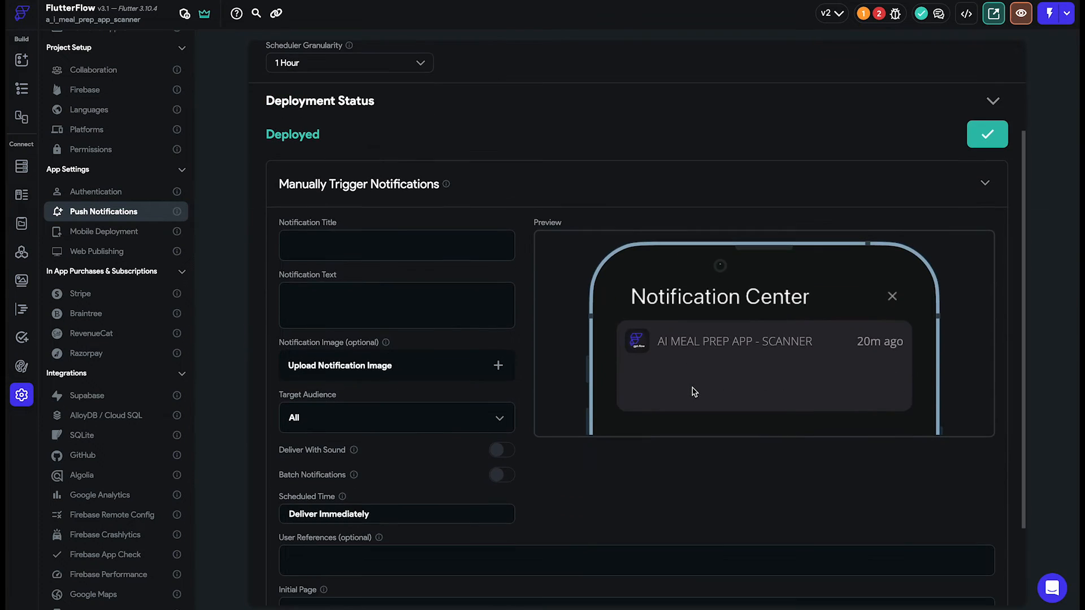
scroll(down, 3)
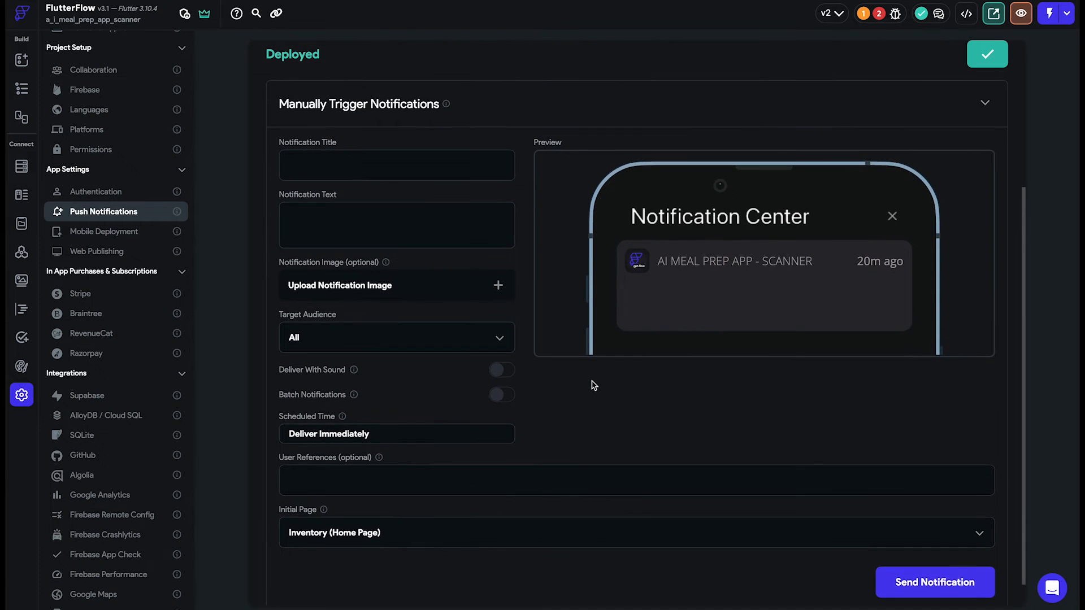
scroll(up, 3)
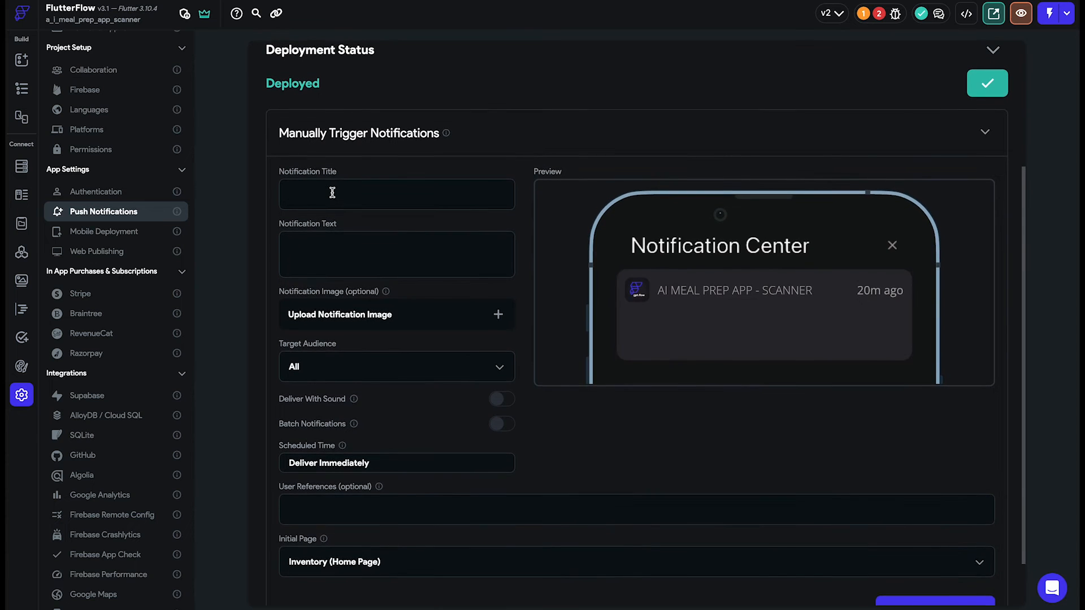
click(21, 88)
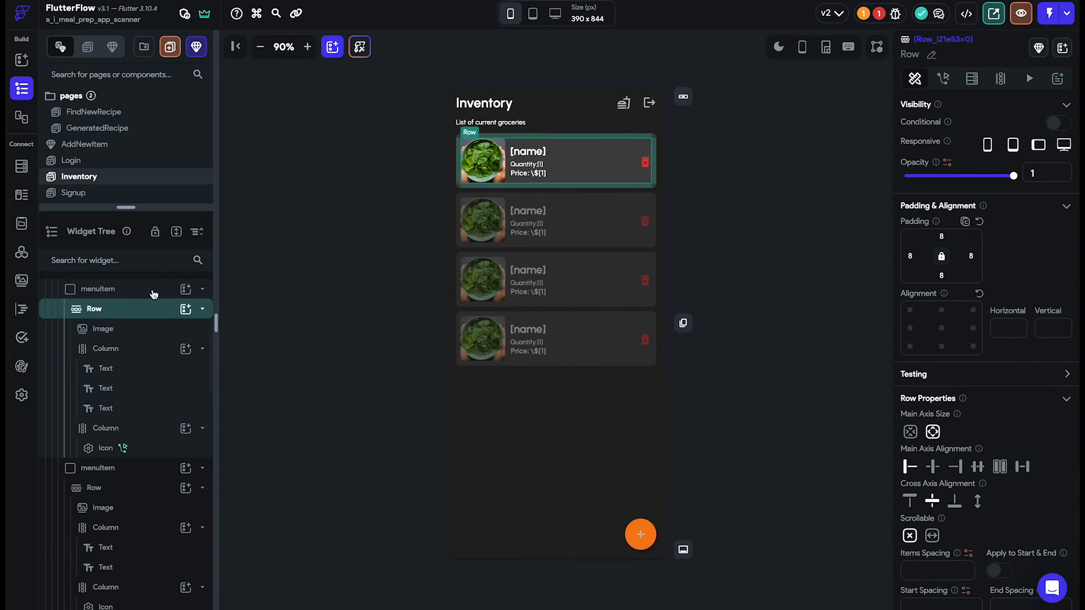
Add a bell icon beside the delete icon with an On Tap Trigger Push Notification action.
click(105, 448)
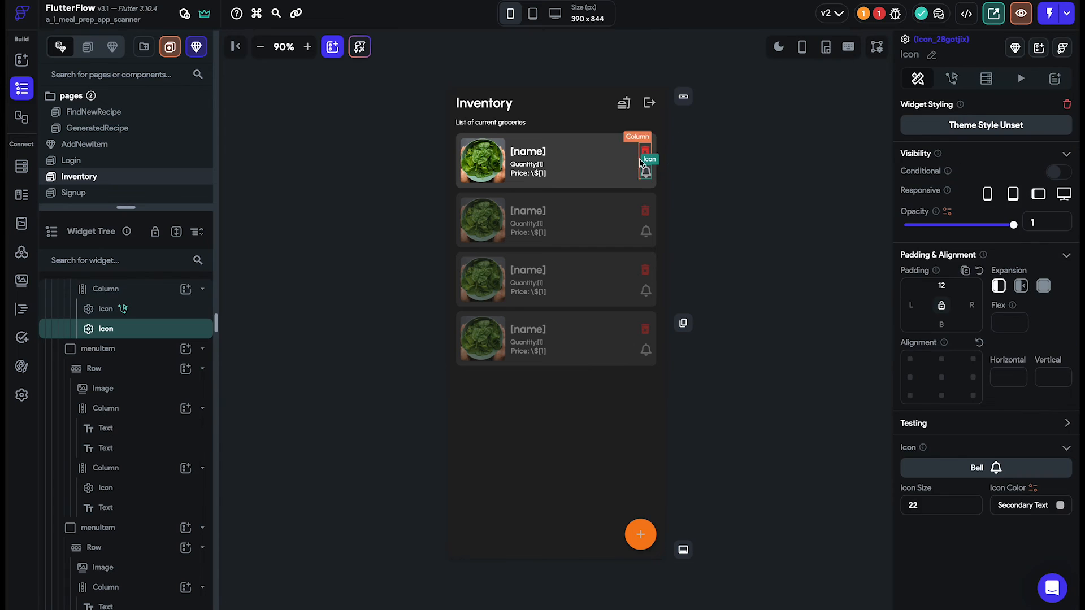
click(1058, 505)
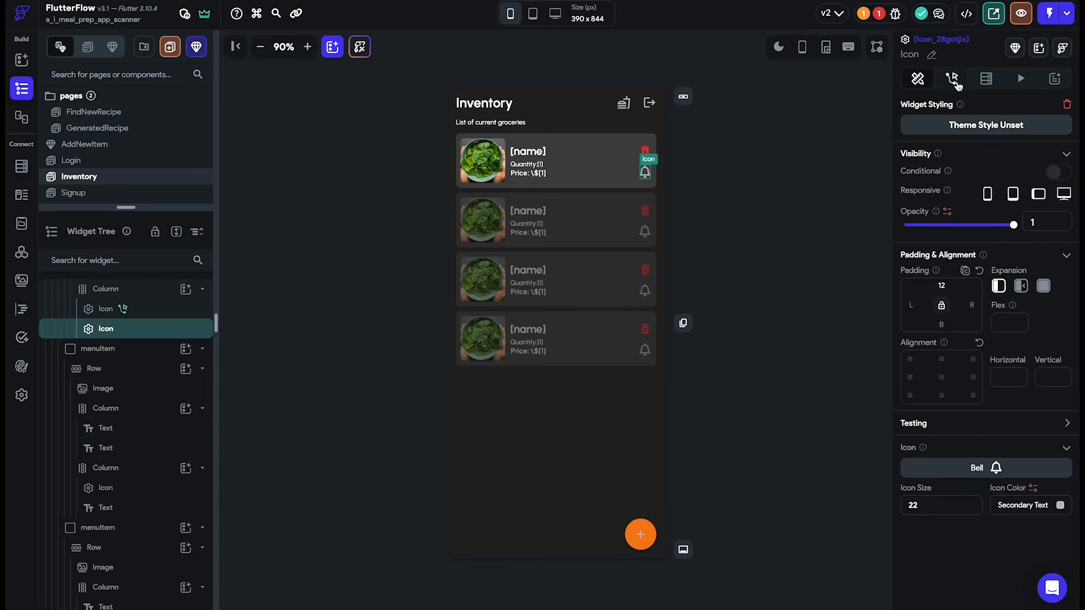
click(953, 78)
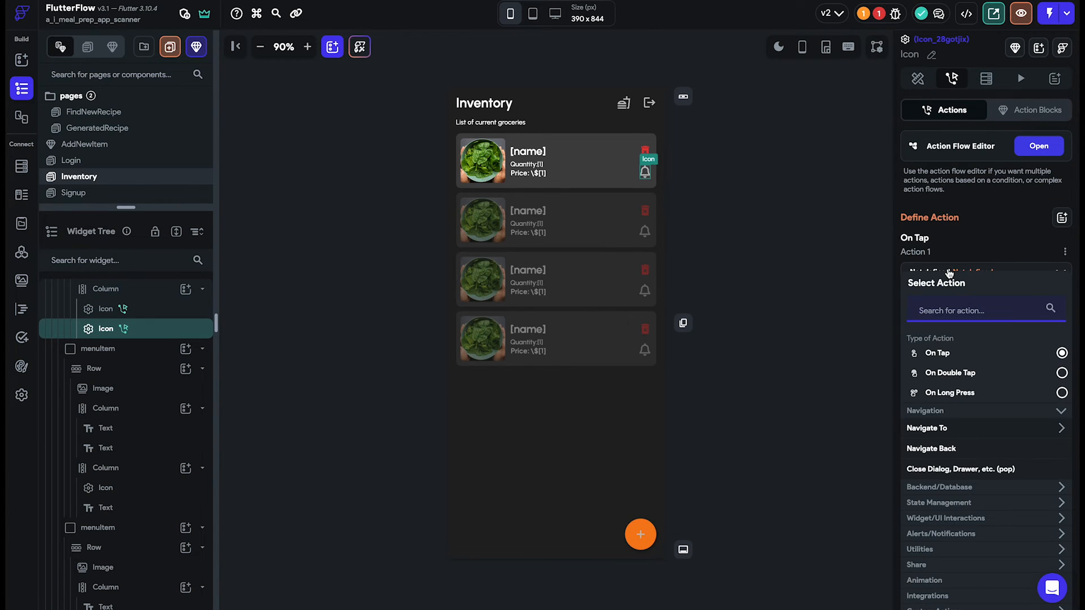
text(push)
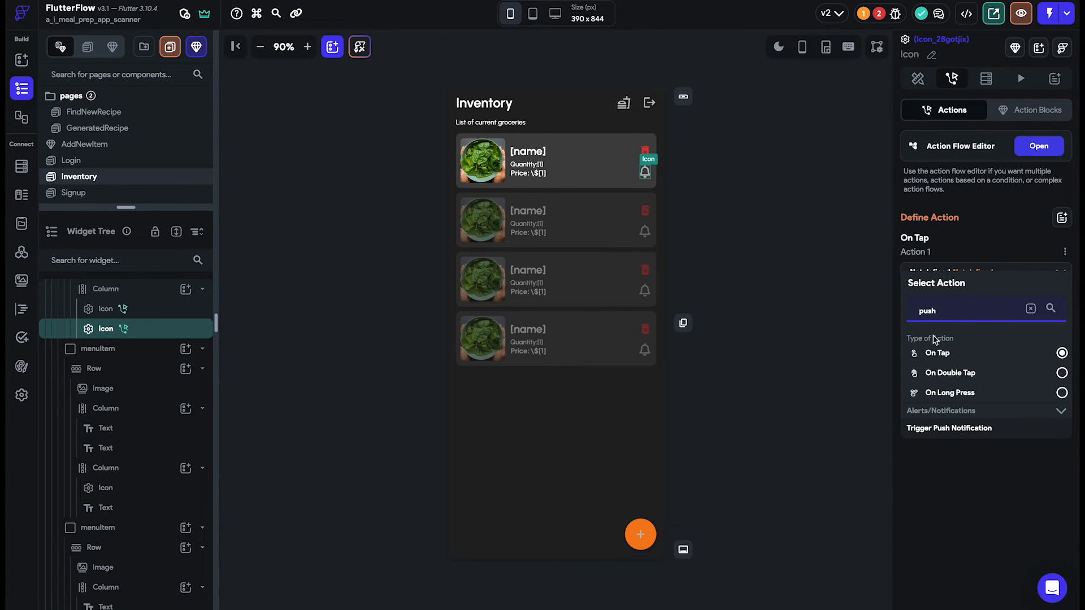
click(950, 428)
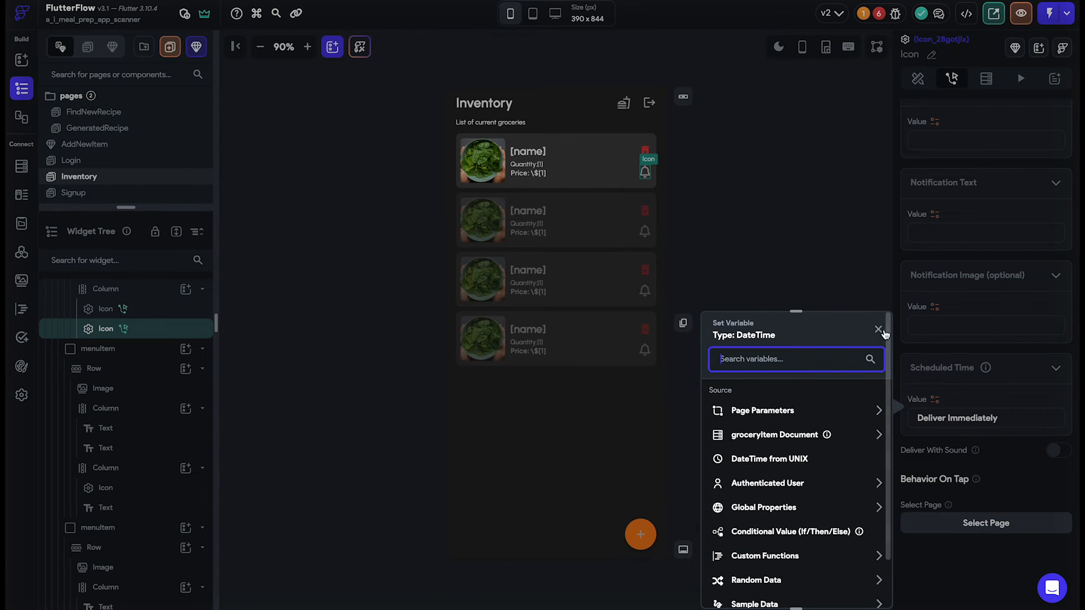
Send the notification to the signed-in user with the grocery item's photo as image.
click(879, 329)
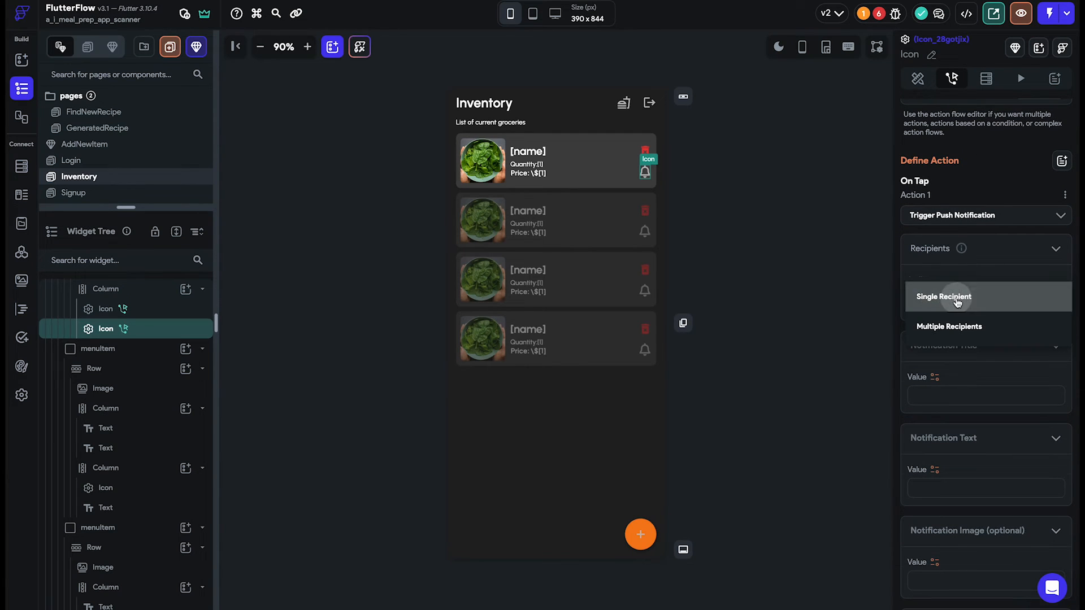
click(944, 296)
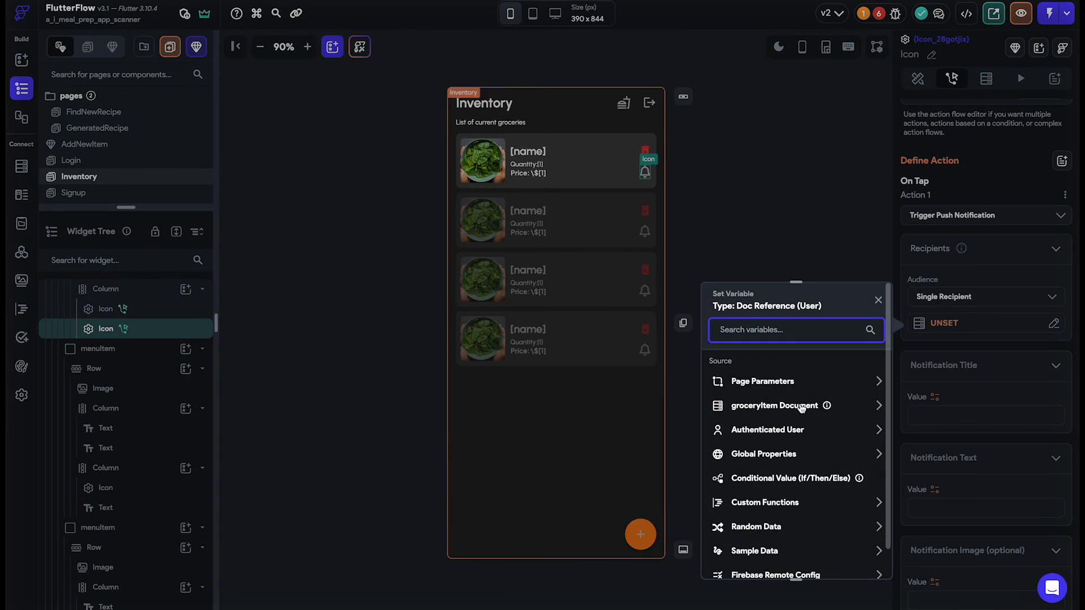
click(768, 429)
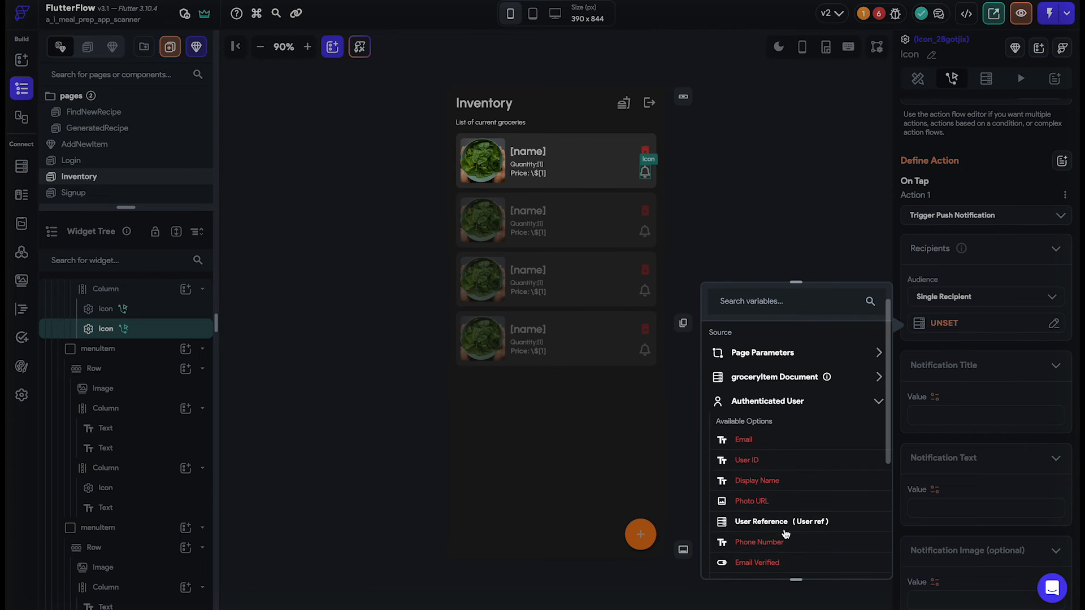
click(783, 521)
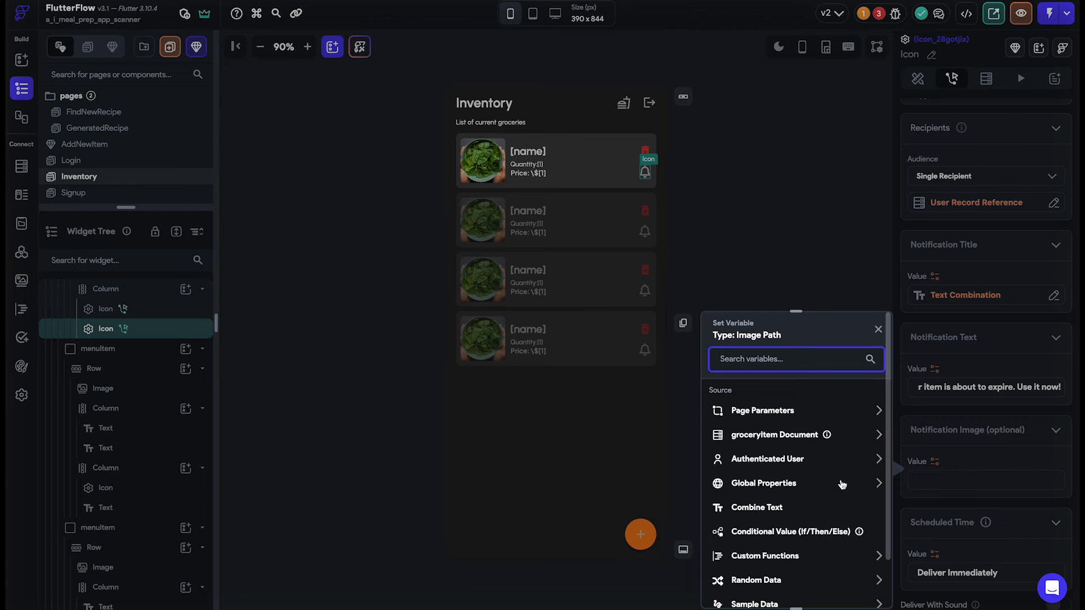
click(879, 329)
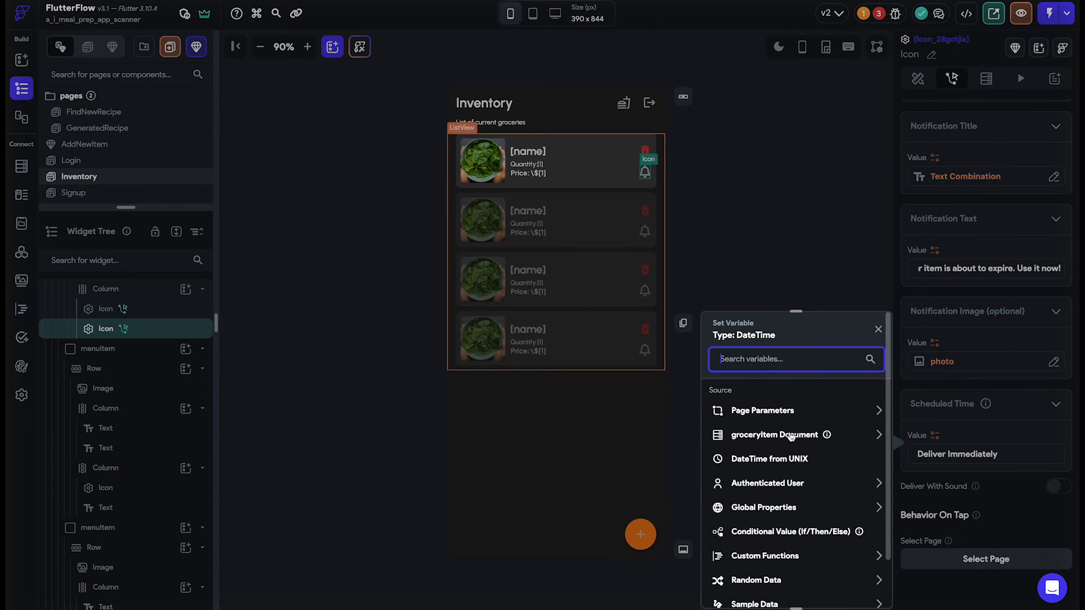
mouse_move(781, 443)
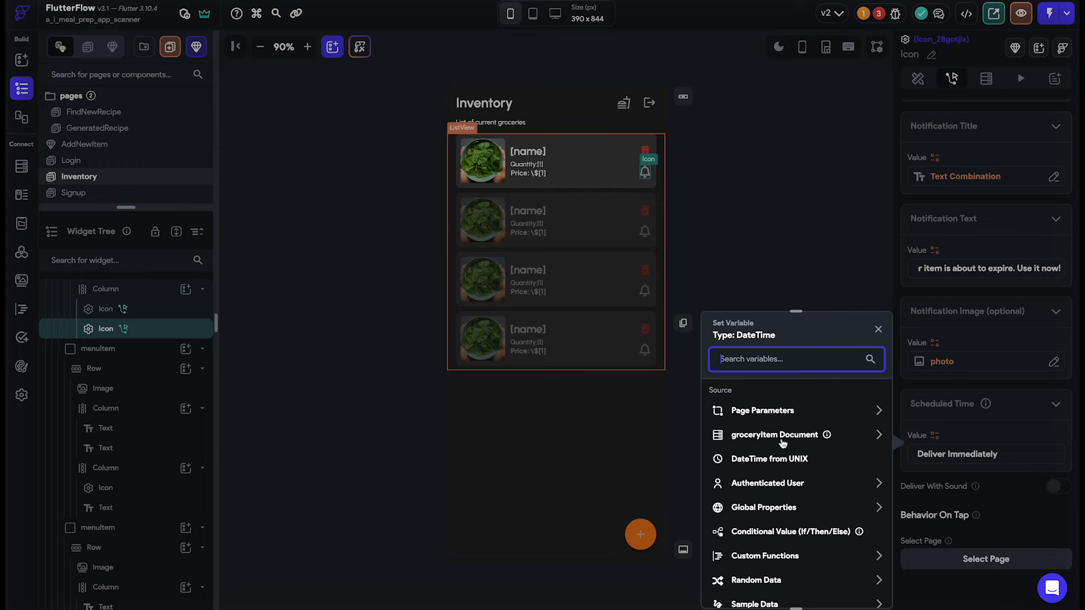
click(775, 434)
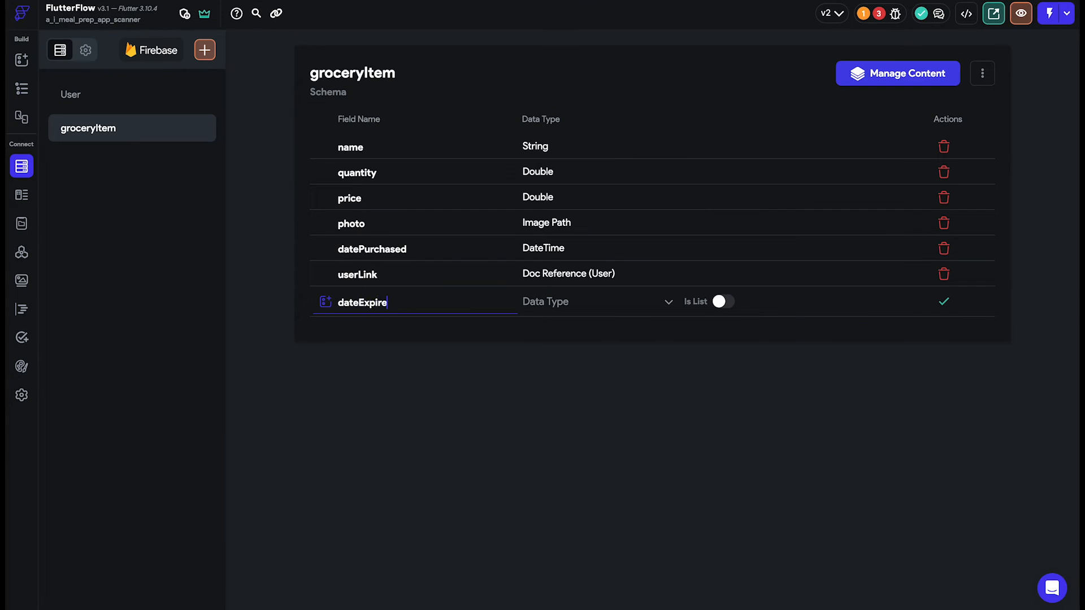
Name the new groceryItem field dateExpires and choose its data type.
text(s)
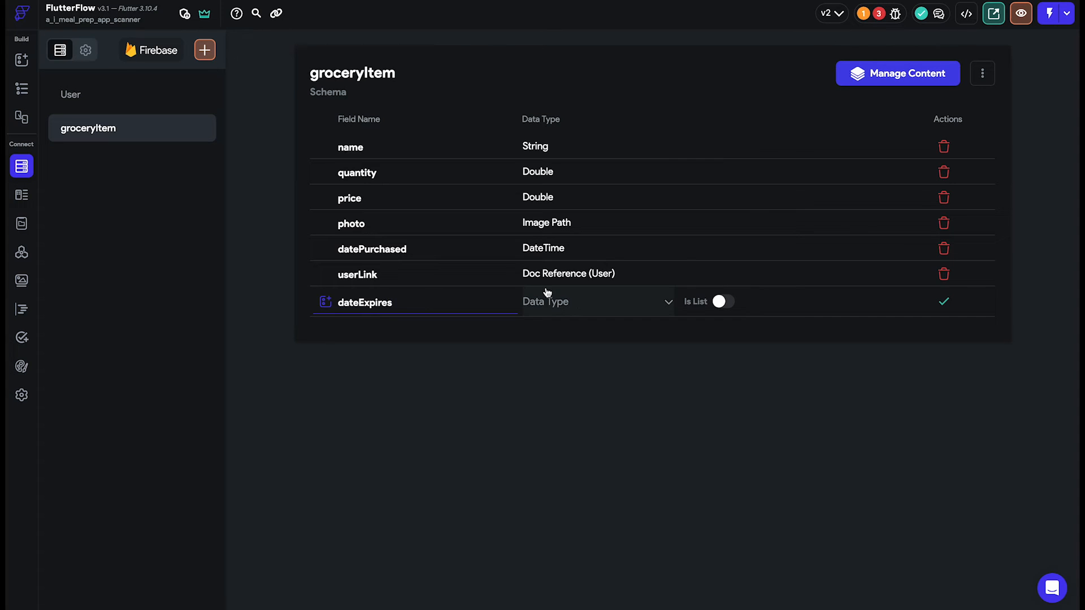
click(594, 301)
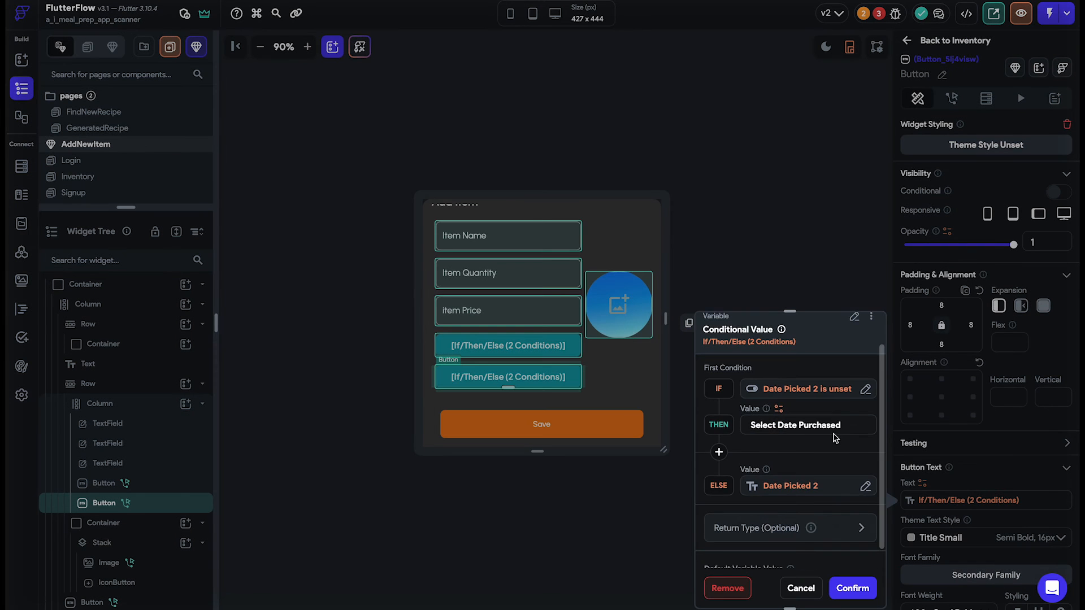
Base the second date button's label condition on the picked expiry date.
click(803, 388)
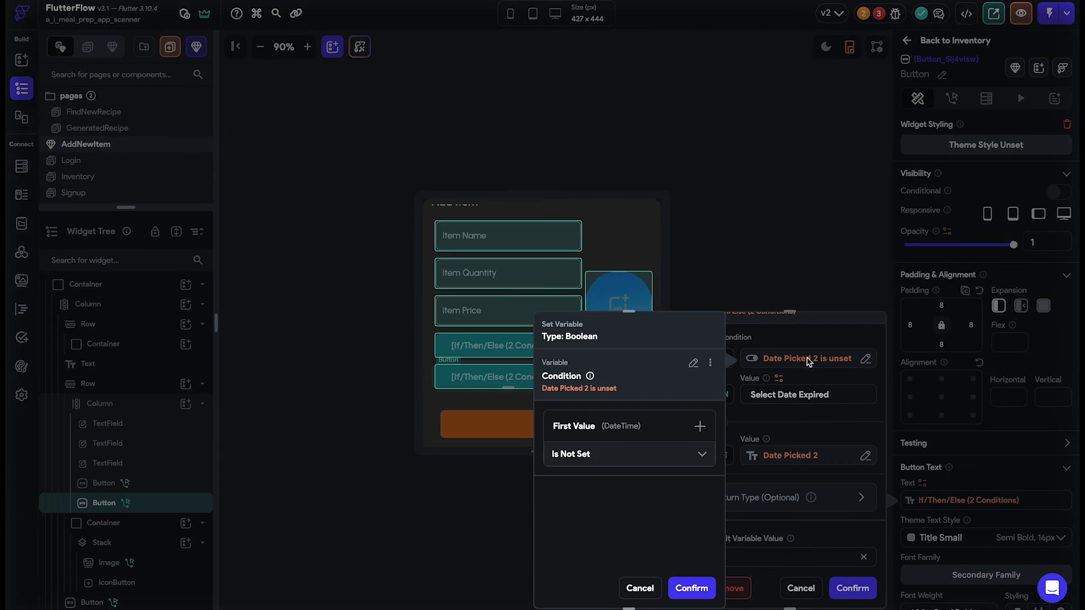
click(698, 426)
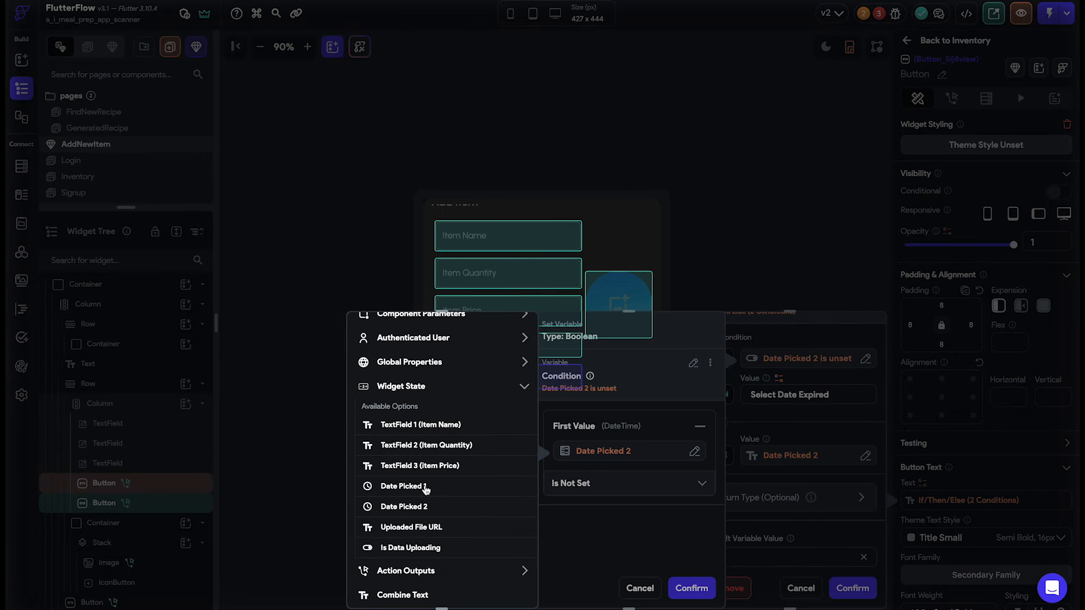
click(403, 487)
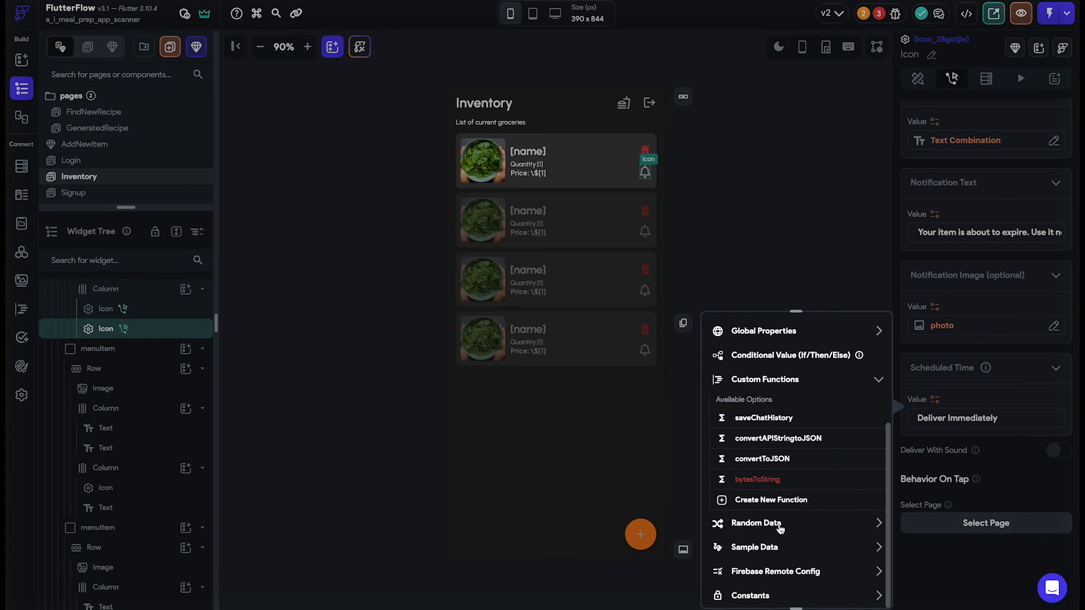
Set Scheduled Time with custom function dateTimePushNotification, passing groceryItem dateExpires.
click(769, 500)
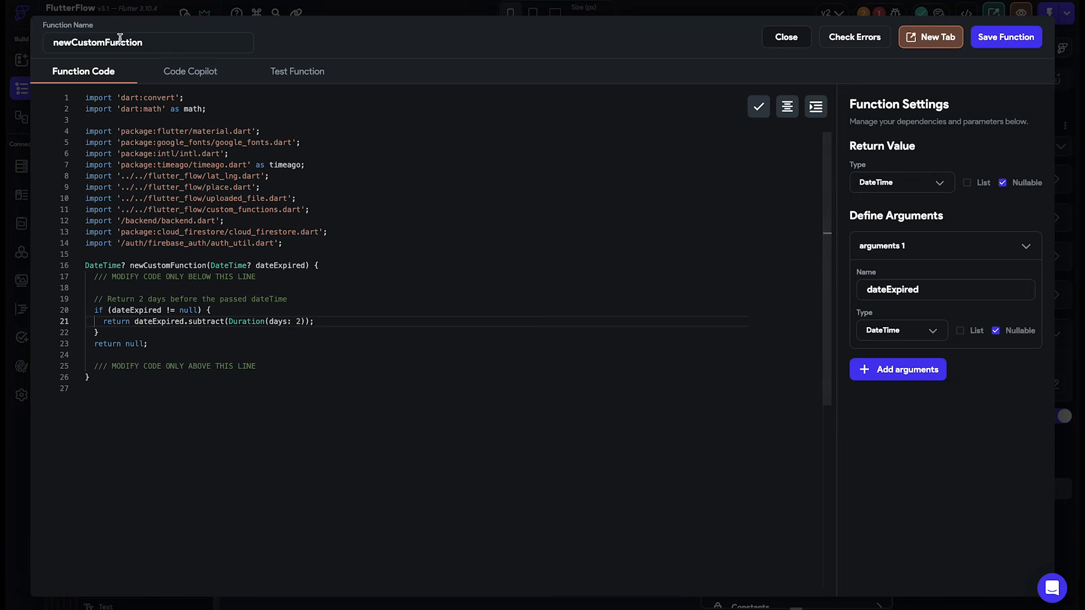
text(dateT)
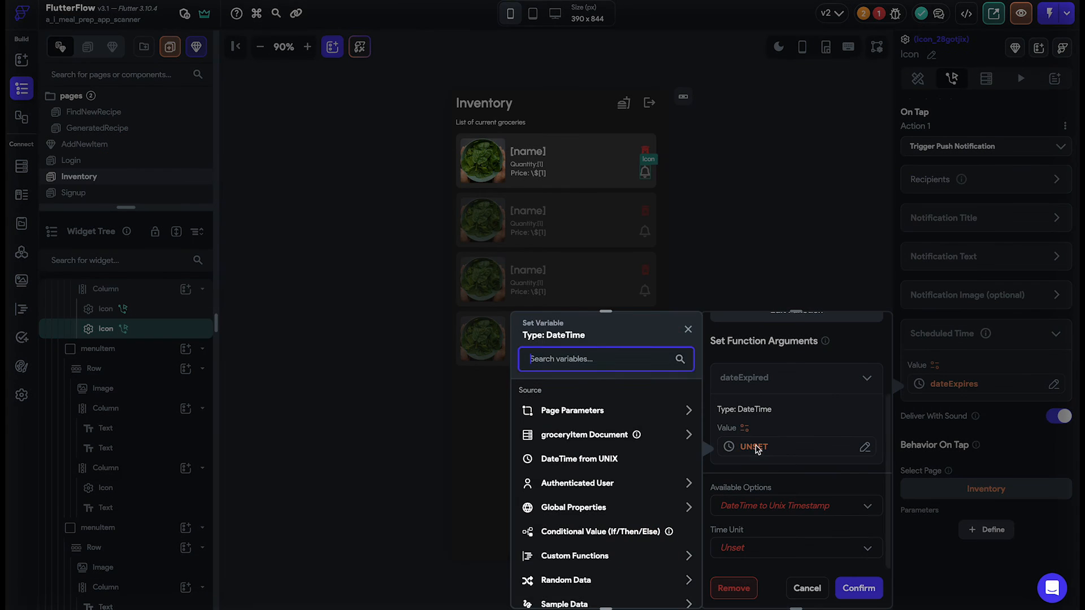
click(583, 435)
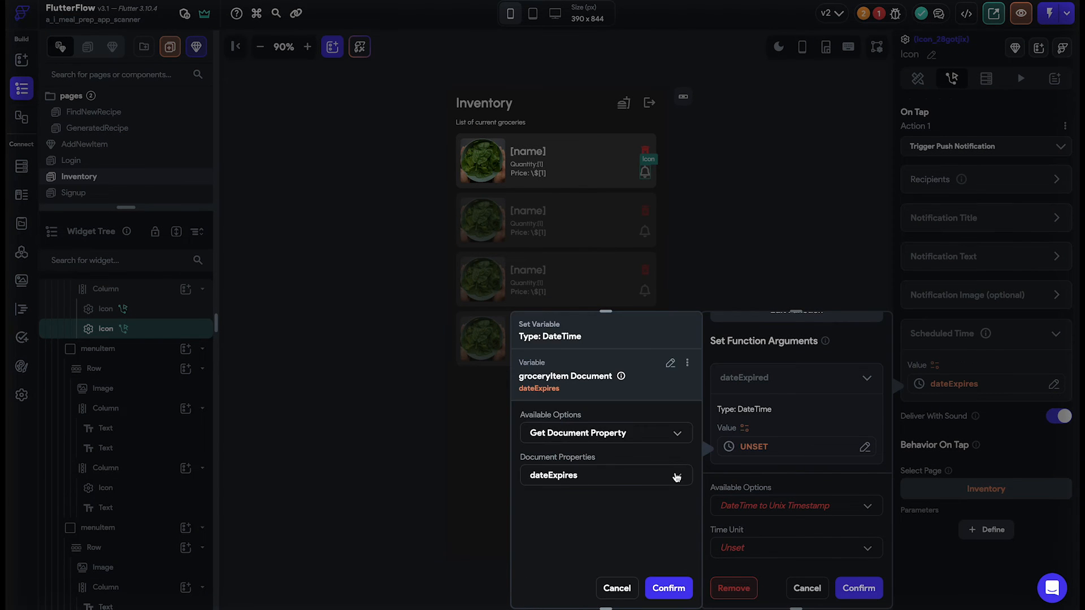
click(667, 588)
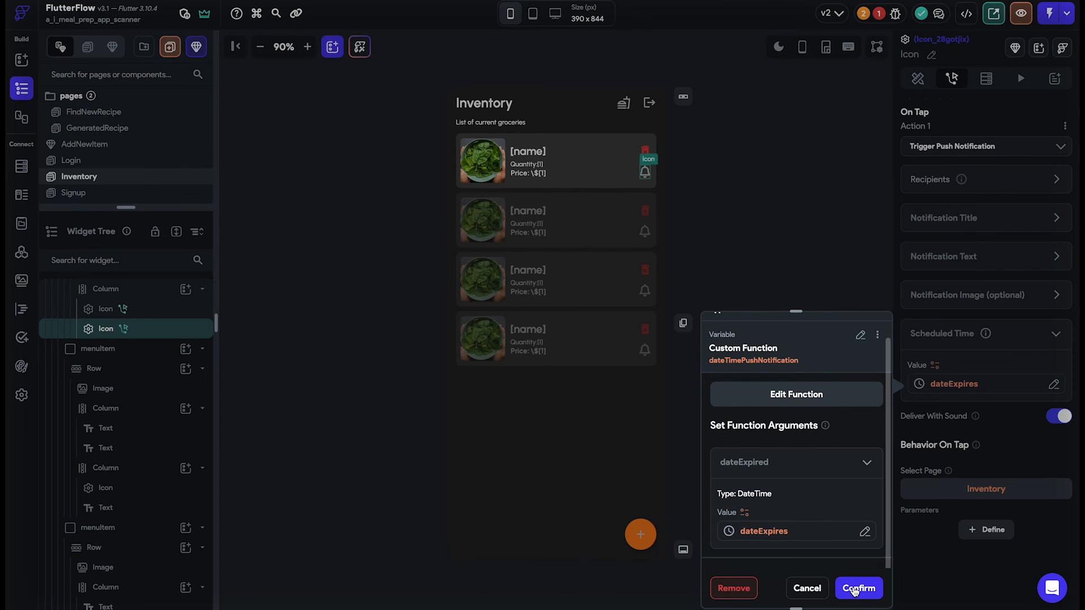
click(858, 588)
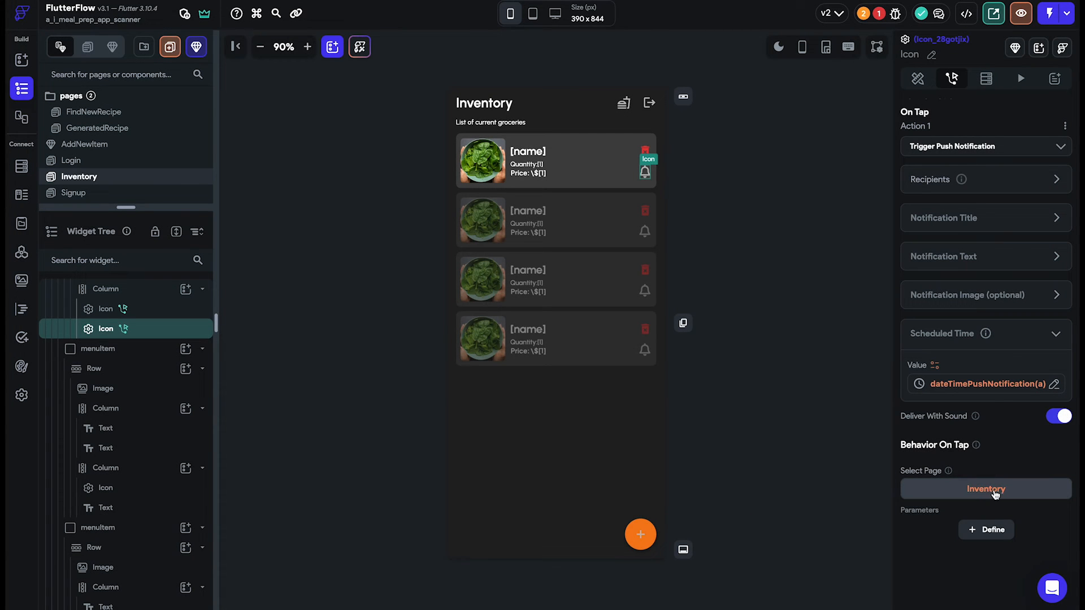
click(1057, 384)
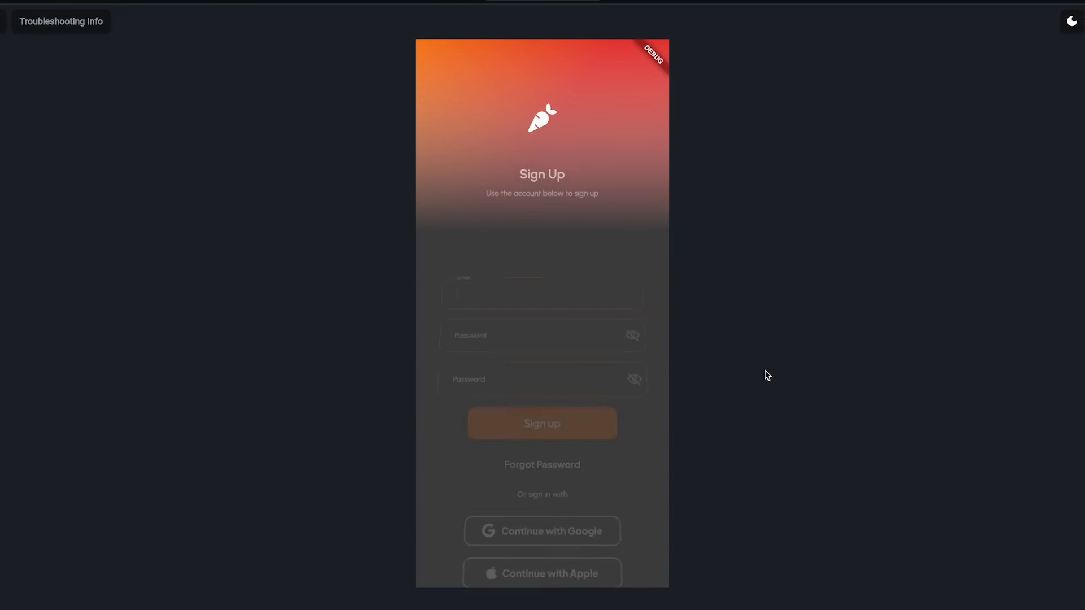
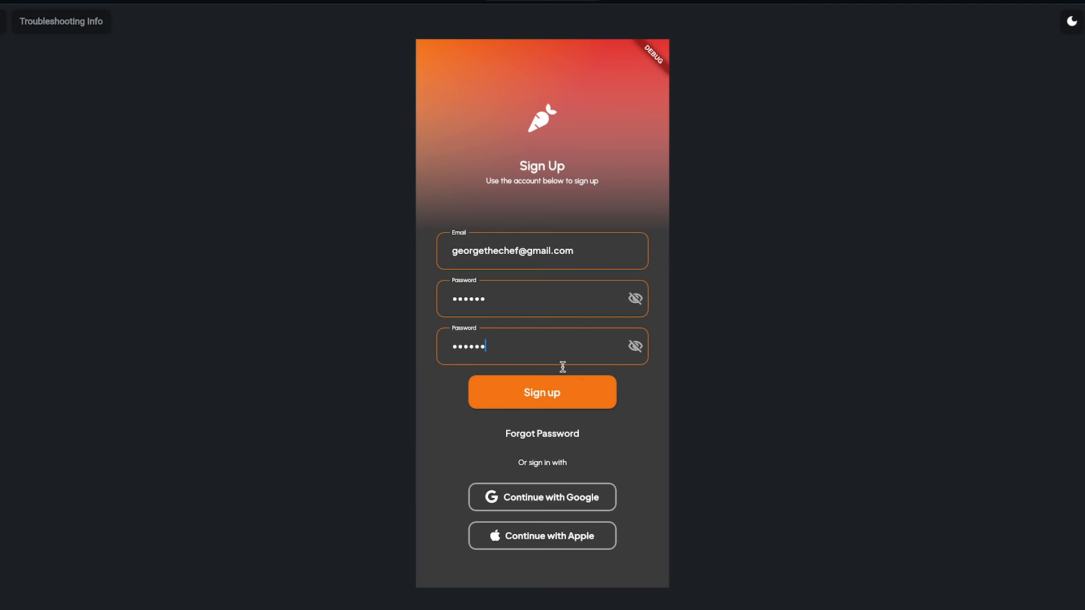
Sign up a new account in the test run.
click(542, 392)
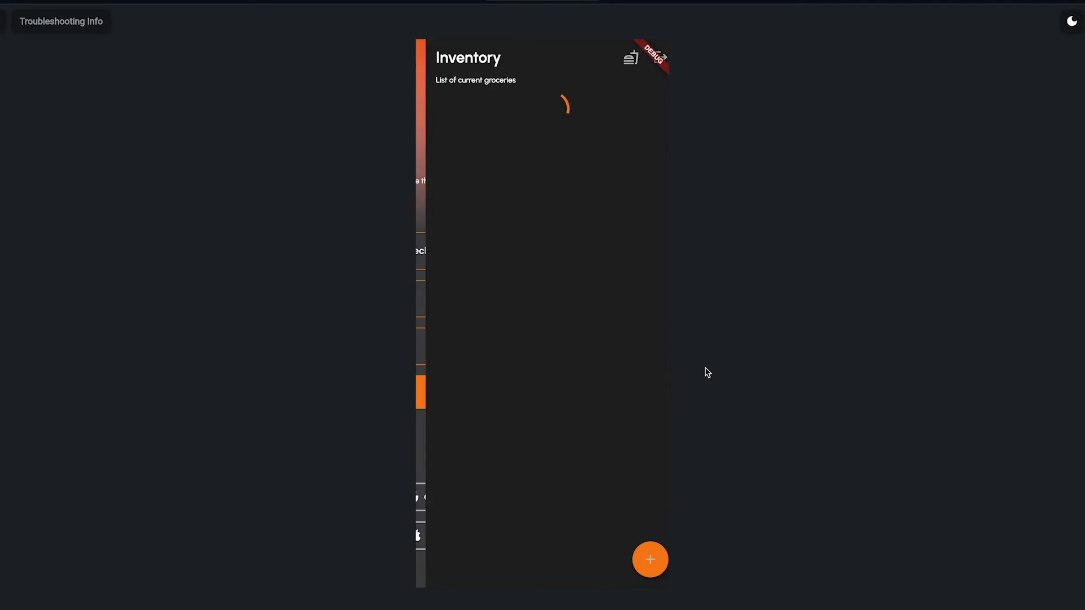
Add an Avocados item, quantity 4, with its photo and a 3:30 PM purchase date.
click(650, 559)
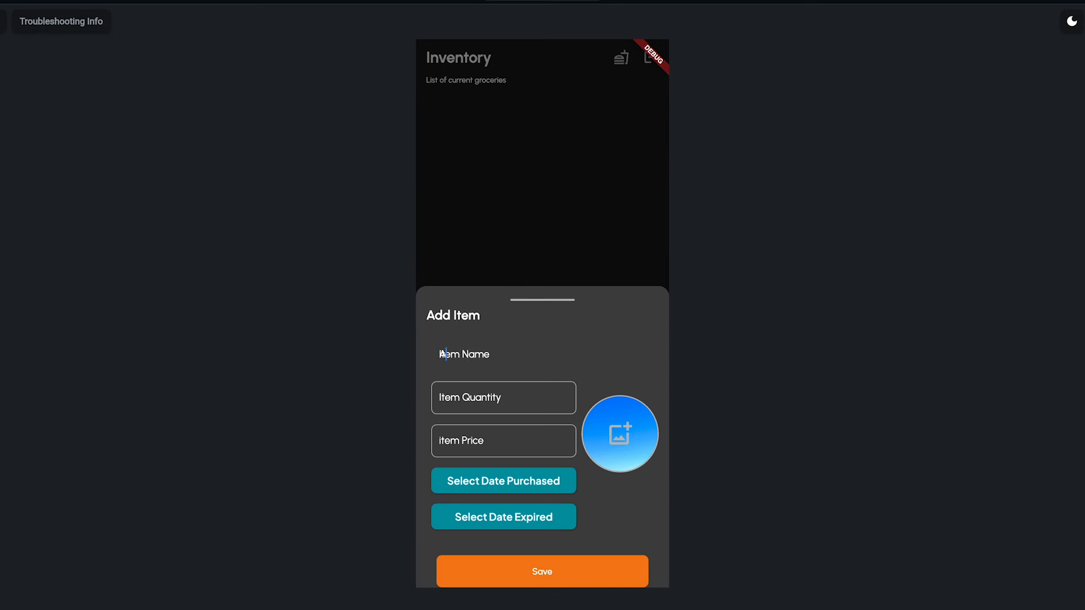
text(Avocados)
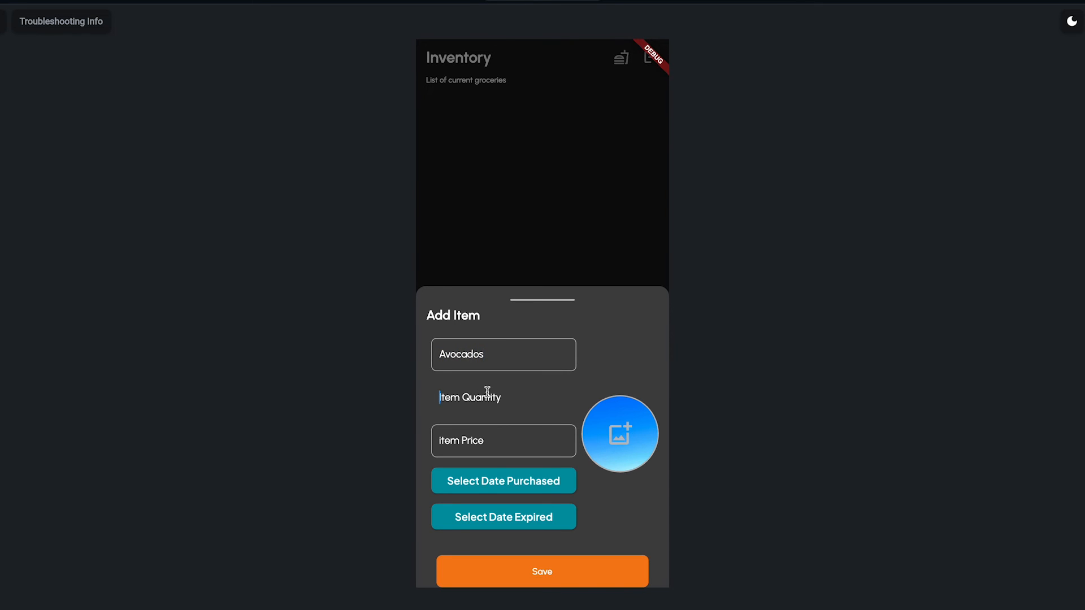
text(4)
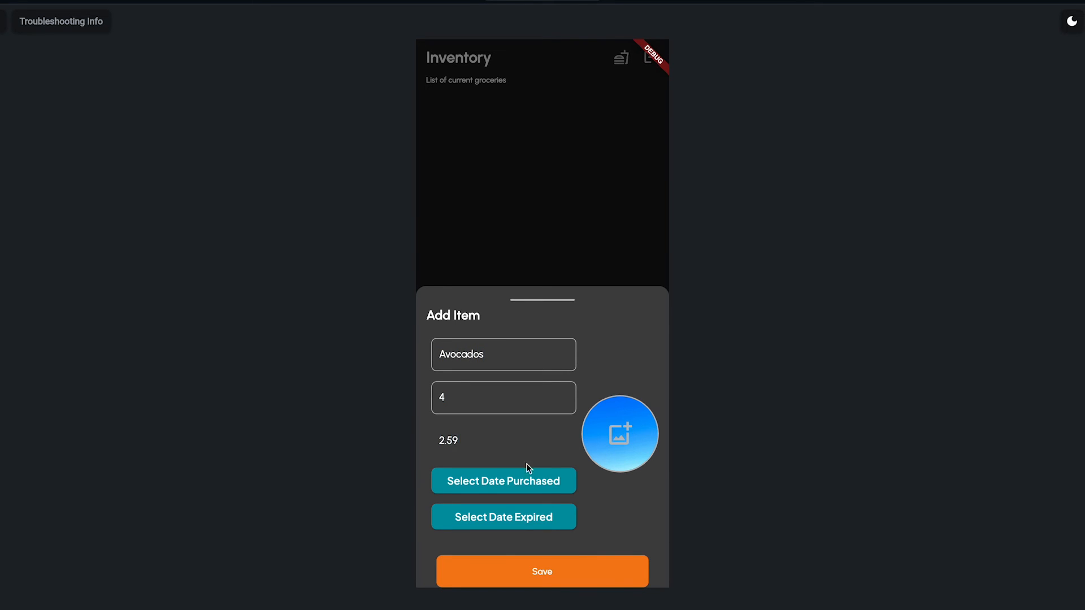
click(620, 433)
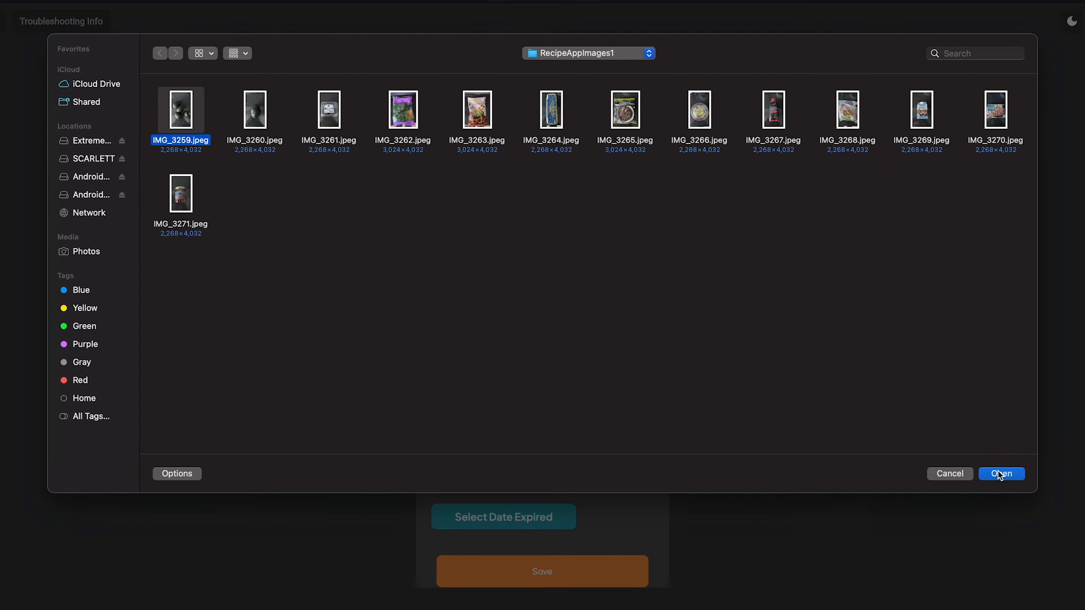
click(1001, 474)
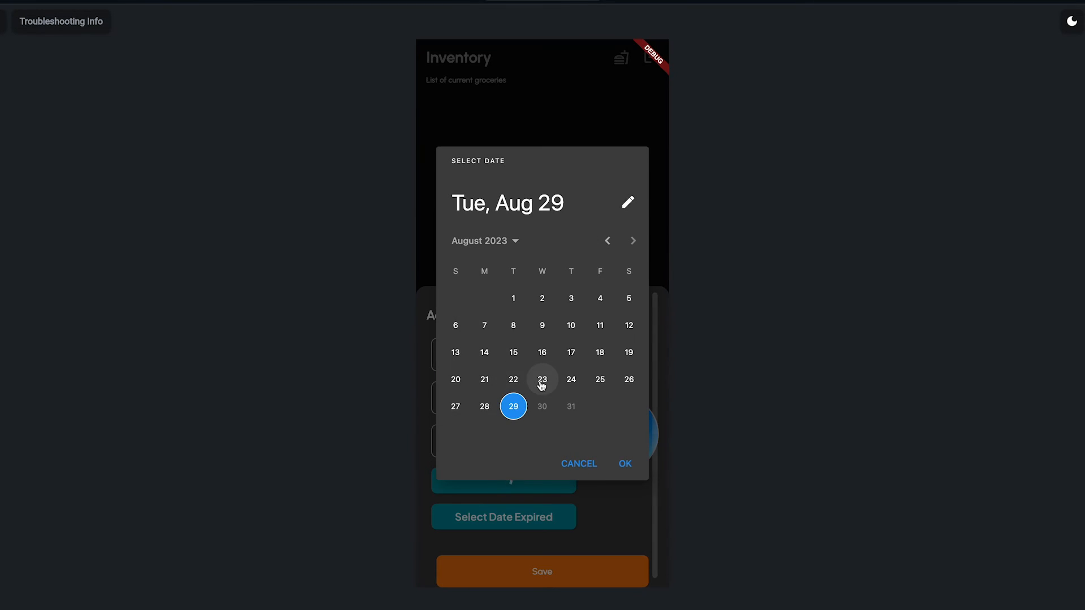
click(623, 463)
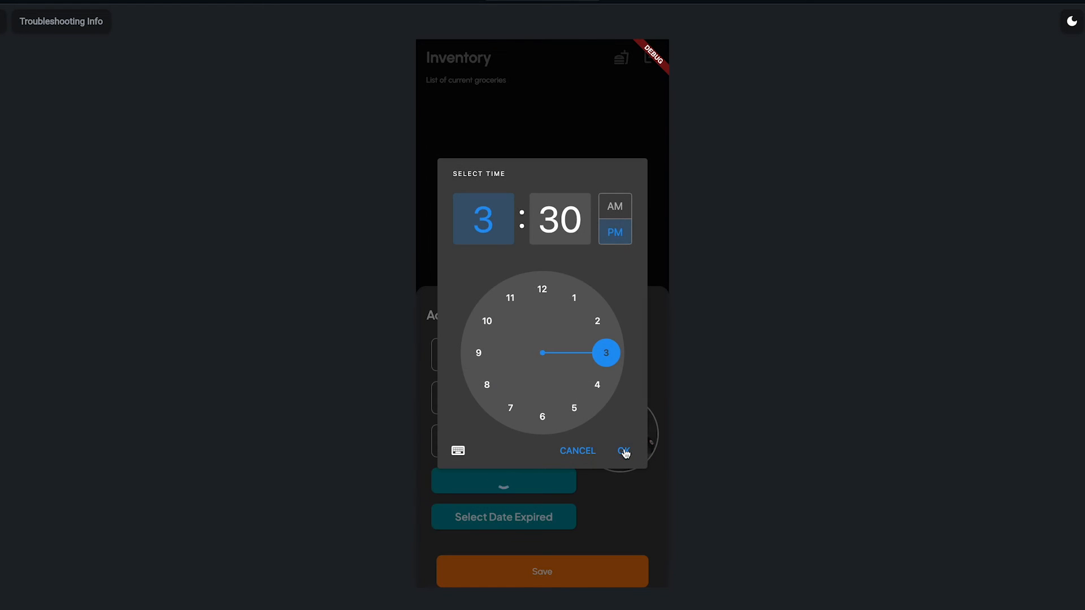
click(624, 450)
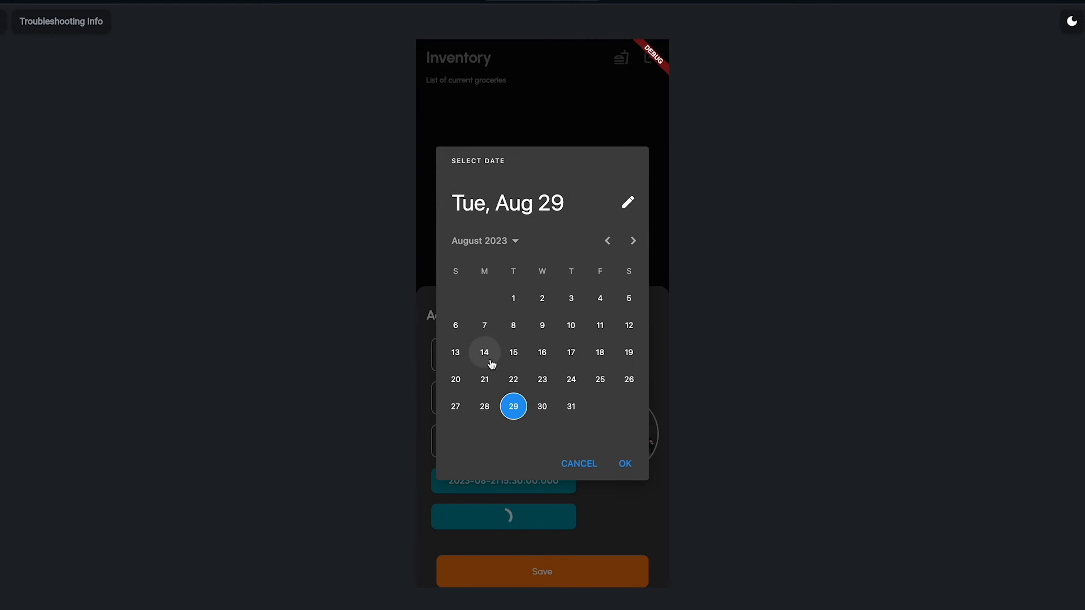
Set expiry to September 1, save the item, and open the Recipe Generator.
click(632, 241)
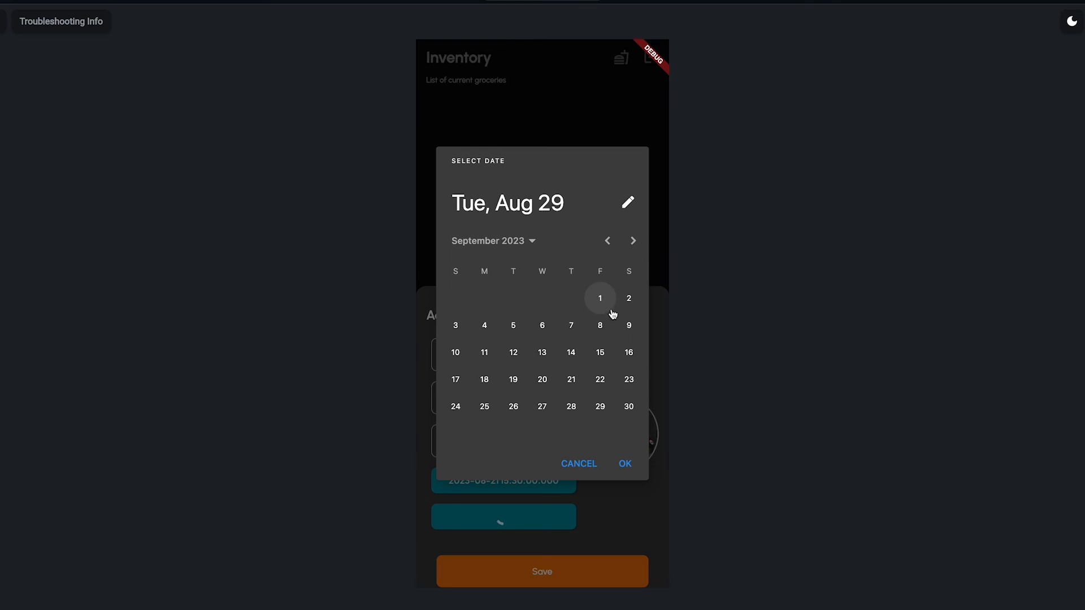
click(624, 463)
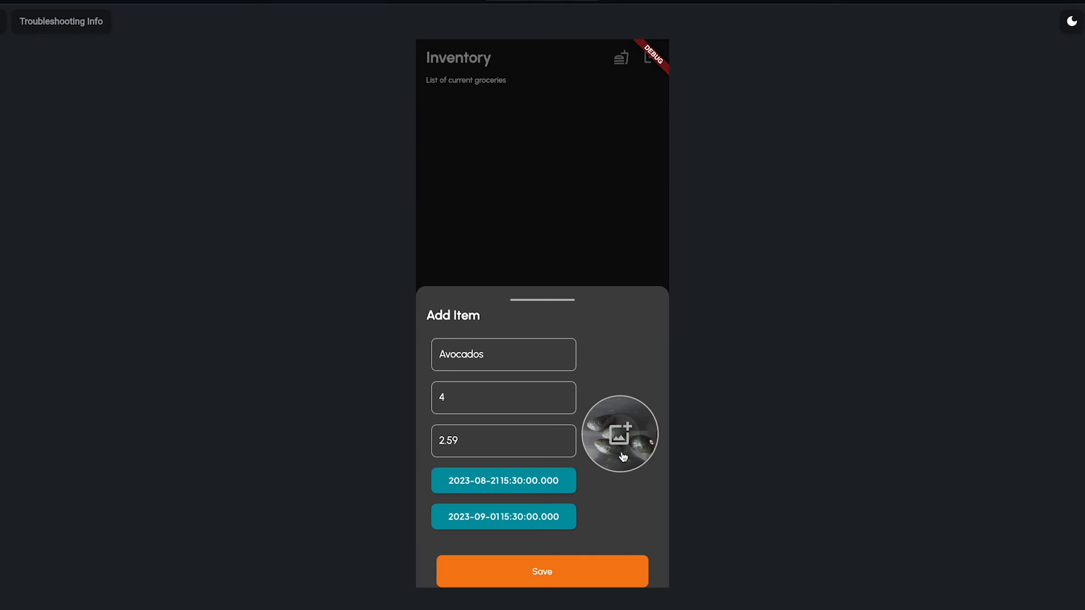
click(542, 571)
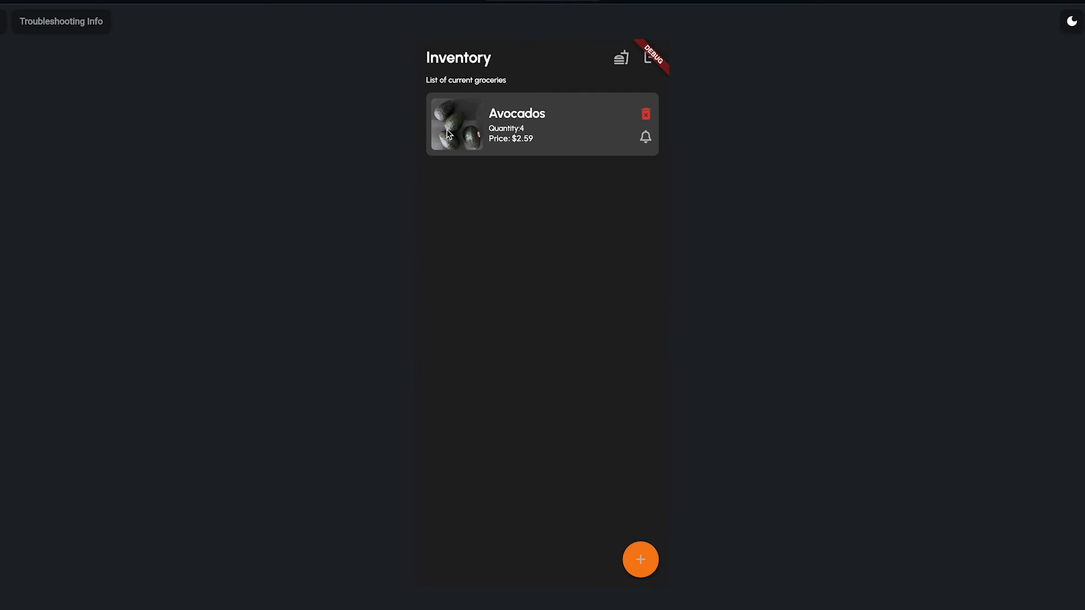
click(649, 62)
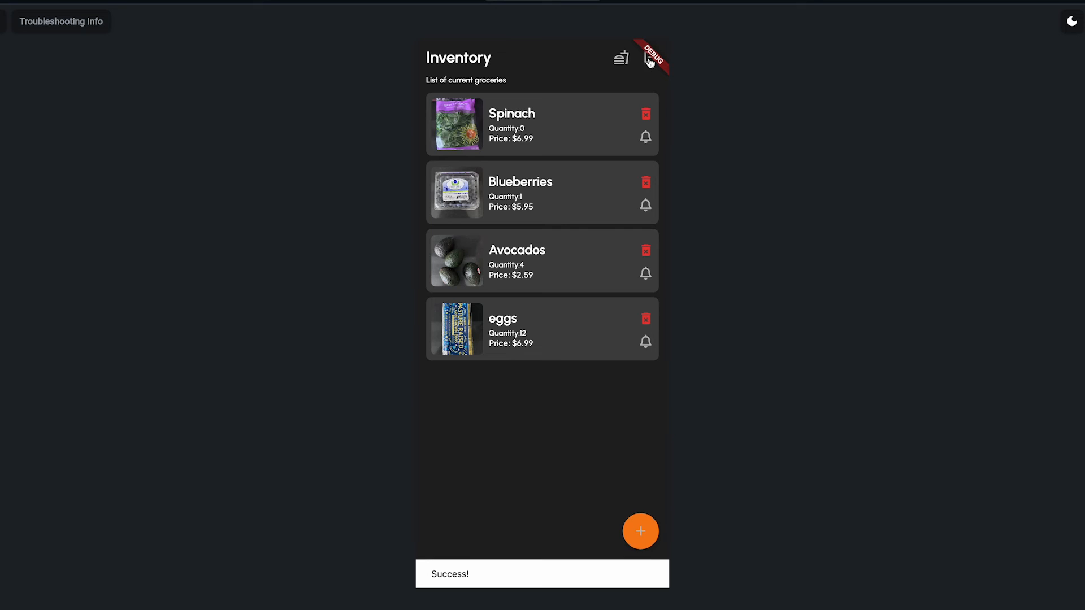
click(619, 57)
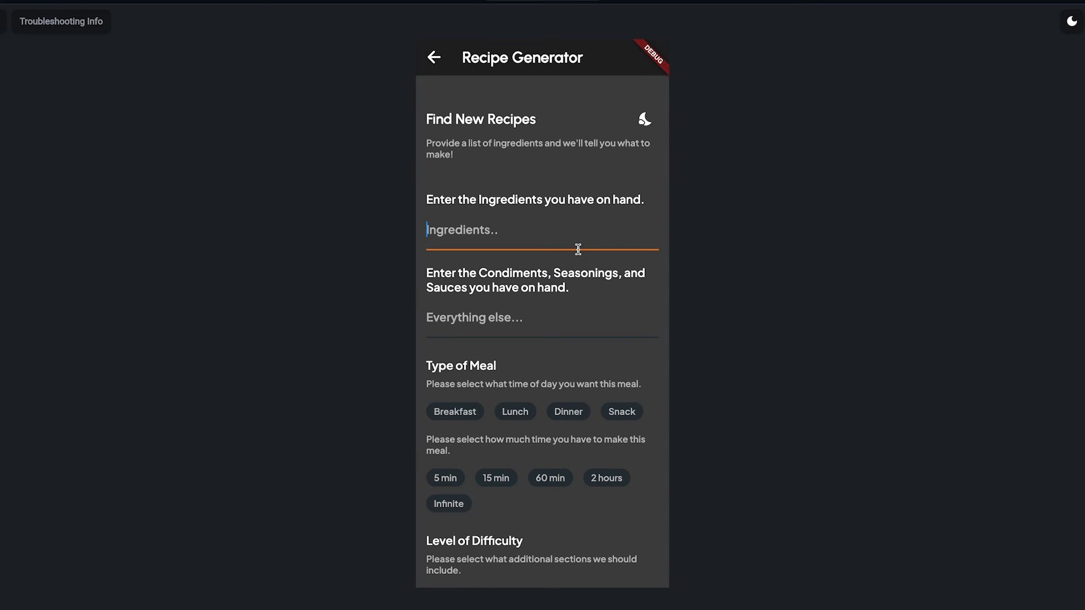
Enter Eggs, Avocados and Salsa, choose Breakfast, 15 min, Beginner, and generate recipes.
text(Eggs, Avocados, Eggs)
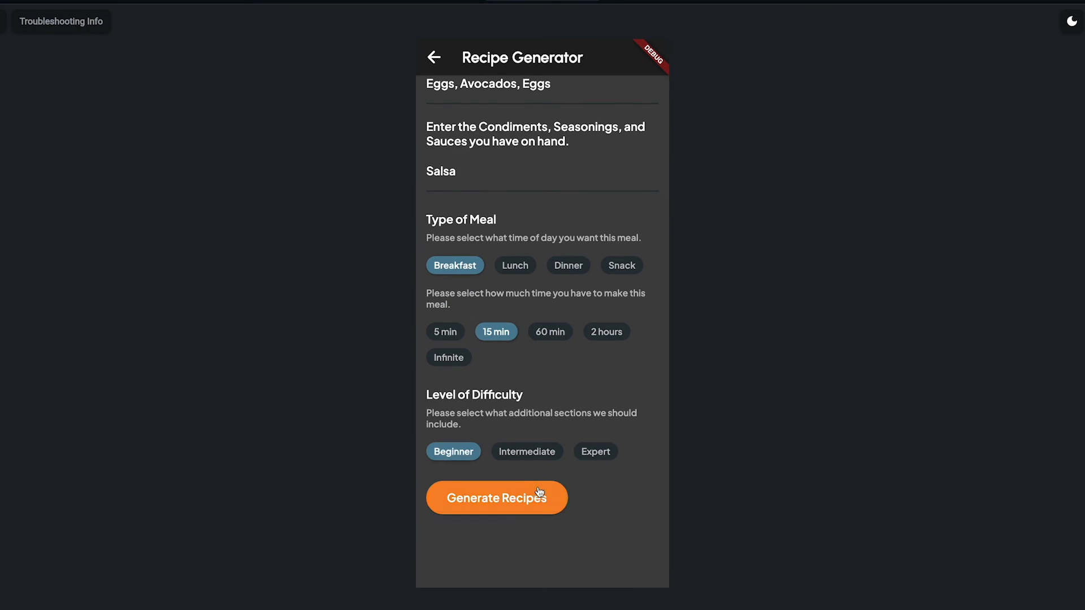
click(496, 498)
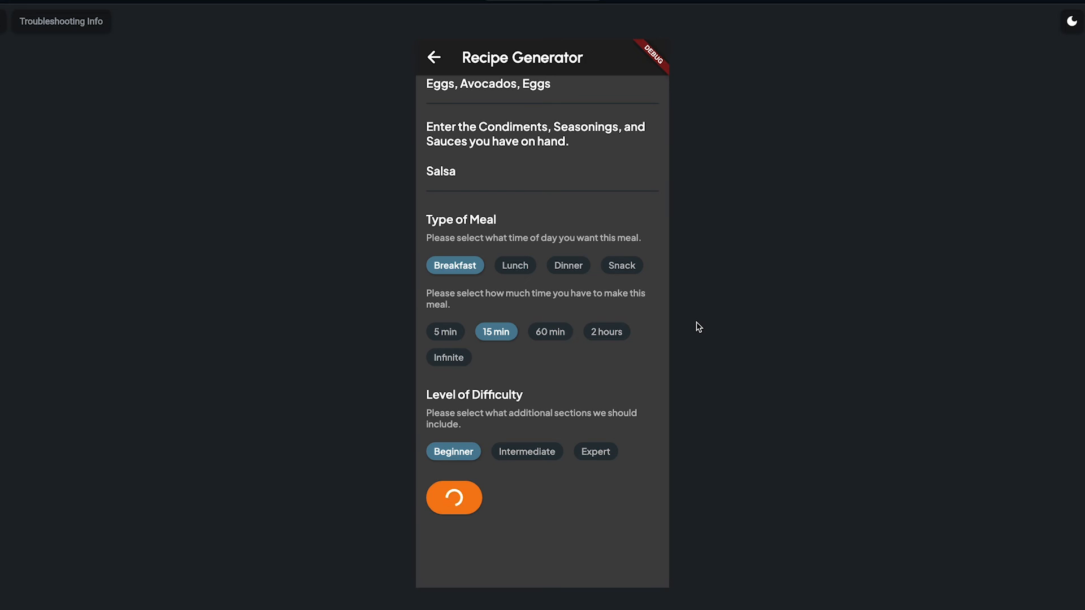
click(454, 497)
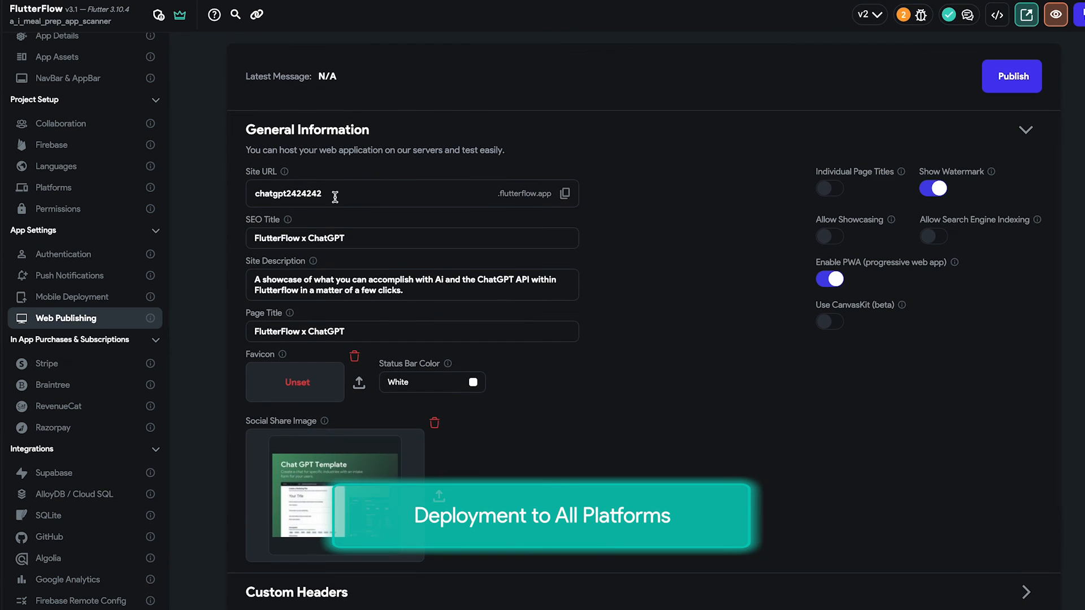
Set site URL georgesrecipeapp and title AI Recipe App, then publish the web app.
text(george)
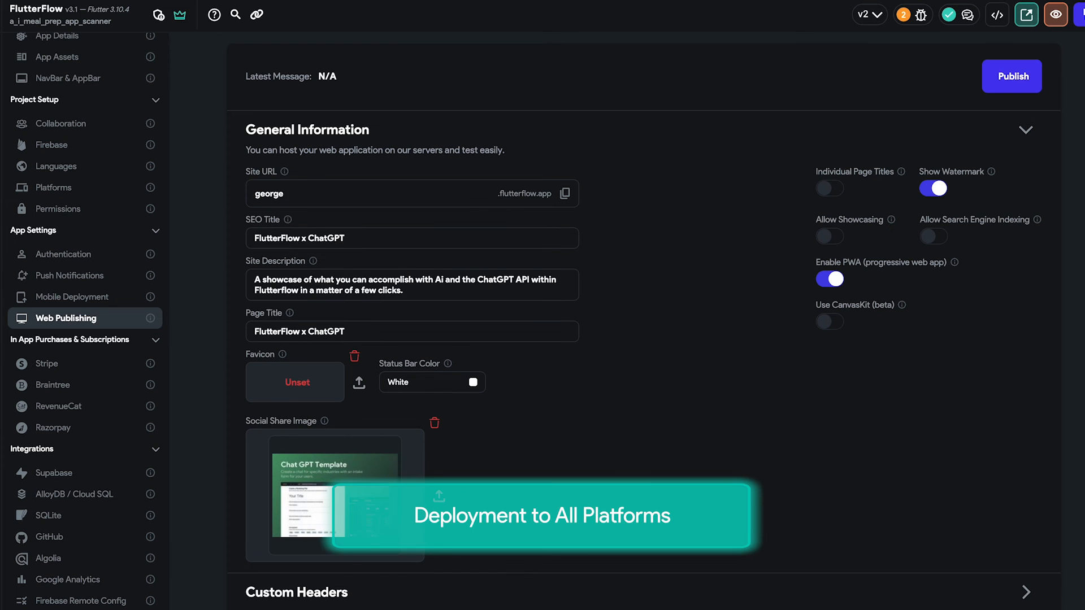
scroll(down, 3)
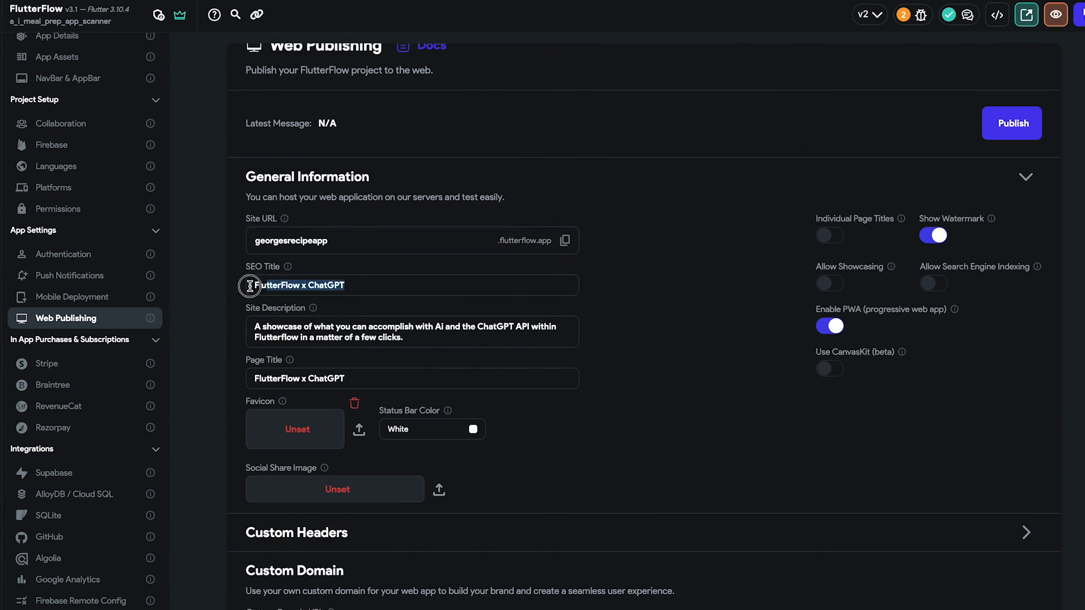
text(AI Recipe App)
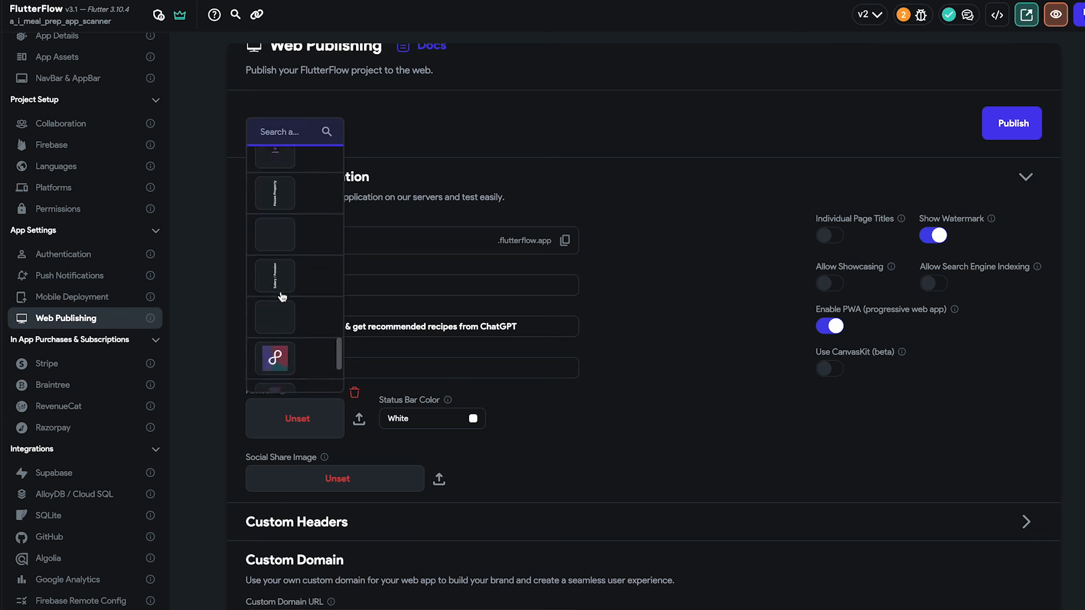
click(1012, 123)
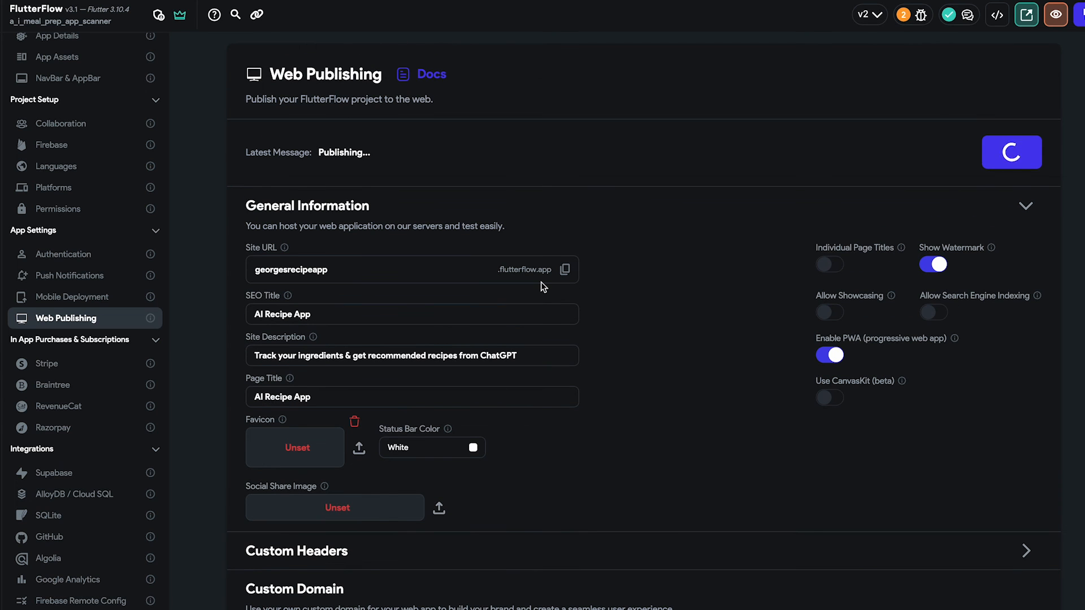
click(90, 296)
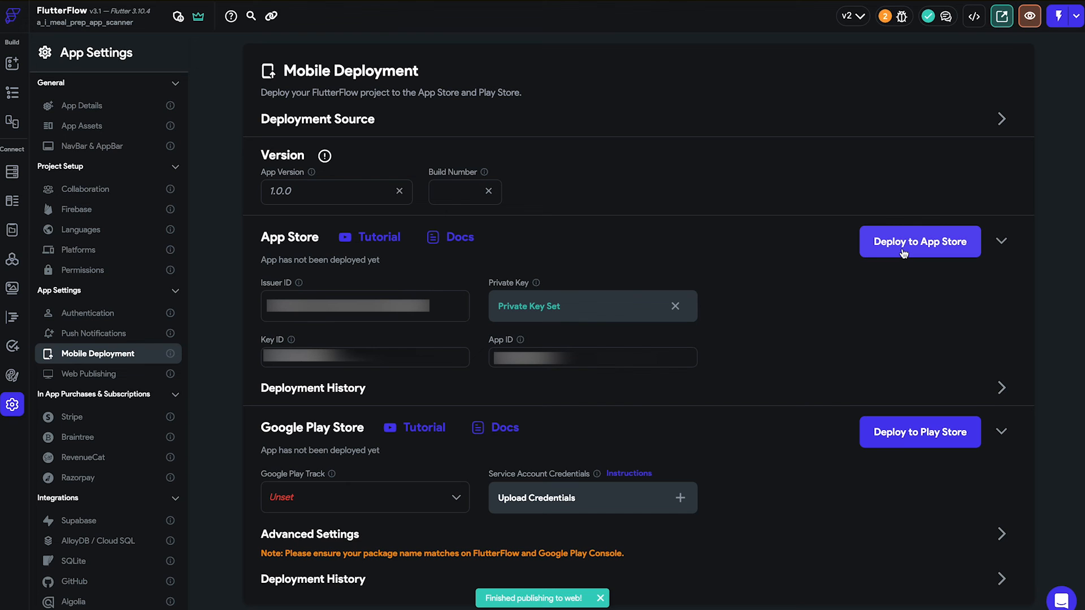
Deploy to the App Store and confirm Deploy in the dialog.
click(919, 241)
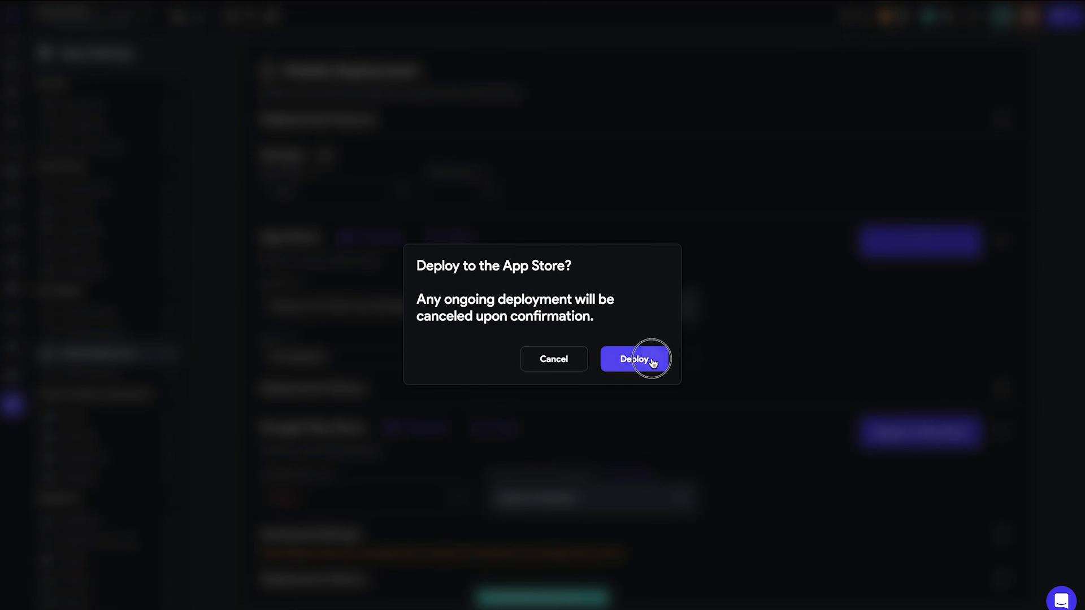
click(634, 359)
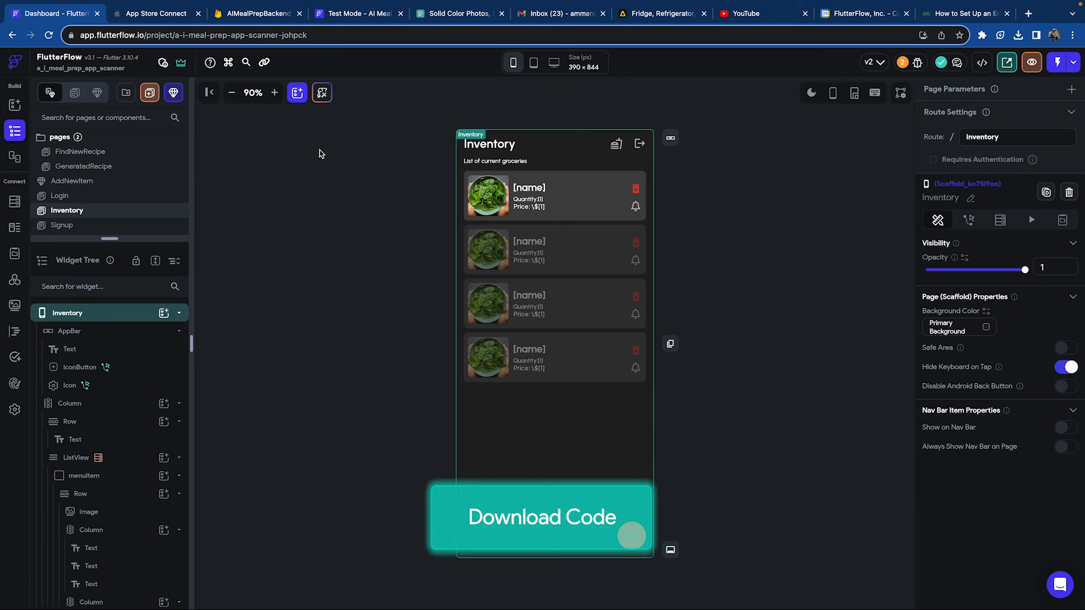
click(1069, 62)
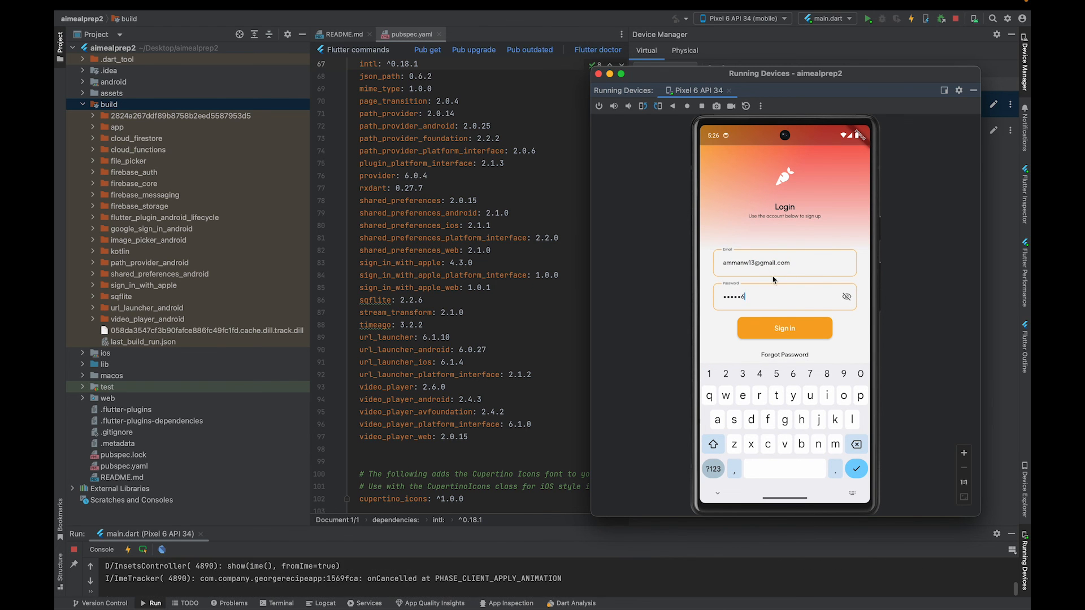
Sign in to the app on the Pixel 6 emulator.
click(783, 328)
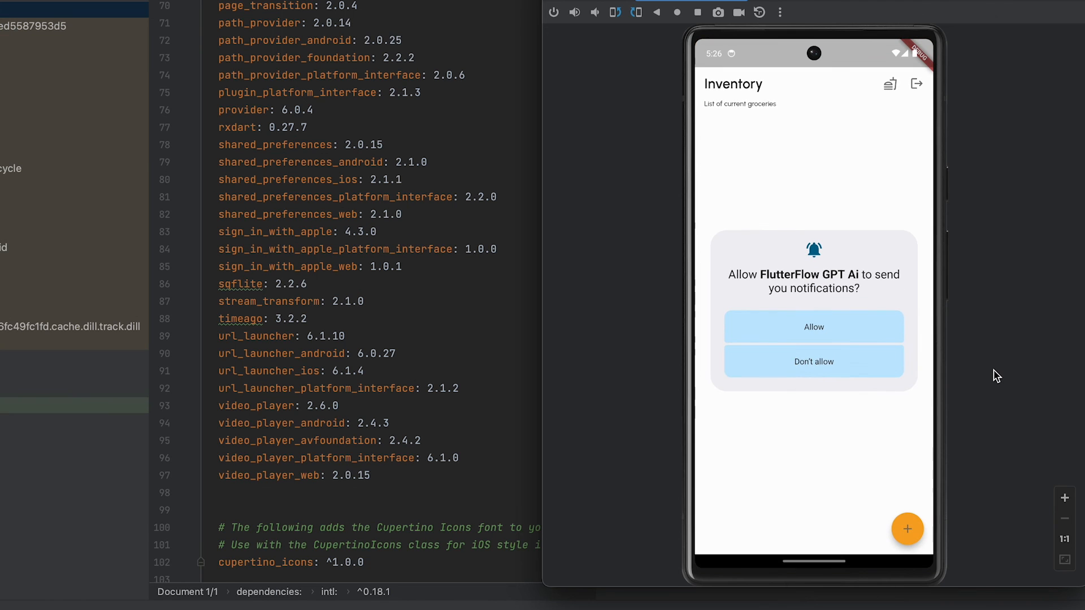
mouse_move(861, 311)
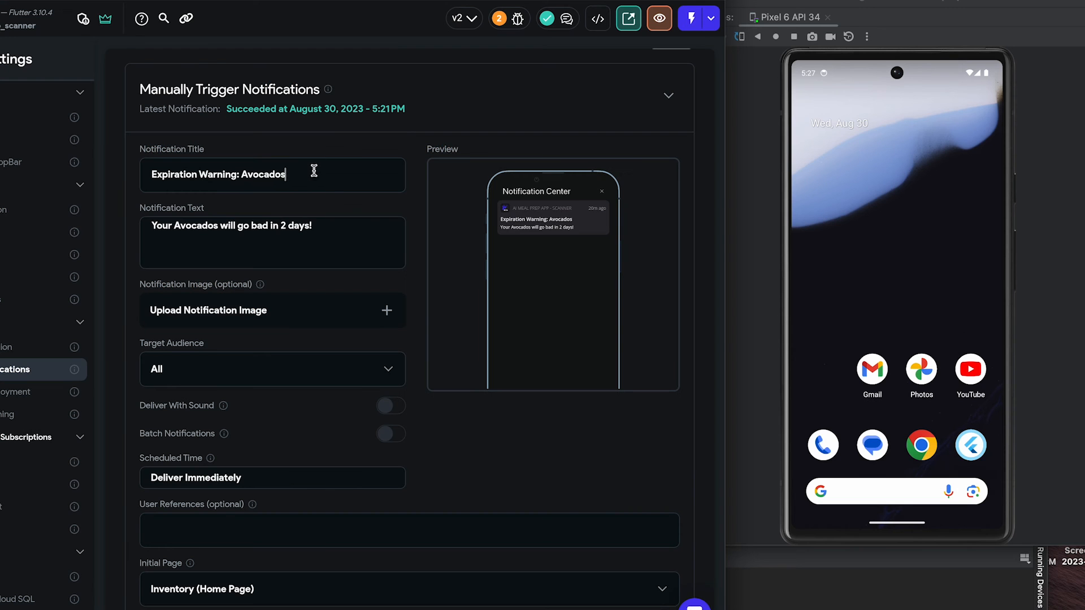
mouse_move(700, 598)
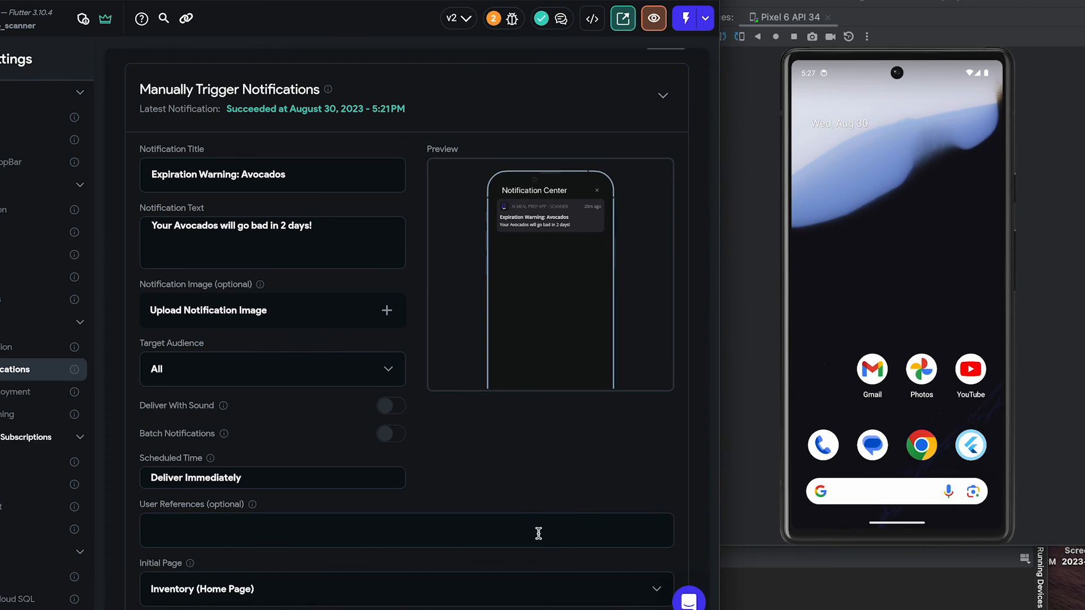
Send the 'Expiration Warning: Avocados' push notification and confirm the send.
click(606, 564)
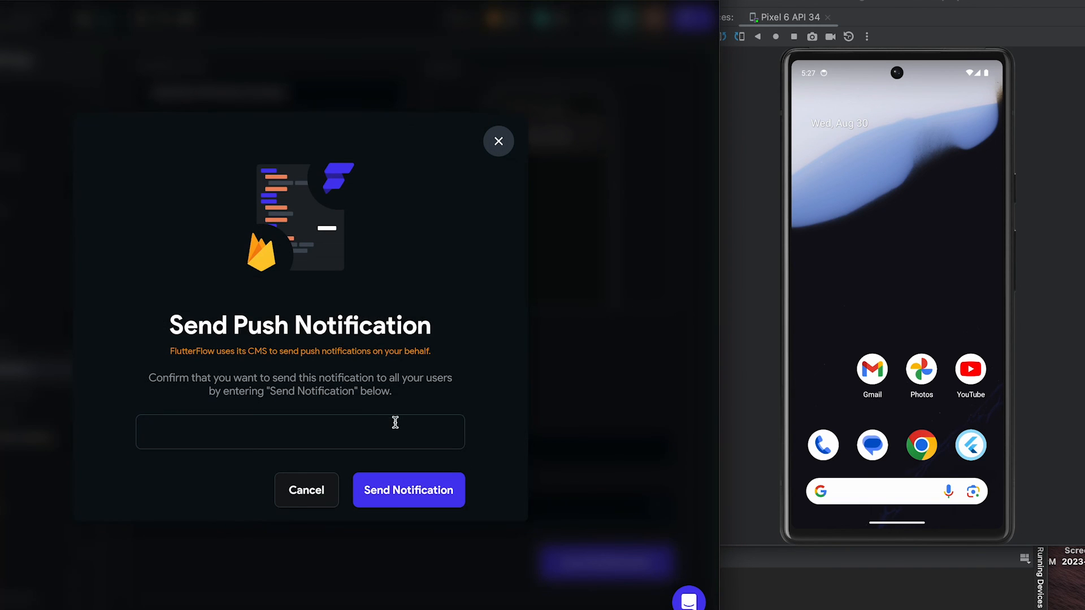
click(408, 490)
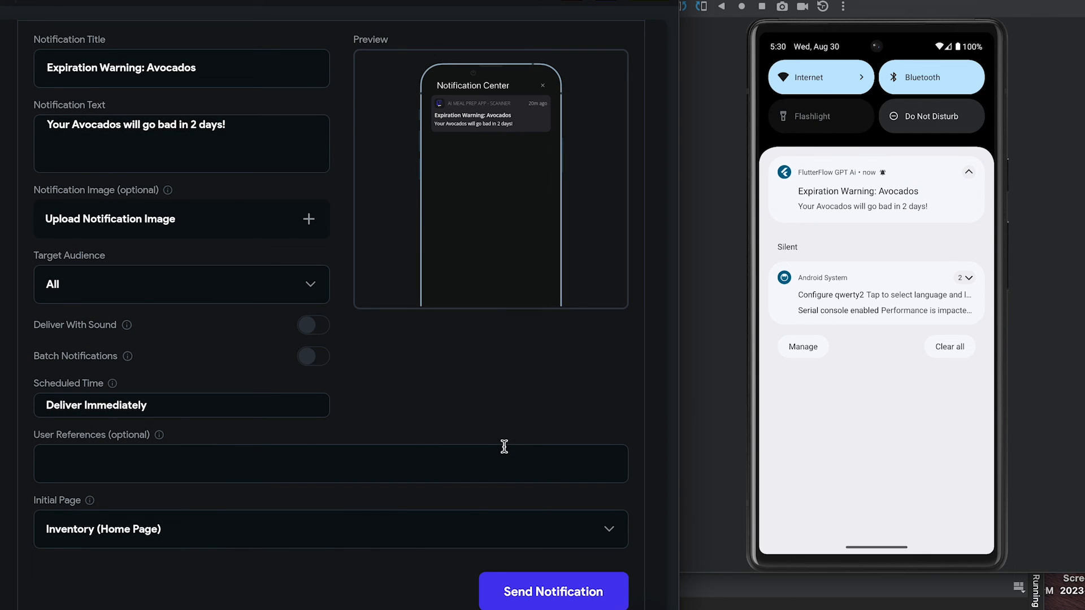
mouse_move(926, 586)
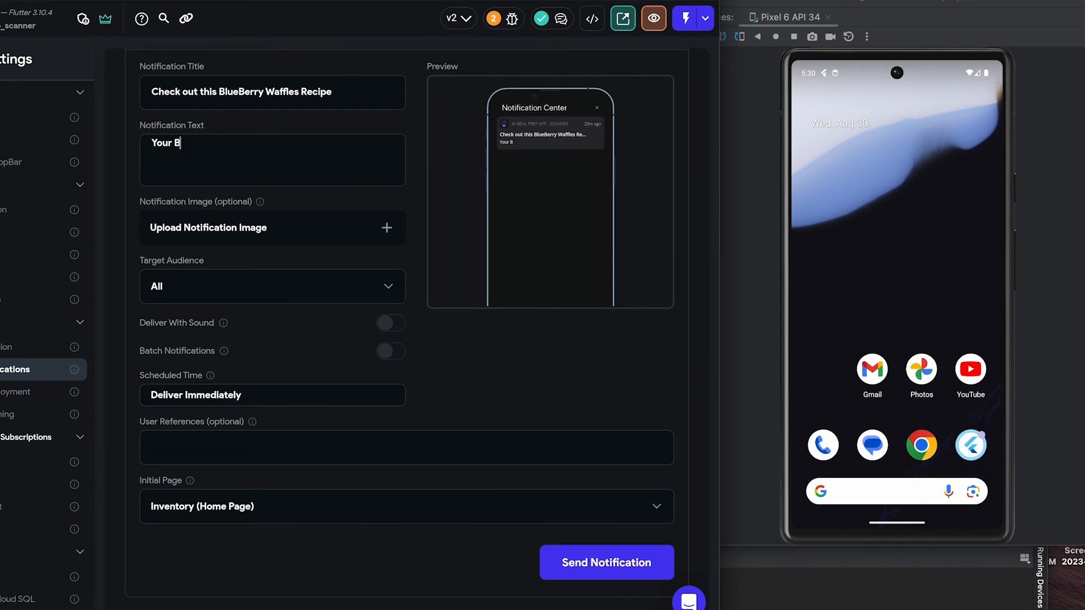
Send the 'Check out this BlueBerry Waffles Recipe' push and expand the emulator's grouped notifications.
click(605, 562)
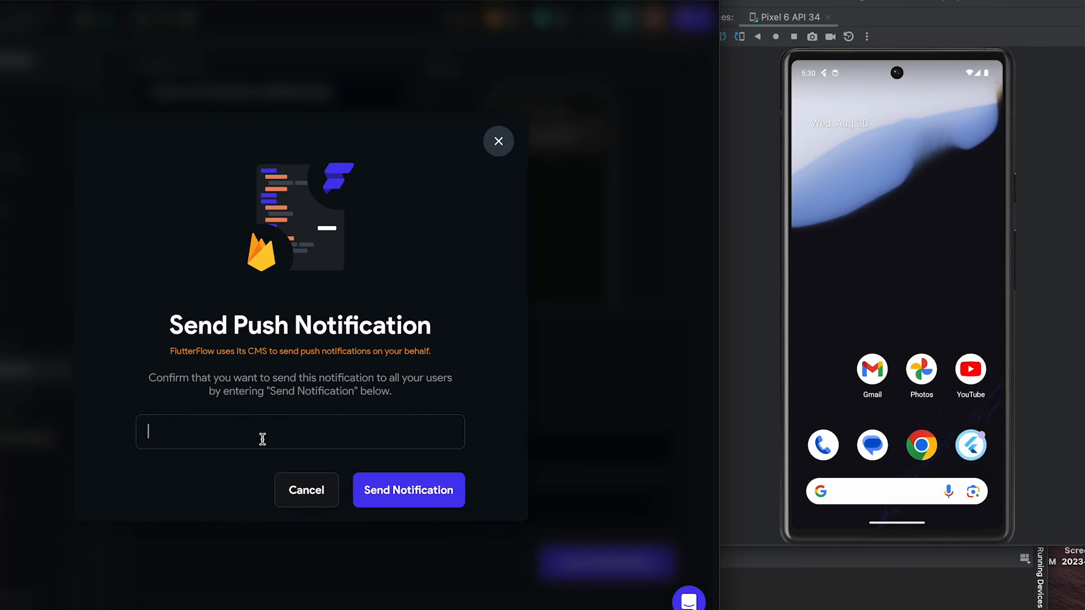
click(408, 490)
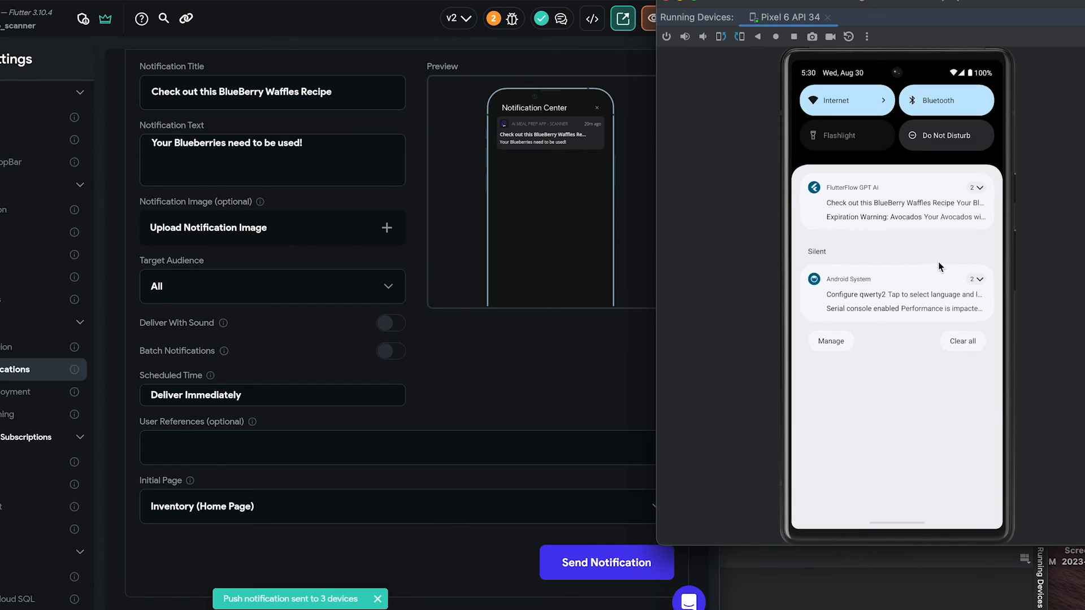
click(978, 188)
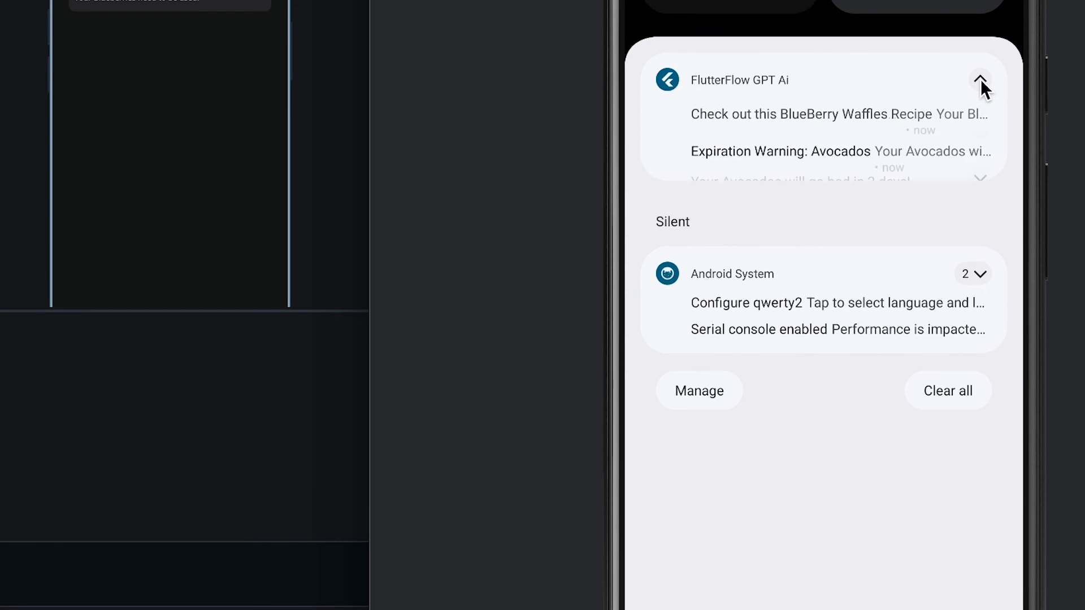
click(978, 79)
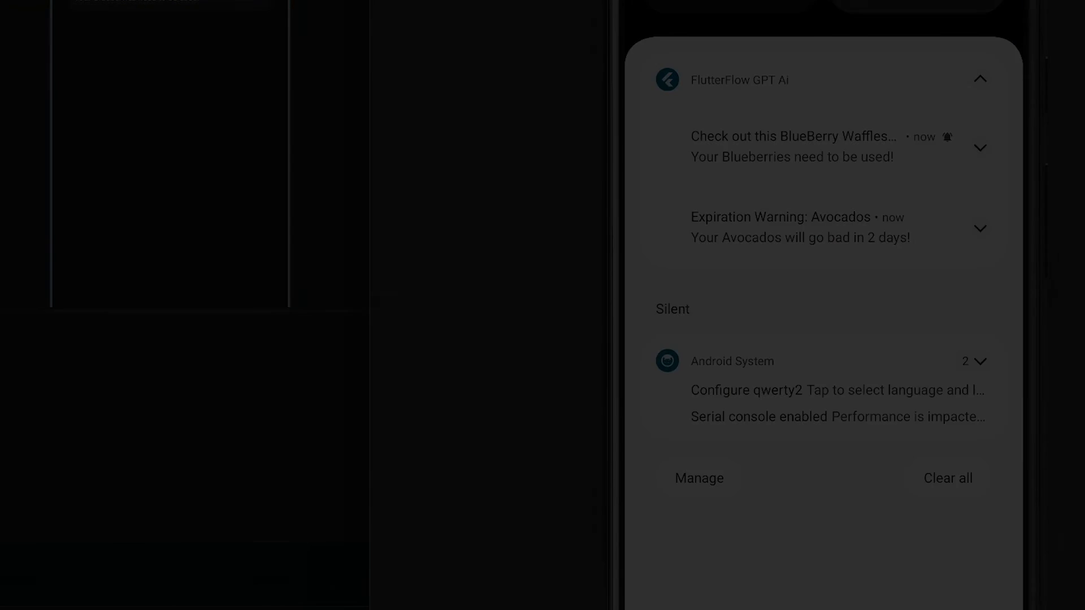